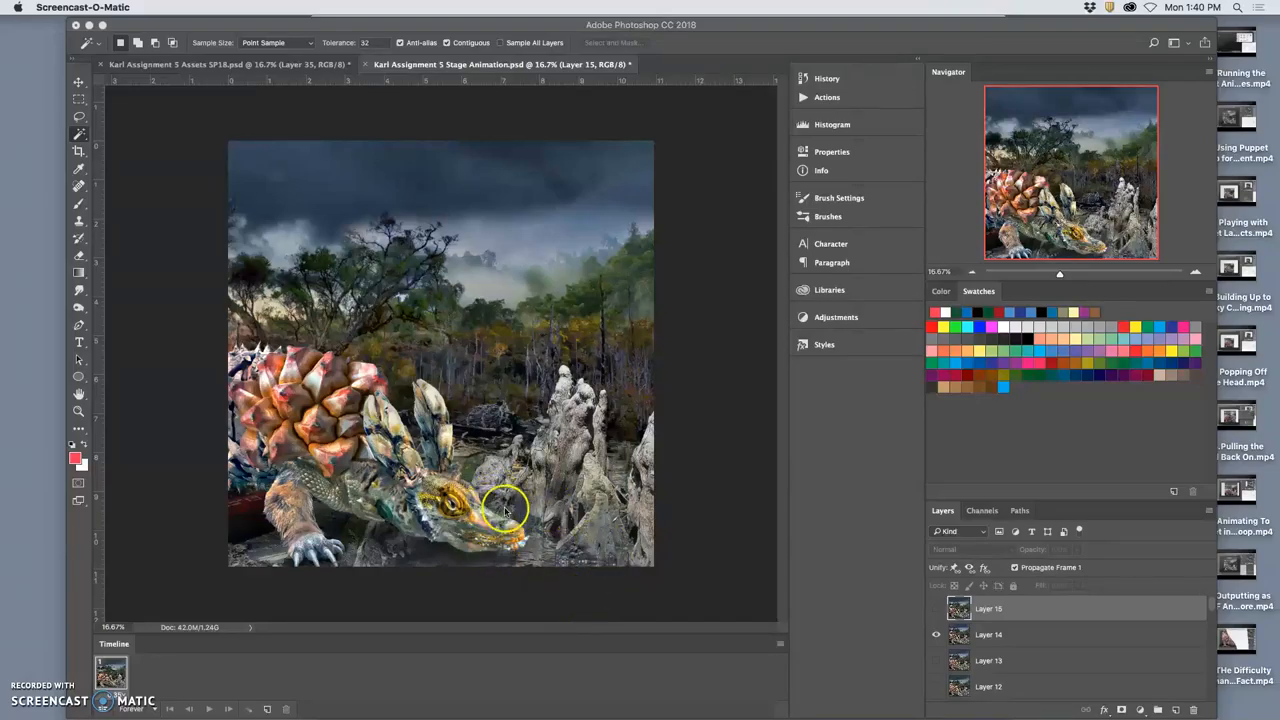
{"action": "mouse_move", "coordinate": [484, 498]}
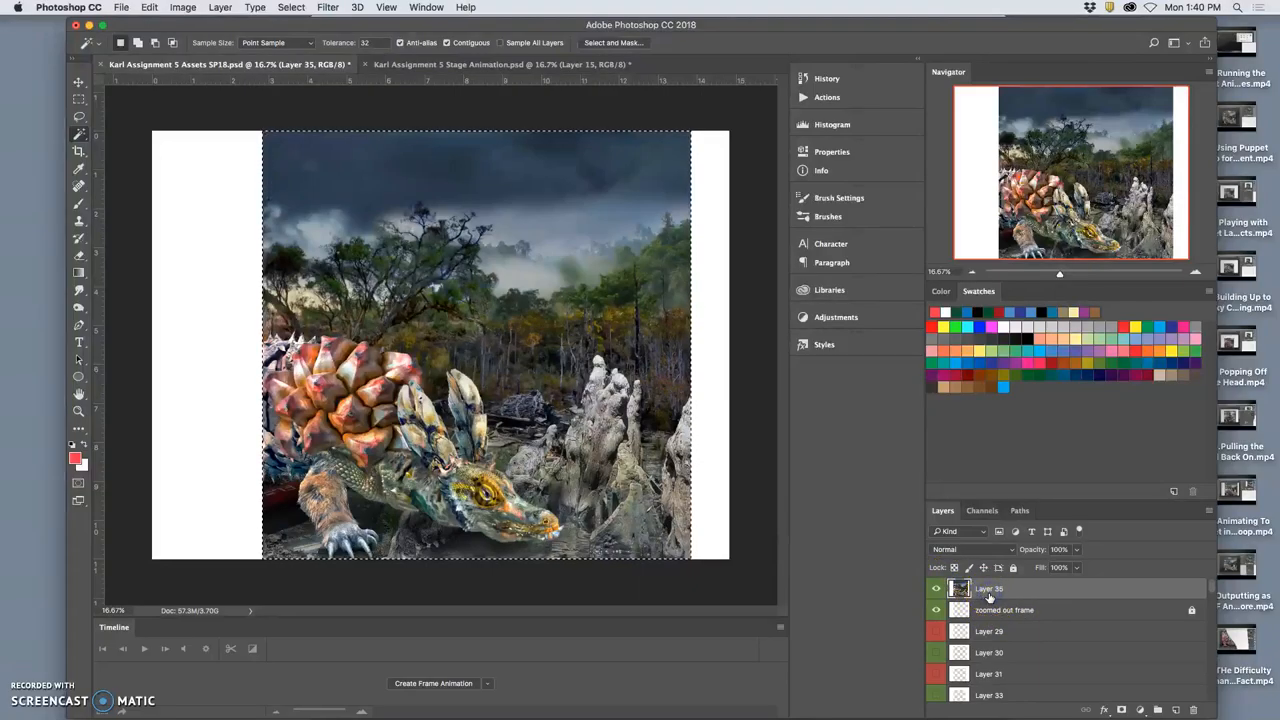
Step: Expand a layer group in the assets document and scroll through its layers
{"action": "left_click", "coordinate": [1004, 588]}
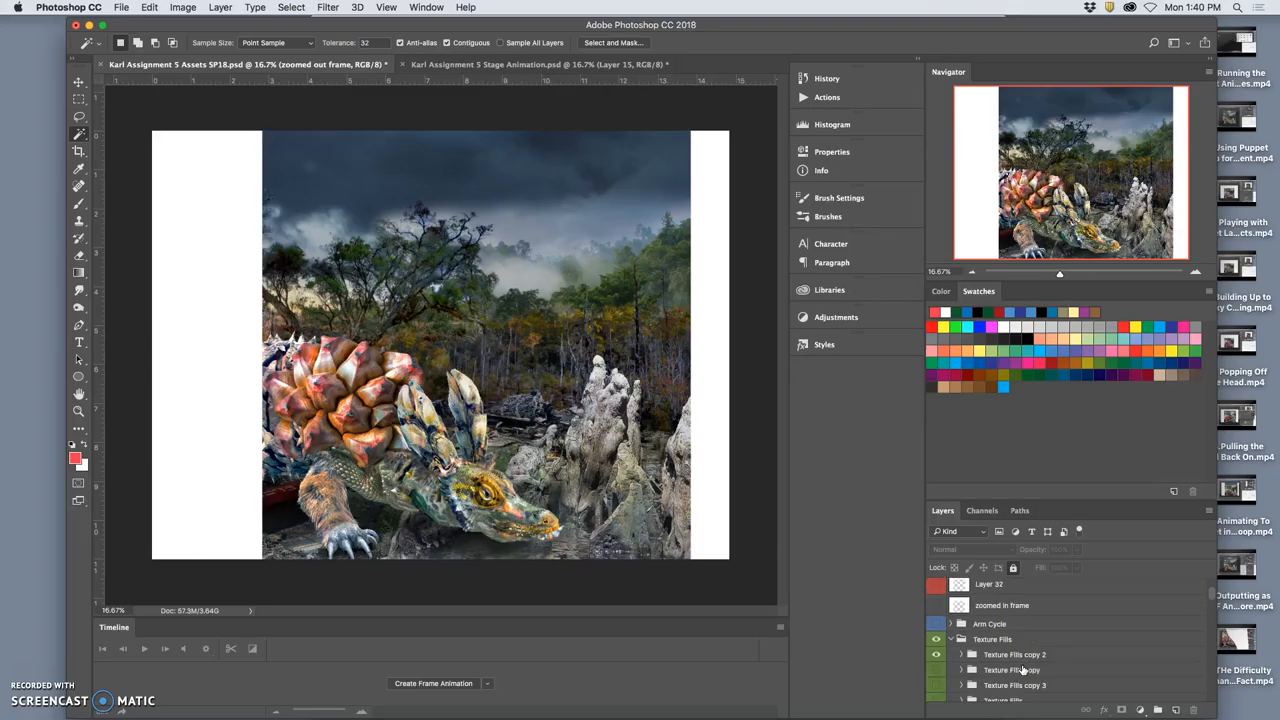
{"action": "scroll", "scroll_direction": "down", "scroll_amount": 3}
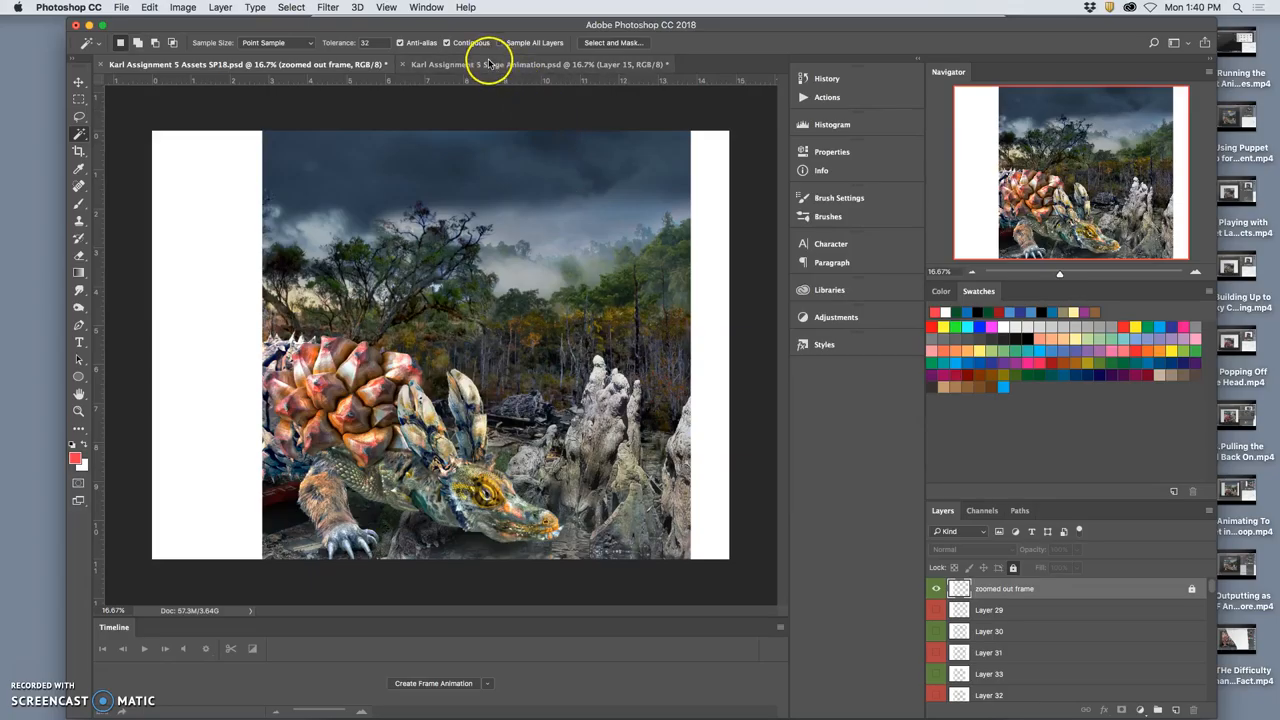
Step: Return to the Stage Animation document and make timeline frames from its layers
{"action": "left_click", "coordinate": [538, 64]}
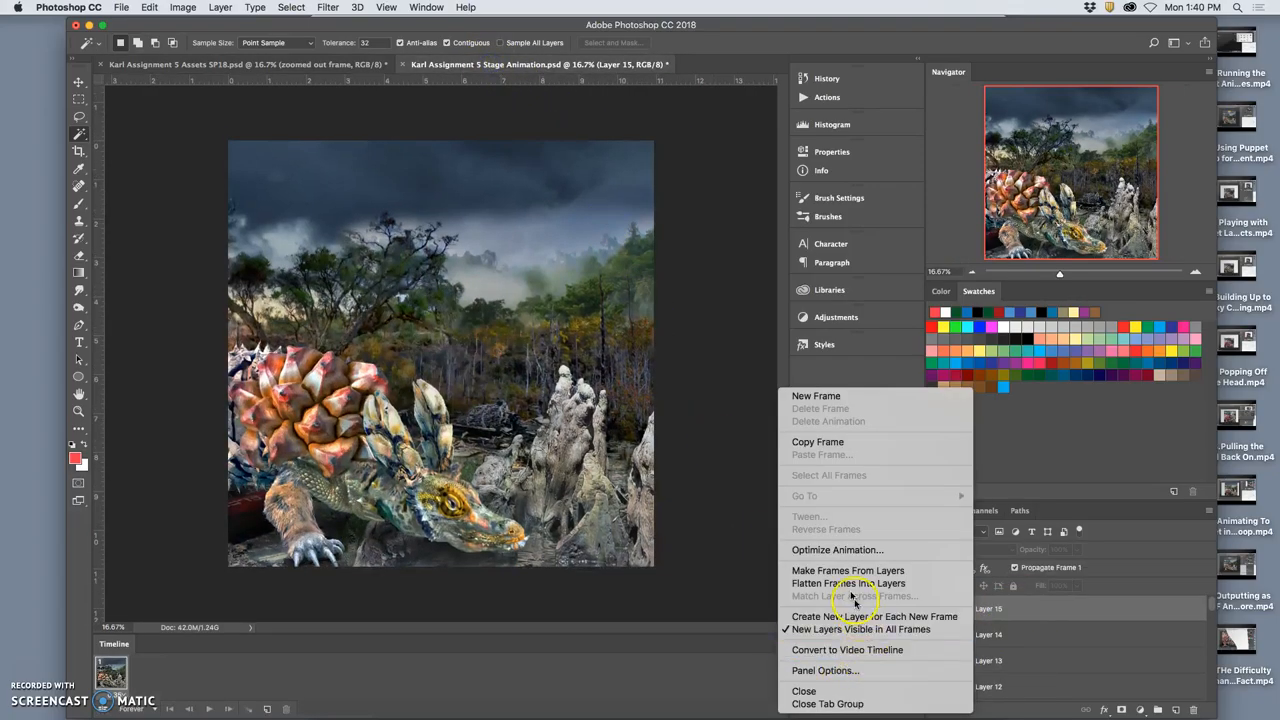
{"action": "mouse_move", "coordinate": [848, 570]}
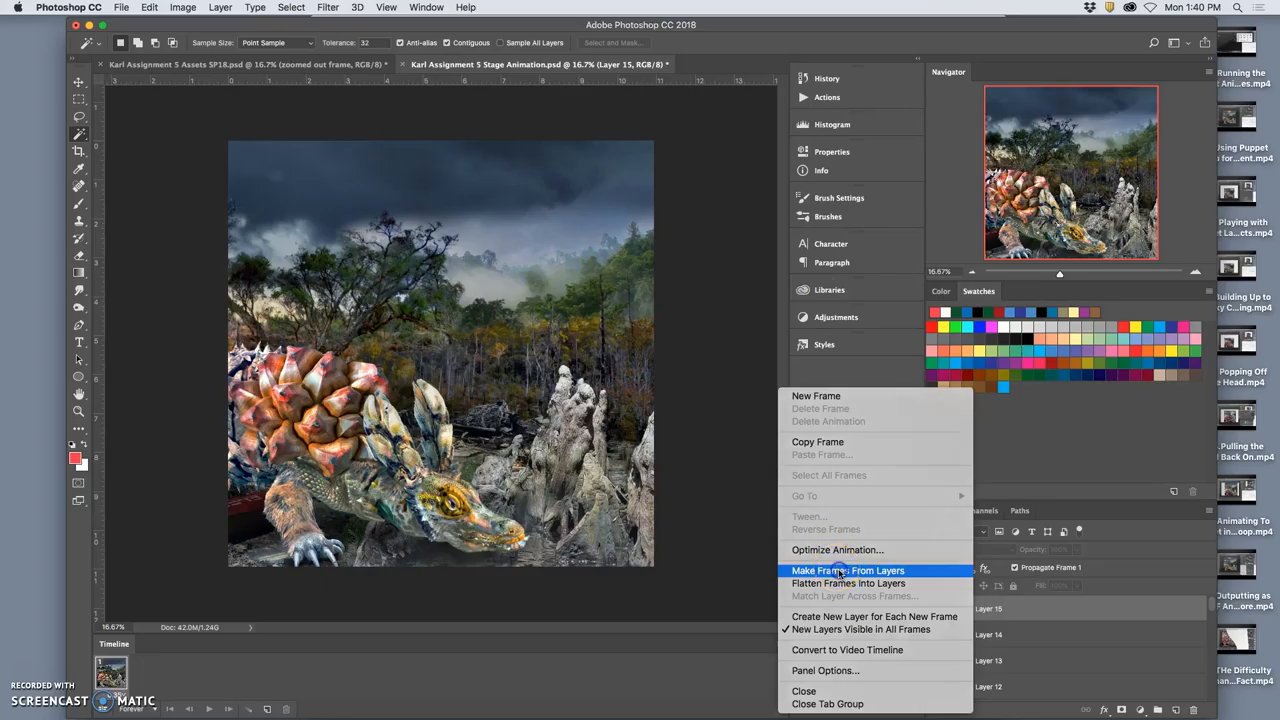
{"action": "left_click", "coordinate": [848, 570]}
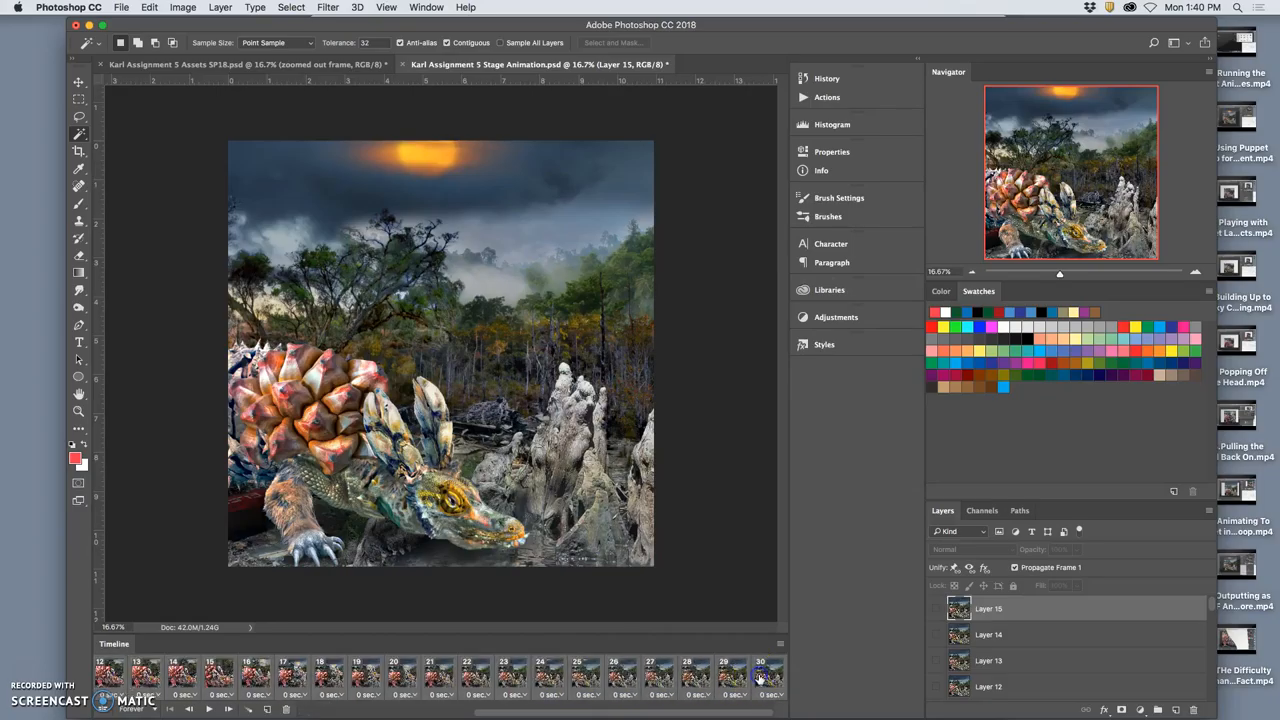
Step: Set a custom frame delay of 0.3 seconds via the Set Frame Delay dialog
{"action": "left_click", "coordinate": [770, 694]}
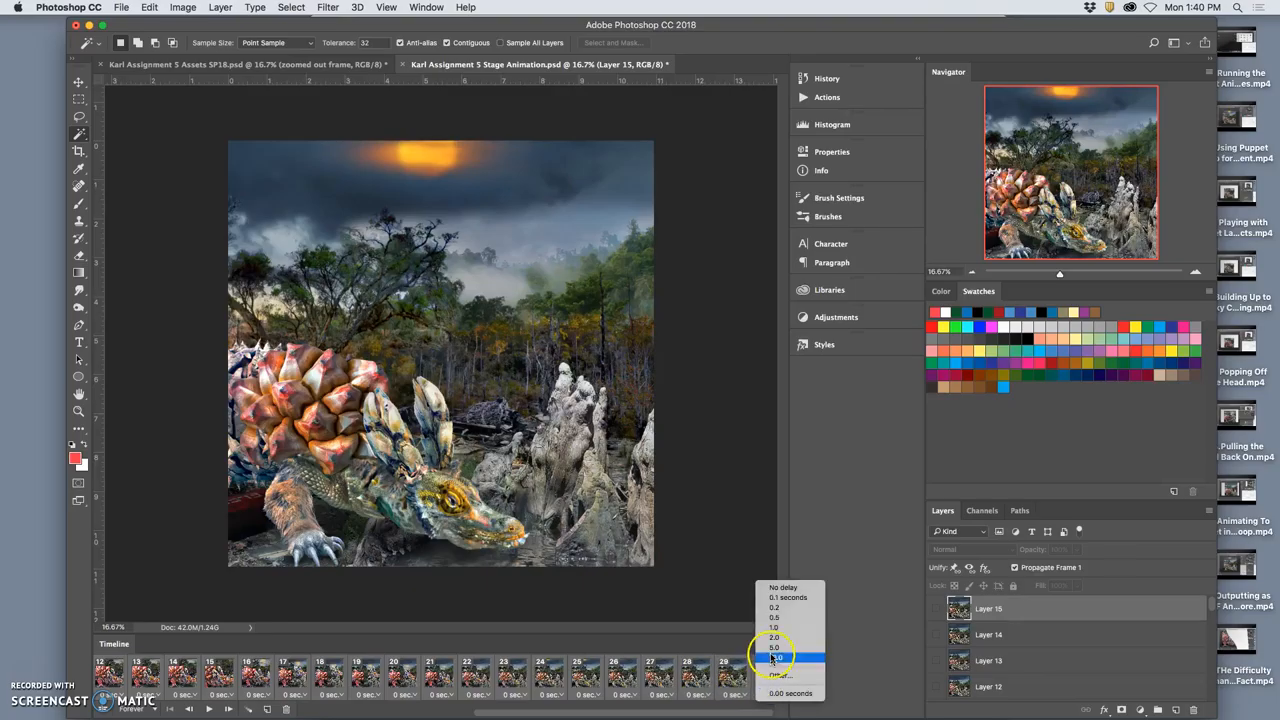
{"action": "left_click", "coordinate": [780, 676]}
{"action": "type", "text": ".3"}
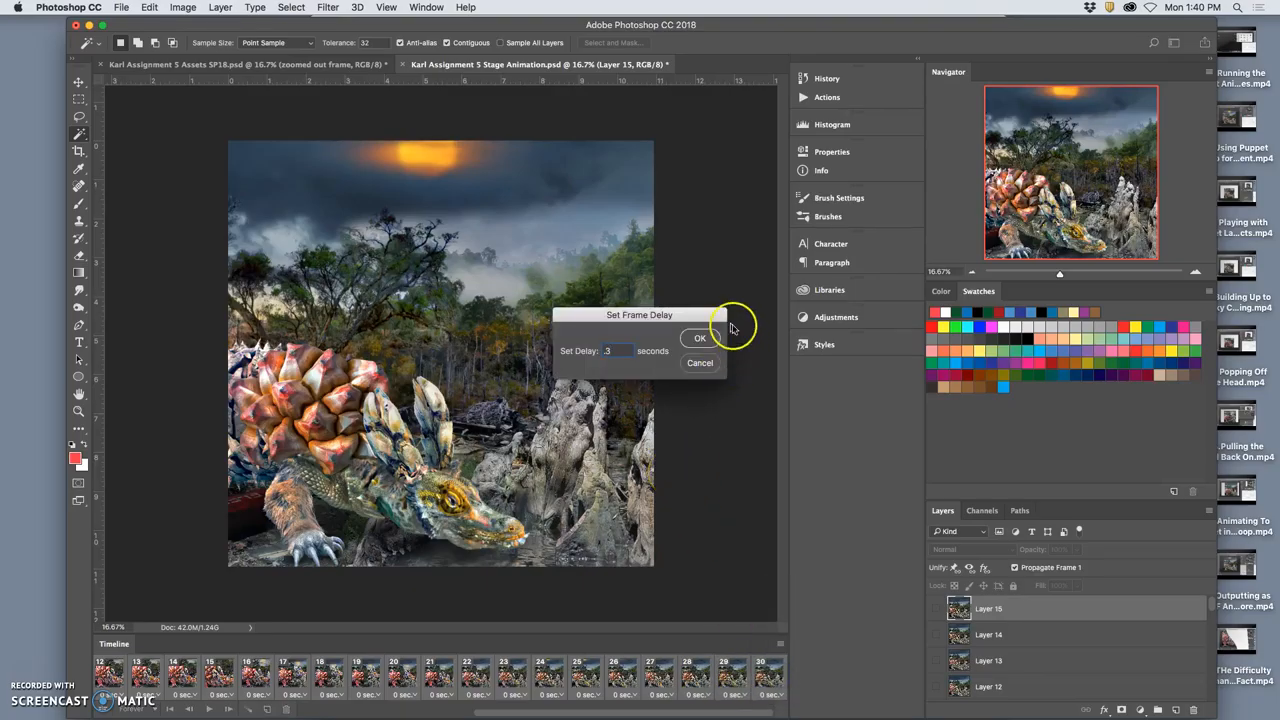
{"action": "left_click", "coordinate": [700, 338]}
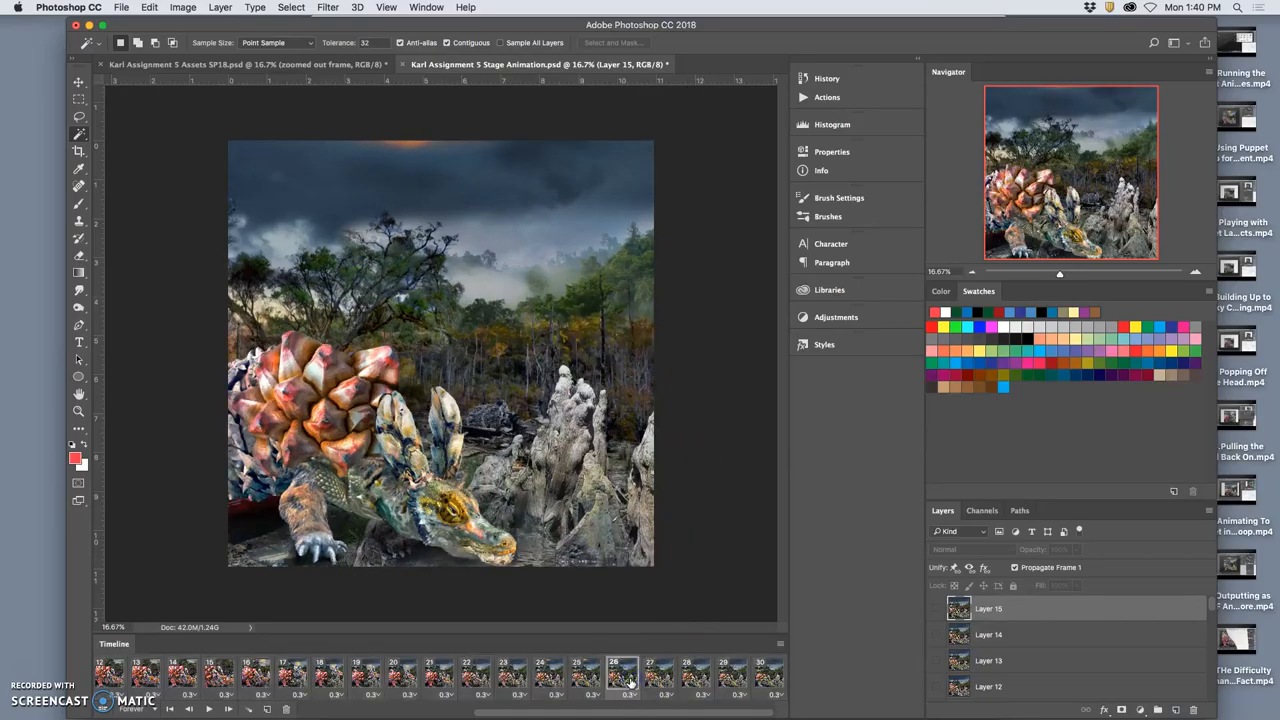
Step: Step through the first animation frames, checking the creature's pose in each
{"action": "left_click", "coordinate": [696, 672]}
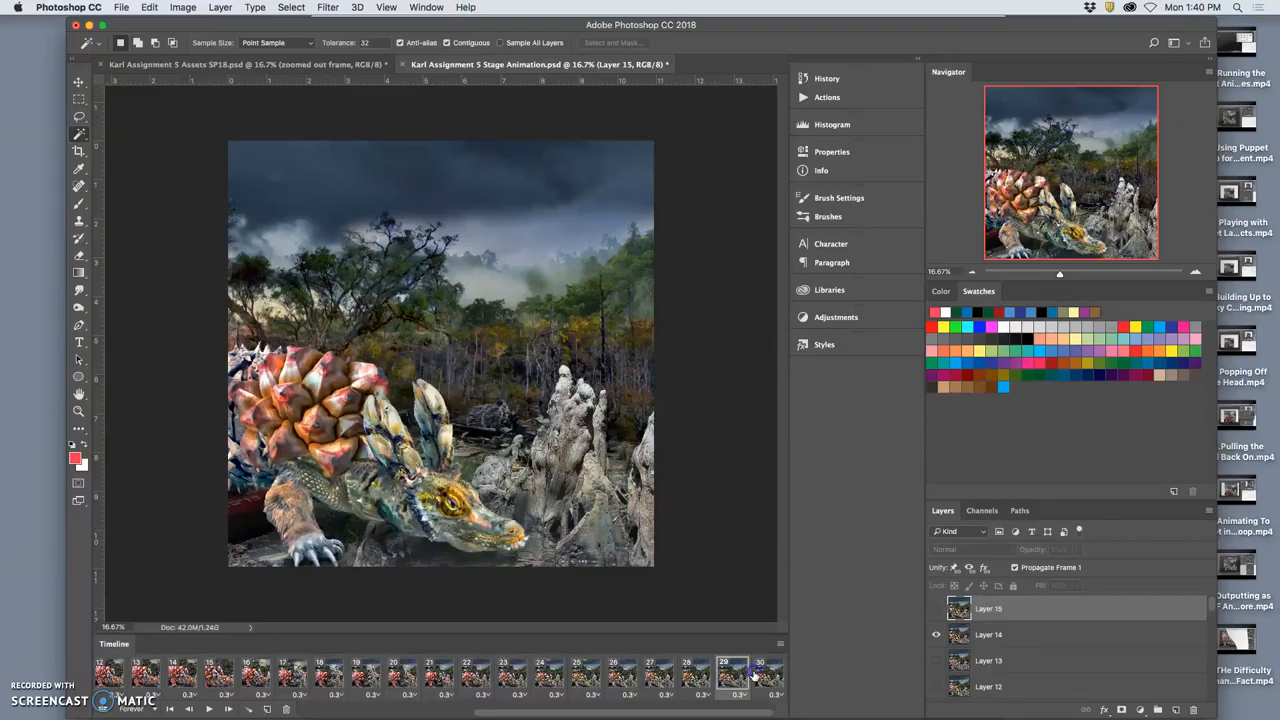
{"action": "left_click", "coordinate": [732, 672]}
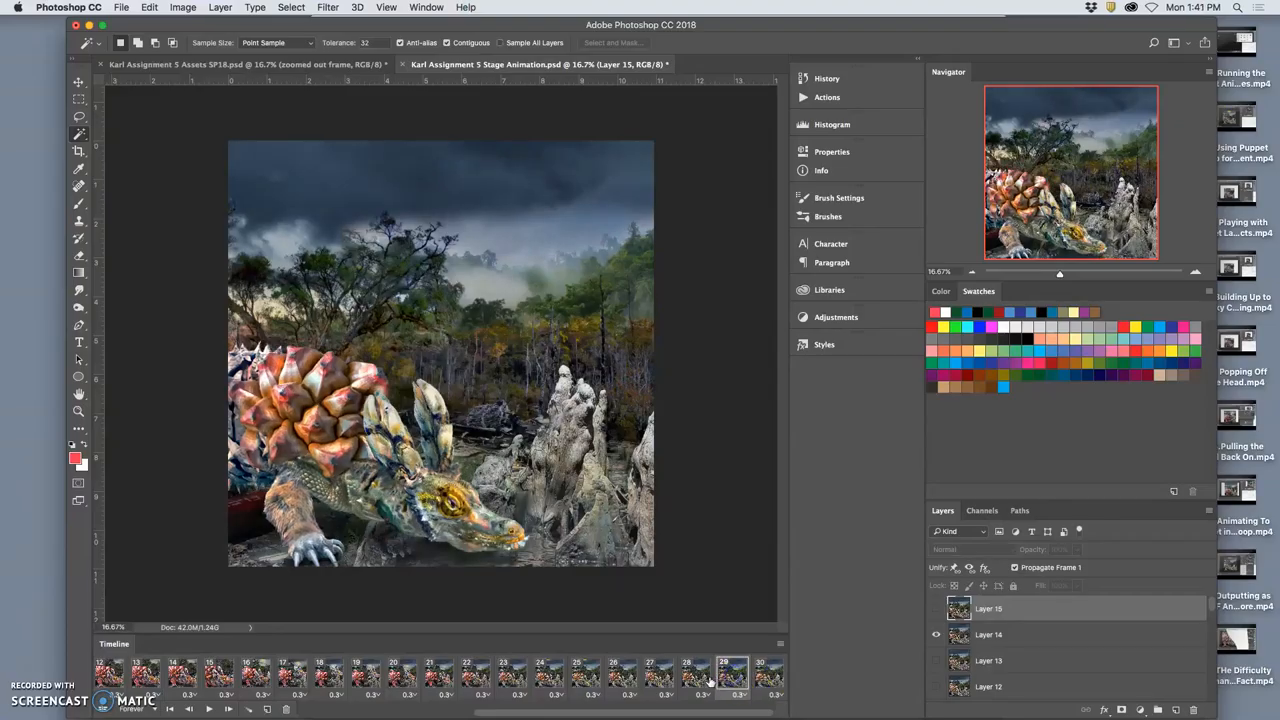
{"action": "left_click", "coordinate": [658, 672]}
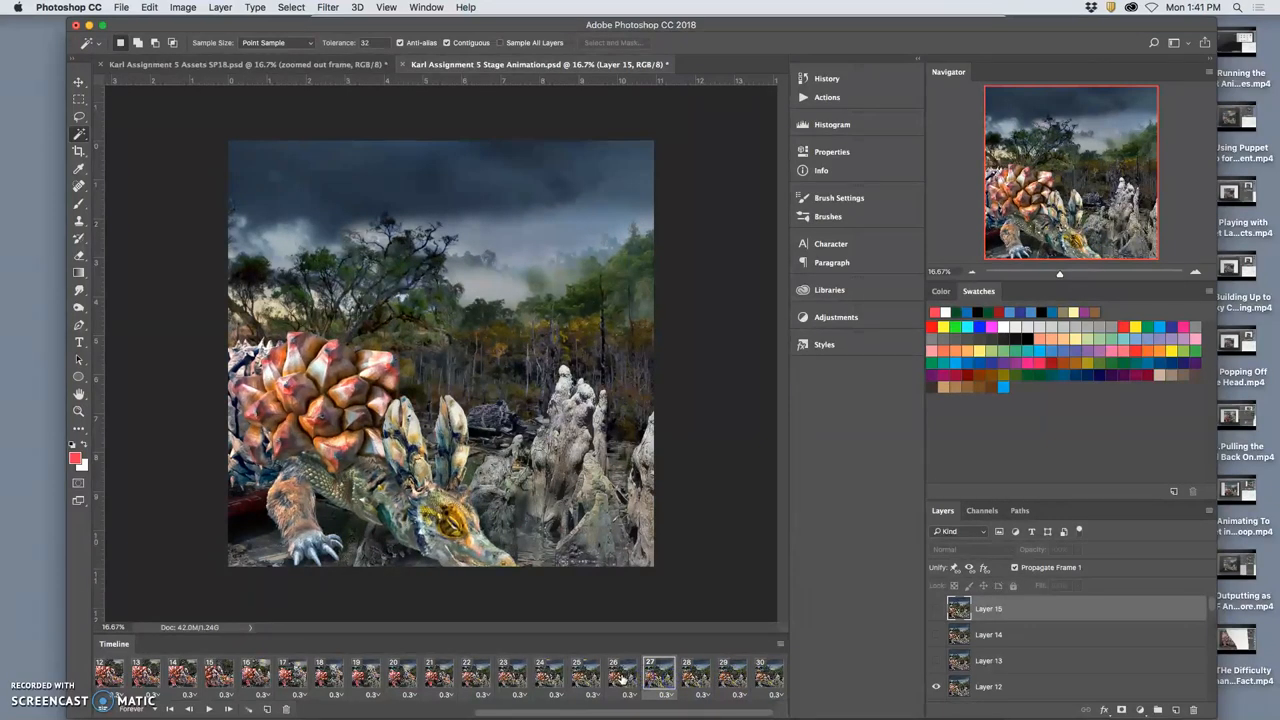
{"action": "left_click", "coordinate": [548, 670]}
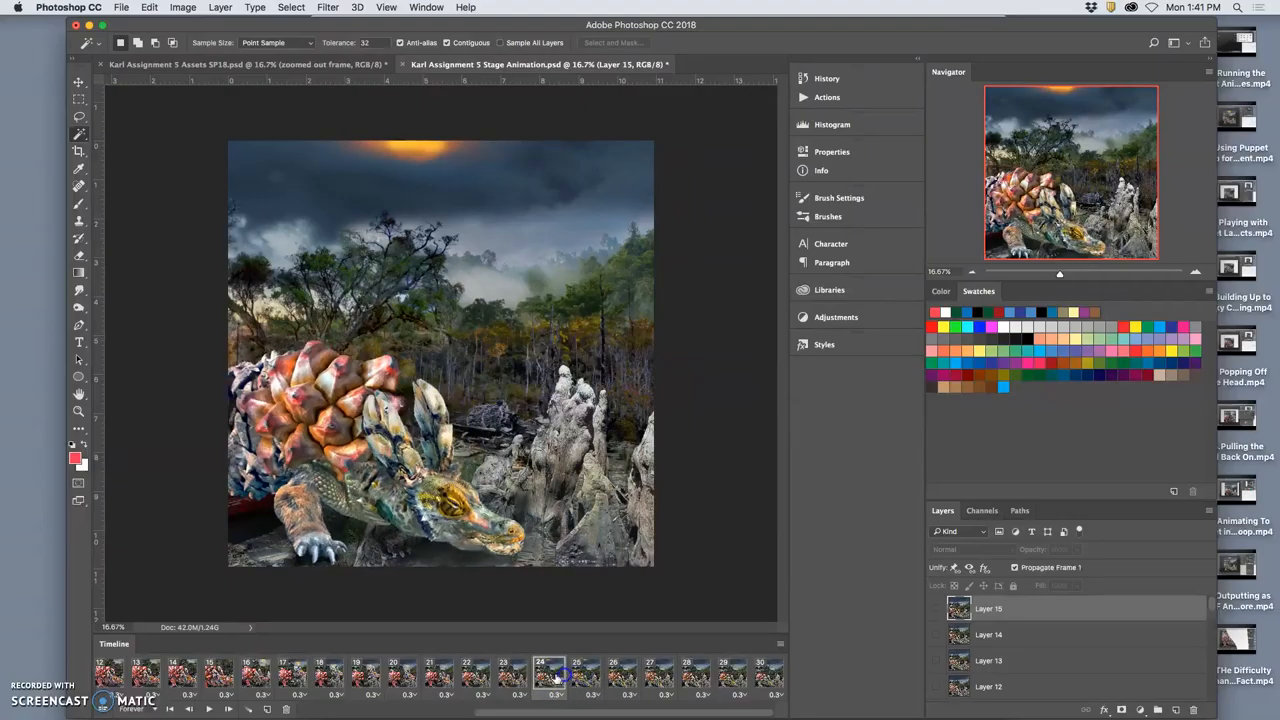
{"action": "left_click", "coordinate": [478, 676]}
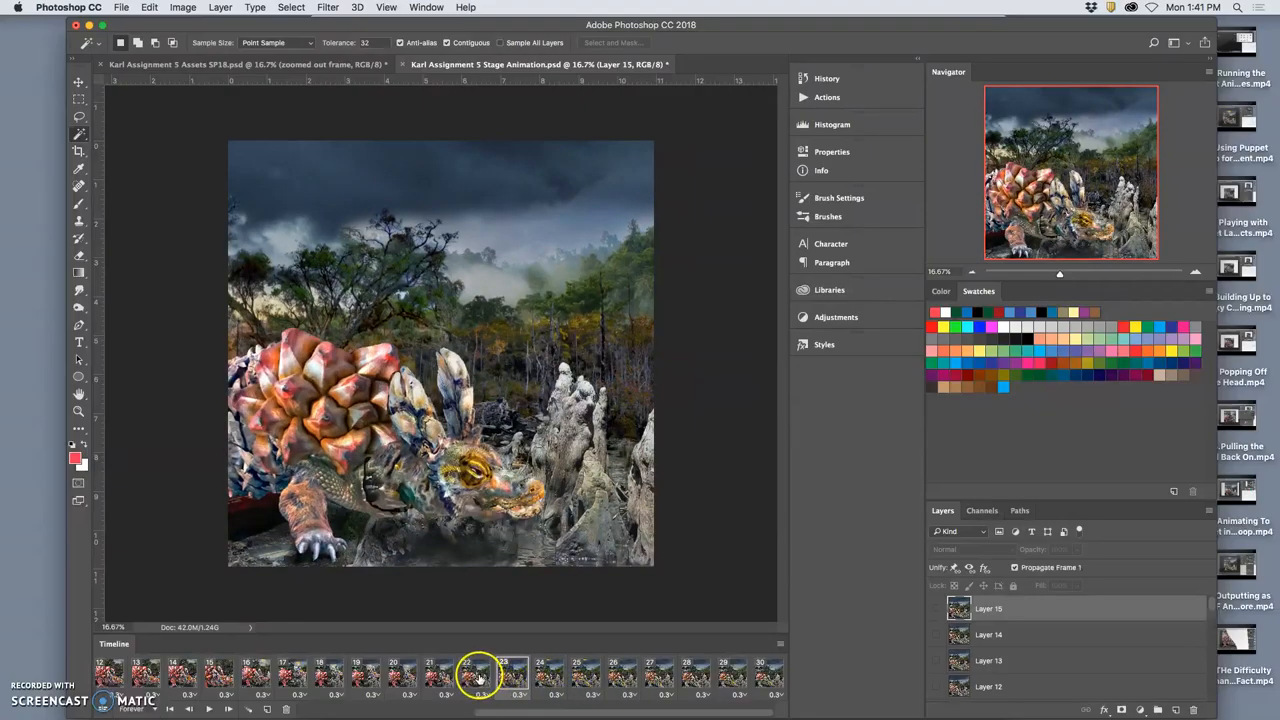
{"action": "left_click", "coordinate": [512, 672]}
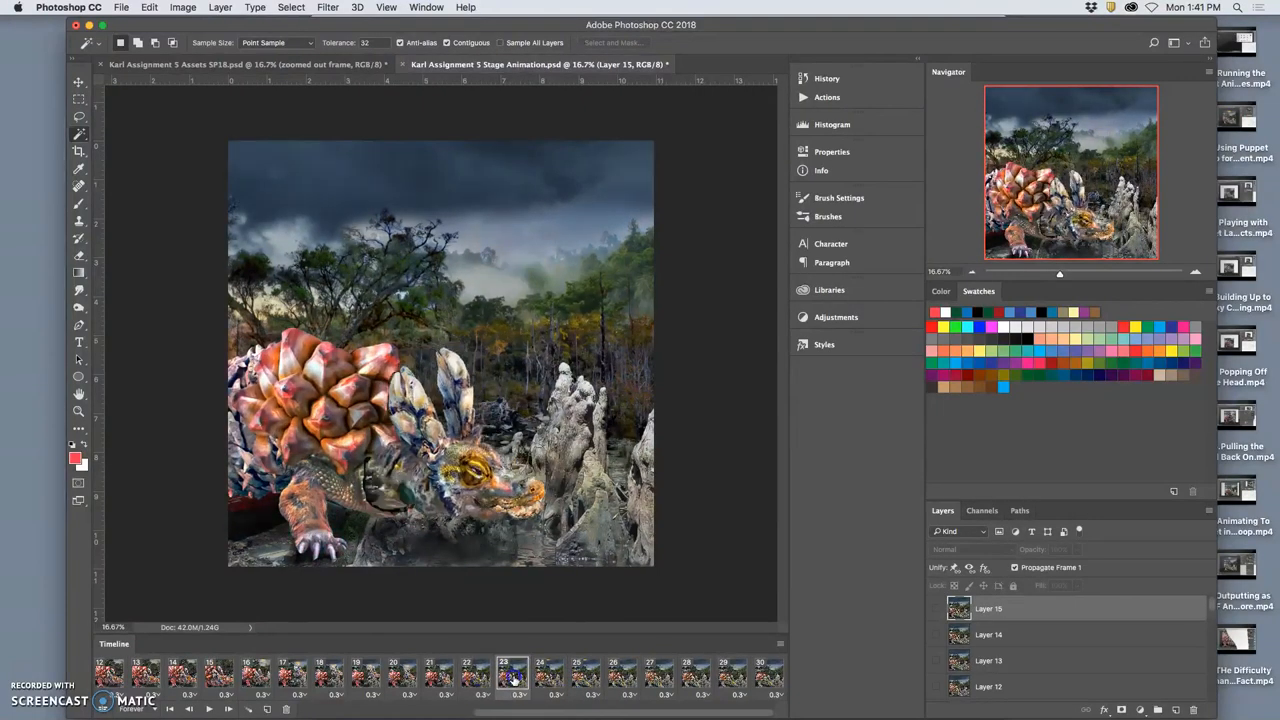
{"action": "left_click", "coordinate": [576, 676]}
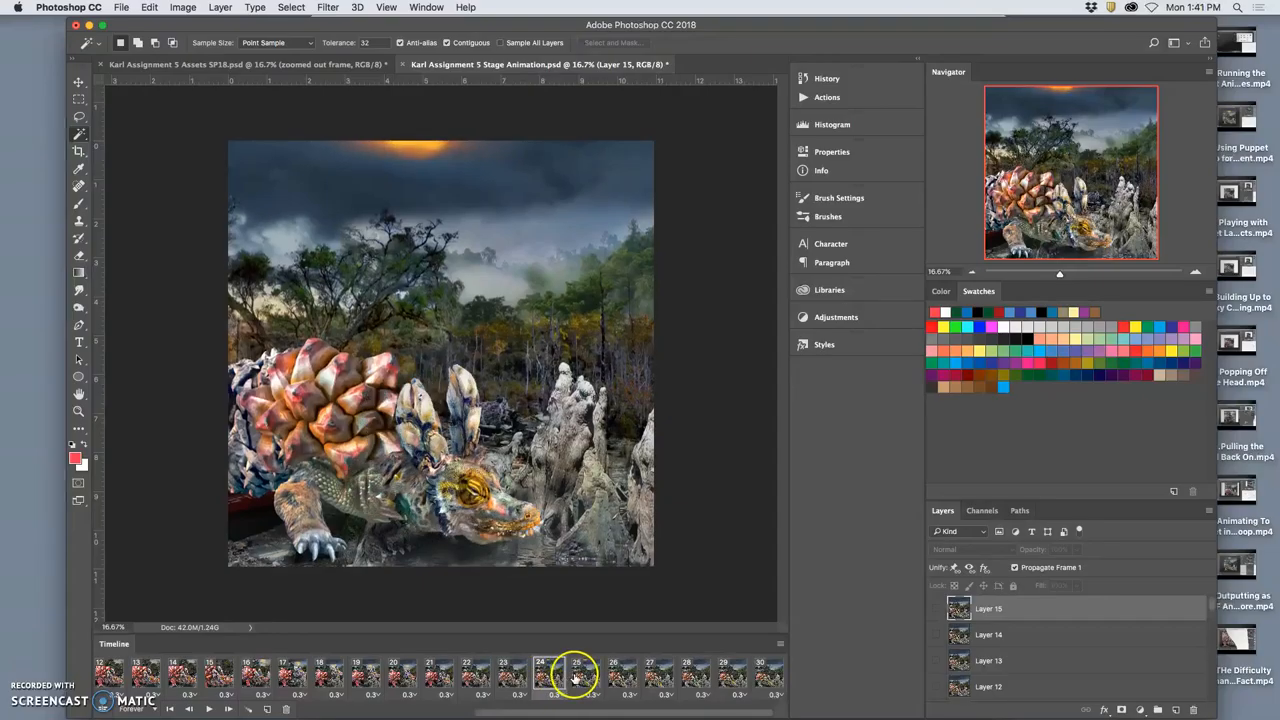
{"action": "left_click", "coordinate": [548, 676]}
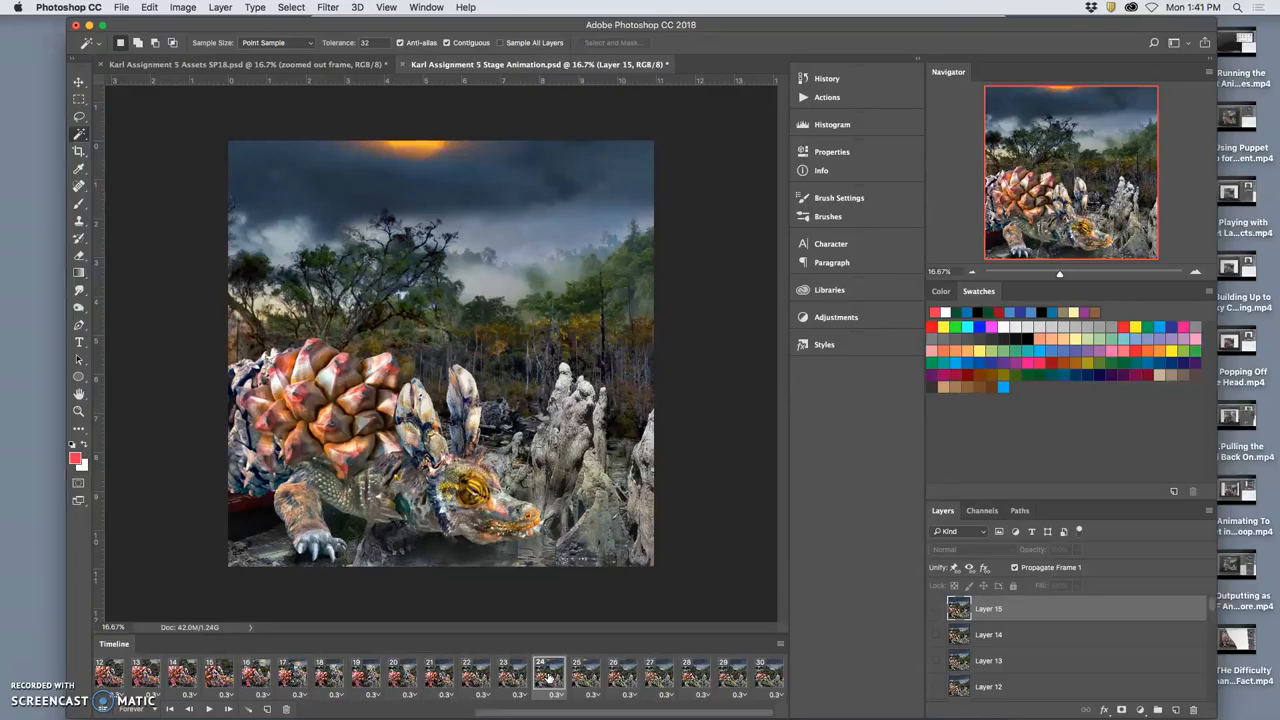
{"action": "left_click", "coordinate": [620, 672]}
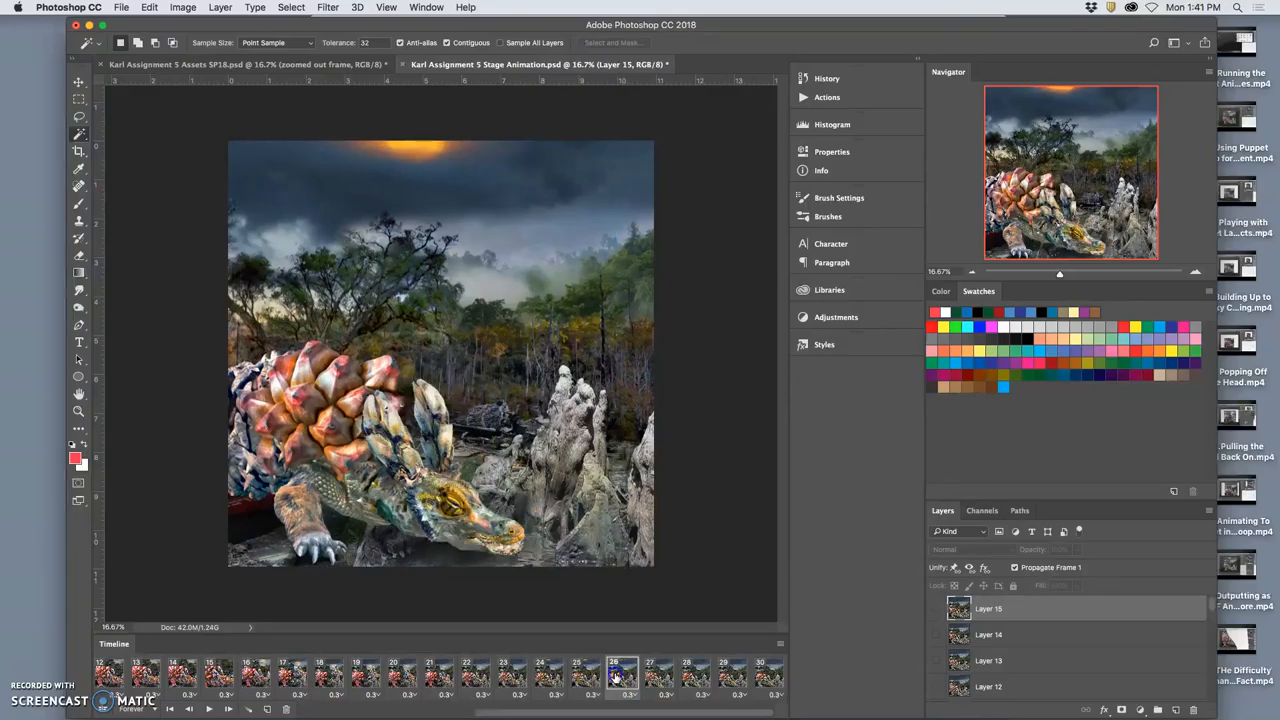
{"action": "left_click", "coordinate": [584, 672]}
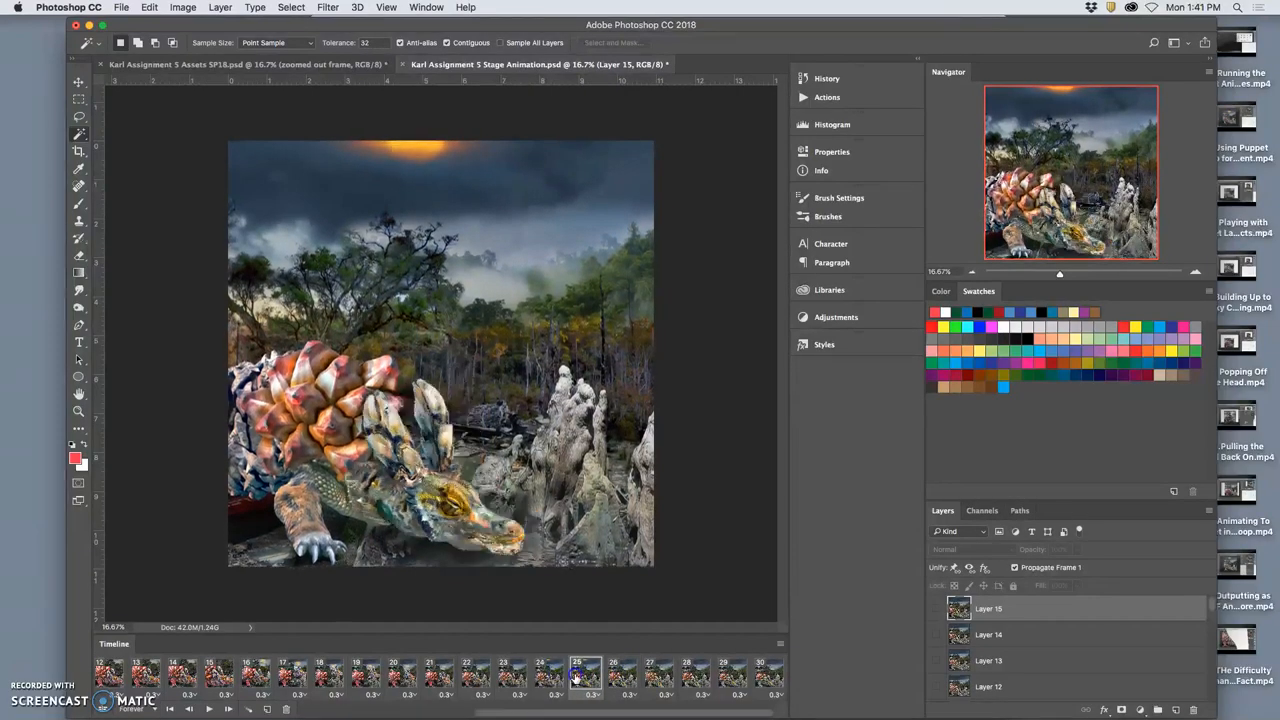
{"action": "left_click", "coordinate": [658, 676]}
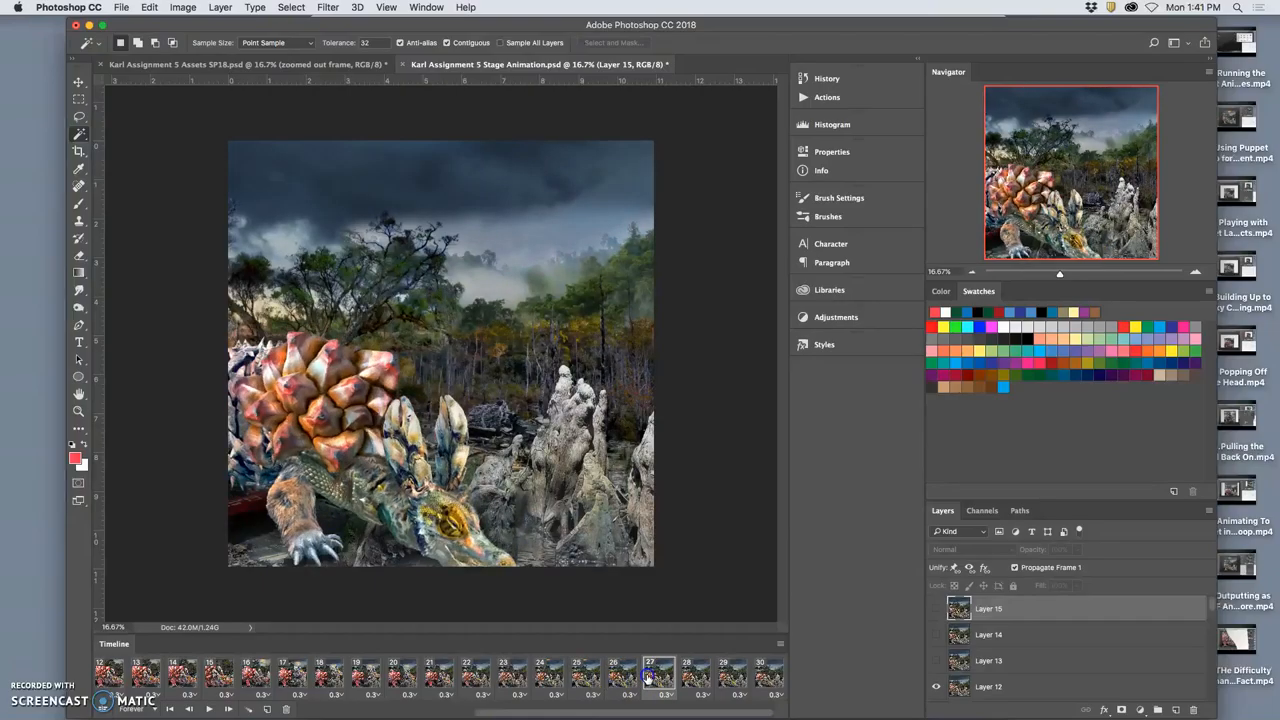
Step: Review the remaining frames back and forth, including the last frame of the animation
{"action": "left_click", "coordinate": [724, 676]}
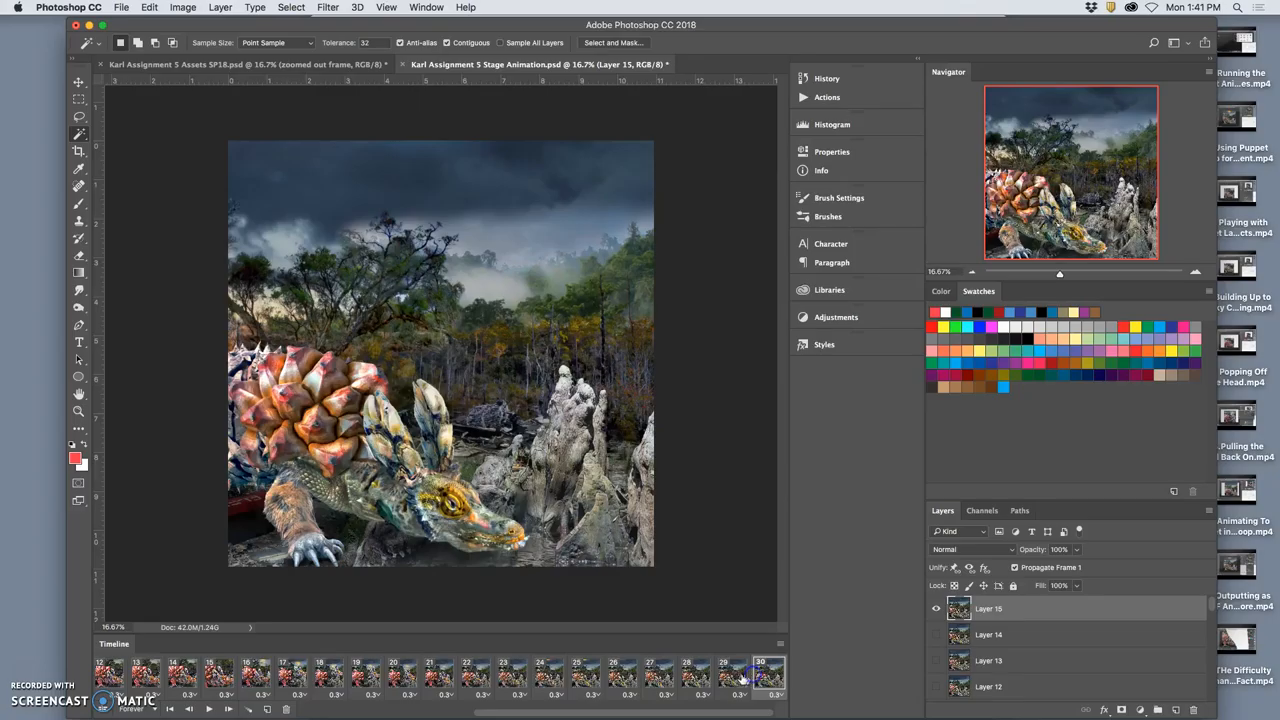
{"action": "left_click", "coordinate": [658, 672]}
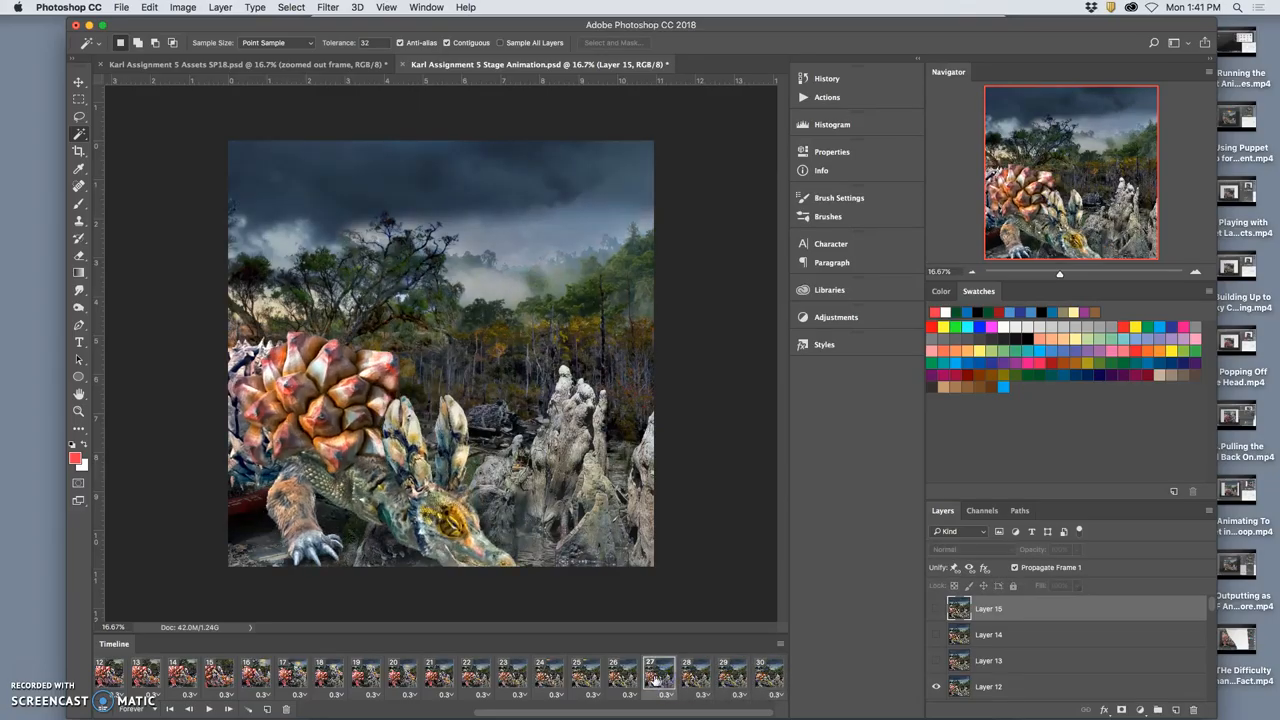
{"action": "left_click", "coordinate": [658, 672]}
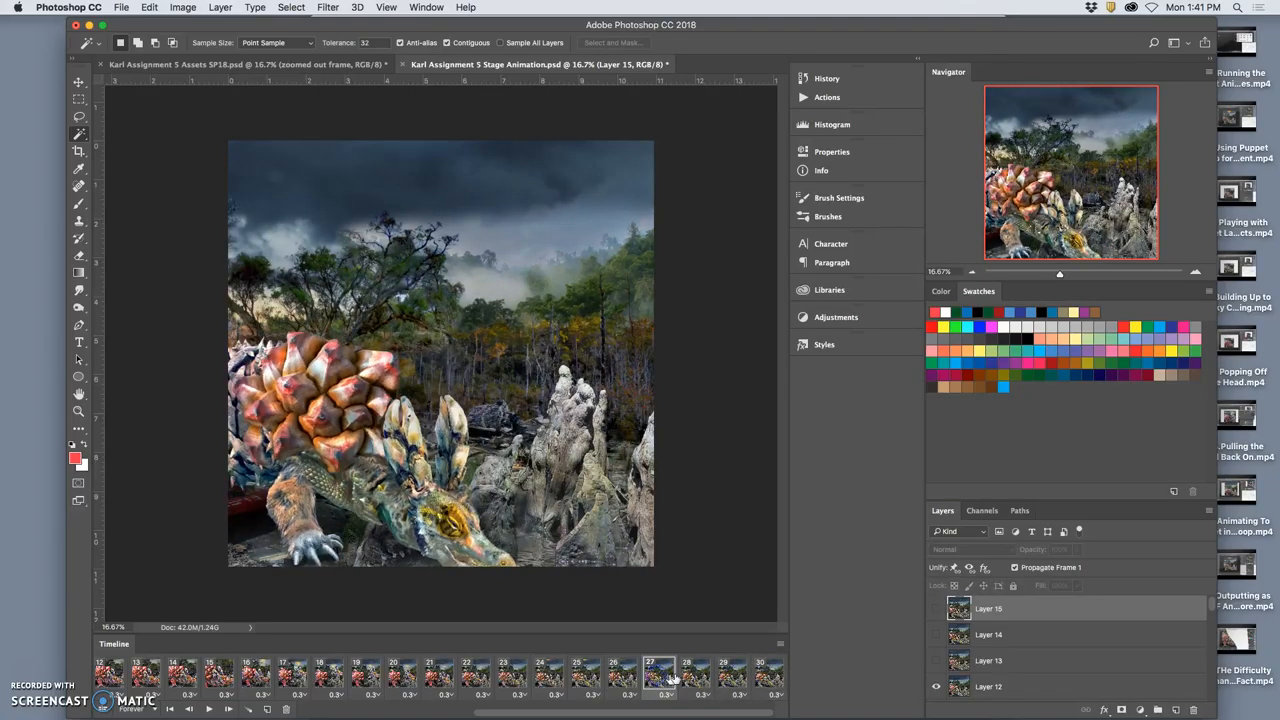
{"action": "left_click", "coordinate": [730, 676]}
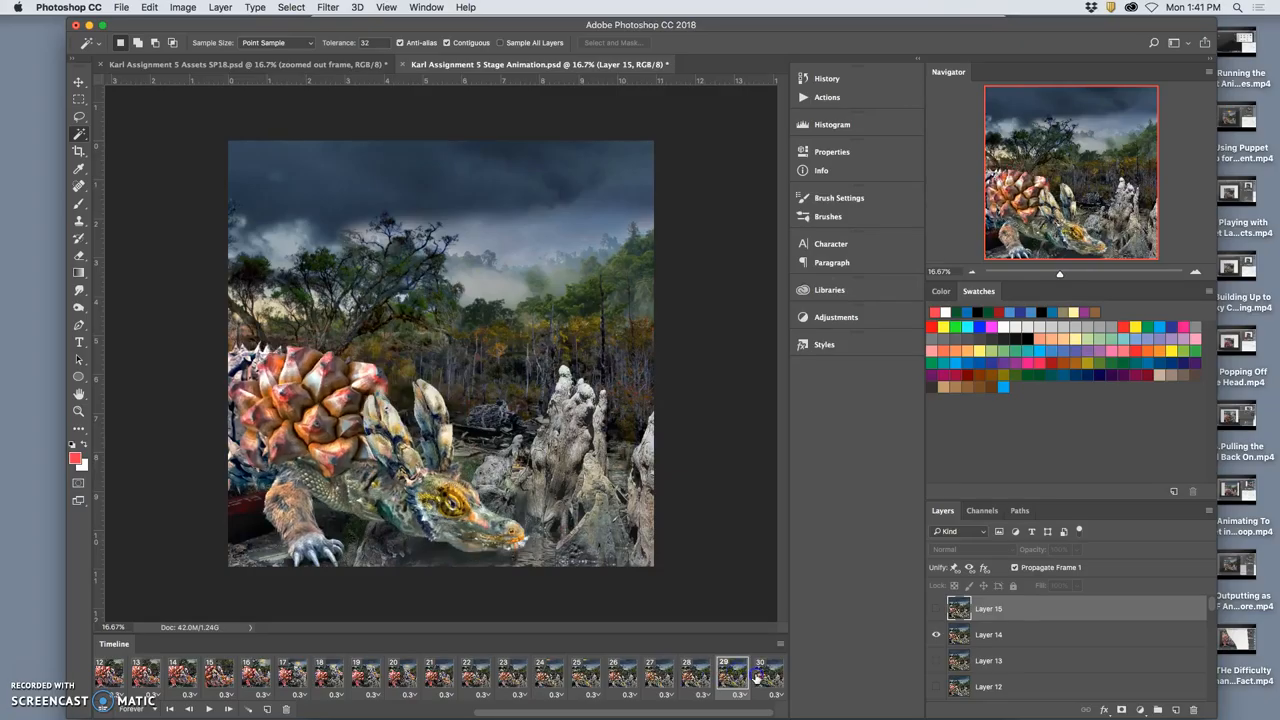
{"action": "left_click", "coordinate": [732, 672]}
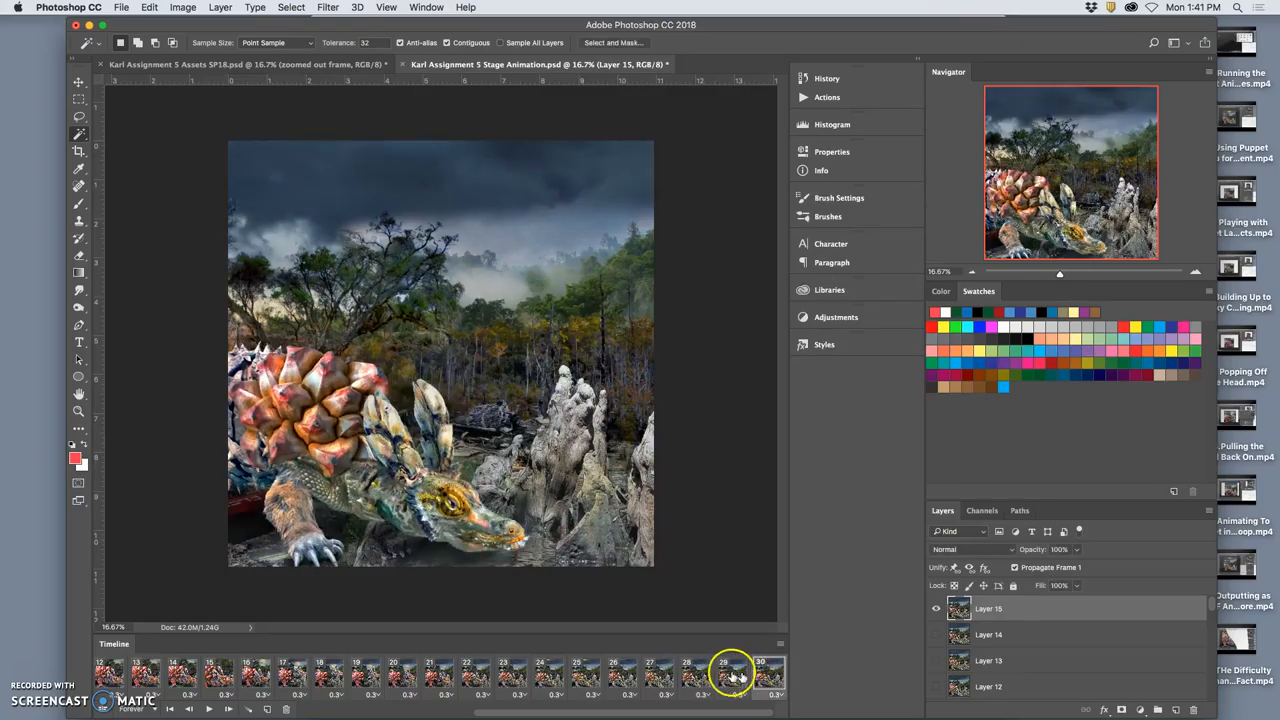
{"action": "left_click", "coordinate": [584, 676]}
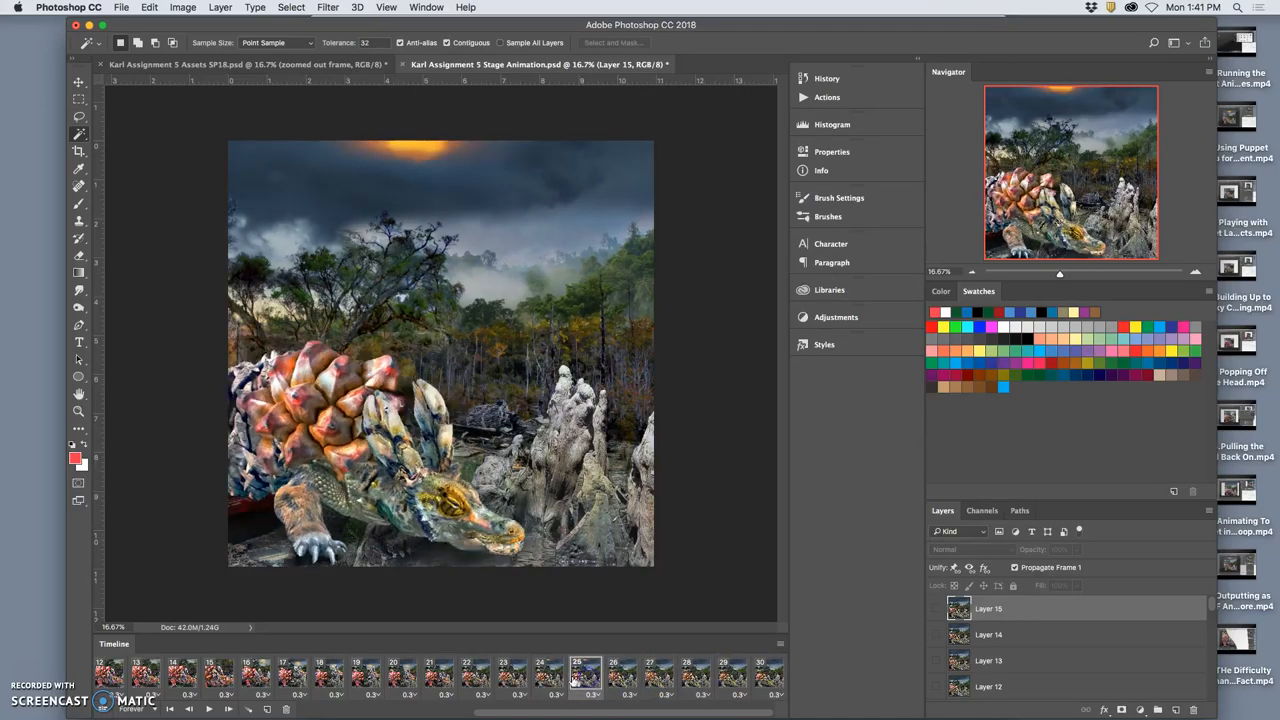
{"action": "left_click", "coordinate": [540, 670]}
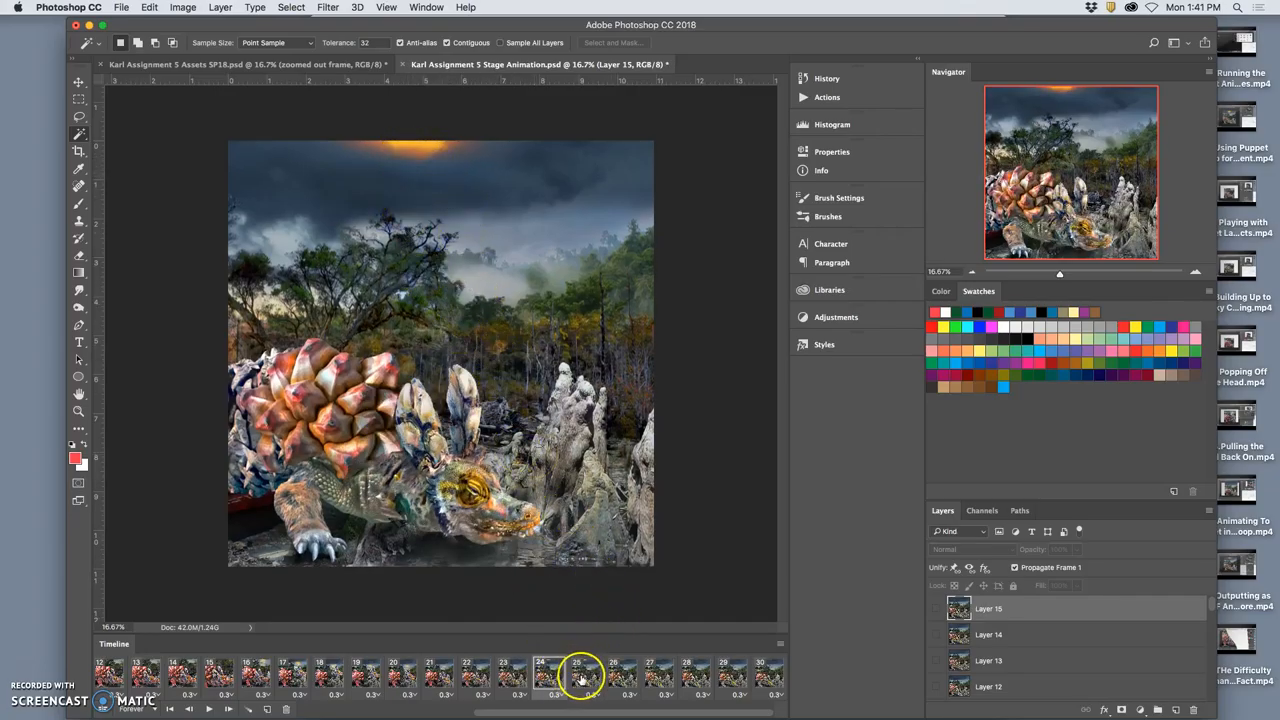
{"action": "left_click", "coordinate": [548, 676]}
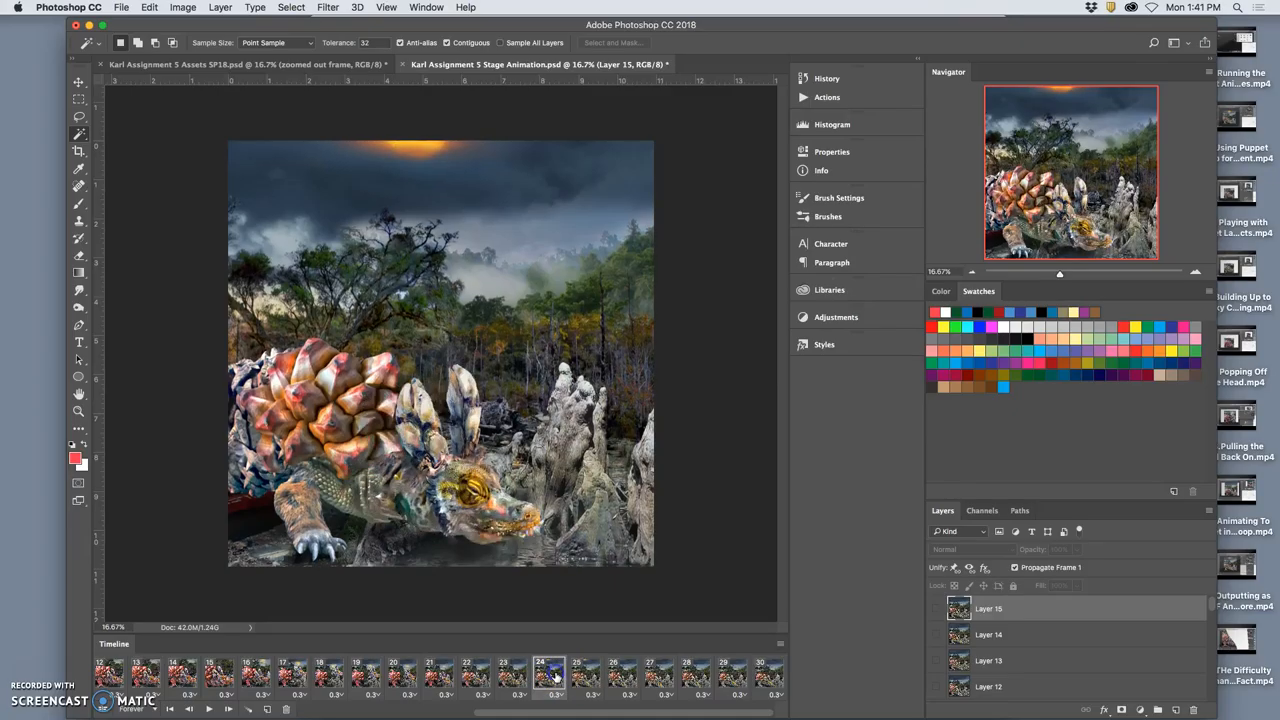
{"action": "left_click", "coordinate": [584, 672]}
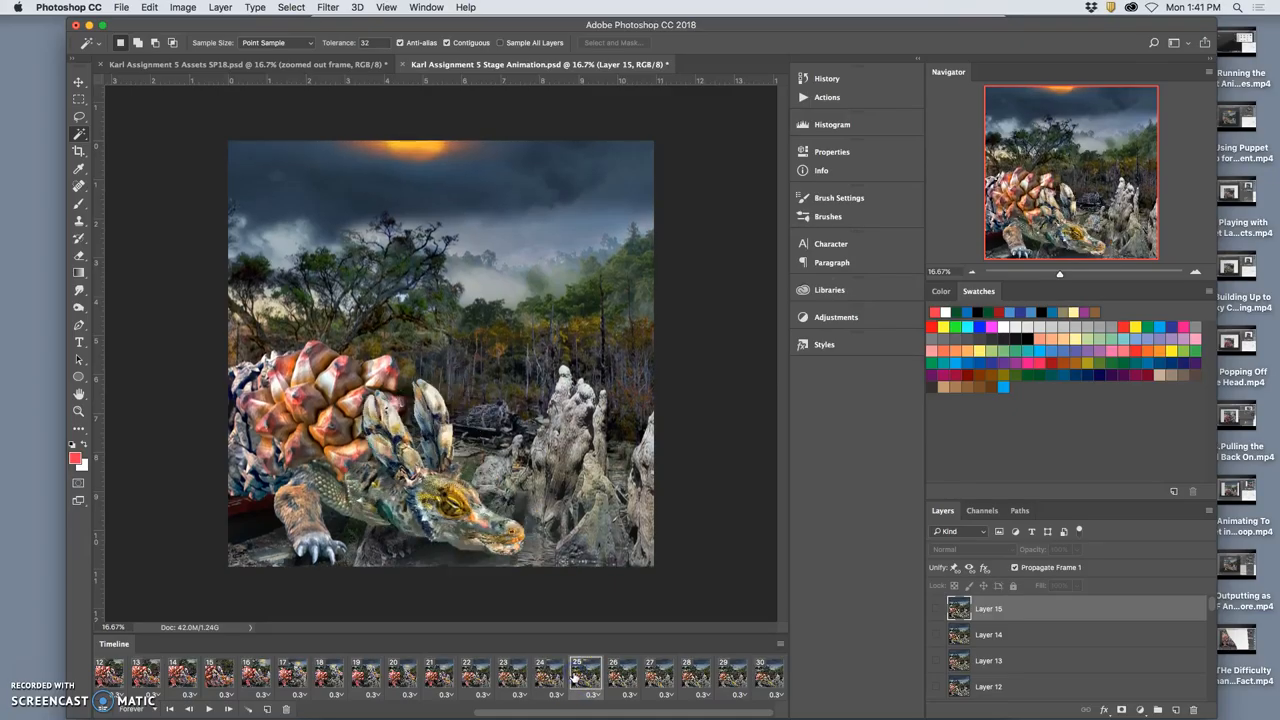
{"action": "left_click", "coordinate": [540, 676]}
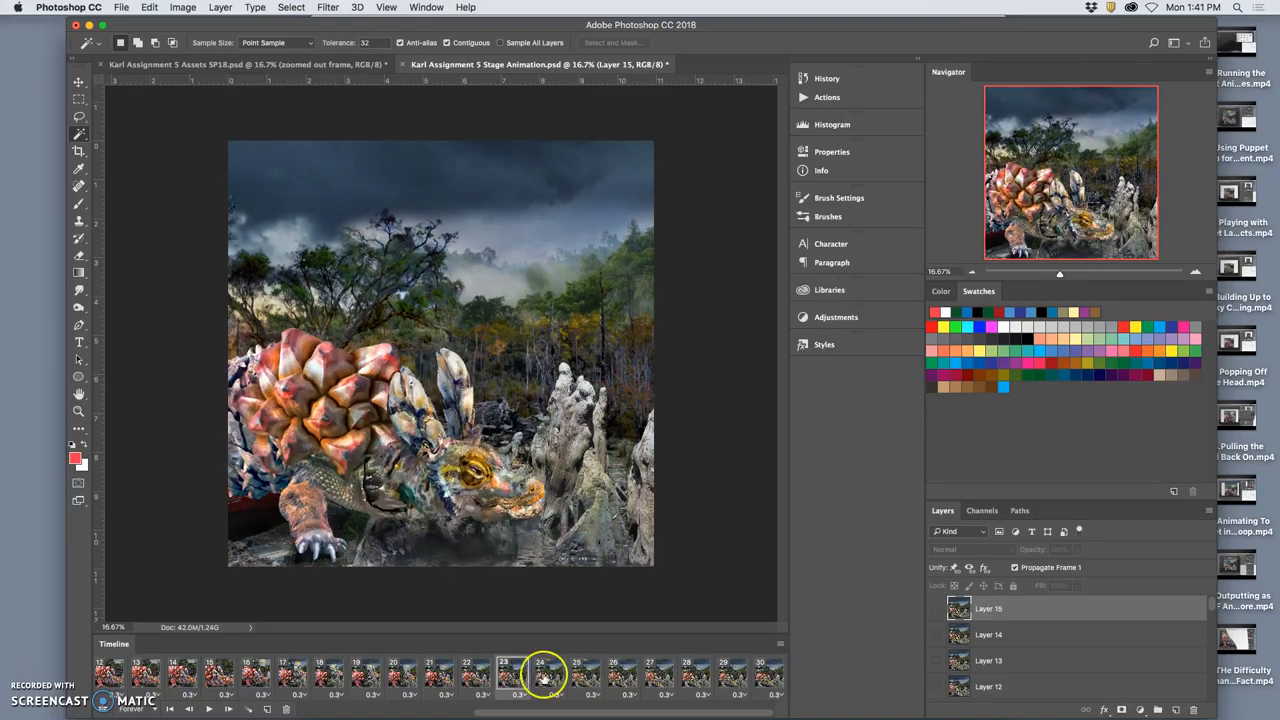
{"action": "left_click", "coordinate": [548, 676]}
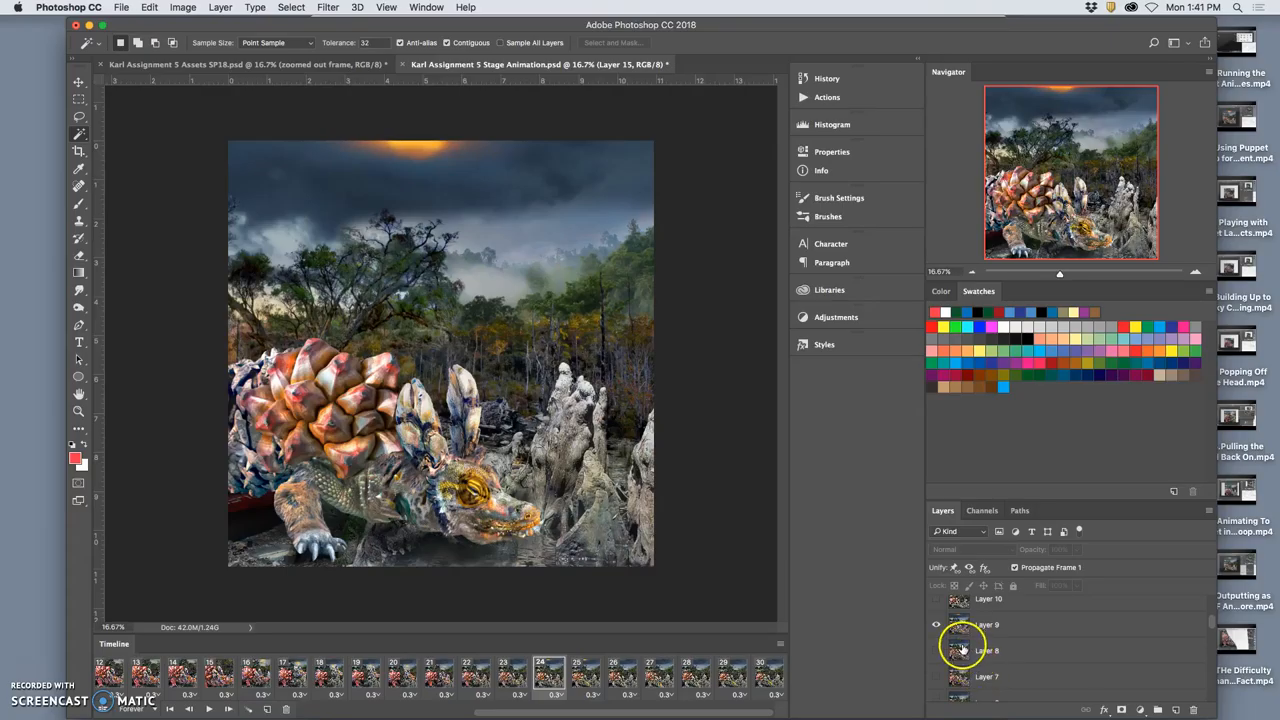
Step: Lasso a band of sky along the top of the scene on the chosen layer
{"action": "left_click", "coordinate": [988, 624]}
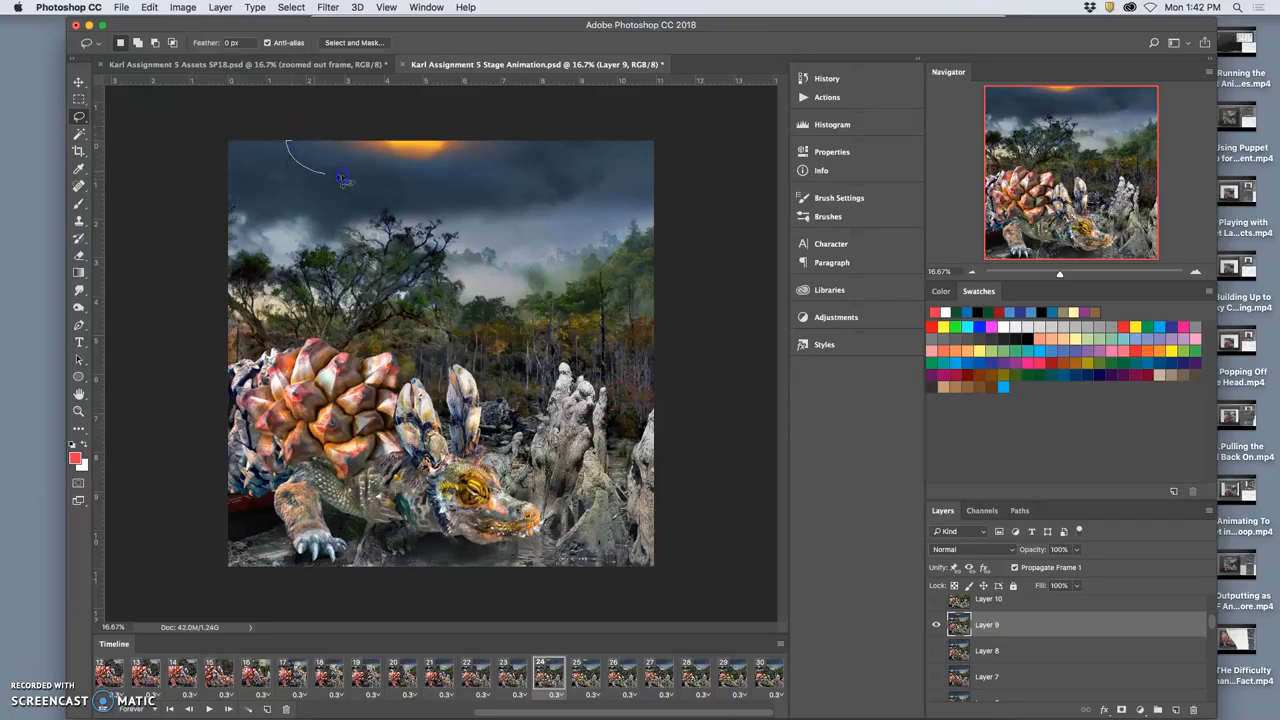
{"action": "left_click_drag", "start_coordinate": [344, 180], "coordinate": [400, 84]}
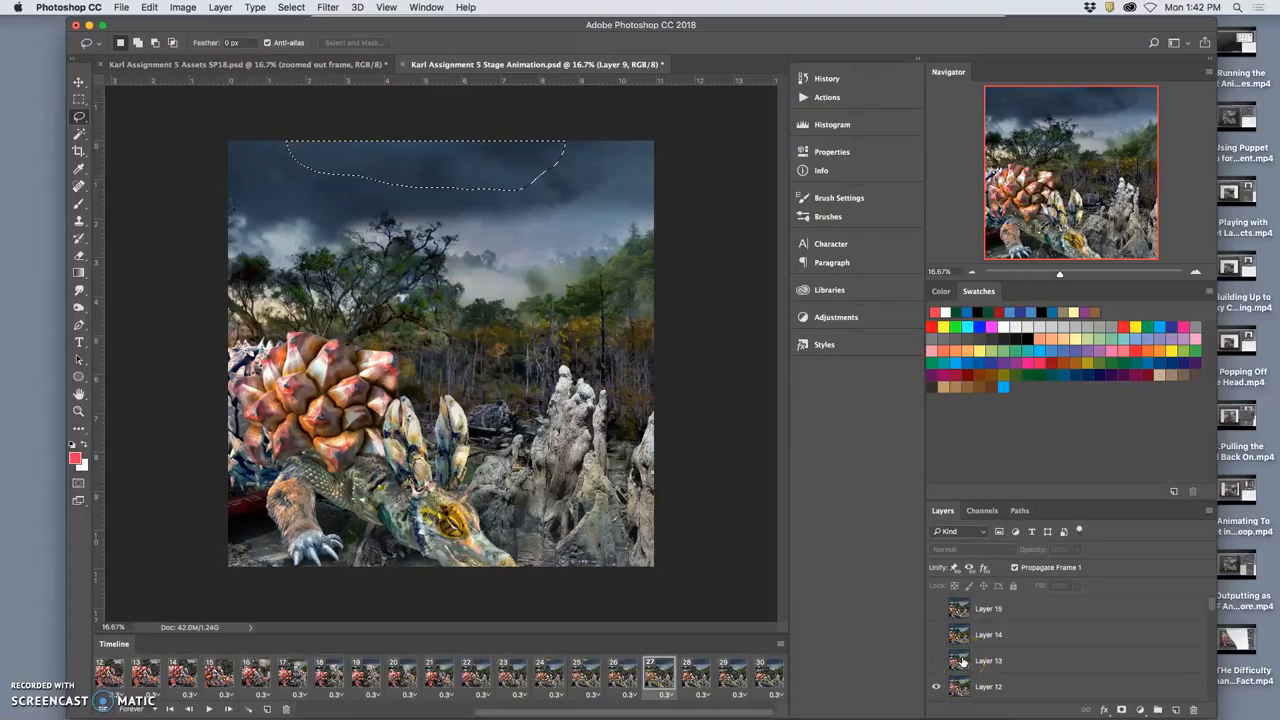
{"action": "left_click", "coordinate": [988, 686]}
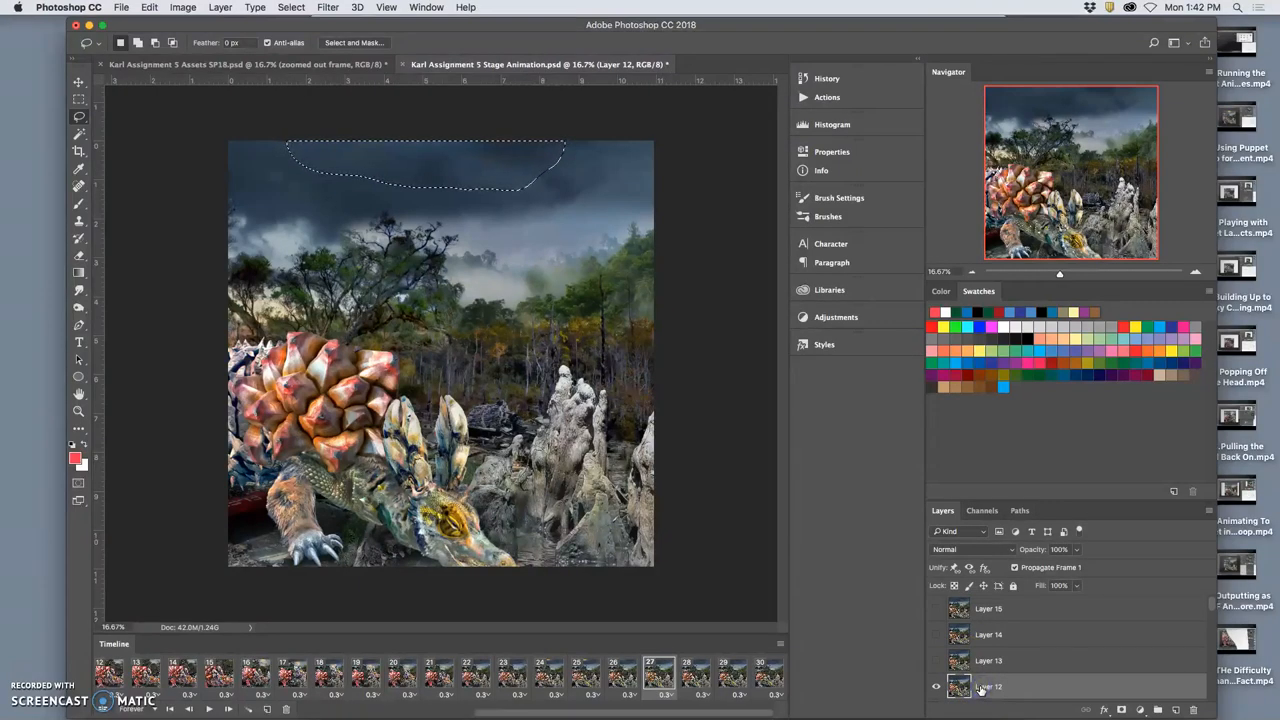
Step: Add the mist layer, move to an earlier frame and turn the mist on there
{"action": "left_click", "coordinate": [958, 688]}
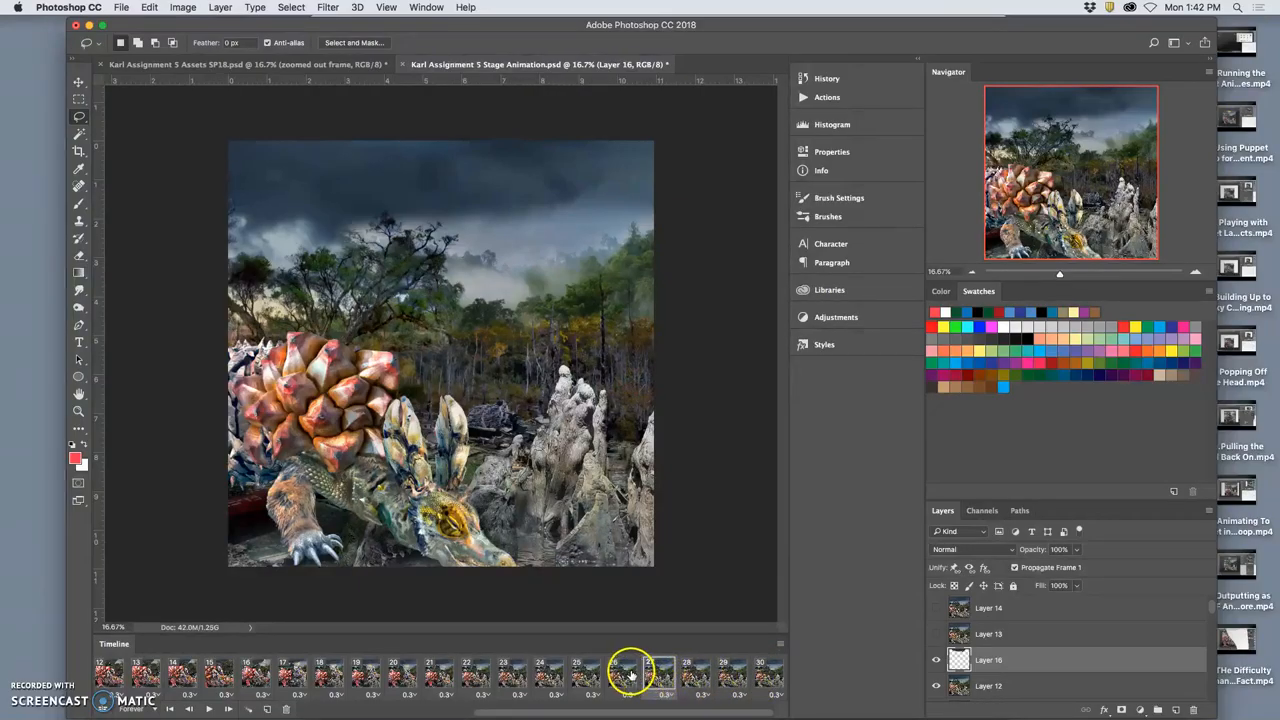
{"action": "left_click", "coordinate": [596, 670]}
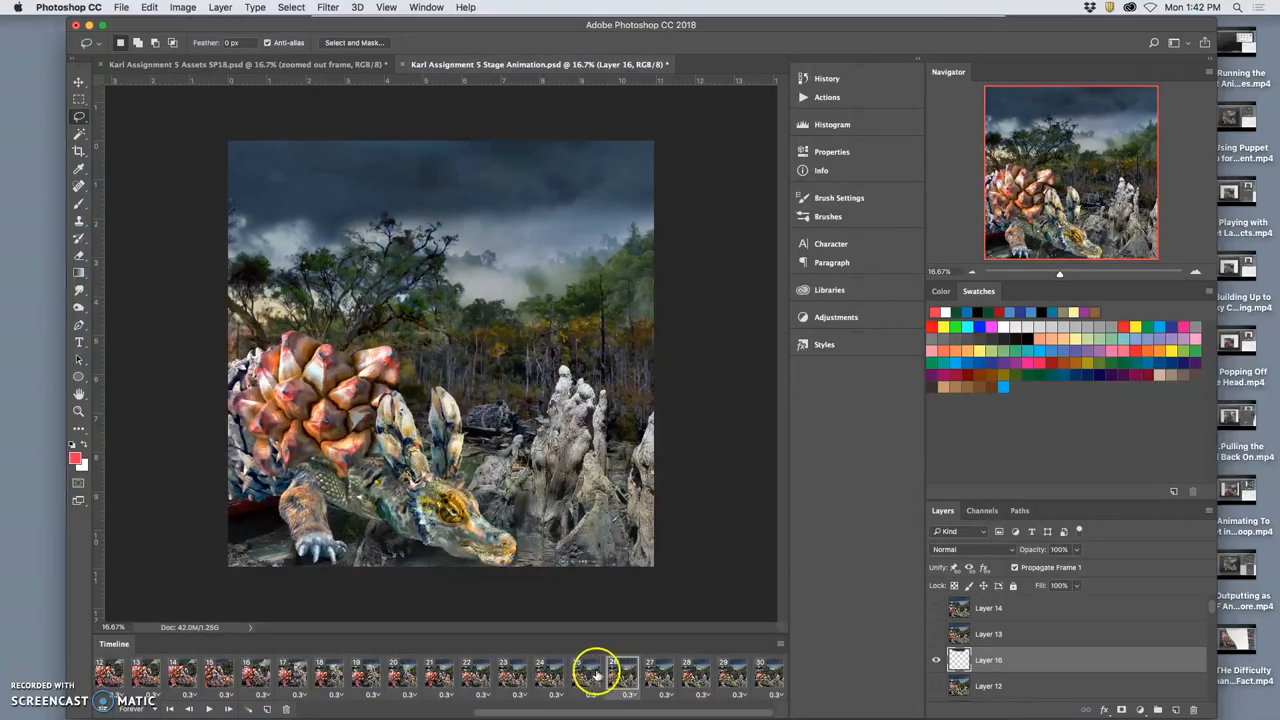
{"action": "left_click", "coordinate": [512, 670]}
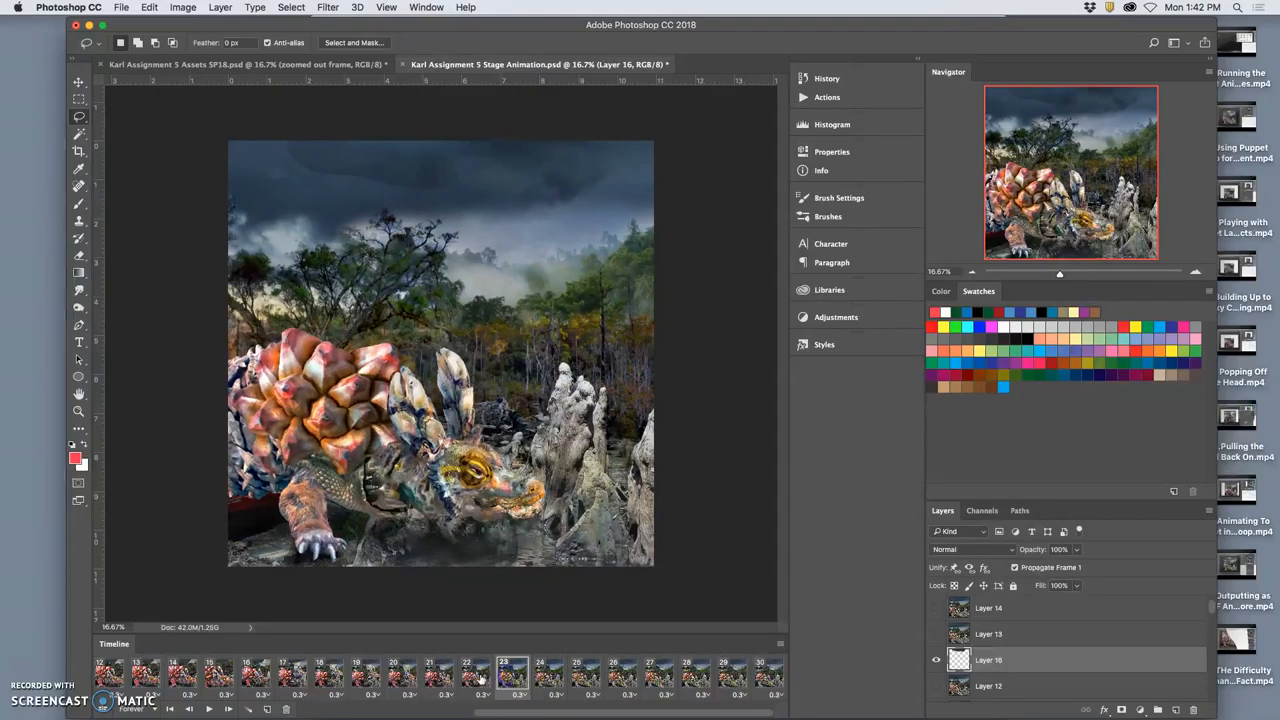
{"action": "left_click", "coordinate": [438, 676]}
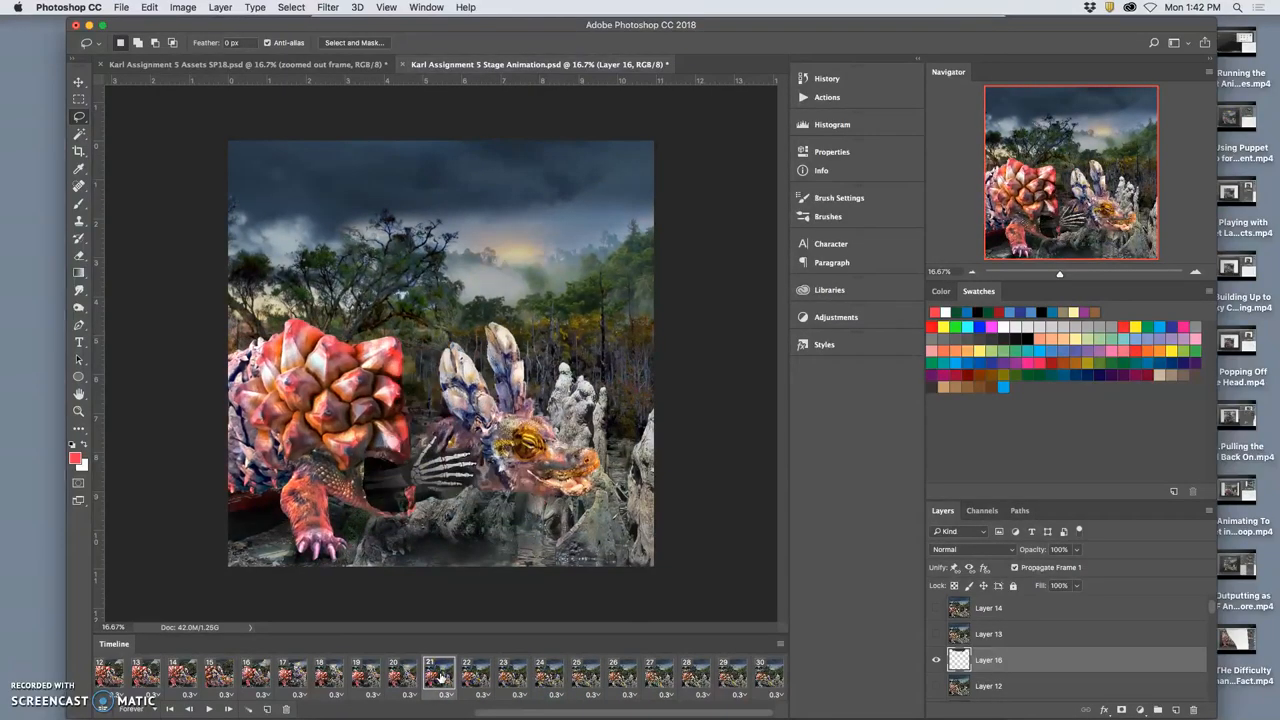
{"action": "left_click", "coordinate": [476, 676]}
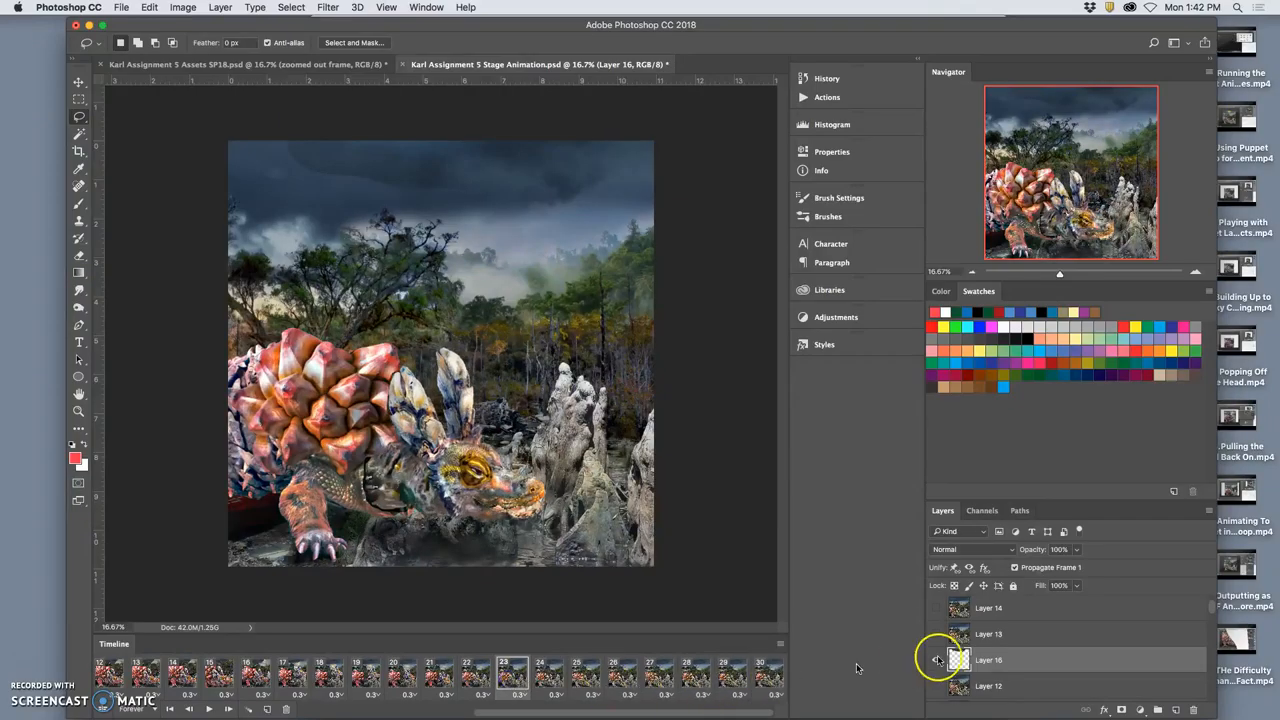
{"action": "left_click", "coordinate": [80, 256]}
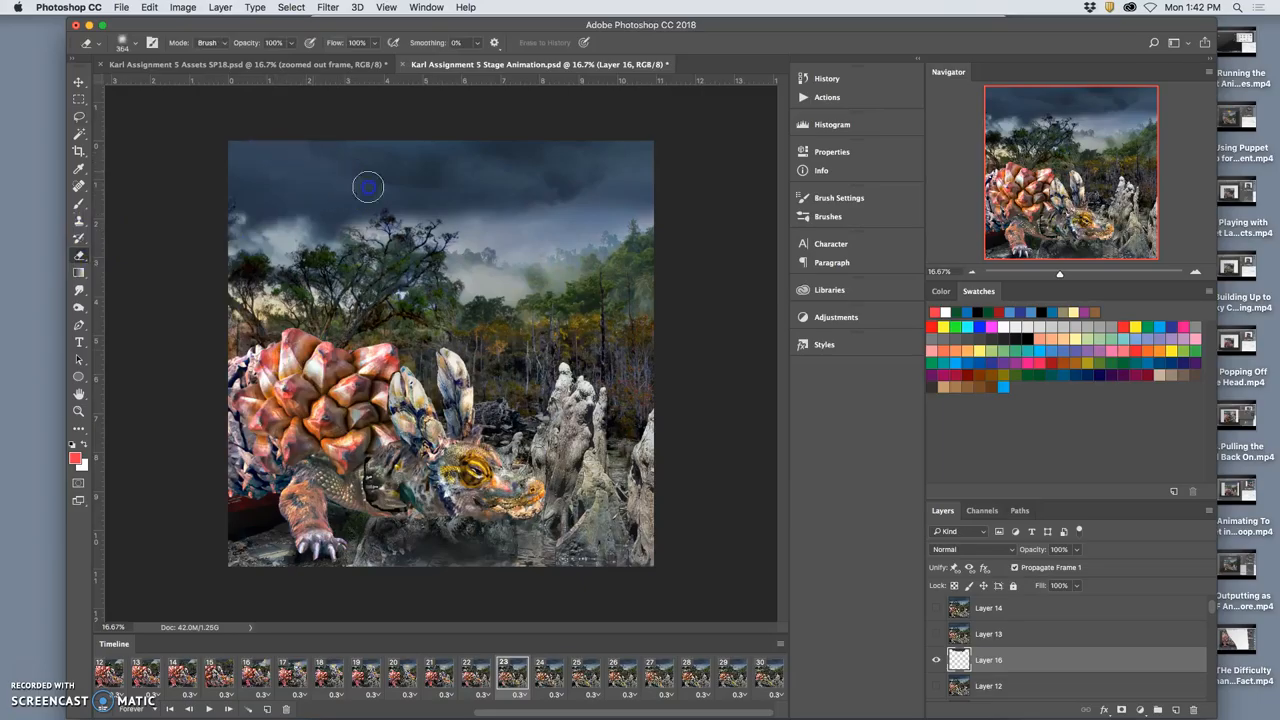
{"action": "mouse_move", "coordinate": [588, 188]}
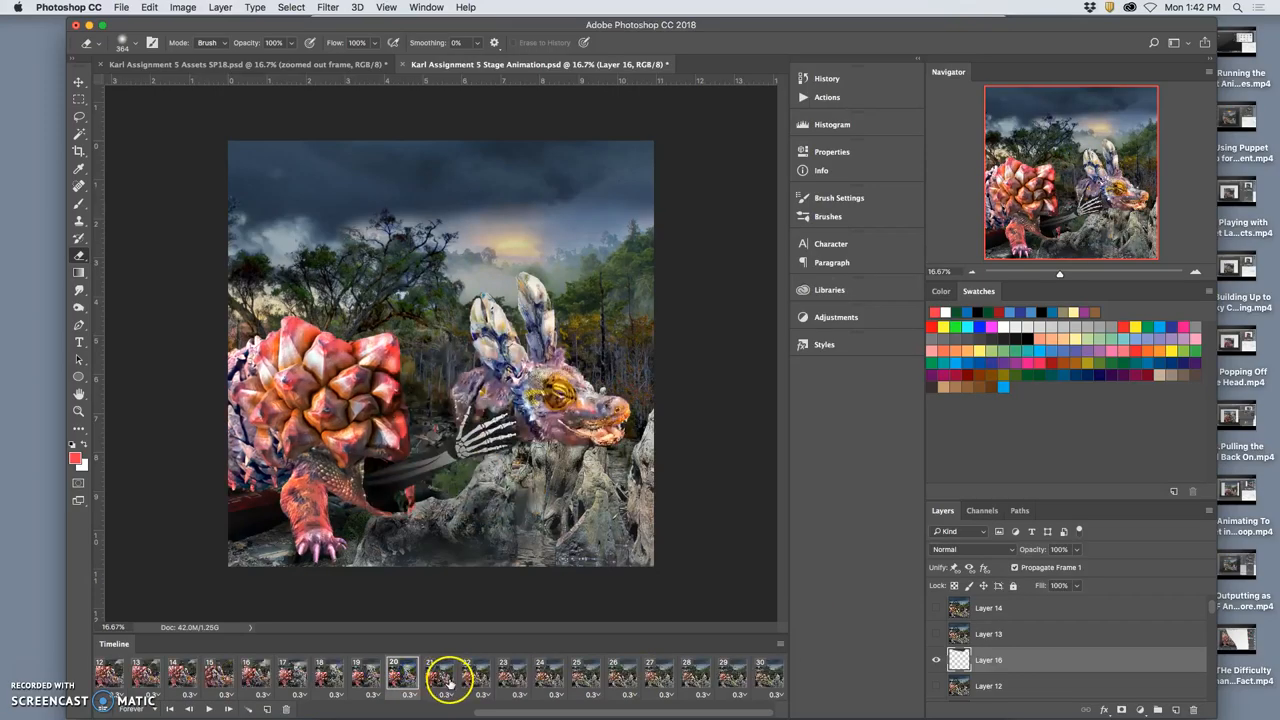
Step: Step forward through the following frames to check how the mist shows
{"action": "left_click", "coordinate": [476, 672]}
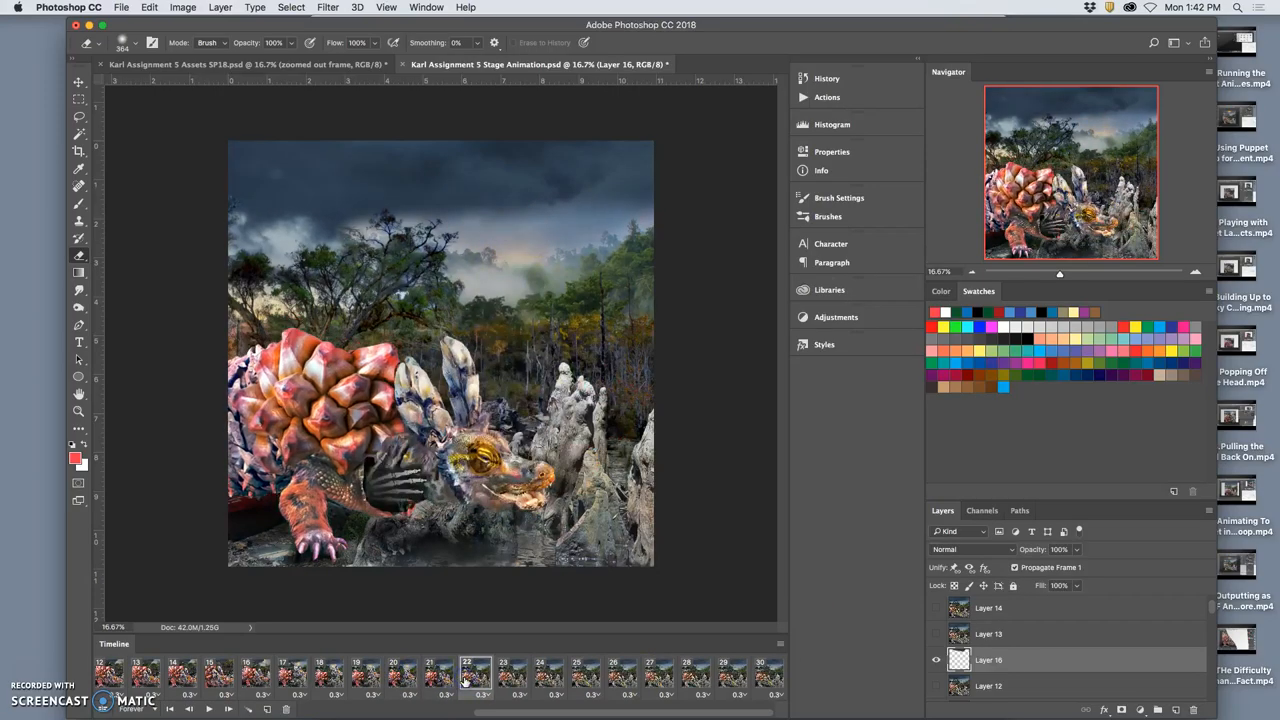
{"action": "left_click", "coordinate": [512, 672]}
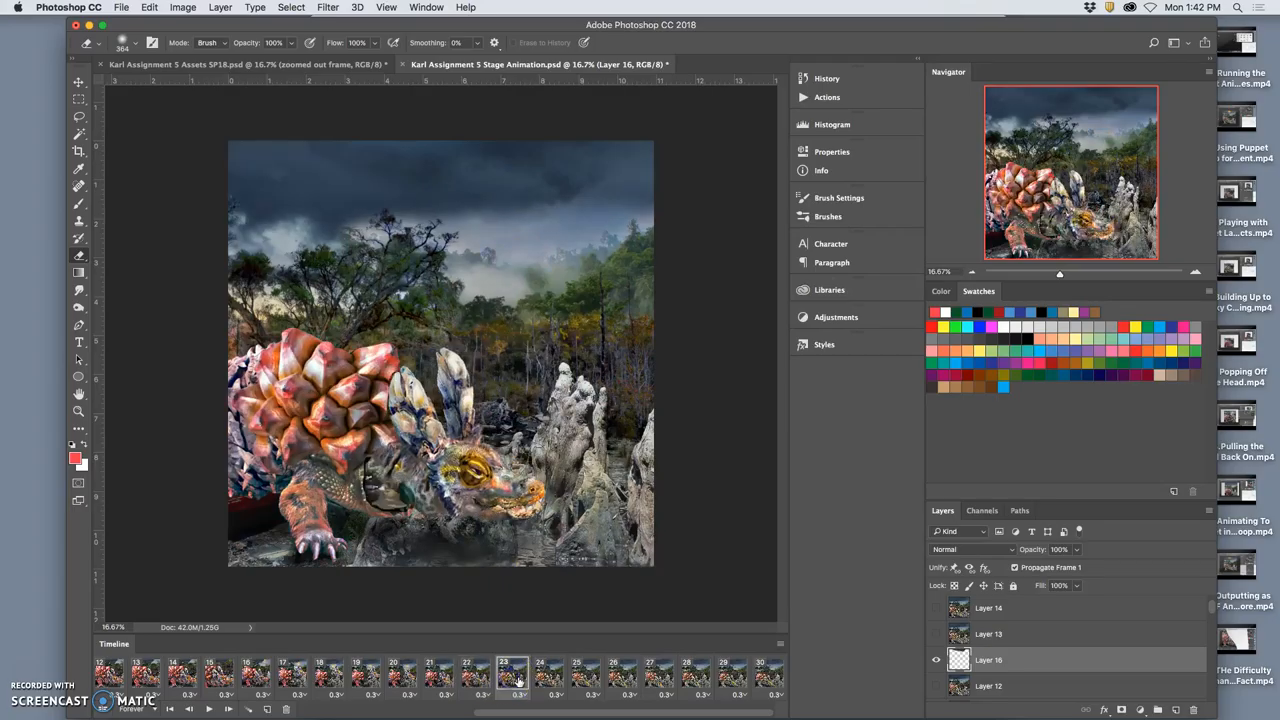
{"action": "left_click", "coordinate": [548, 672]}
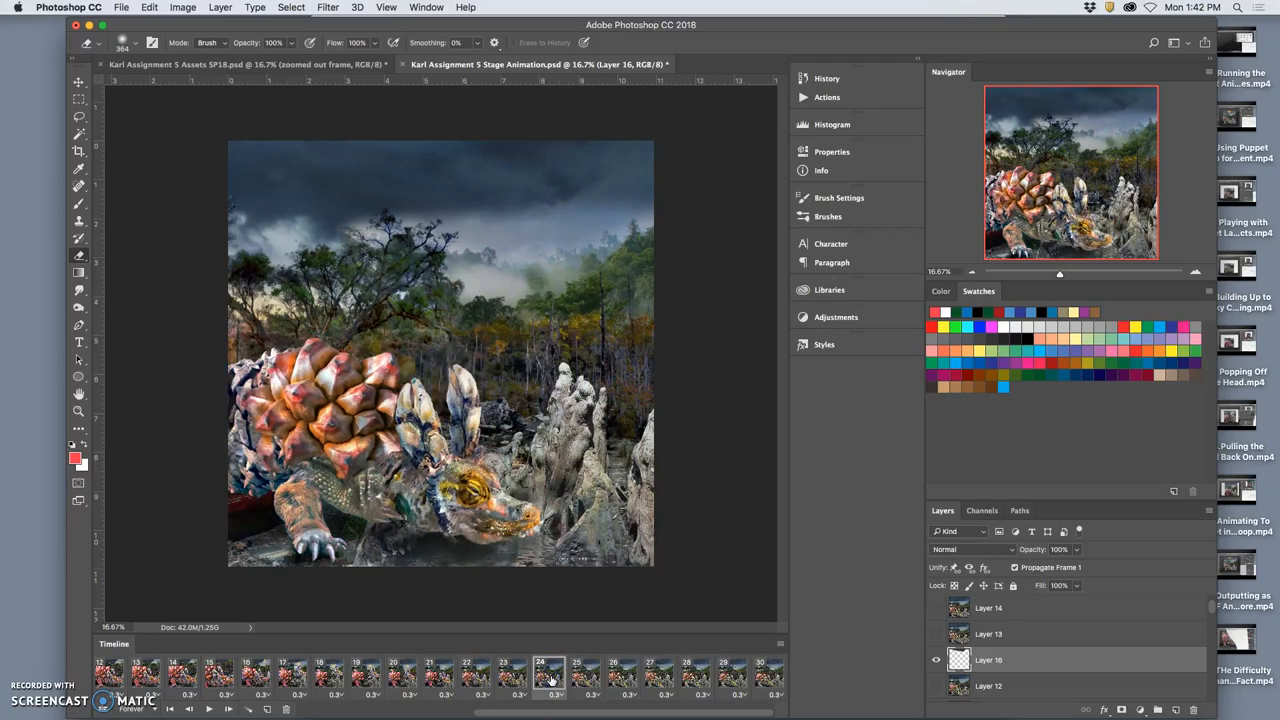
{"action": "left_click", "coordinate": [476, 676]}
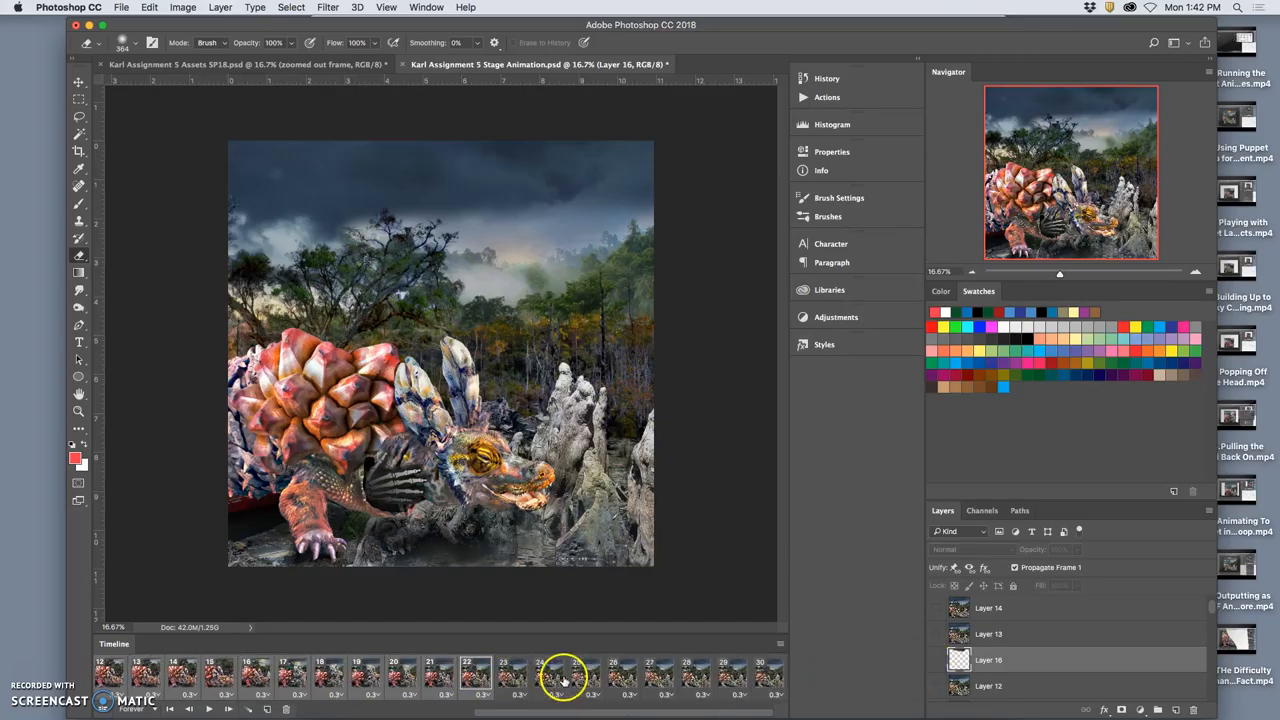
{"action": "left_click", "coordinate": [548, 670]}
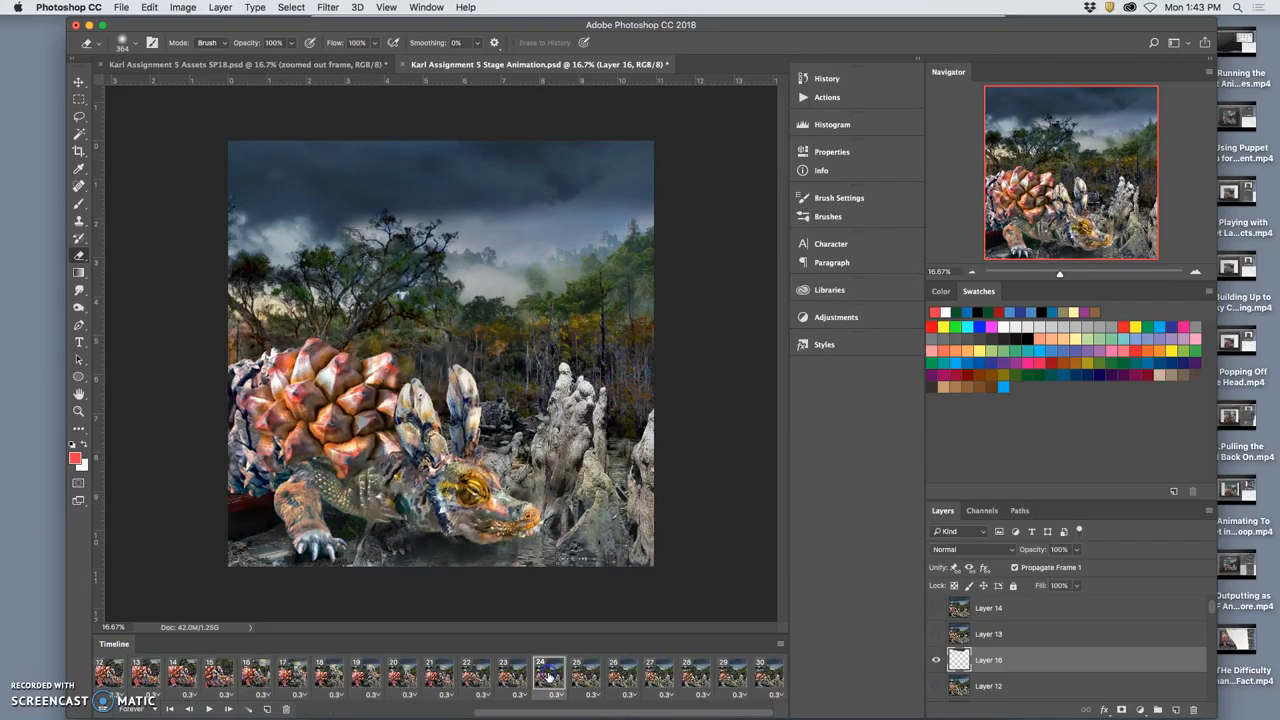
{"action": "left_click", "coordinate": [612, 672]}
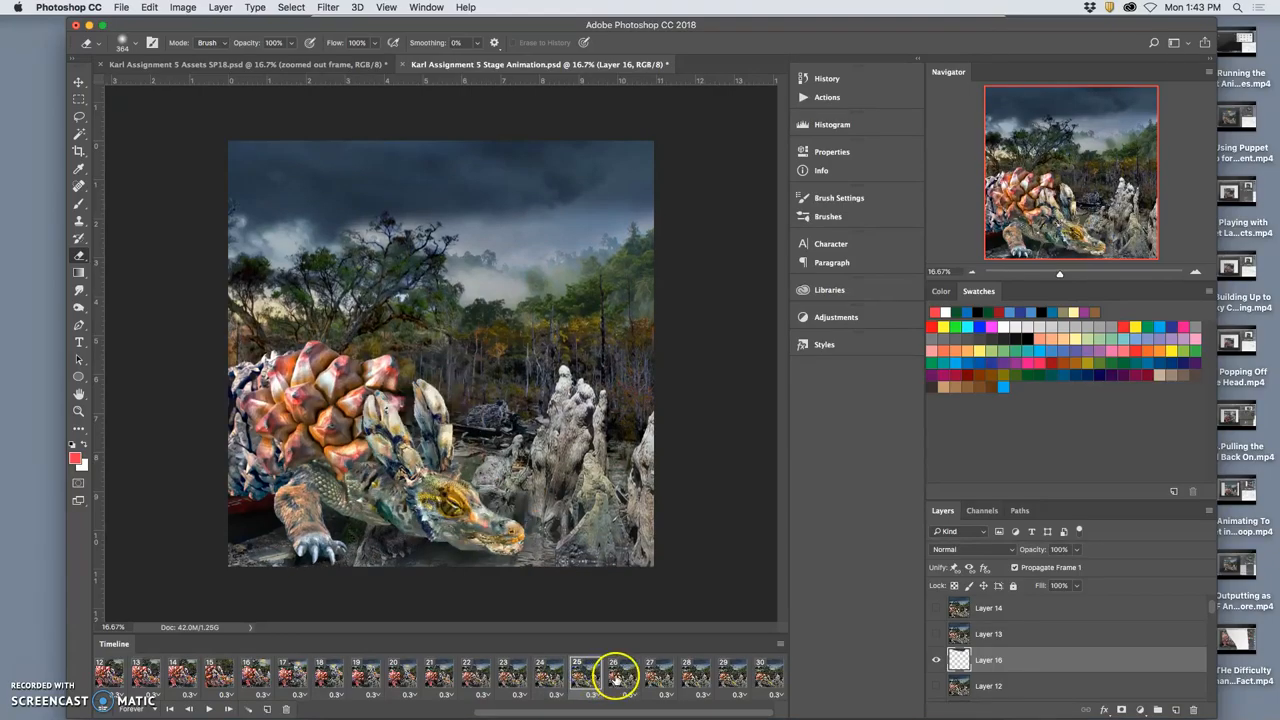
{"action": "left_click", "coordinate": [658, 676]}
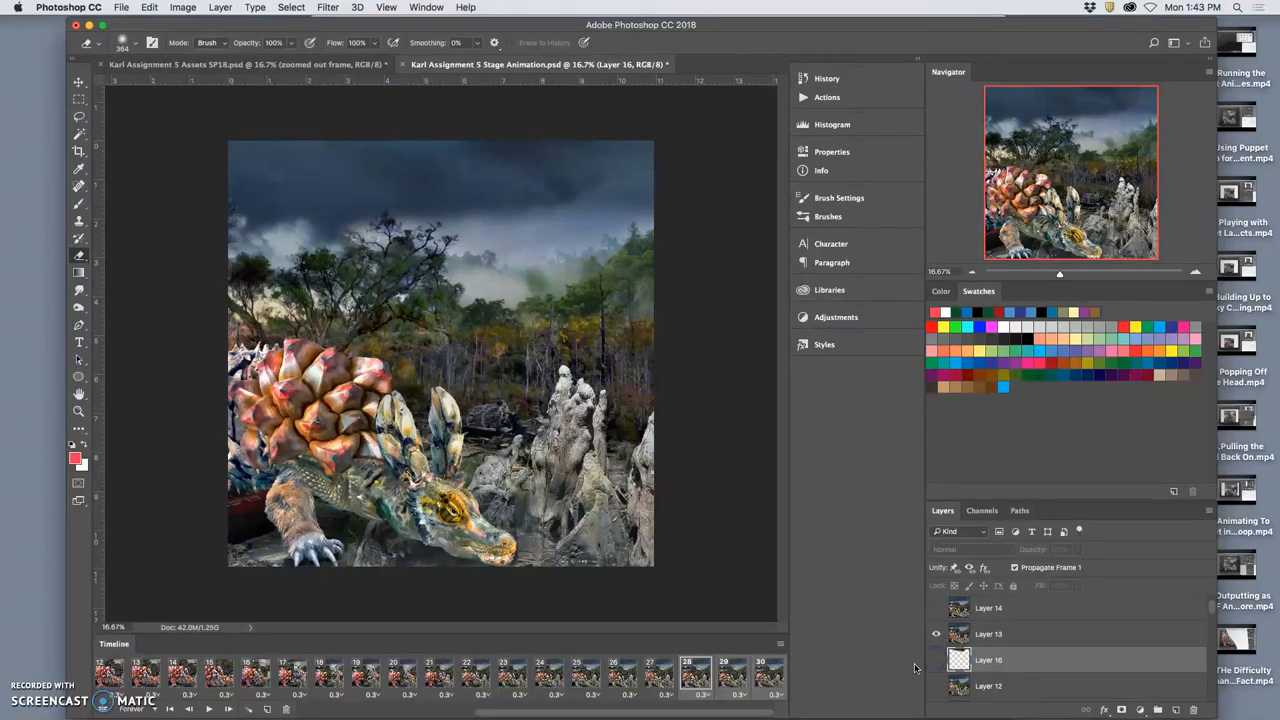
{"action": "left_click", "coordinate": [408, 672]}
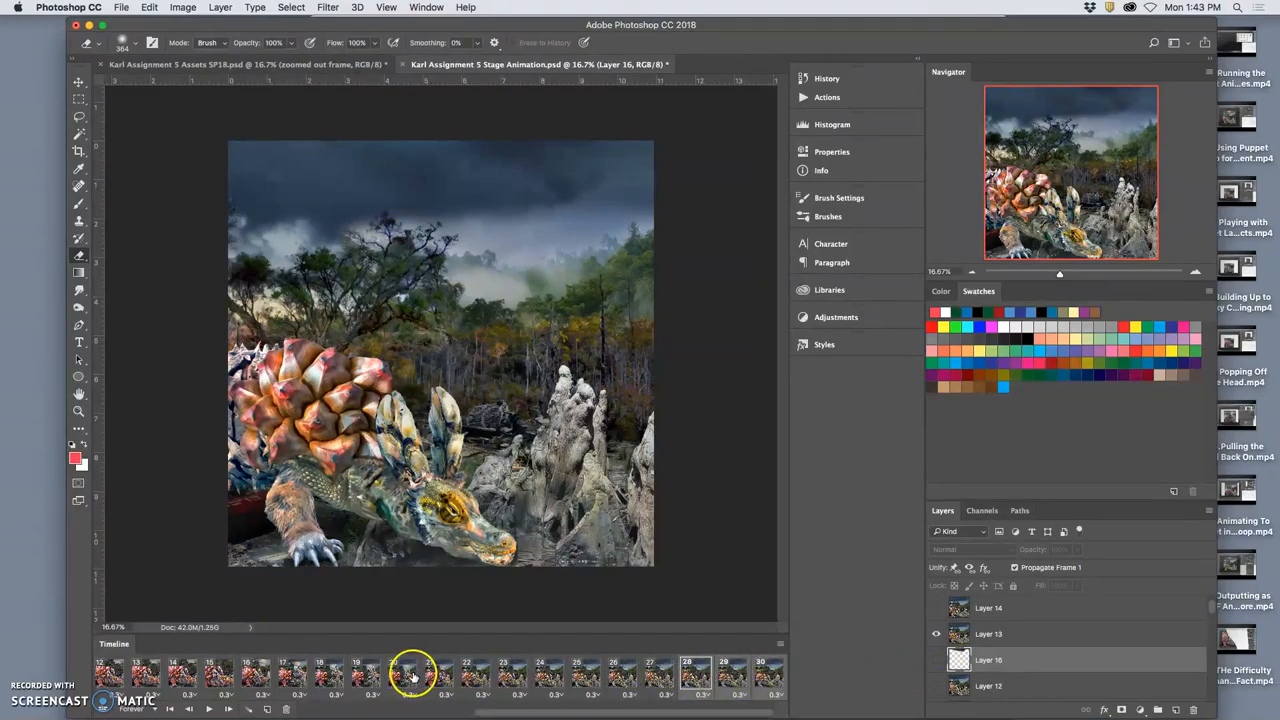
Step: Go through the later frames up to the last one, showing the storm clouds in each
{"action": "left_click", "coordinate": [250, 672]}
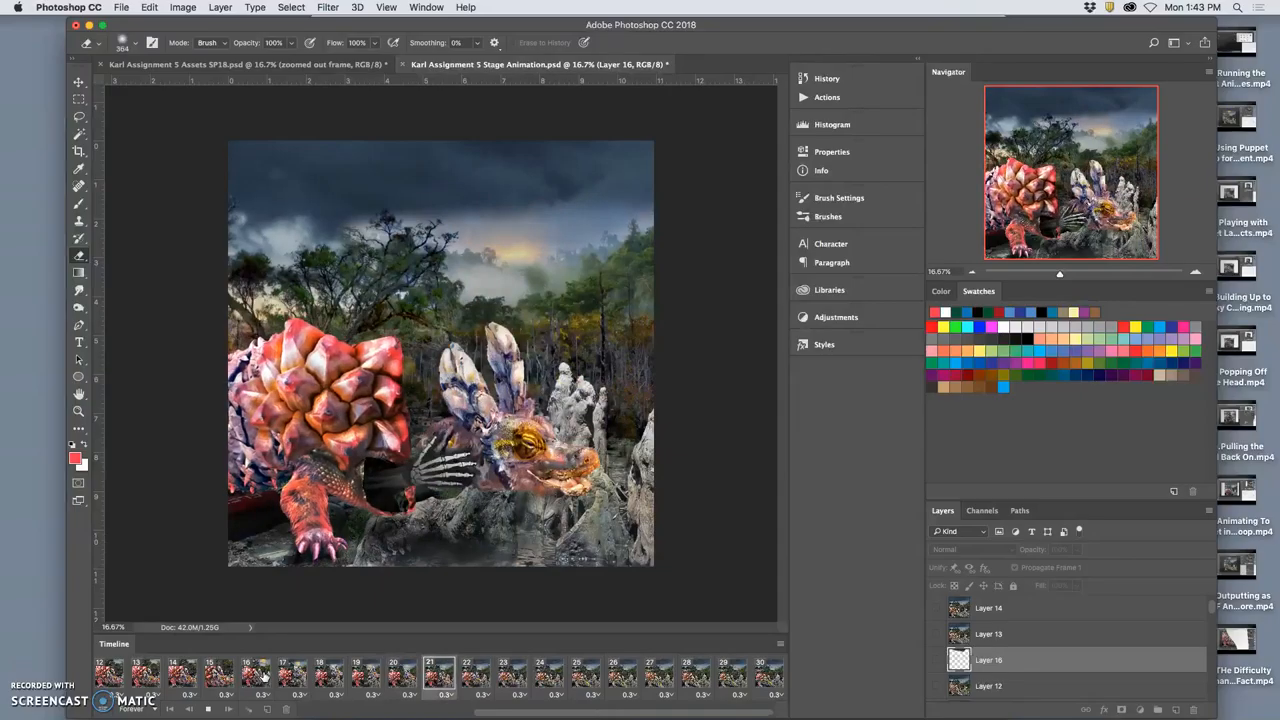
{"action": "left_click", "coordinate": [658, 676]}
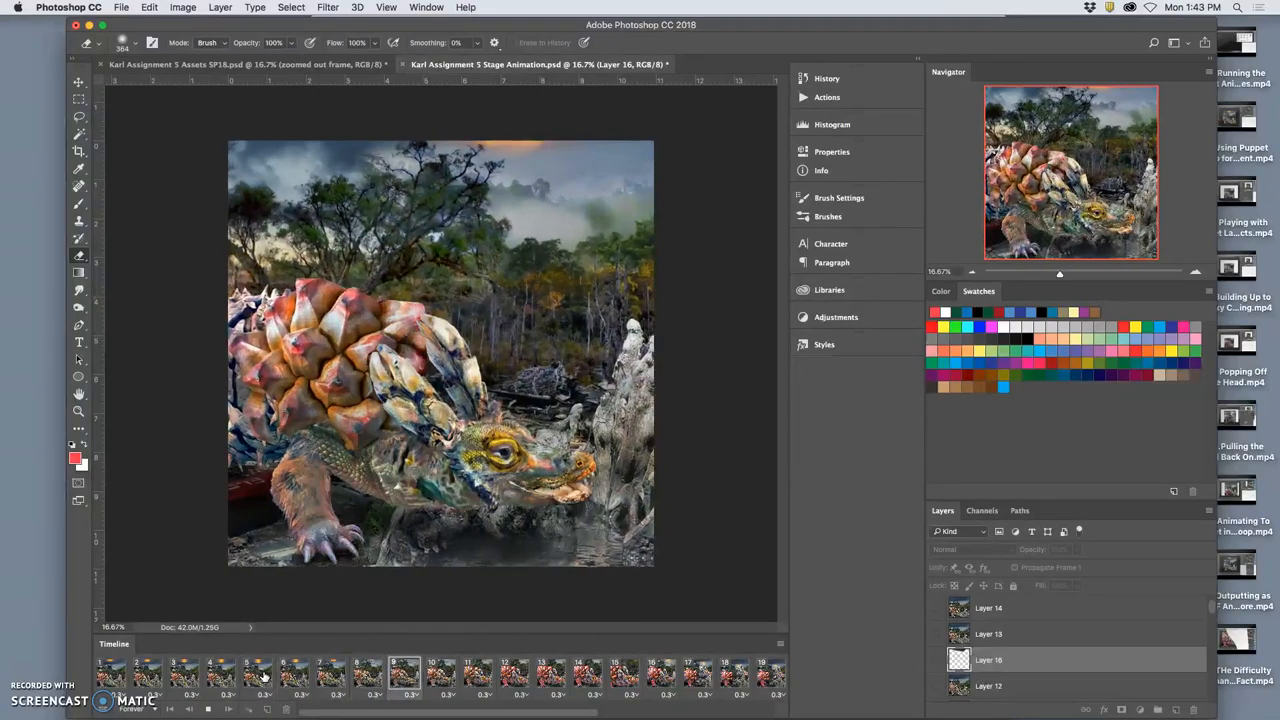
{"action": "left_click", "coordinate": [624, 676]}
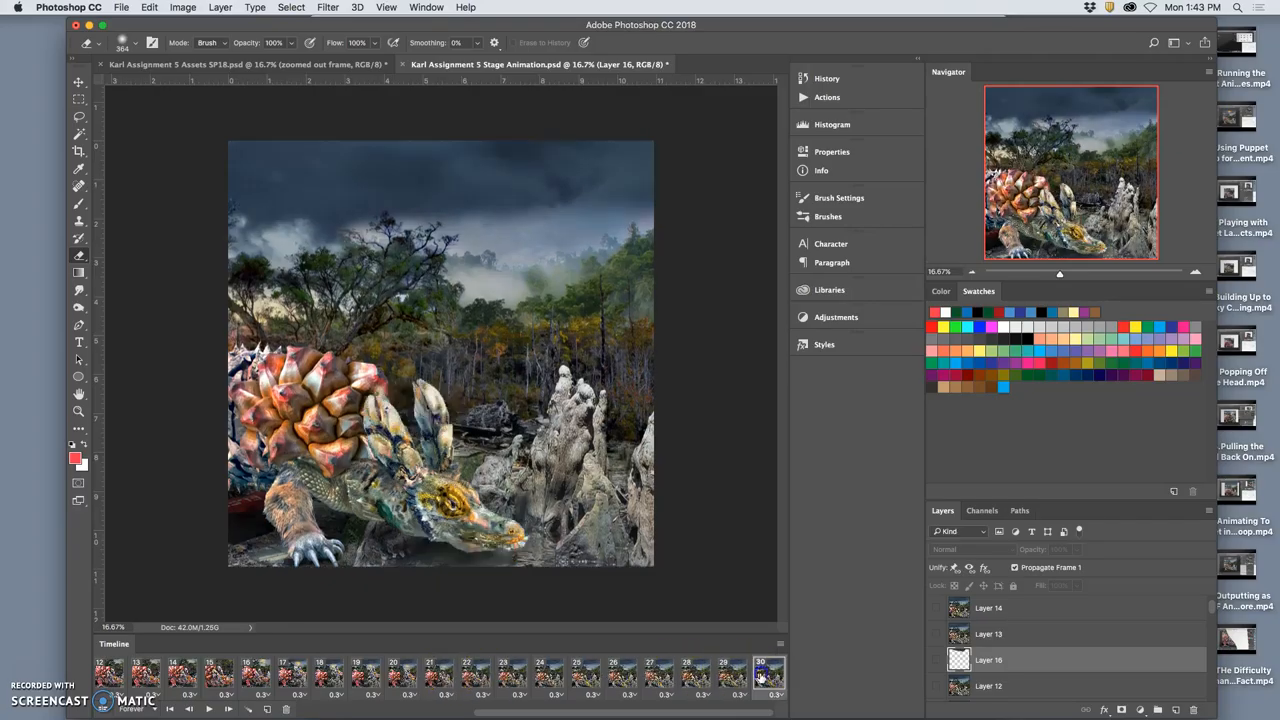
{"action": "left_click", "coordinate": [630, 676]}
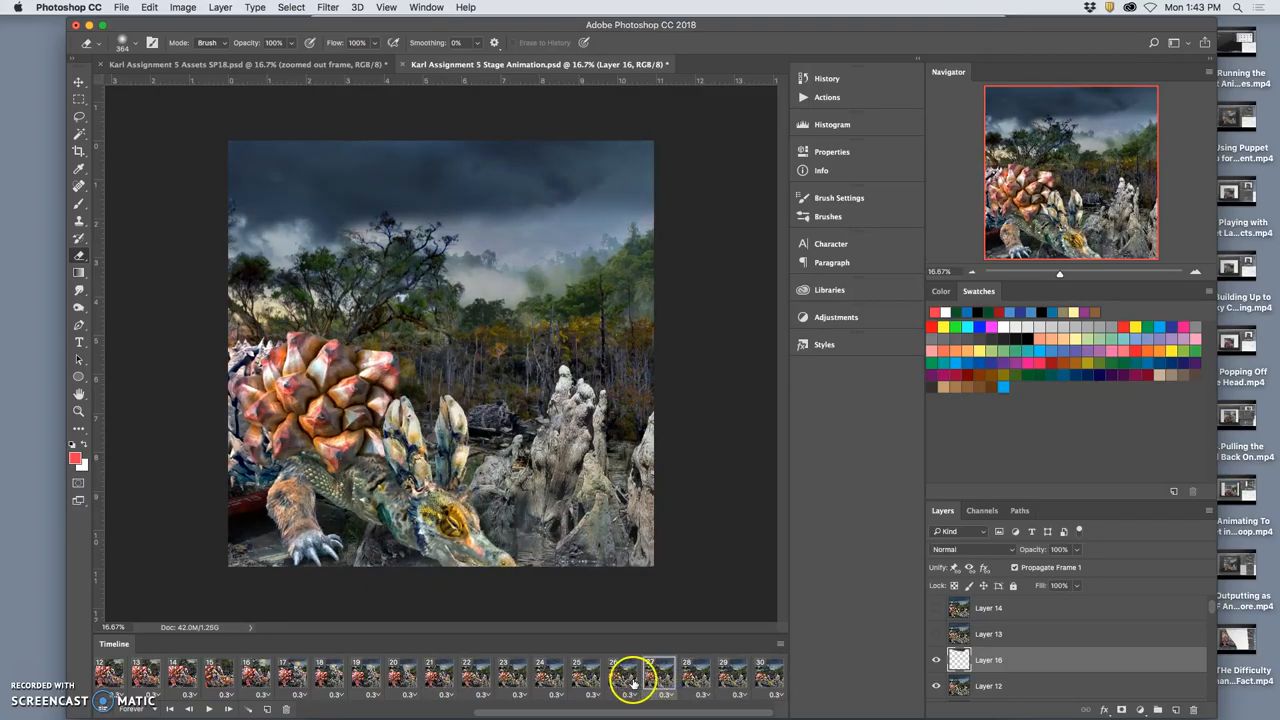
{"action": "left_click", "coordinate": [548, 672]}
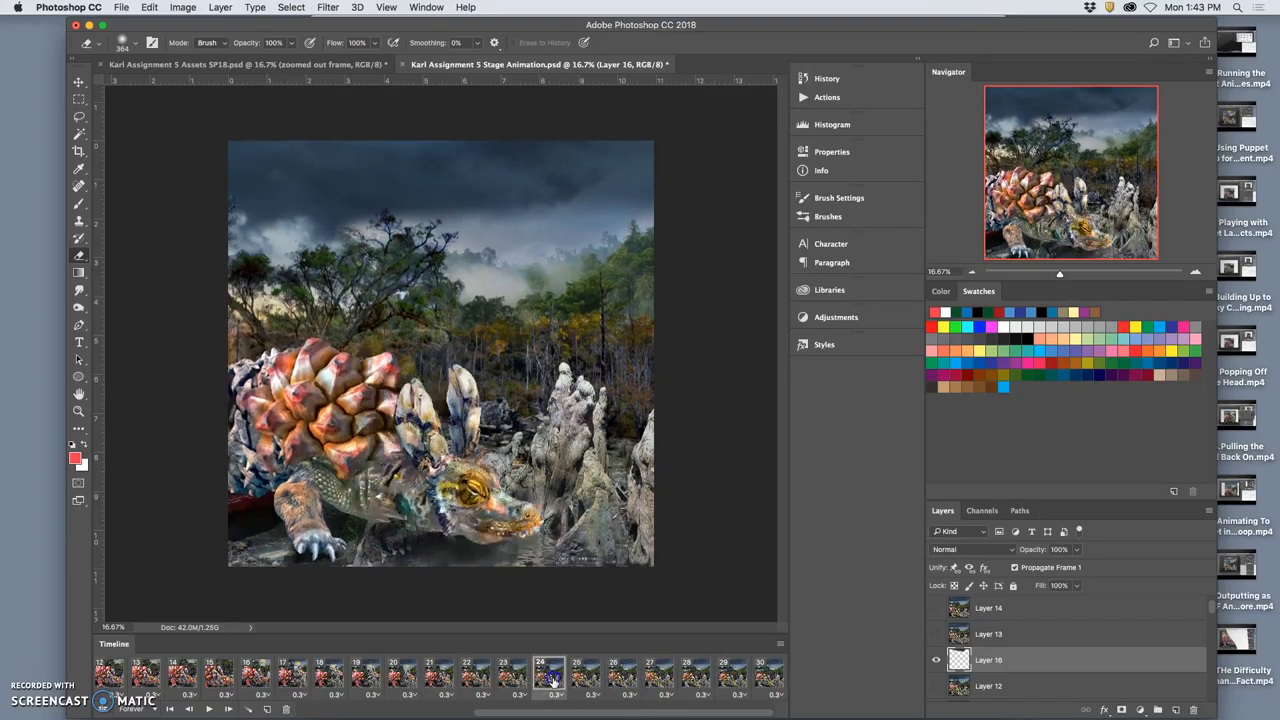
{"action": "left_click", "coordinate": [616, 676]}
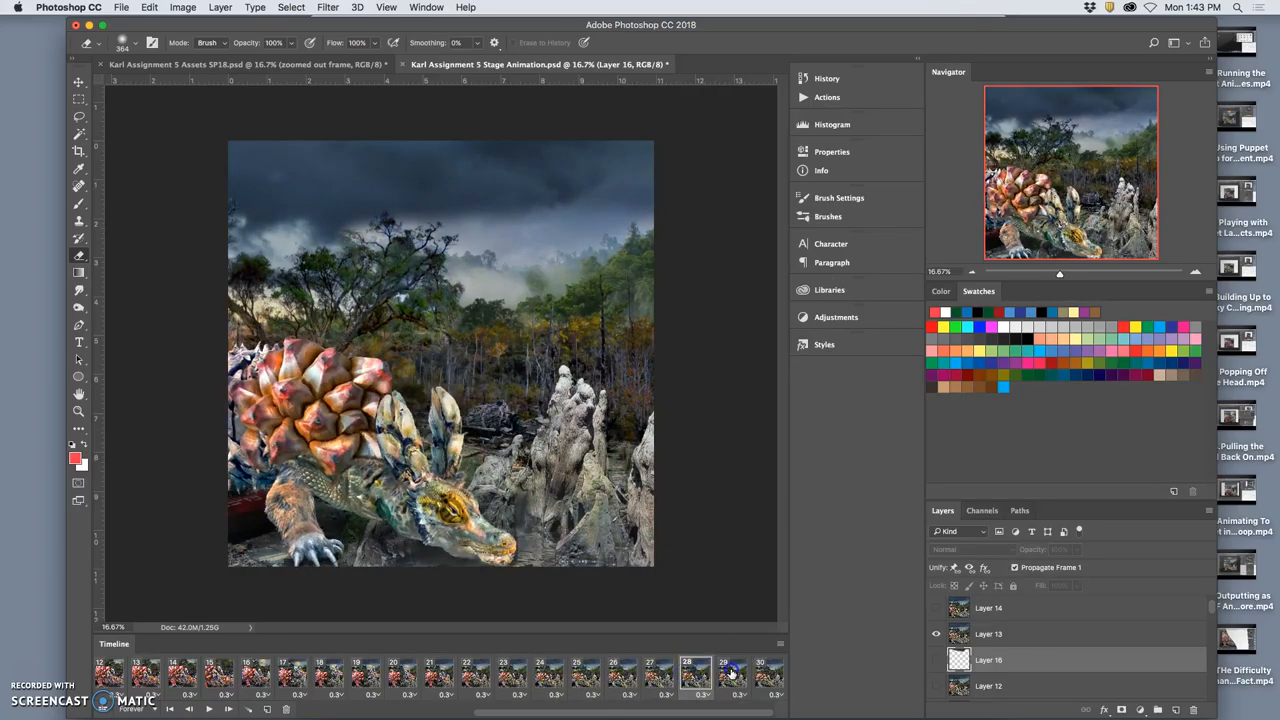
{"action": "left_click", "coordinate": [760, 676]}
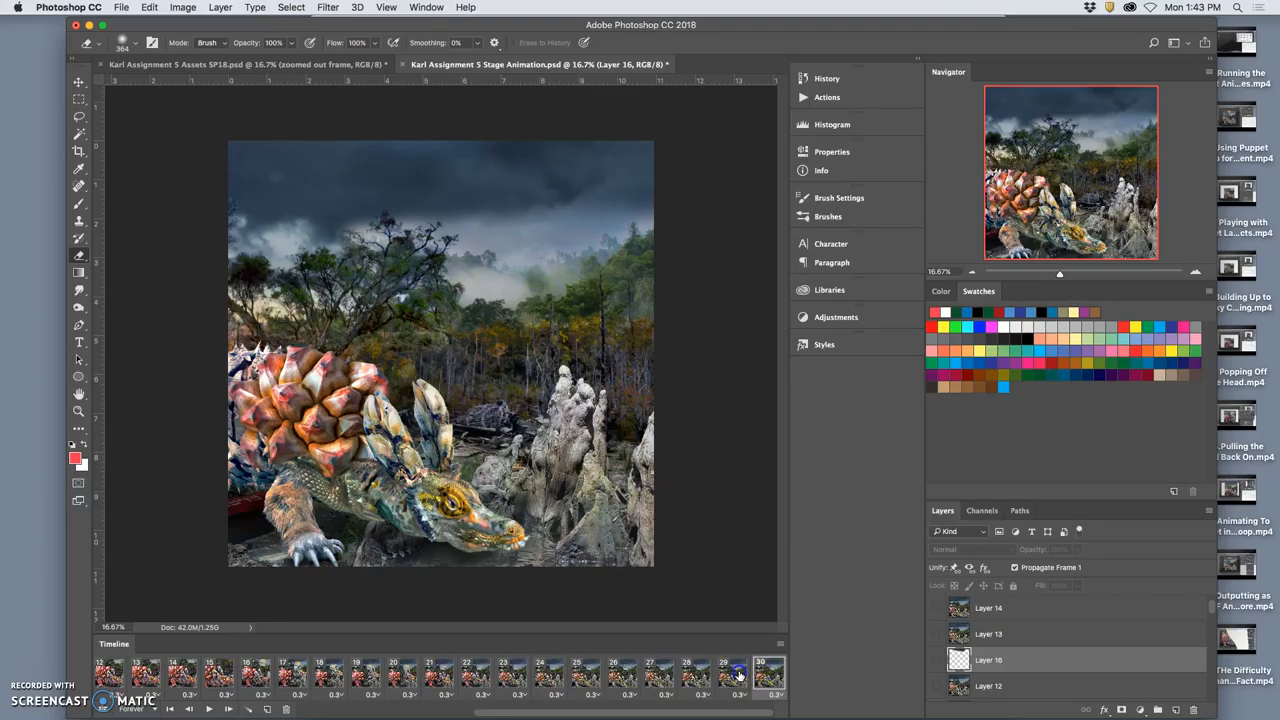
{"action": "left_click", "coordinate": [624, 672]}
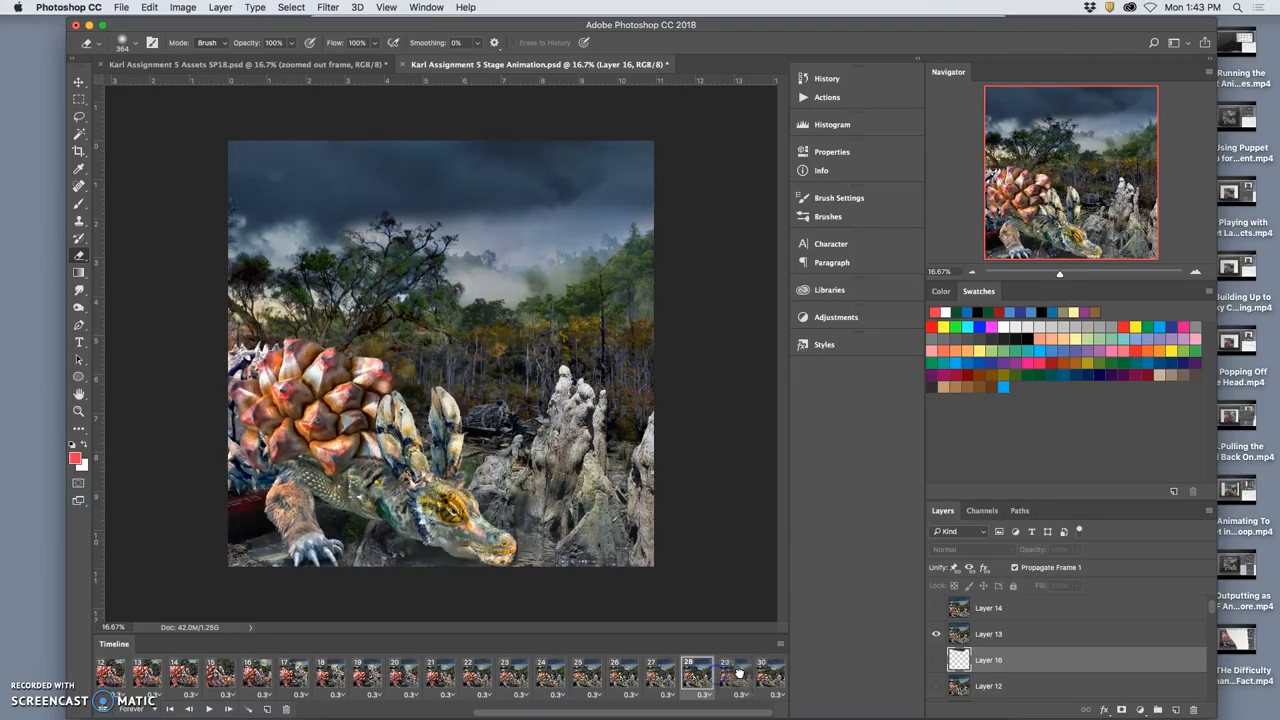
{"action": "left_click", "coordinate": [696, 674]}
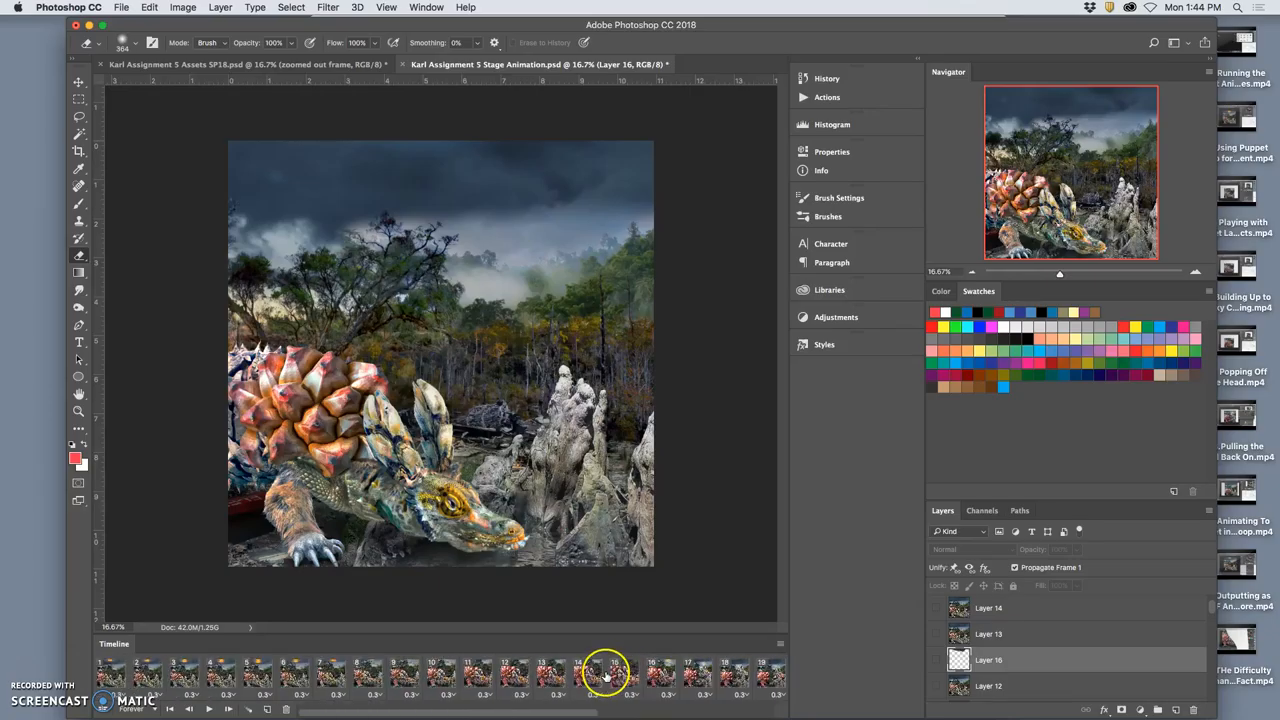
Step: Select the final frame where the orange sun glows above the misty swamp
{"action": "left_click", "coordinate": [112, 672]}
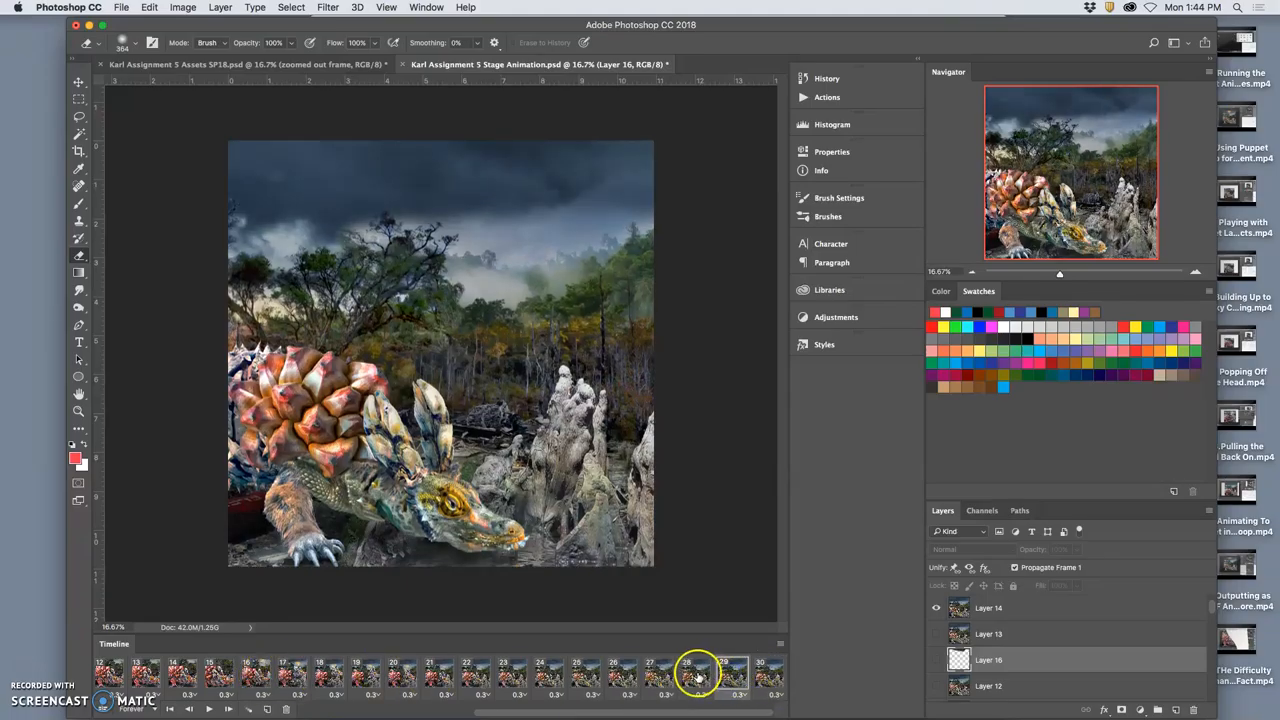
{"action": "left_click", "coordinate": [492, 672]}
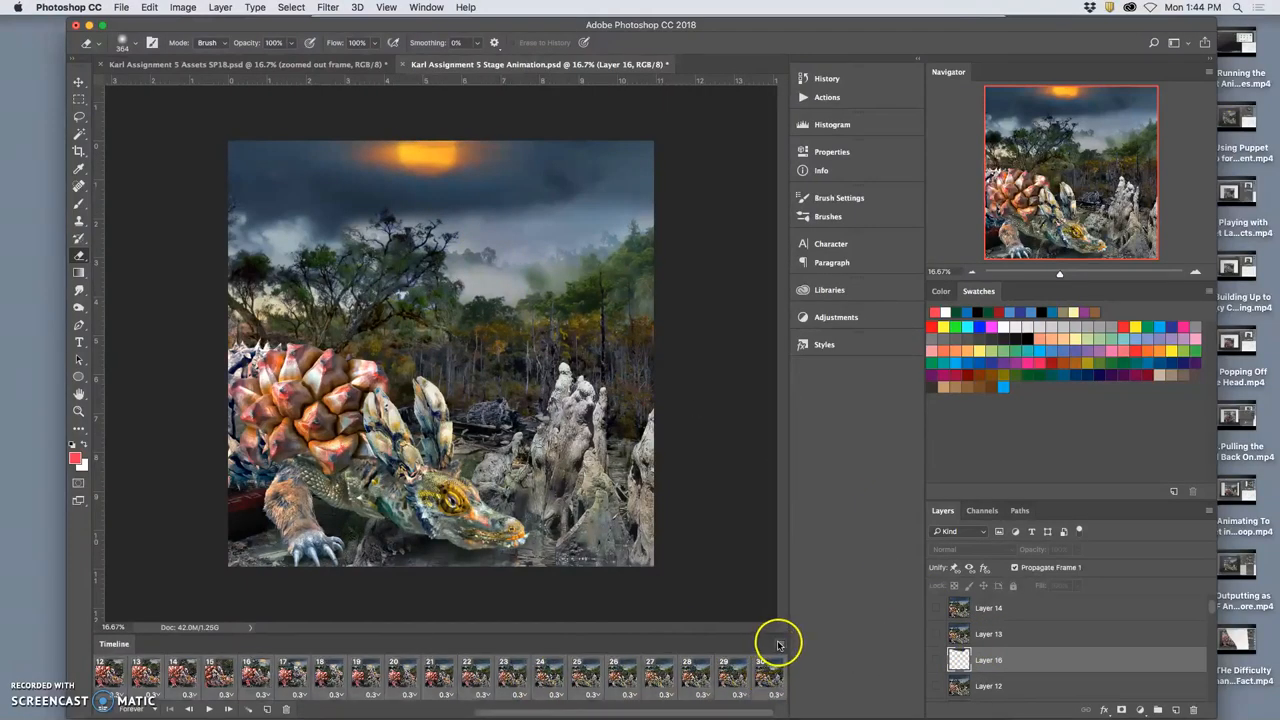
Step: Flatten every animation frame into its own Frame layer via the Timeline menu
{"action": "left_click", "coordinate": [778, 644]}
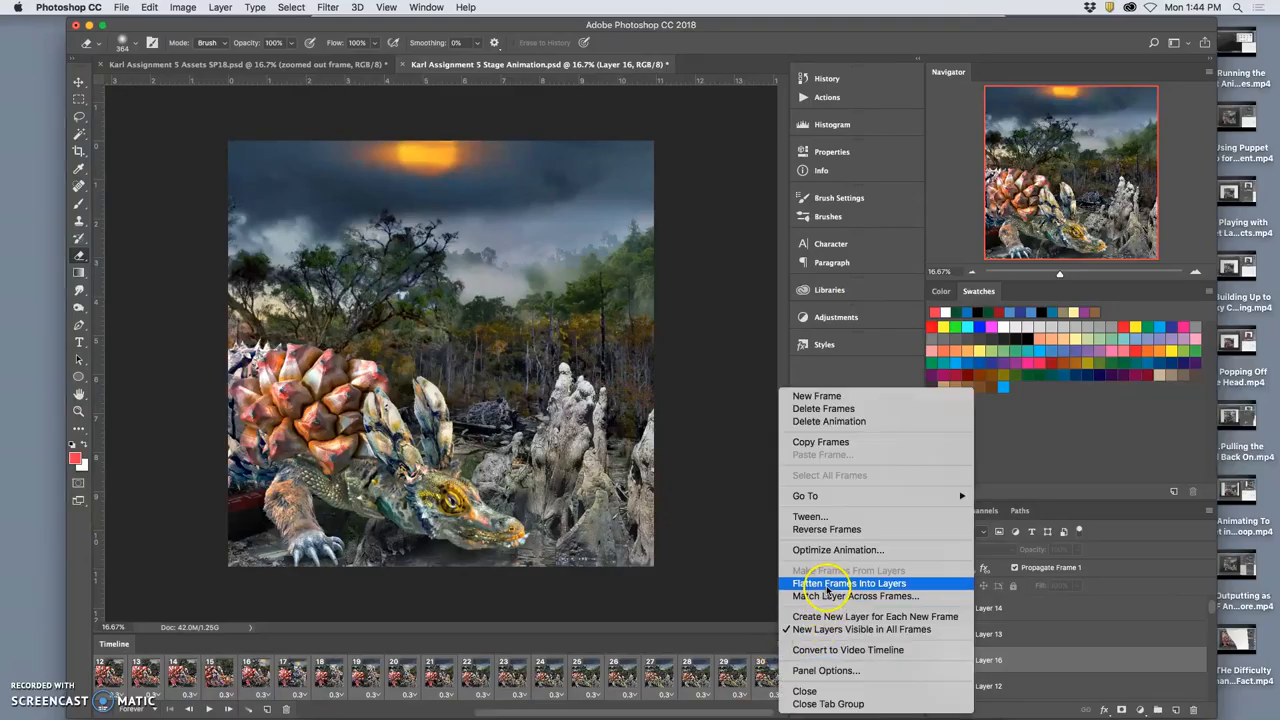
{"action": "left_click", "coordinate": [848, 584]}
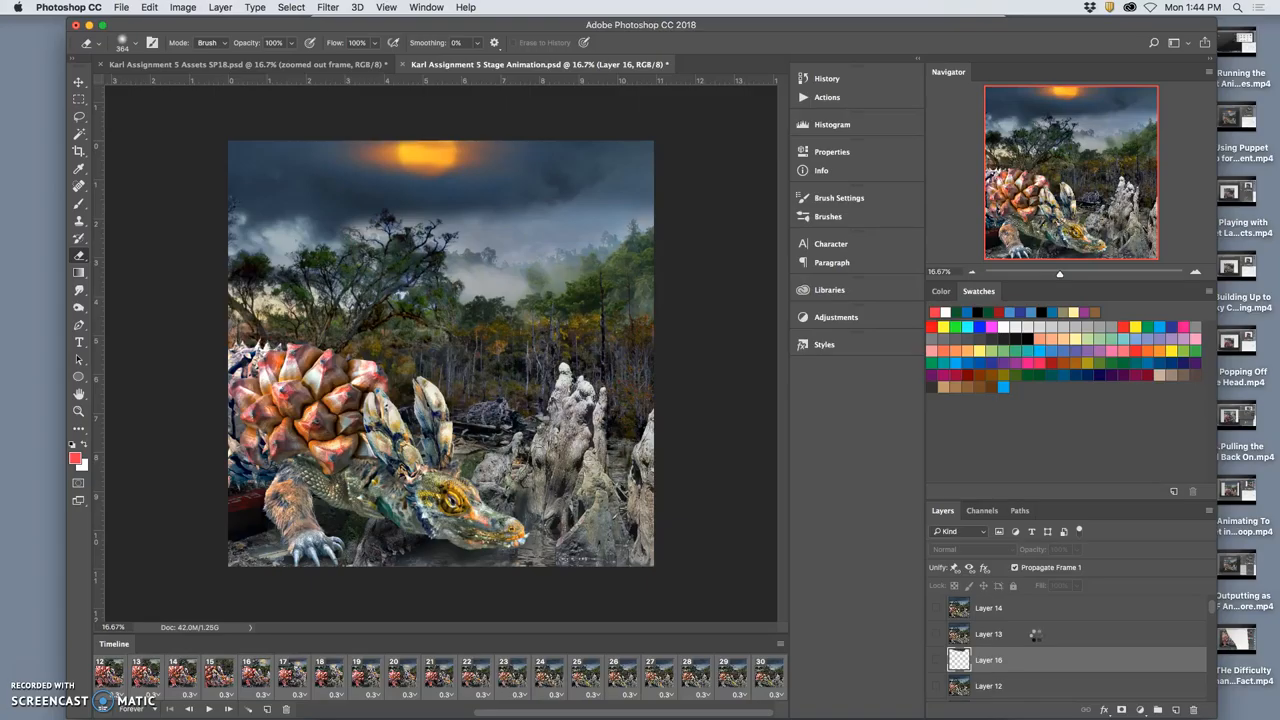
{"action": "mouse_move", "coordinate": [732, 518]}
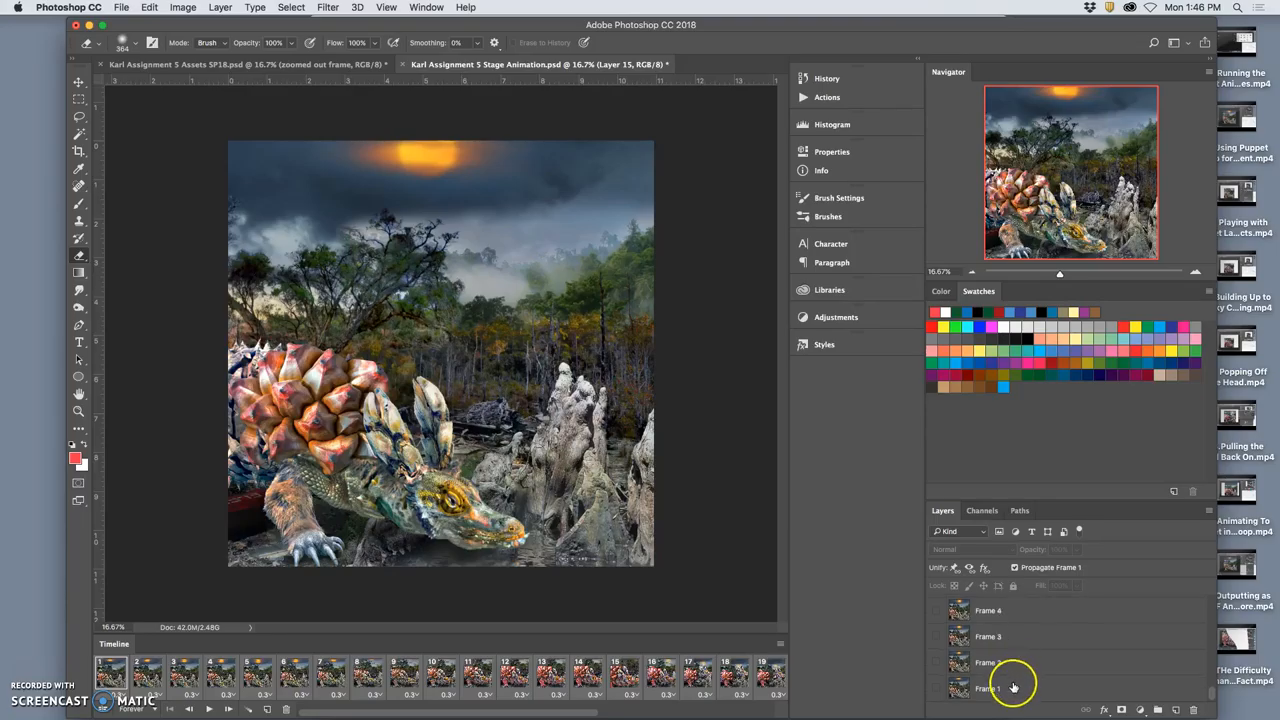
Step: Select the Frame 1 layer and scroll over to the Assets SP18.psd document
{"action": "left_click", "coordinate": [990, 688]}
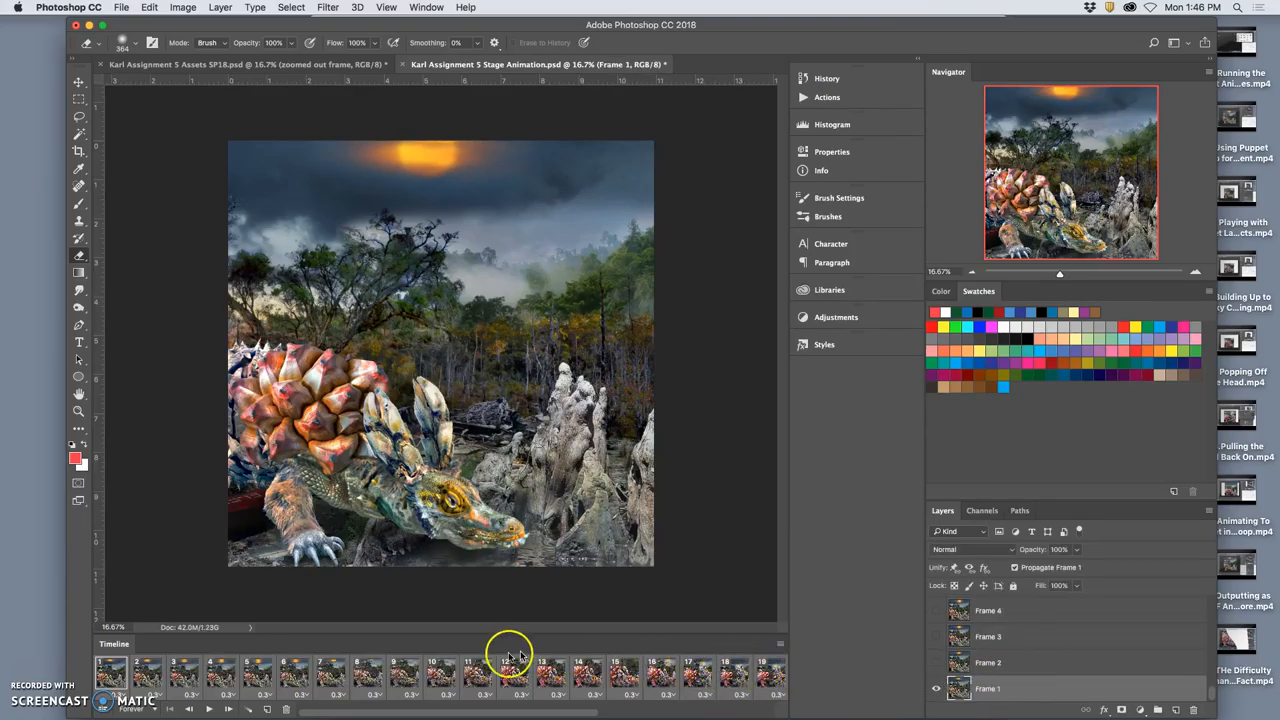
{"action": "scroll", "scroll_direction": "right", "scroll_amount": 3}
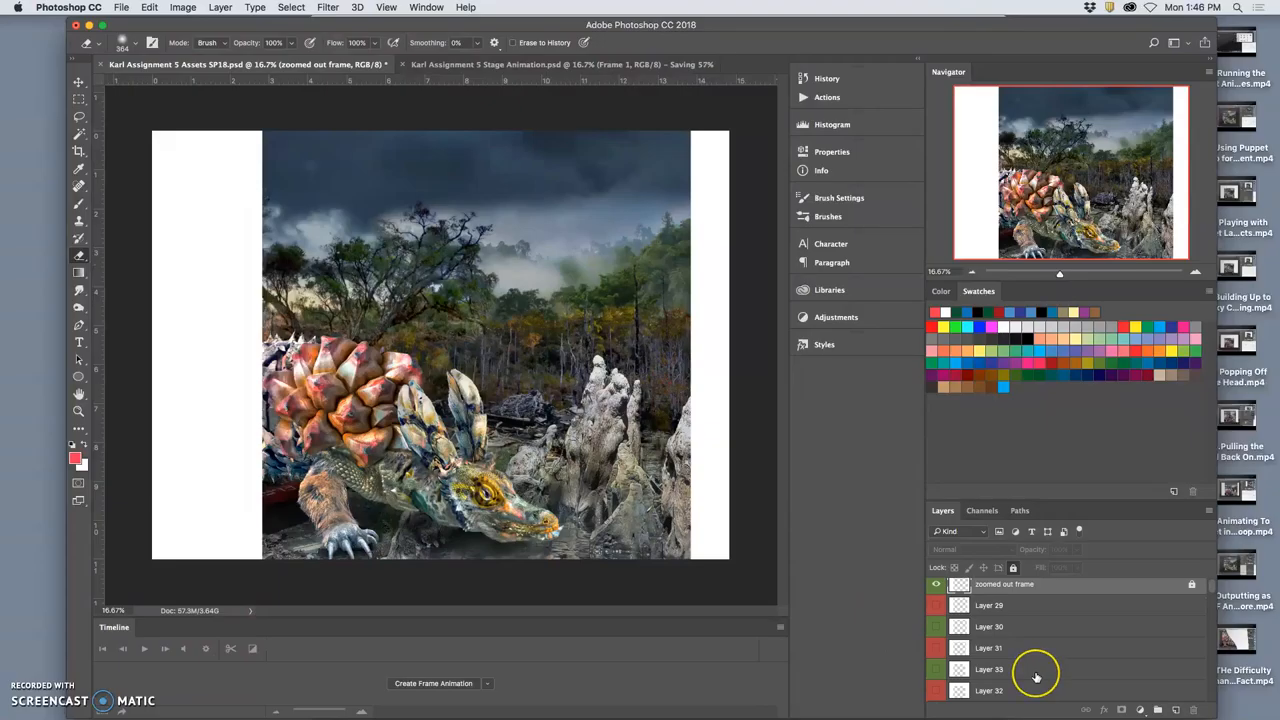
Step: Toggle the Texture Fills copy group's visibility back and forth and select Texture Fills copy 2
{"action": "scroll", "scroll_direction": "down", "scroll_amount": 3}
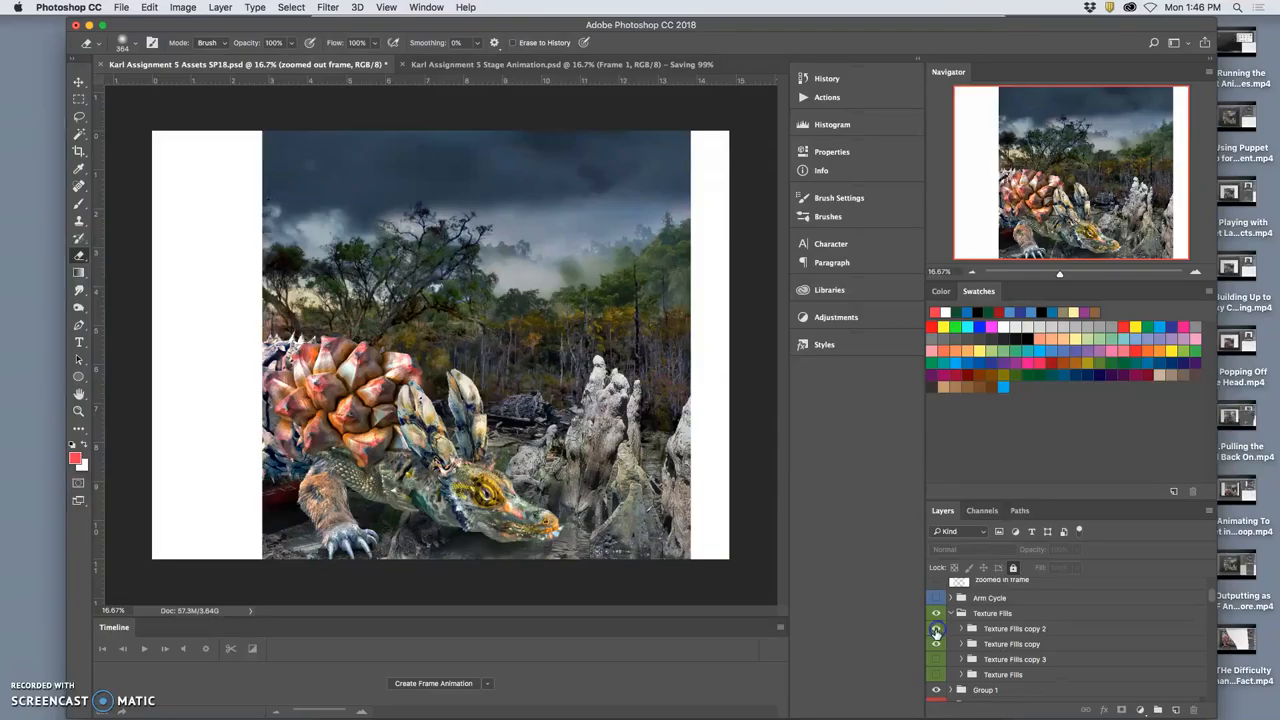
{"action": "left_click", "coordinate": [936, 628]}
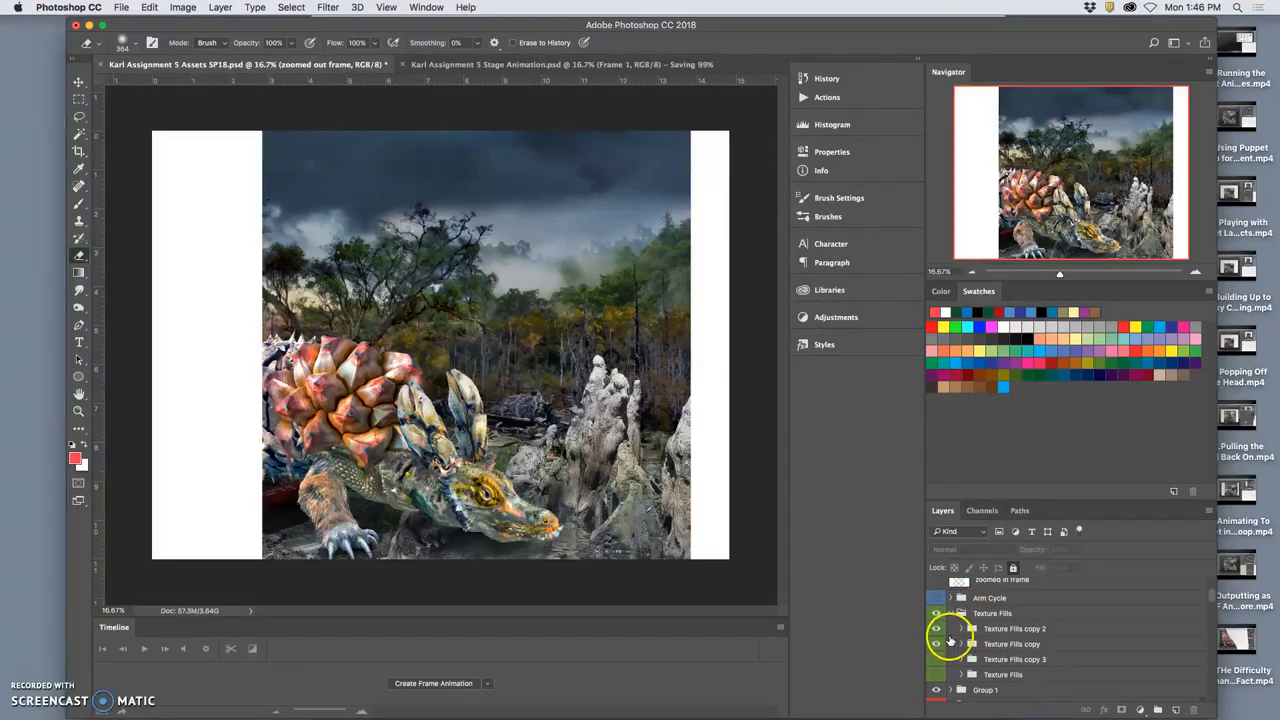
{"action": "left_click", "coordinate": [936, 628]}
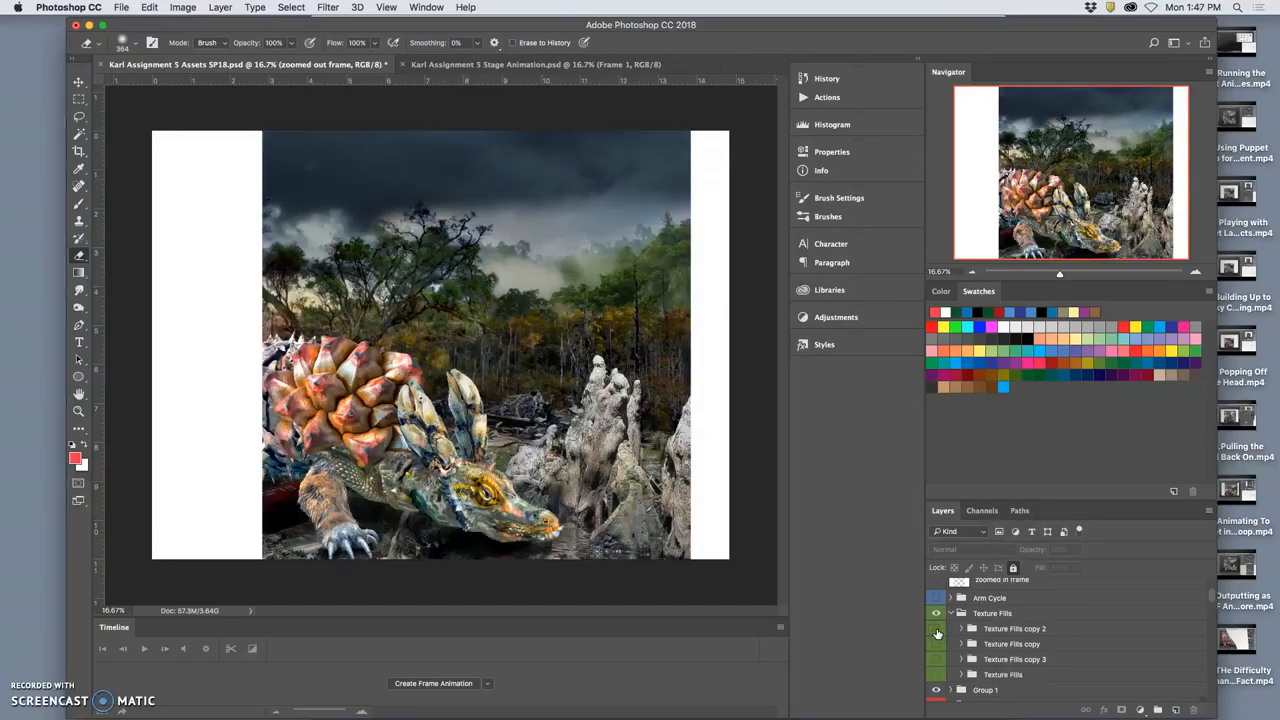
{"action": "left_click", "coordinate": [936, 628]}
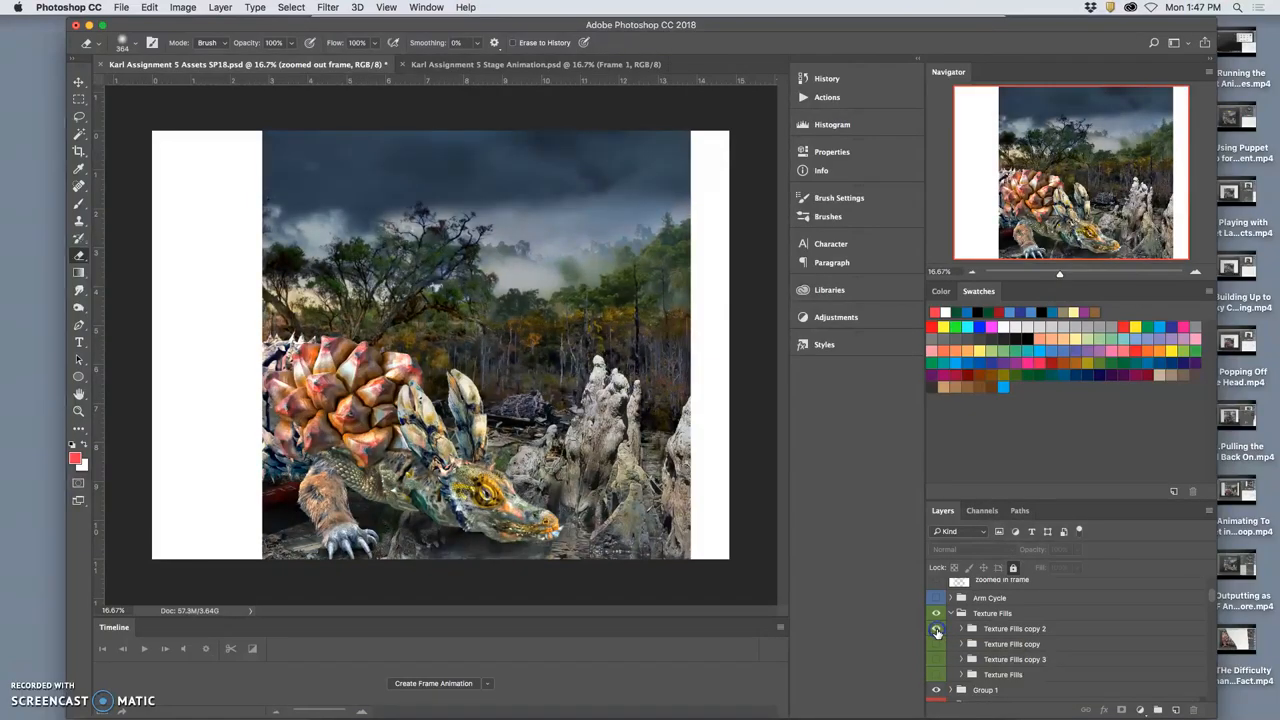
{"action": "left_click", "coordinate": [936, 628]}
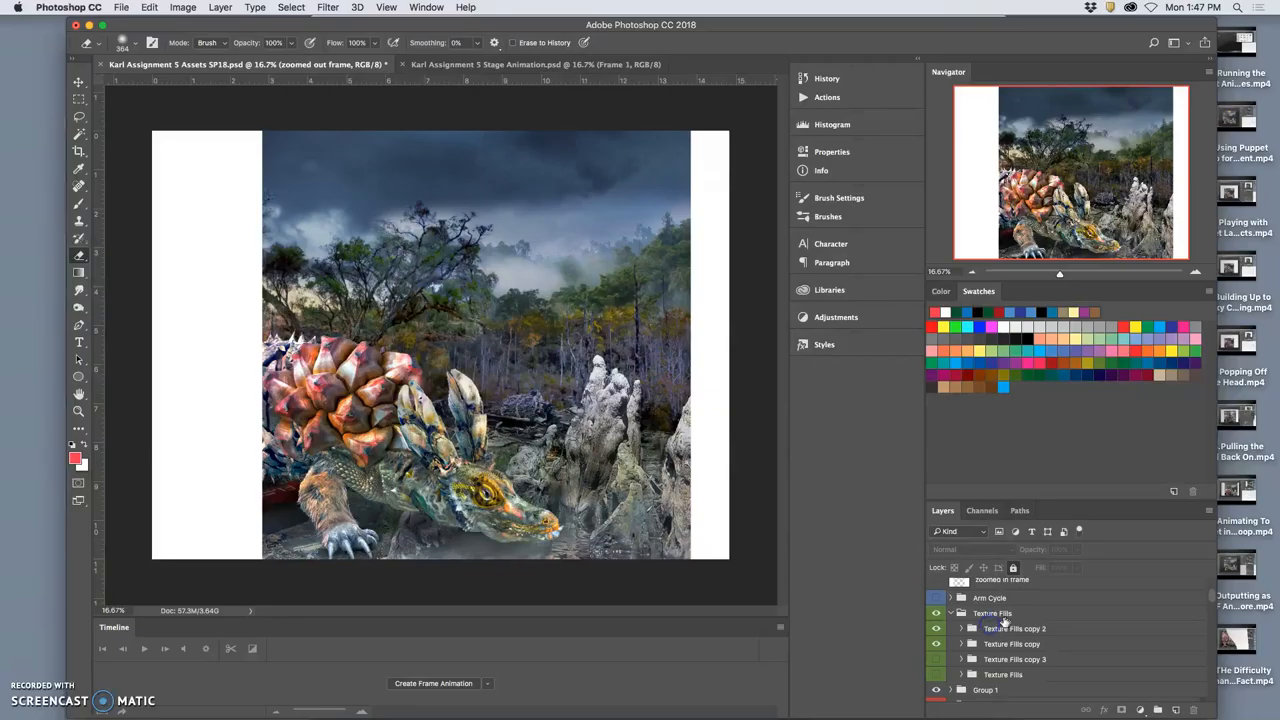
{"action": "left_click", "coordinate": [1012, 628]}
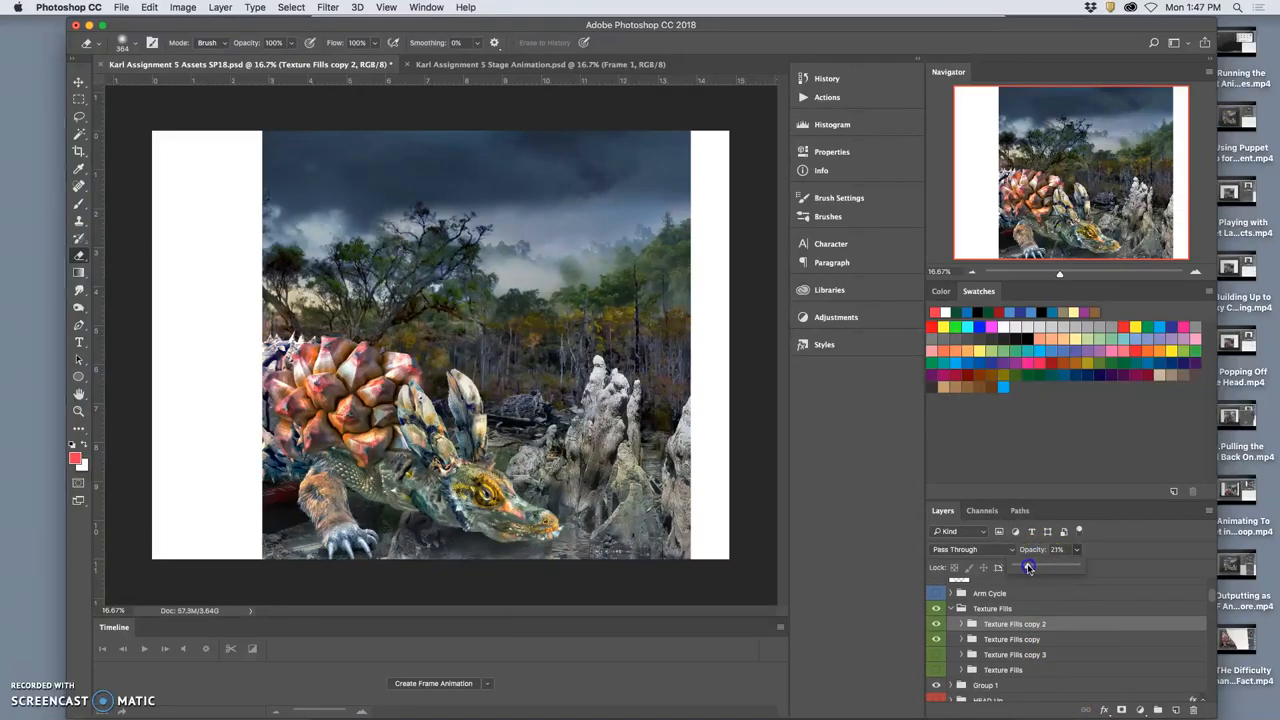
Step: Toggle visibility of the closed eye layer and a Gunk Swirling layer further down
{"action": "scroll", "scroll_direction": "down", "scroll_amount": 3}
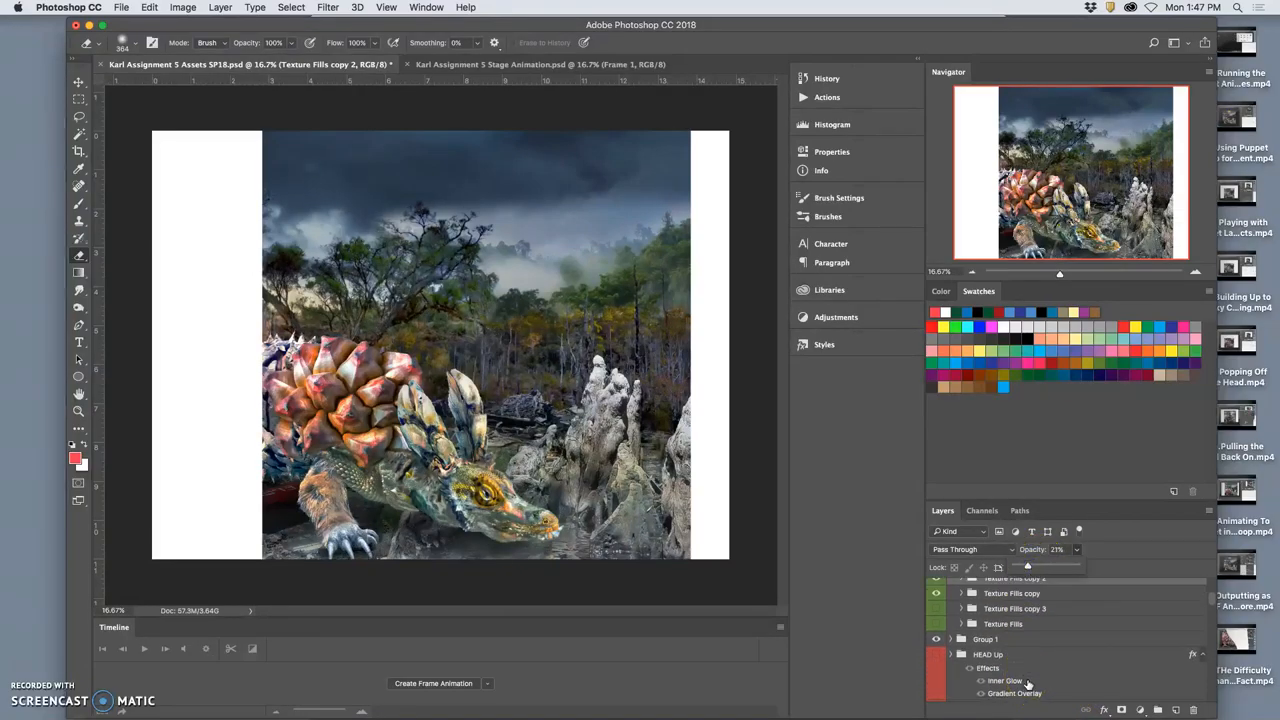
{"action": "scroll", "scroll_direction": "down", "scroll_amount": 3}
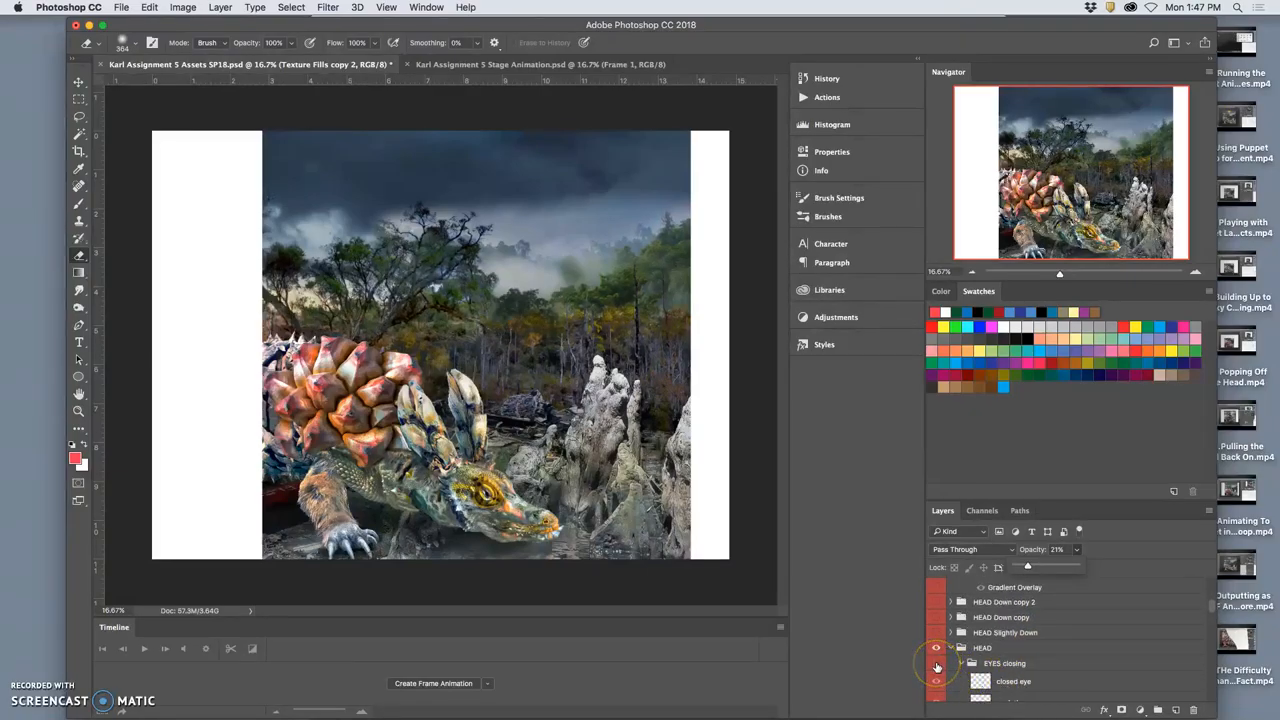
{"action": "left_click", "coordinate": [936, 680]}
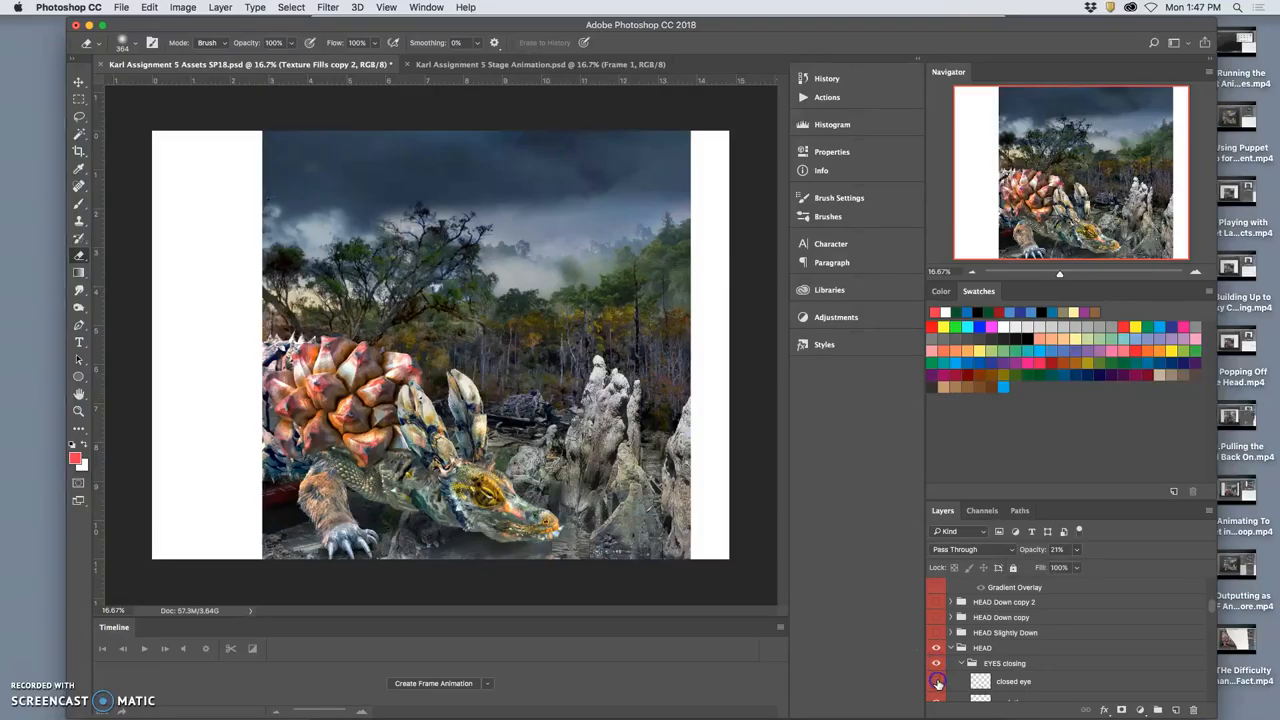
{"action": "scroll", "scroll_direction": "down", "scroll_amount": 3}
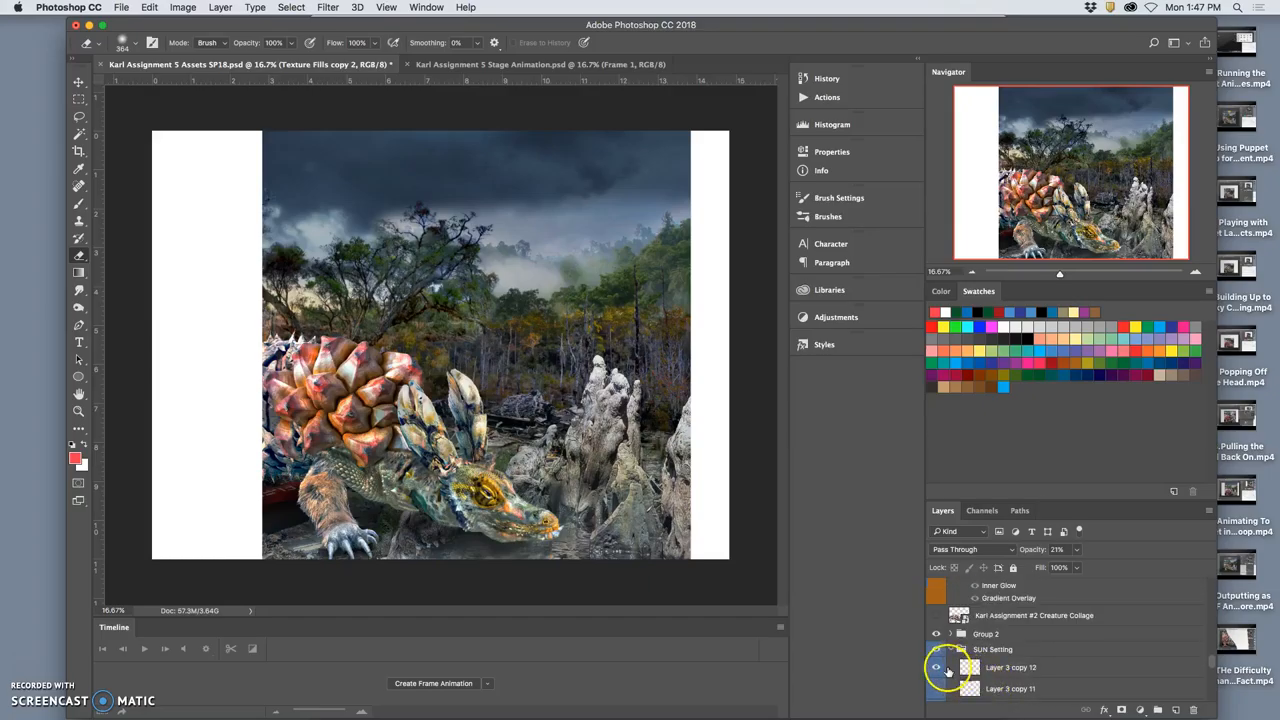
{"action": "left_click", "coordinate": [936, 668]}
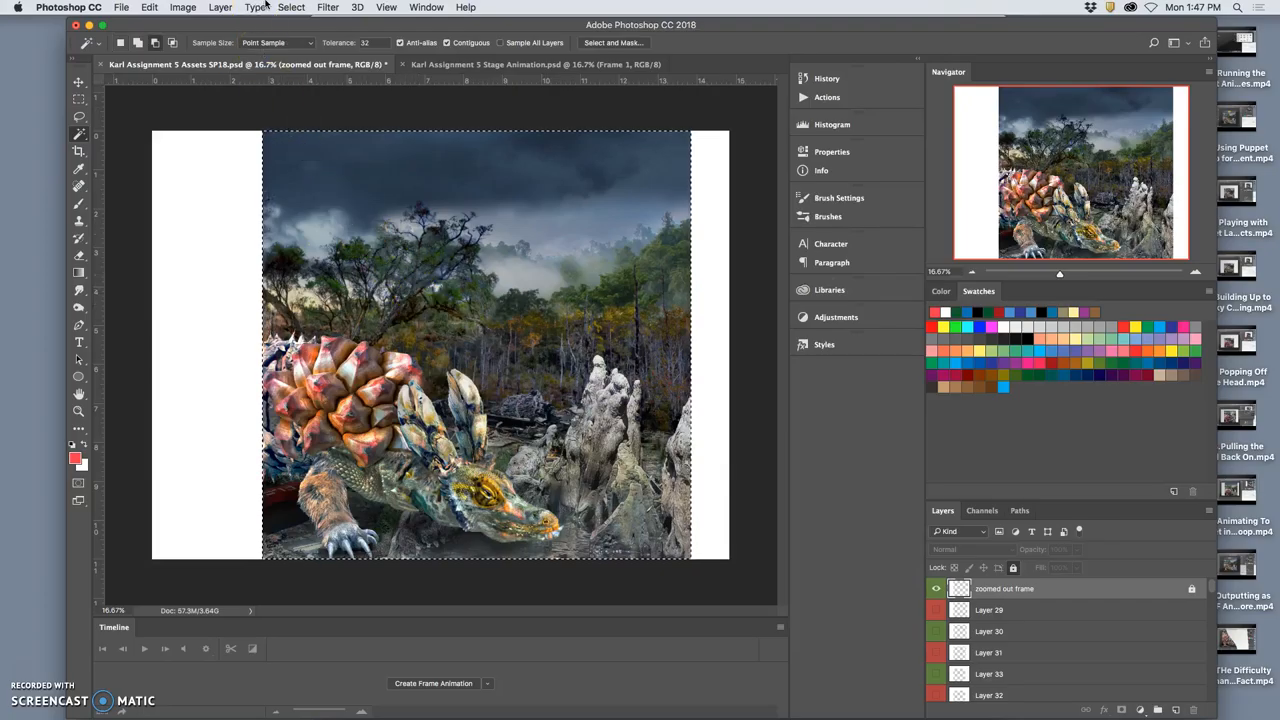
Step: Copy the selected scene and switch to the stage animation document
{"action": "left_click", "coordinate": [220, 8]}
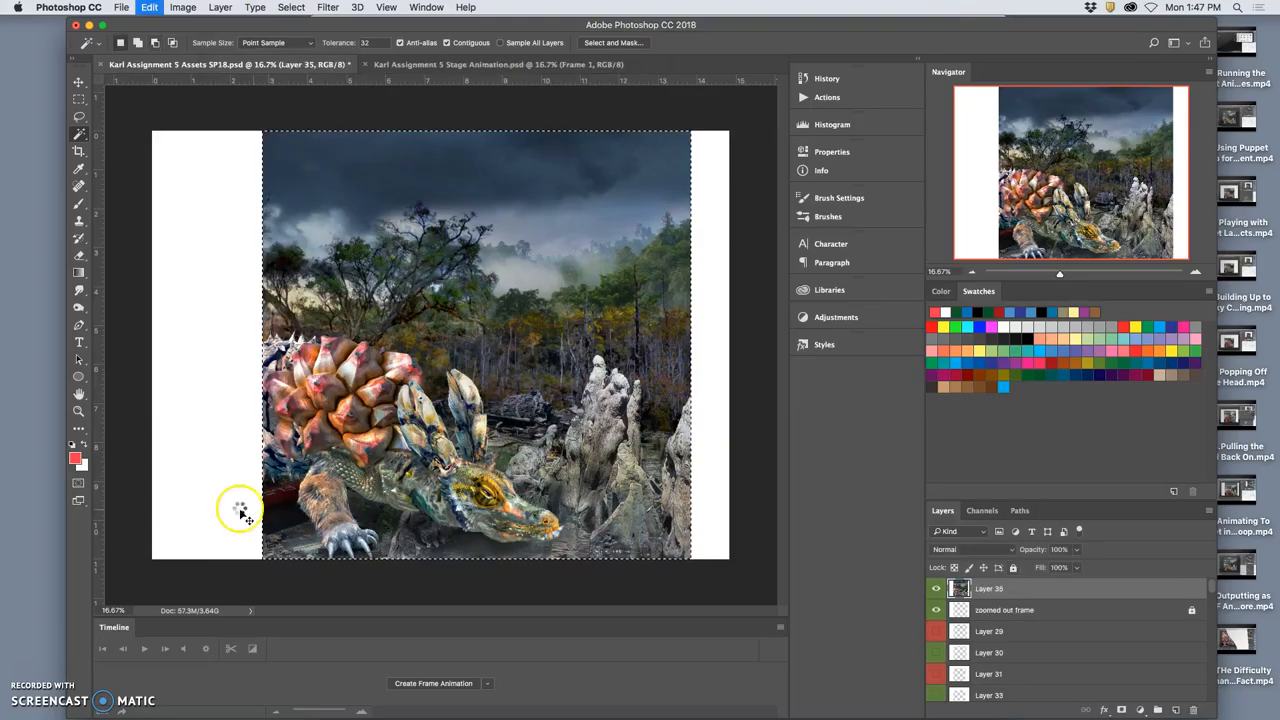
{"action": "left_click", "coordinate": [496, 64]}
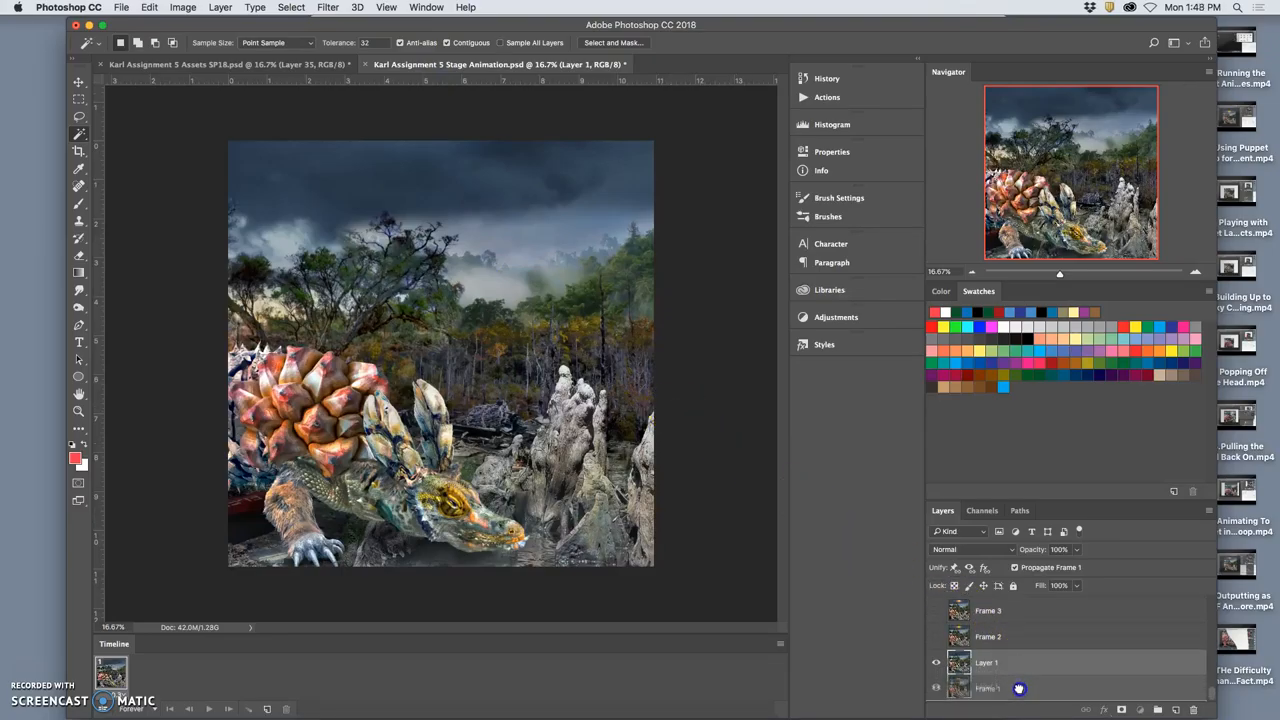
Step: Place the pasted Layer 1 beneath Frame 1, check it by hiding Frame 1, then select Layer 1
{"action": "left_click", "coordinate": [936, 688]}
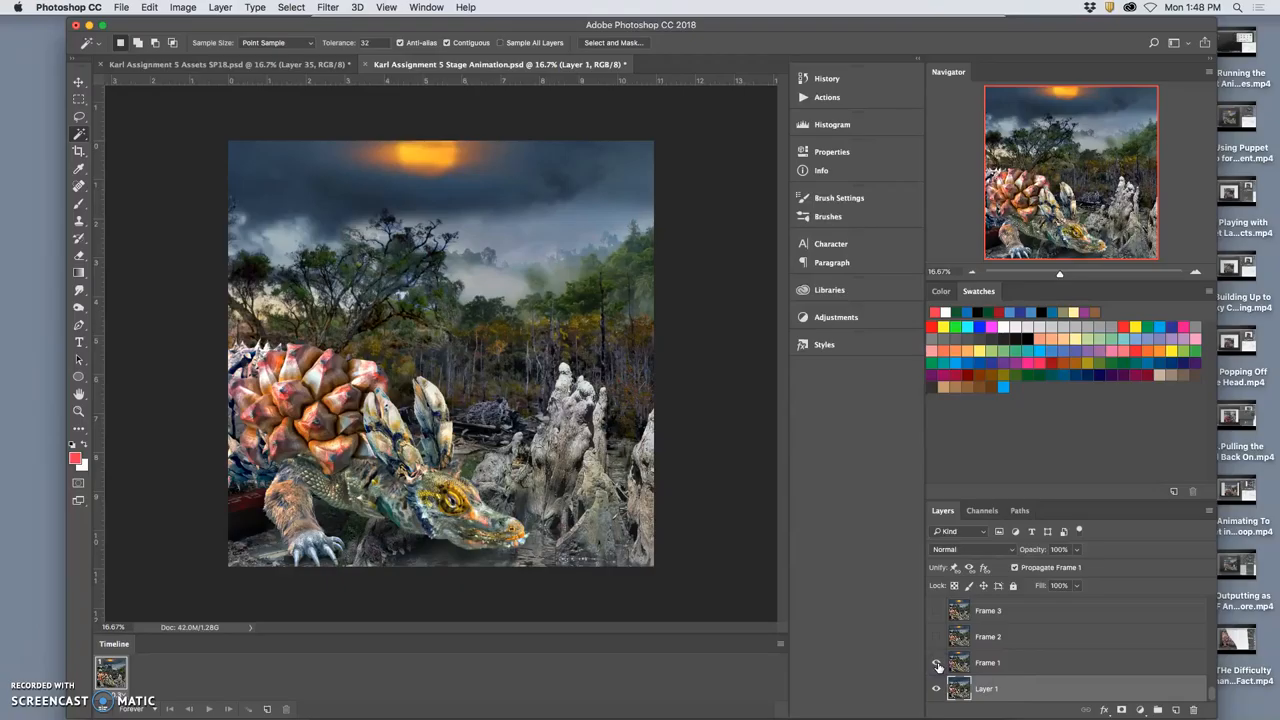
{"action": "left_click", "coordinate": [936, 662]}
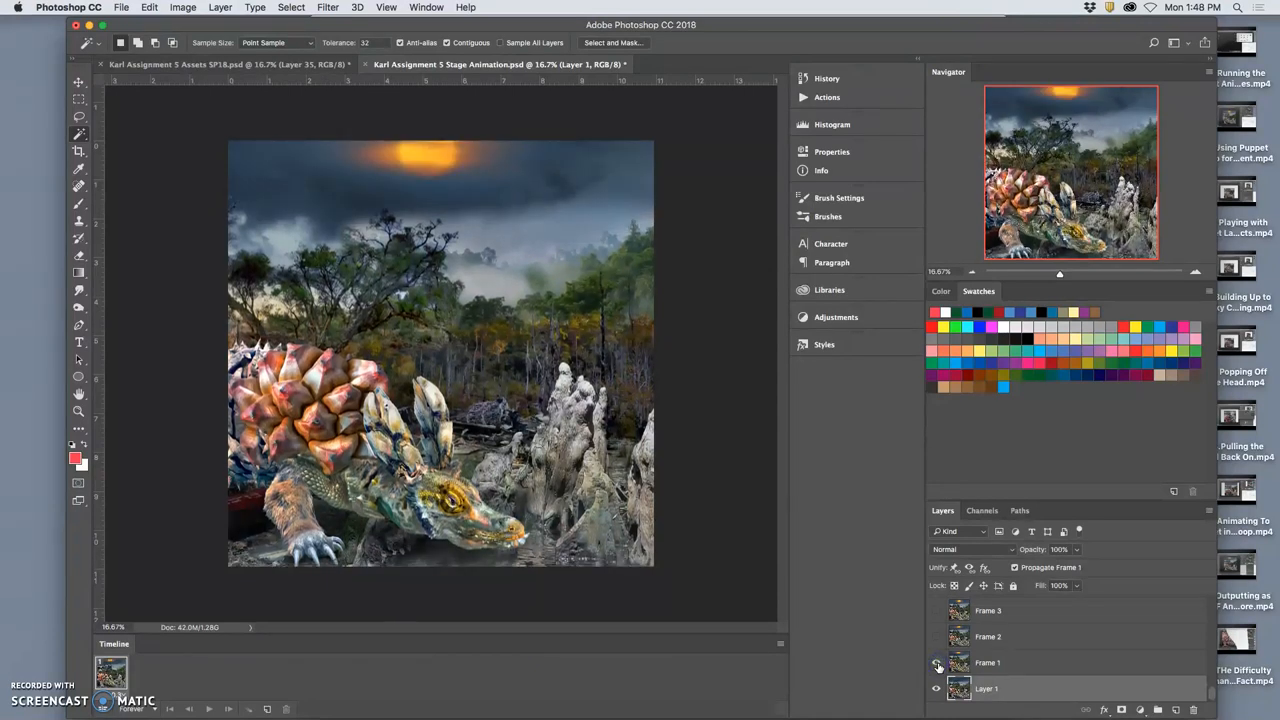
{"action": "left_click", "coordinate": [936, 662]}
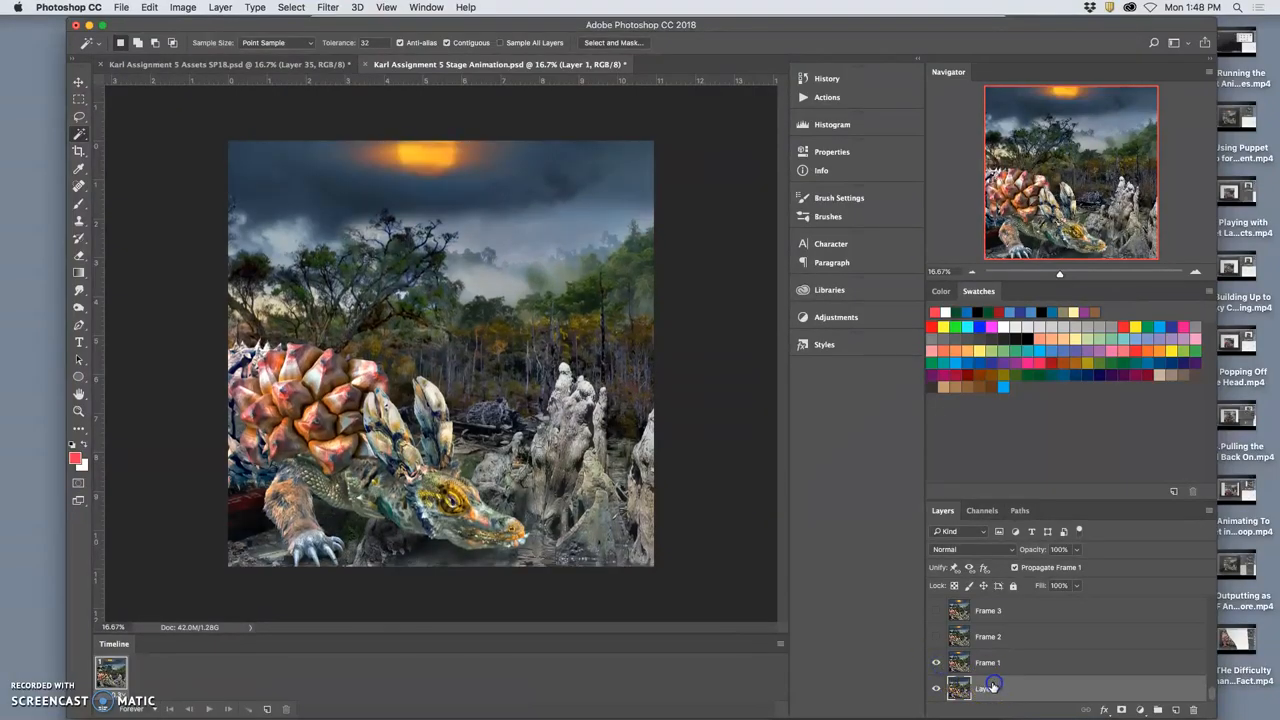
{"action": "left_click", "coordinate": [936, 664]}
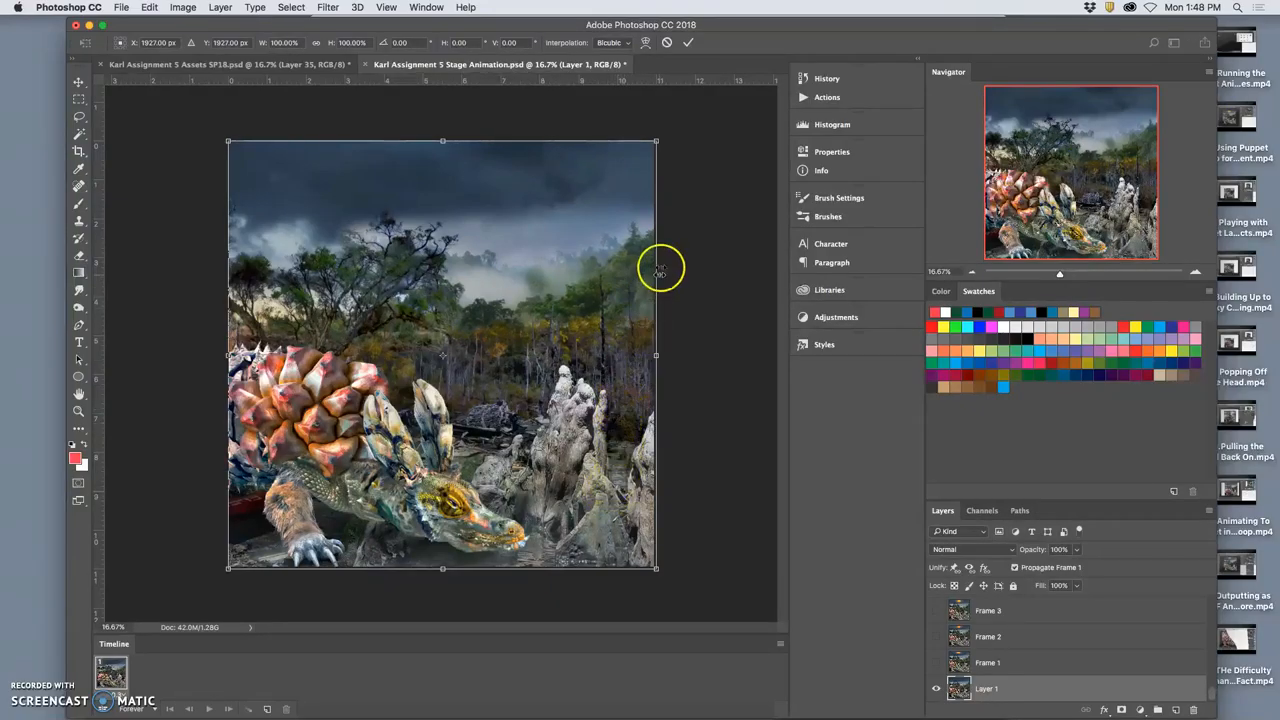
Step: Scale Layer 1 to fill the stage canvas and toggle its visibility
{"action": "left_click_drag", "start_coordinate": [660, 268], "coordinate": [596, 260]}
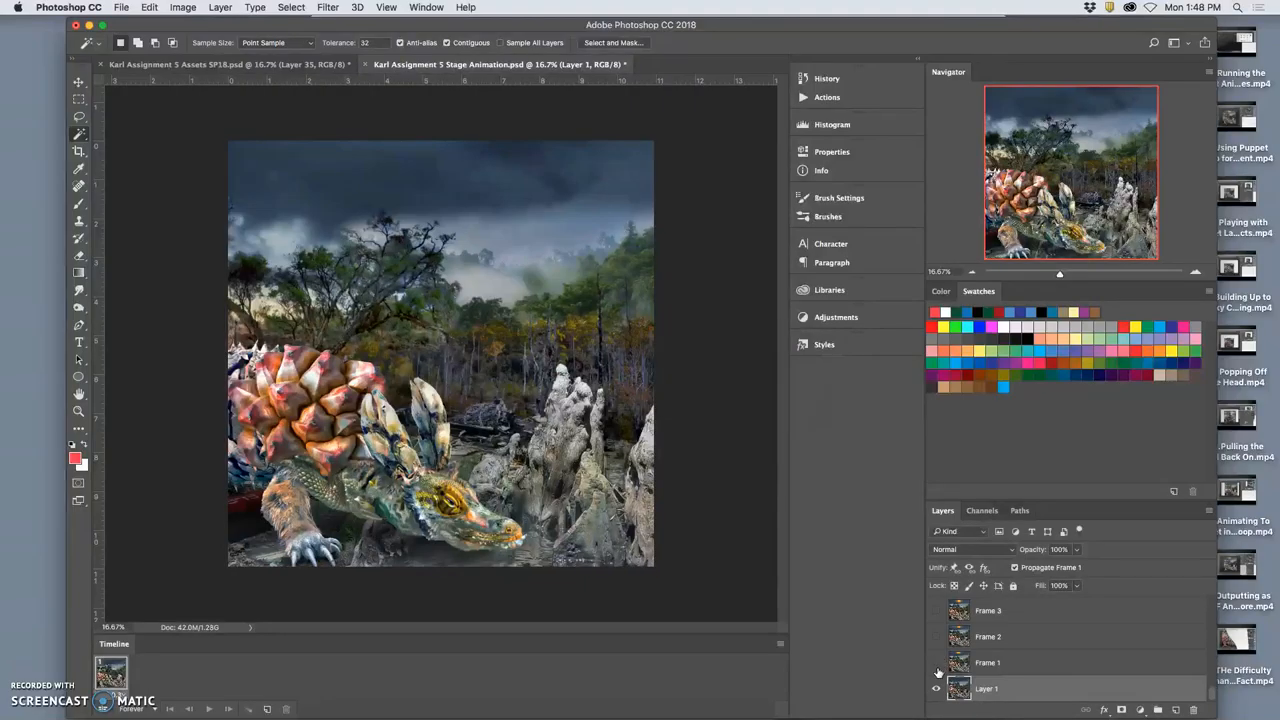
{"action": "left_click", "coordinate": [936, 688]}
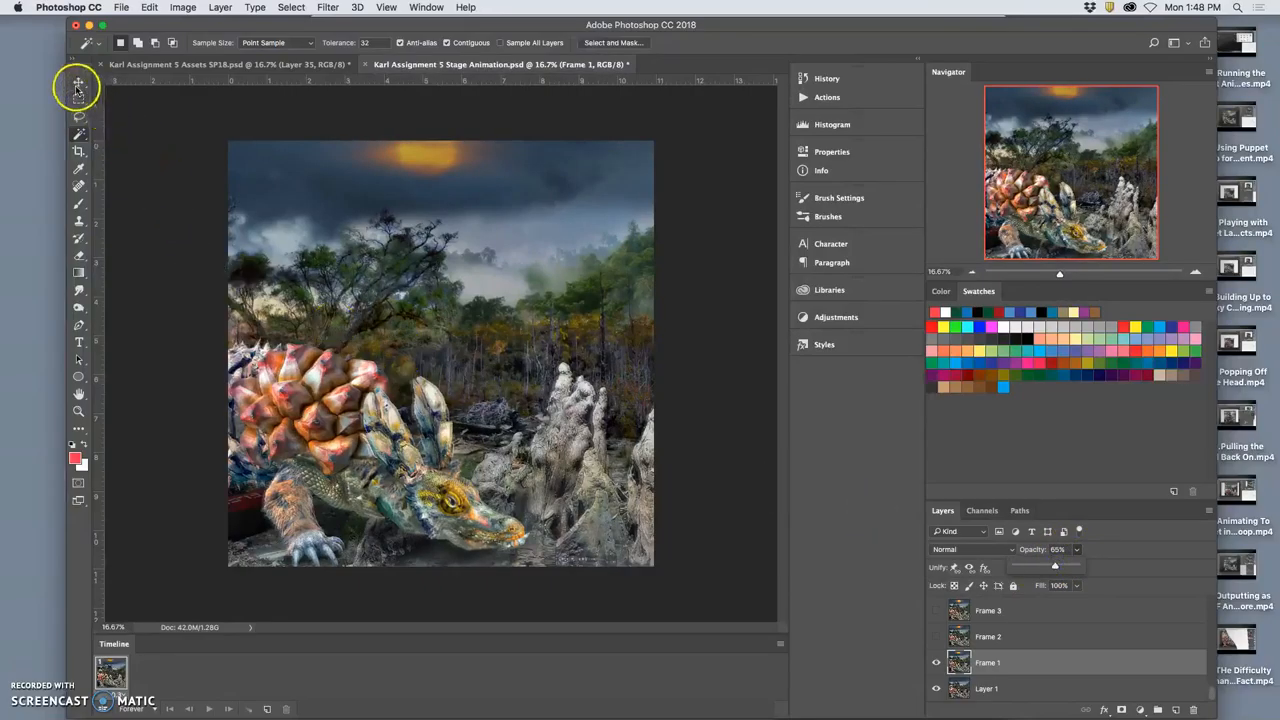
Step: With the Move tool, select Frame 1 and hide then show it to compare against Layer 1
{"action": "left_click", "coordinate": [78, 84]}
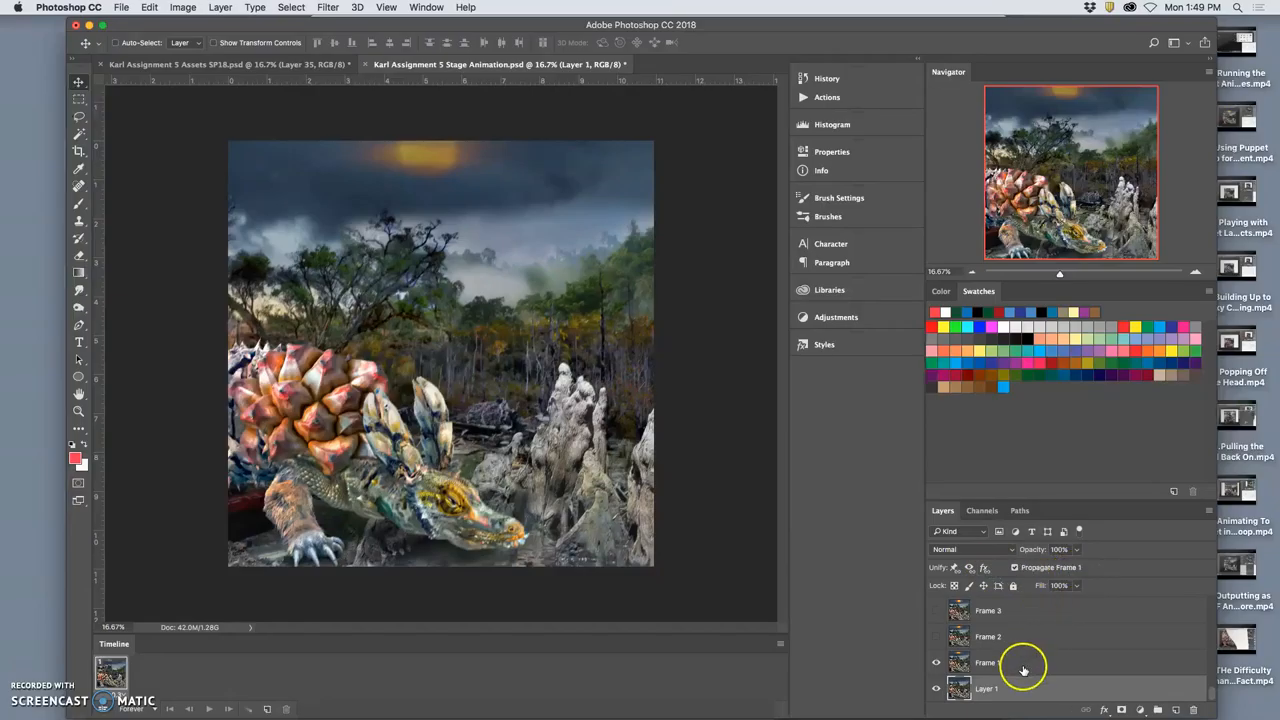
{"action": "left_click", "coordinate": [1024, 664]}
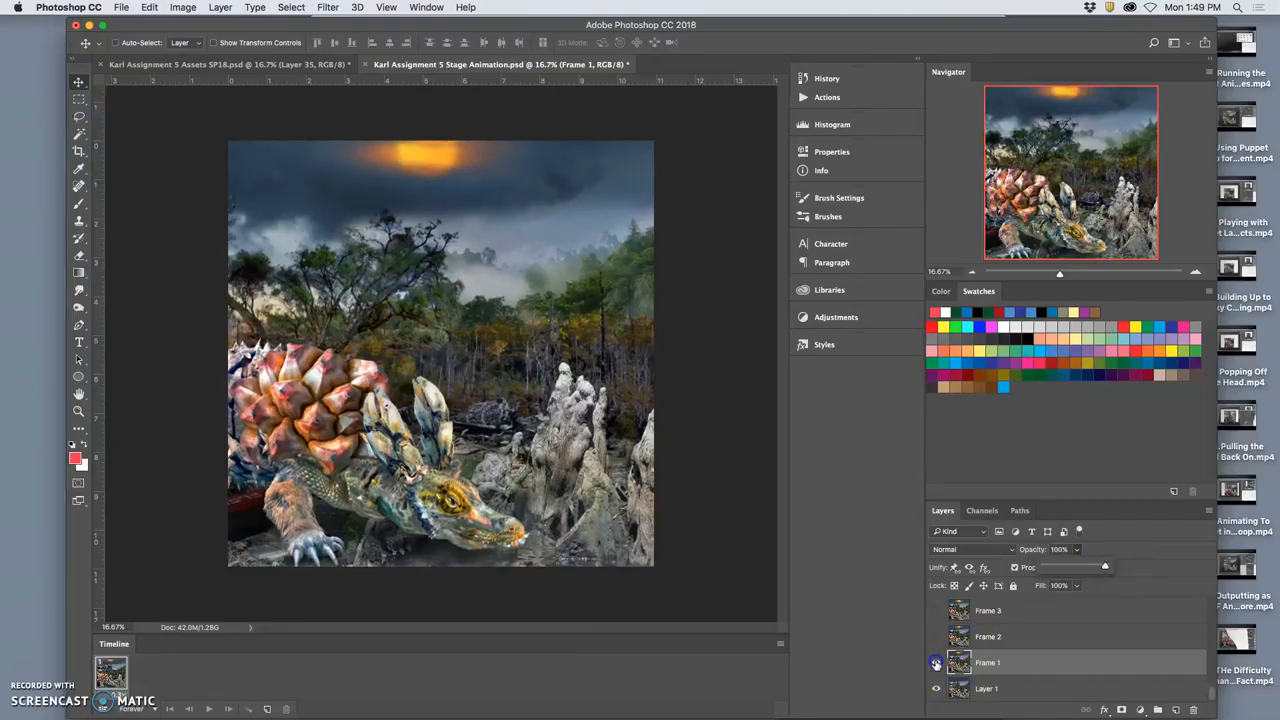
{"action": "left_click", "coordinate": [936, 662]}
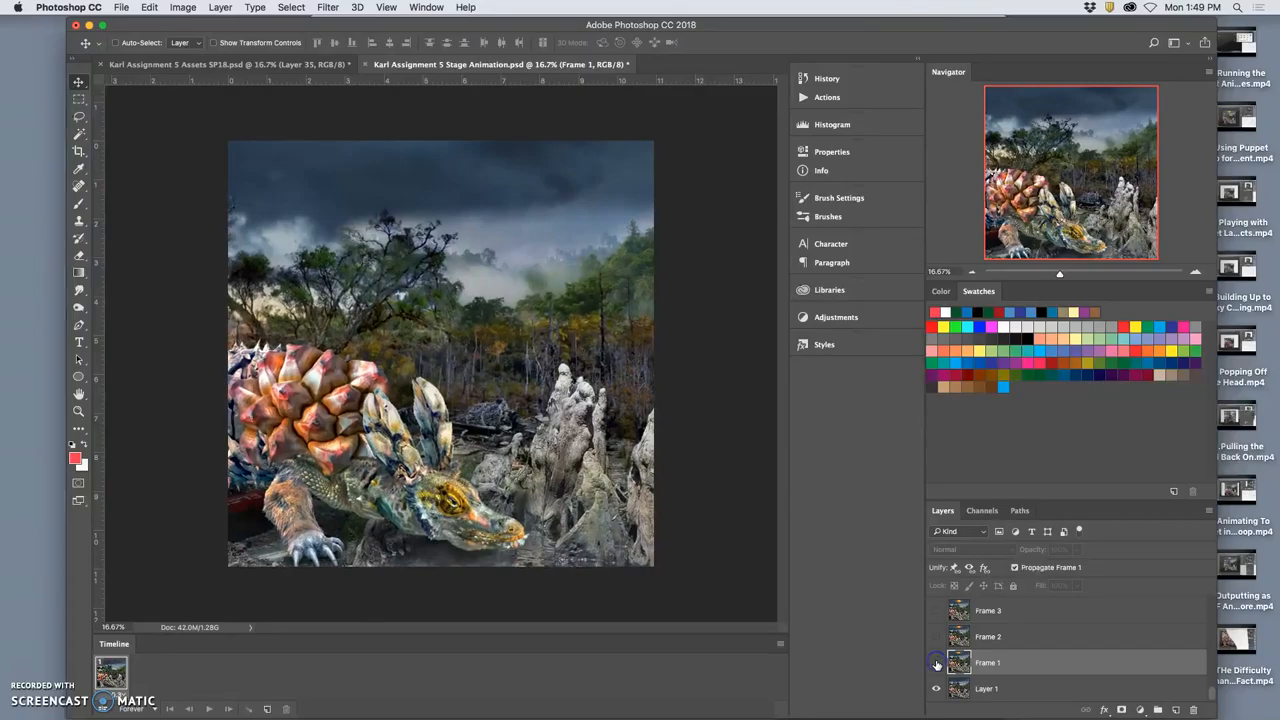
{"action": "left_click", "coordinate": [986, 688]}
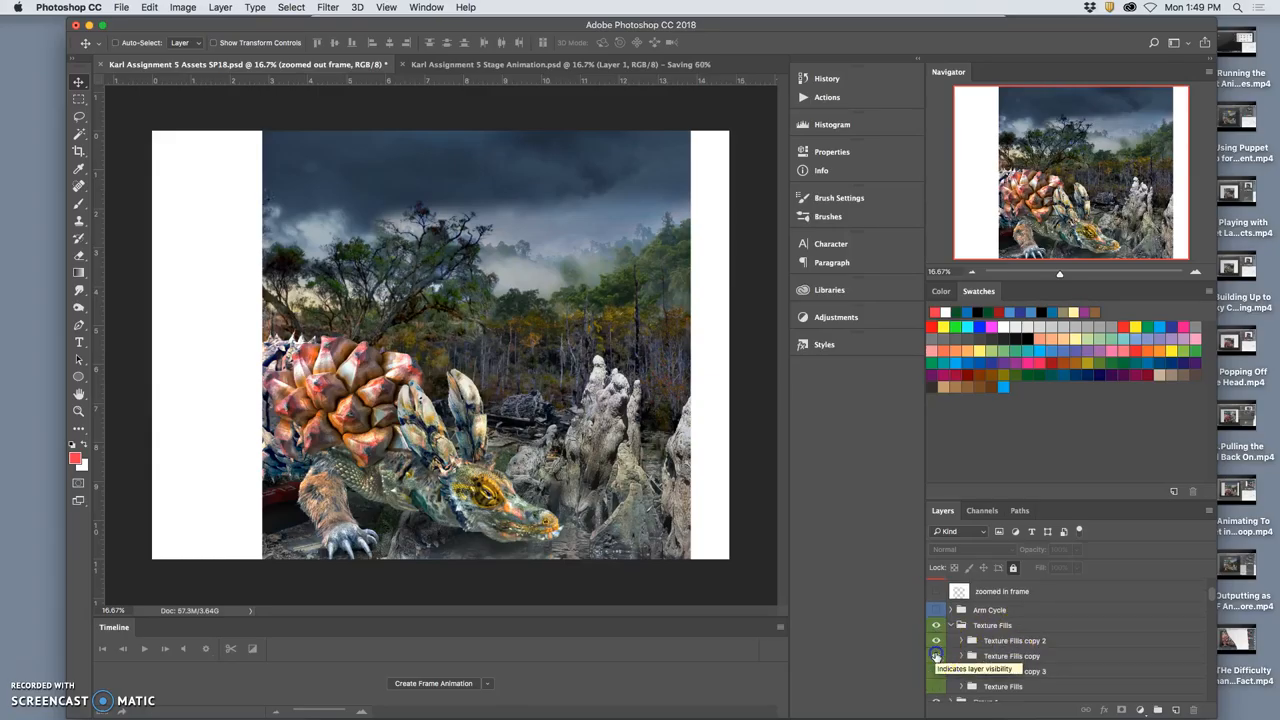
Step: Toggle a Texture Fills copy group's visibility and browse down the Layers panel
{"action": "left_click", "coordinate": [936, 656]}
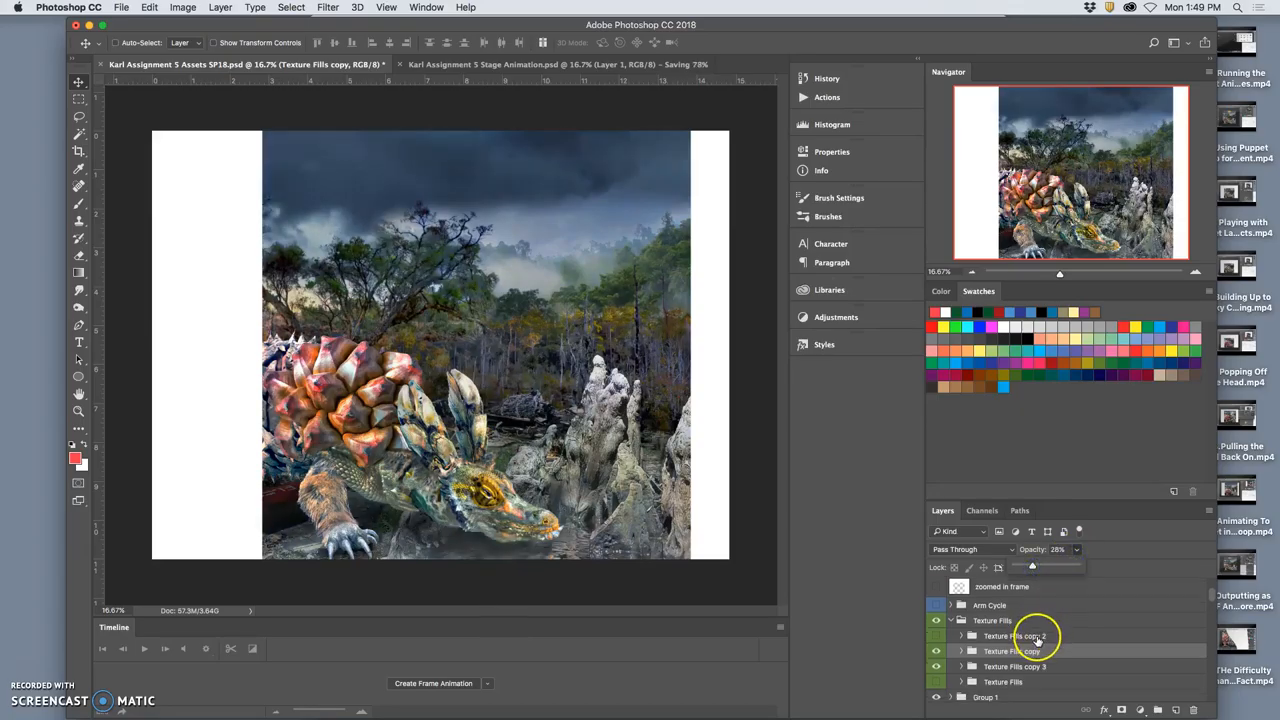
{"action": "scroll", "scroll_direction": "down", "scroll_amount": 3}
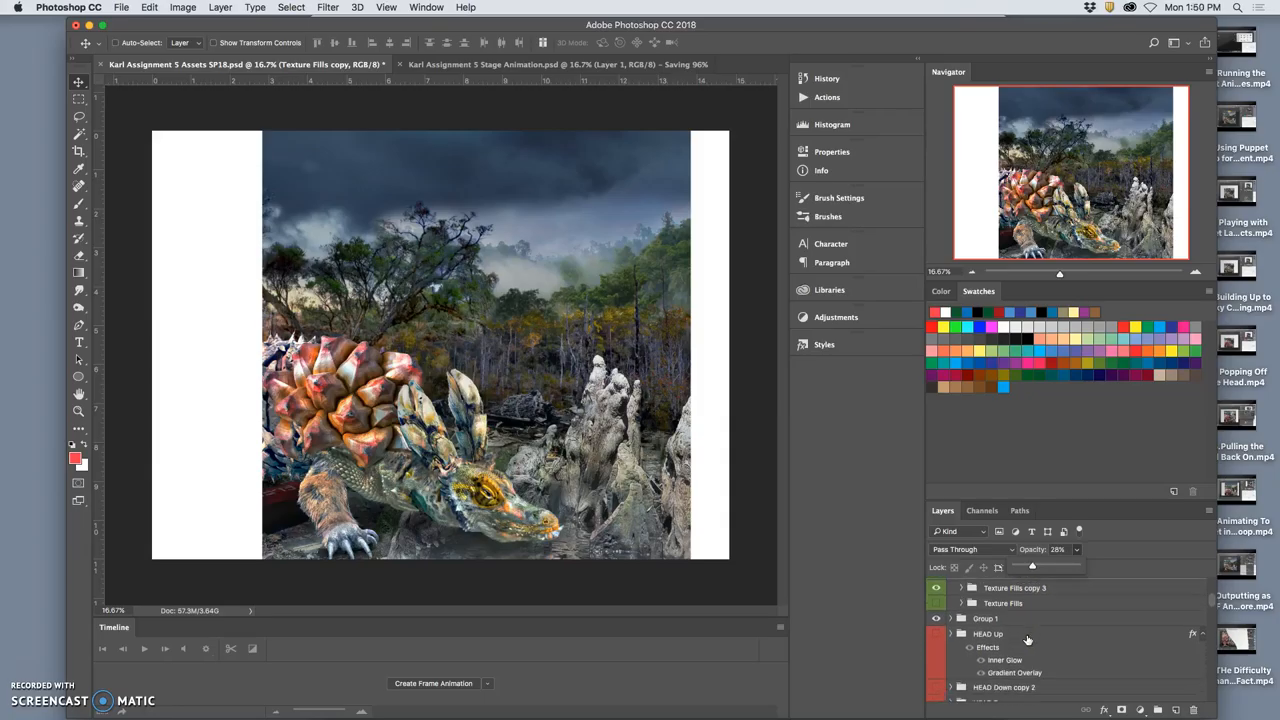
{"action": "scroll", "scroll_direction": "down", "scroll_amount": 3}
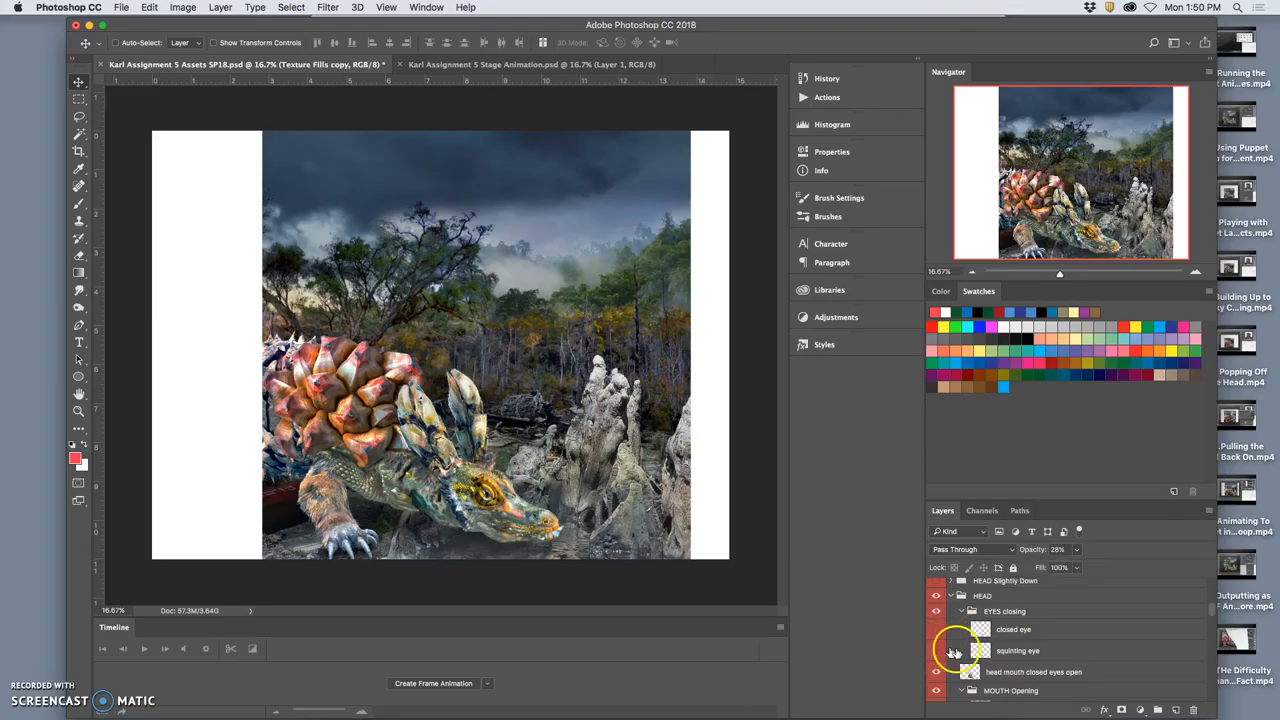
{"action": "scroll", "scroll_direction": "down", "scroll_amount": 3}
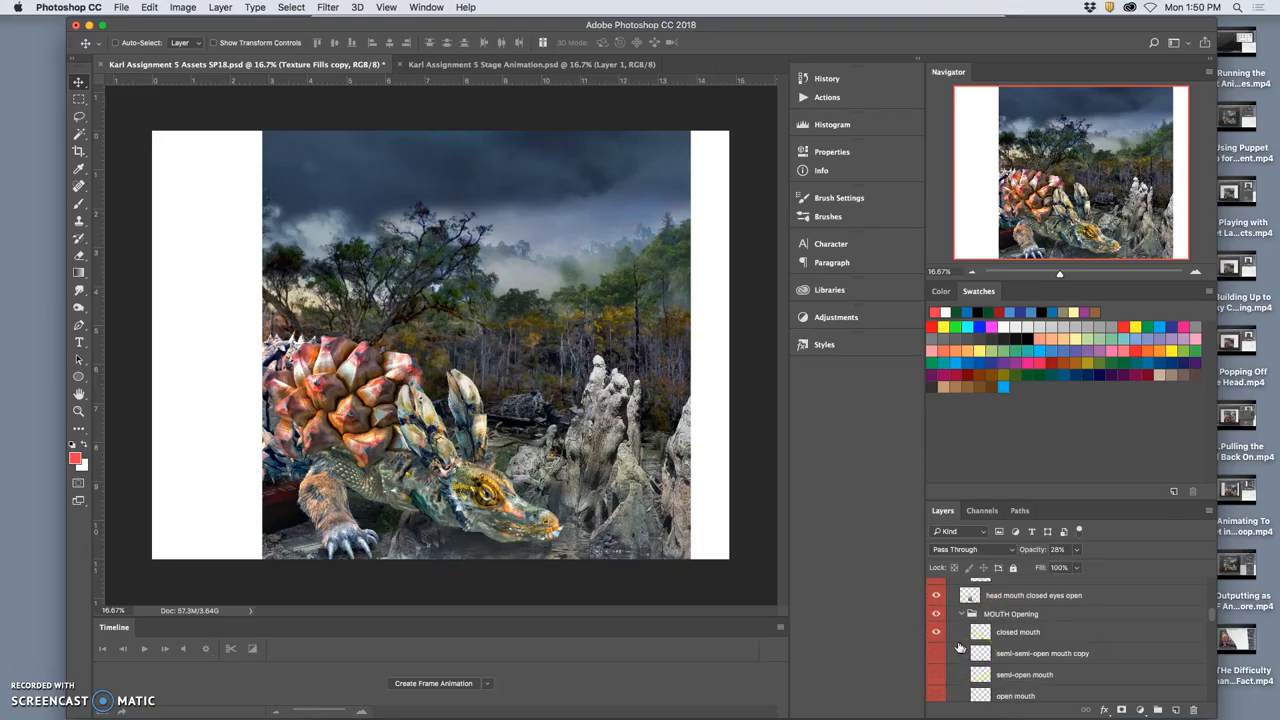
Step: Toggle a mouth layer and another layer lower in the panel for the next frame
{"action": "left_click", "coordinate": [936, 632]}
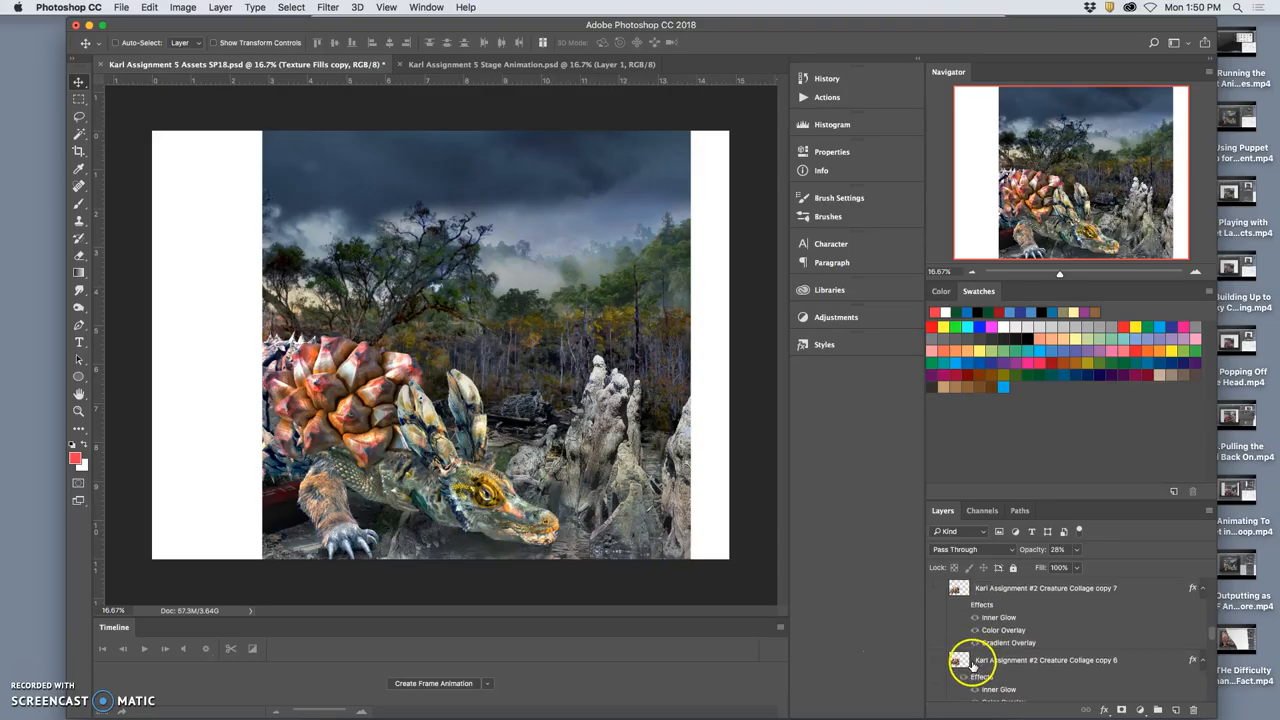
{"action": "scroll", "scroll_direction": "down", "scroll_amount": 3}
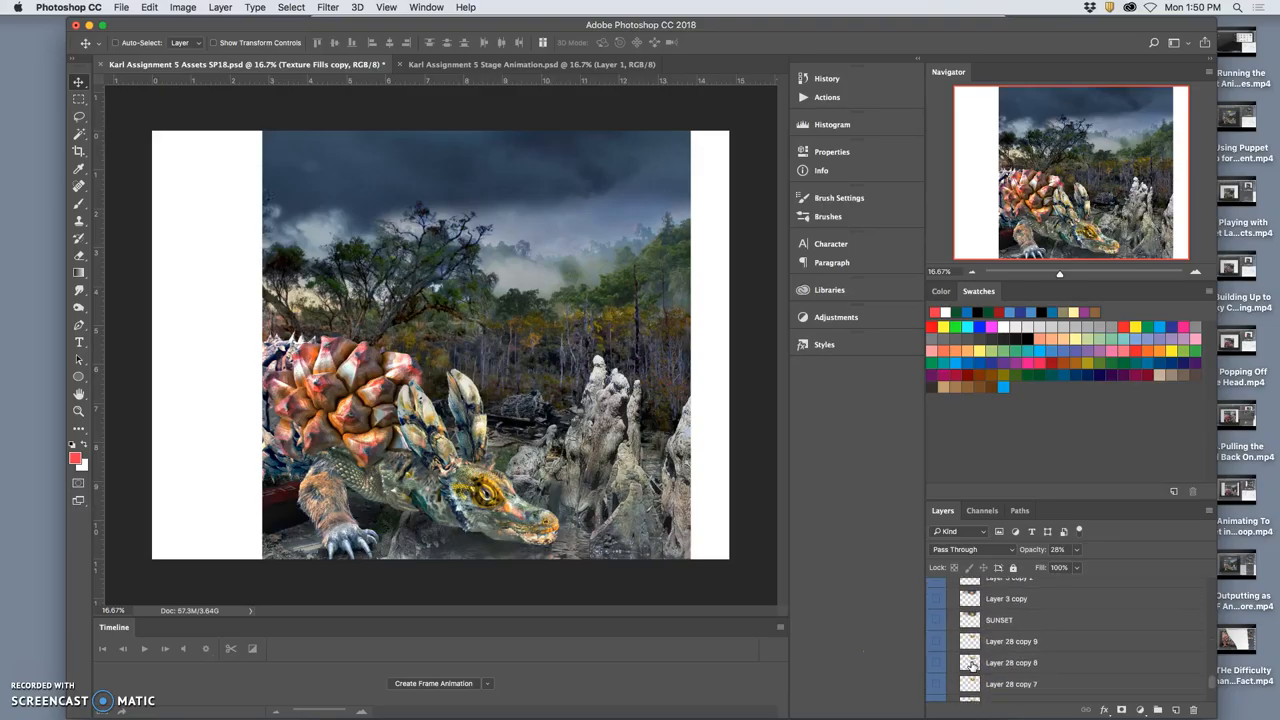
{"action": "scroll", "scroll_direction": "down", "scroll_amount": 3}
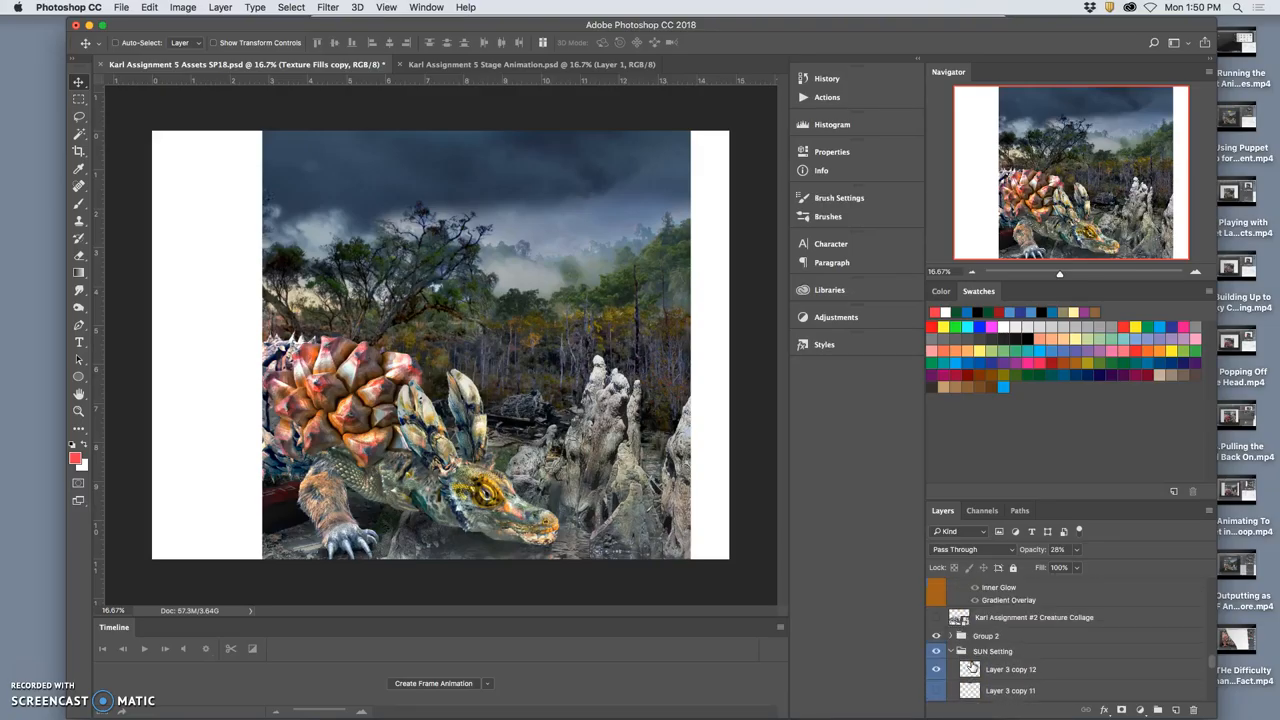
{"action": "left_click", "coordinate": [936, 686]}
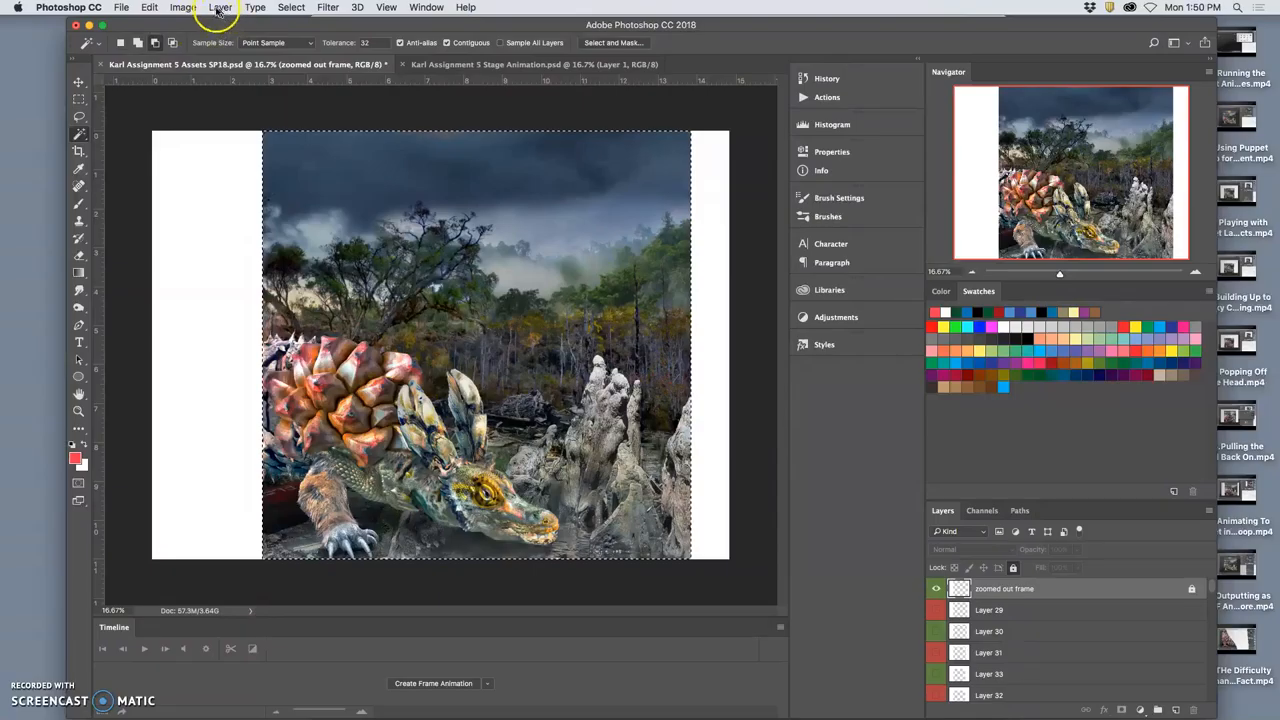
Step: Merge the visible layers into a new layer and switch to the Stage Animation document
{"action": "left_click", "coordinate": [220, 8]}
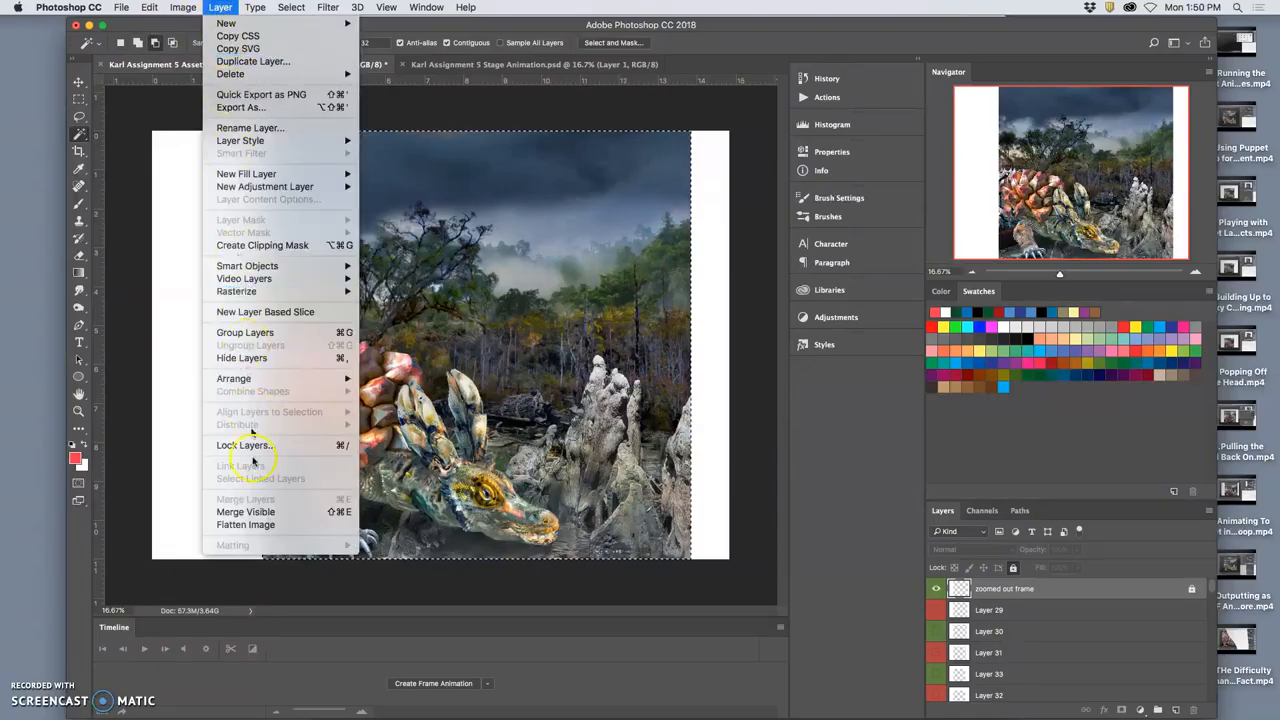
{"action": "mouse_move", "coordinate": [244, 512]}
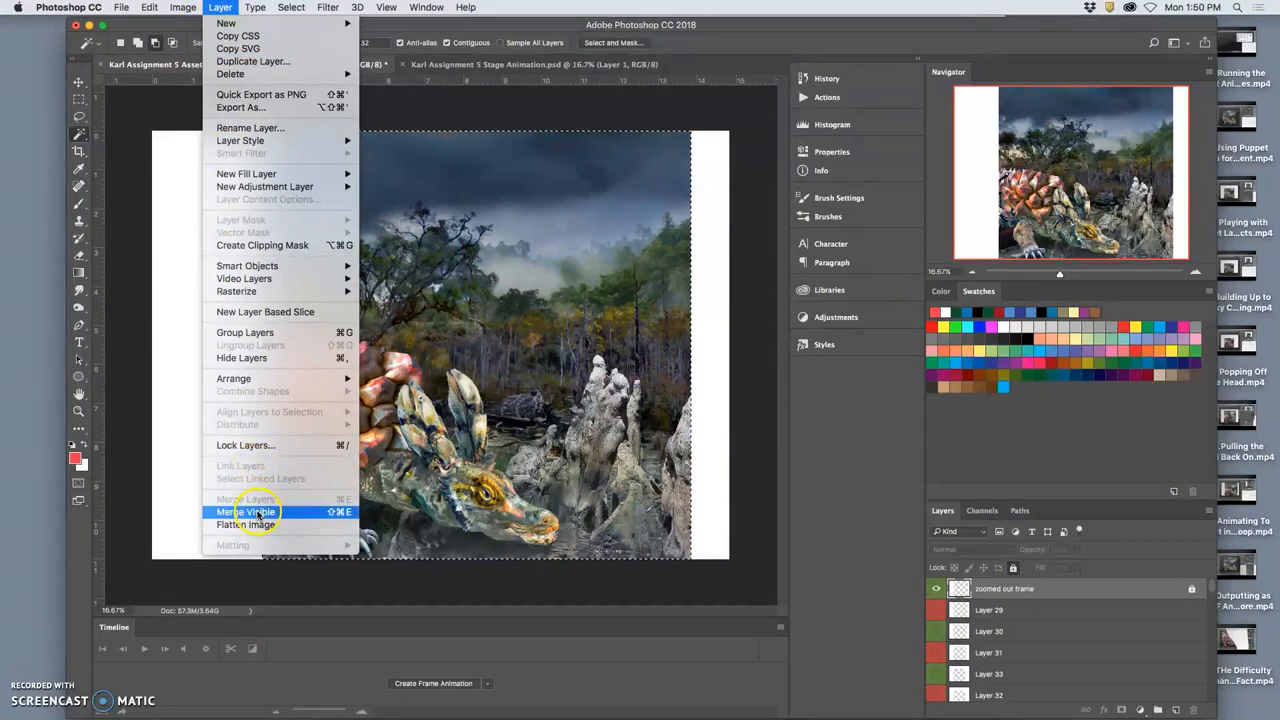
{"action": "left_click", "coordinate": [244, 512]}
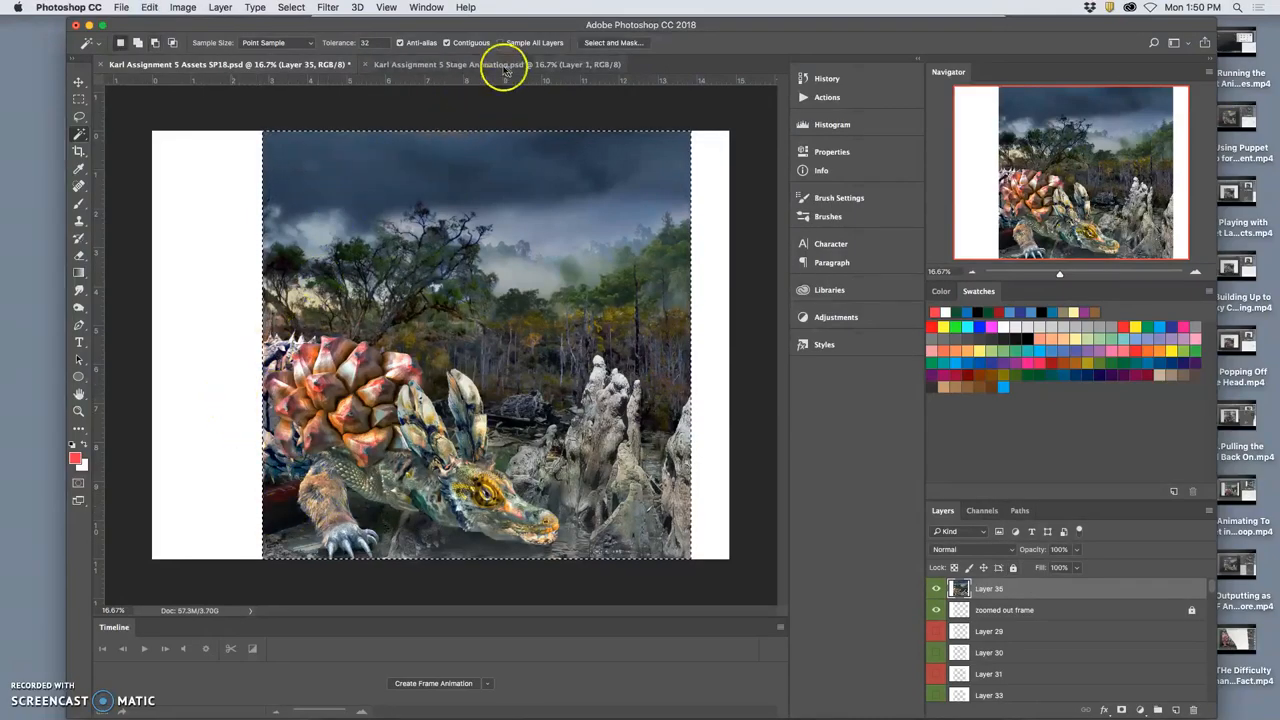
{"action": "left_click", "coordinate": [496, 64]}
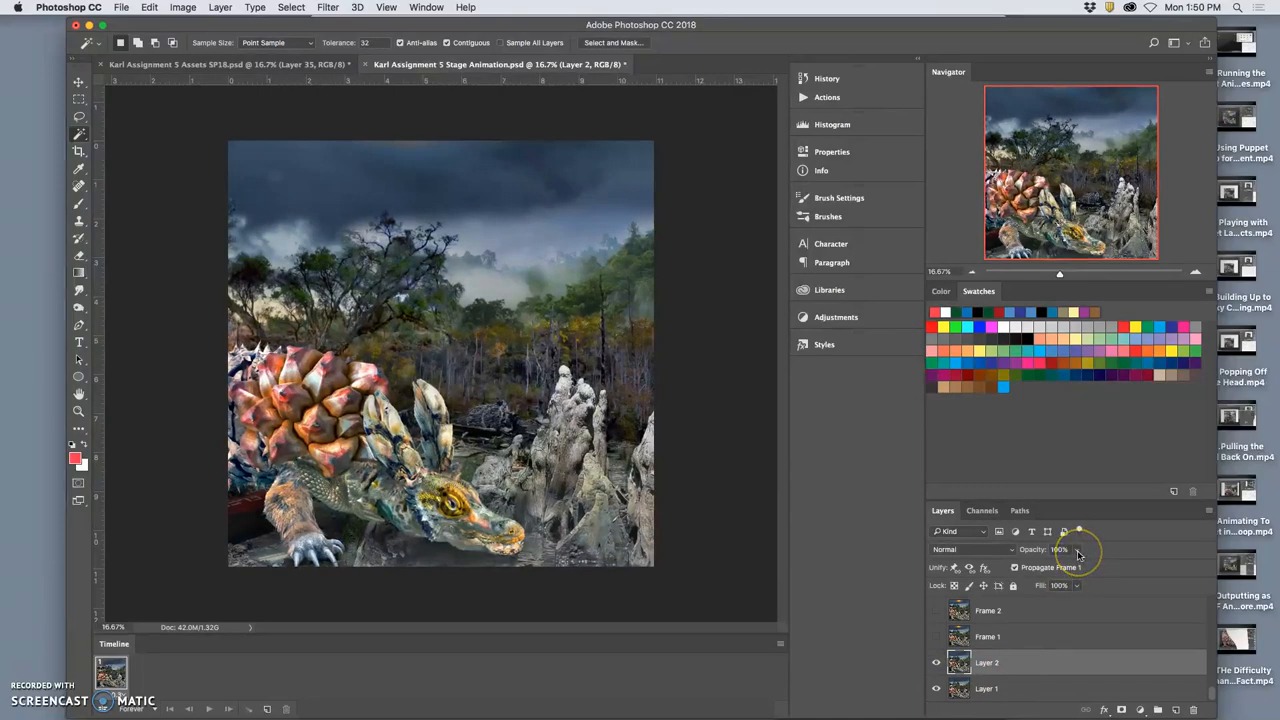
{"action": "left_click_drag", "start_coordinate": [1078, 548], "coordinate": [1064, 548]}
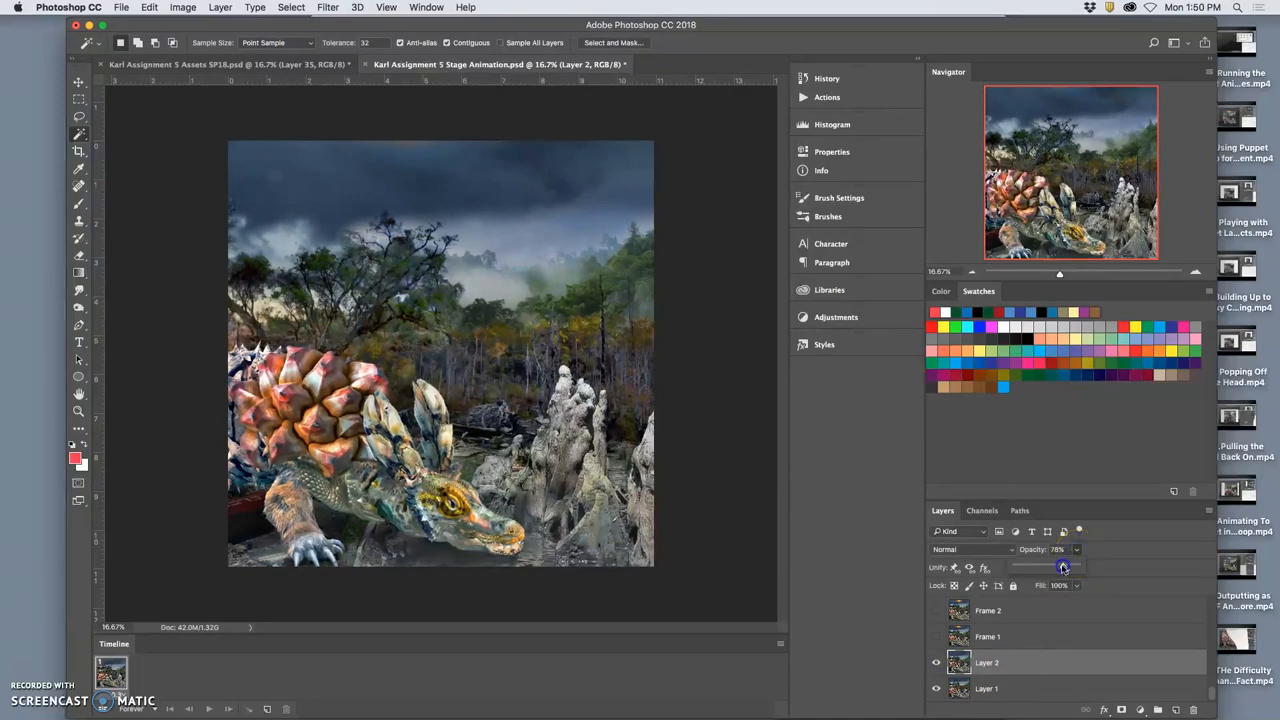
{"action": "left_click_drag", "start_coordinate": [1064, 568], "coordinate": [1058, 568]}
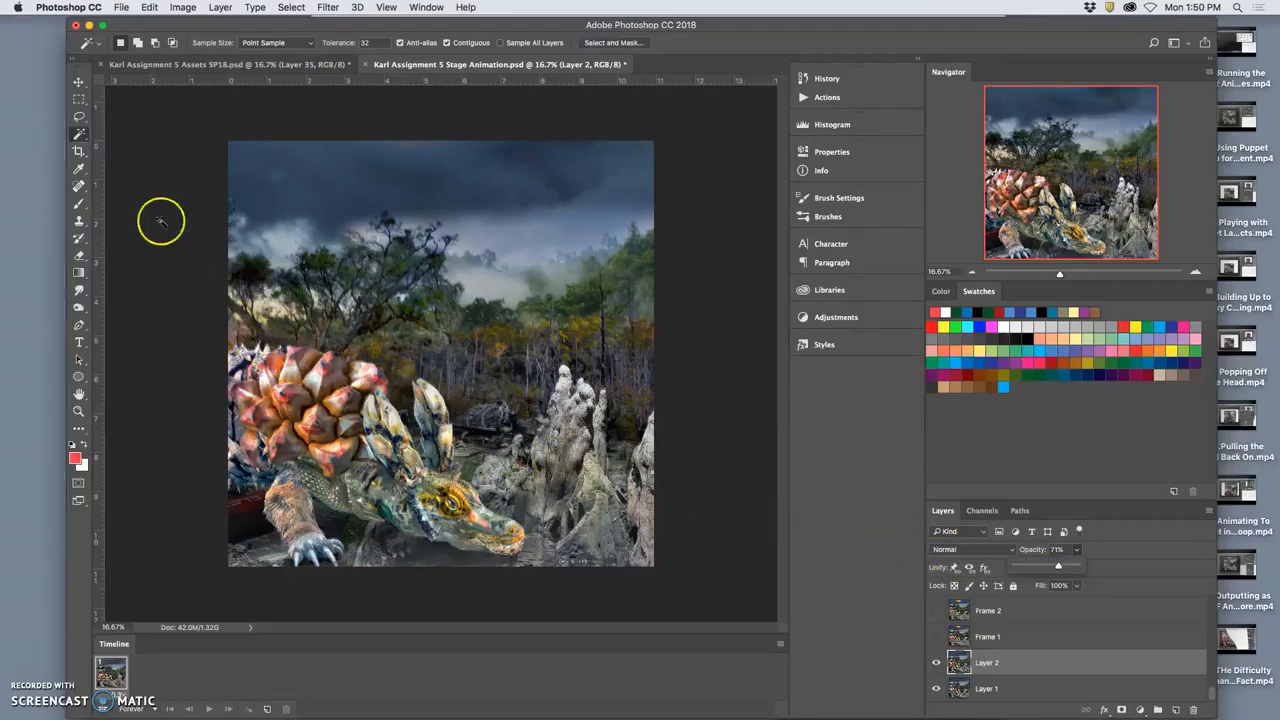
{"action": "left_click", "coordinate": [78, 84]}
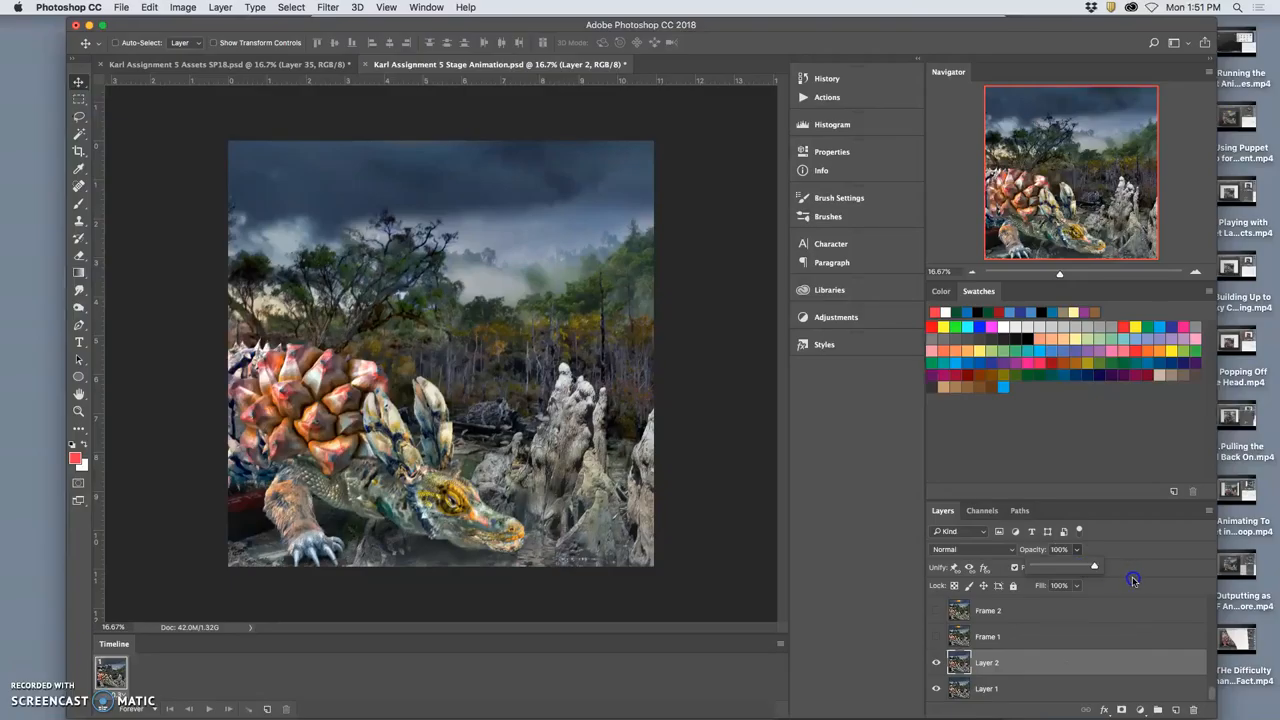
{"action": "left_click", "coordinate": [936, 664]}
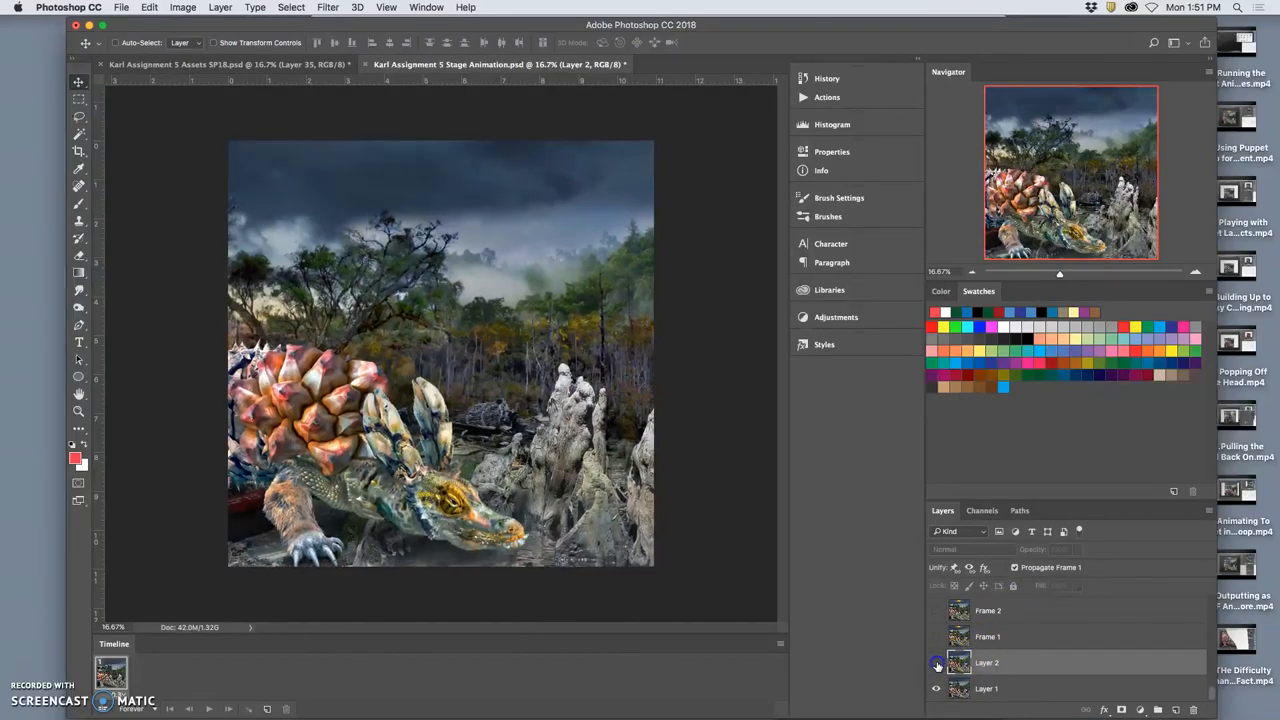
{"action": "left_click", "coordinate": [936, 662]}
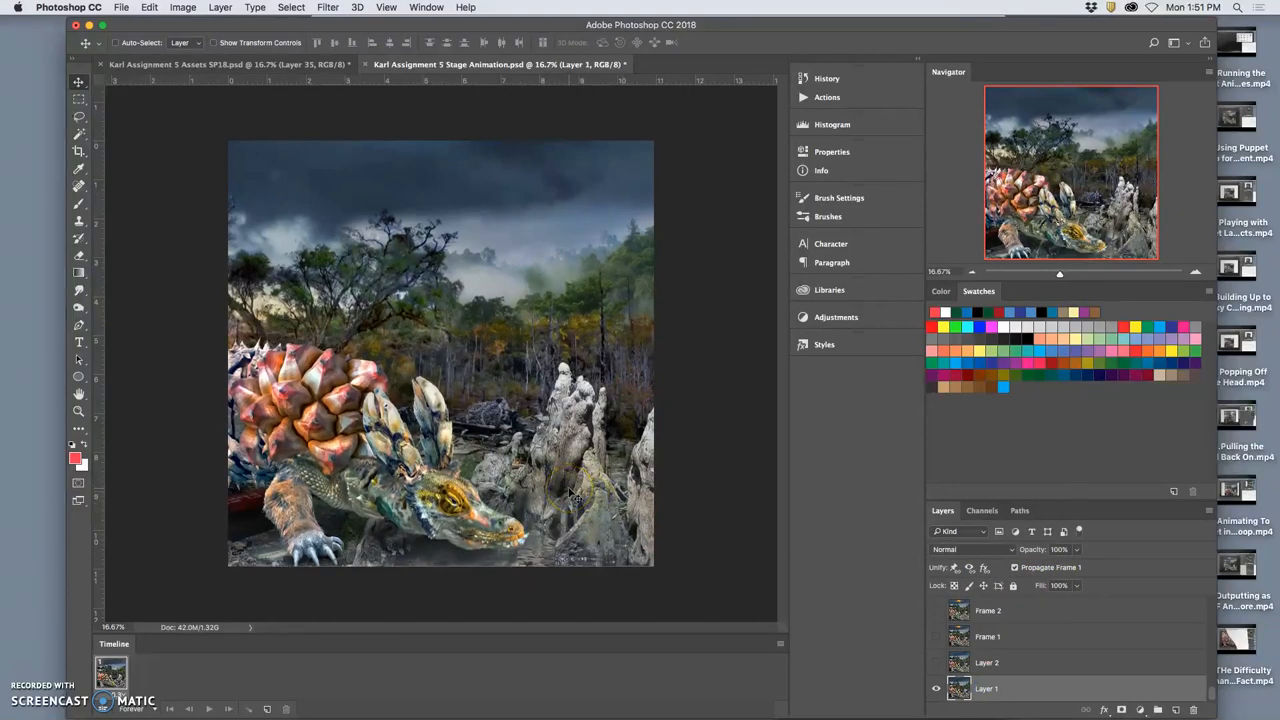
{"action": "left_click", "coordinate": [936, 662]}
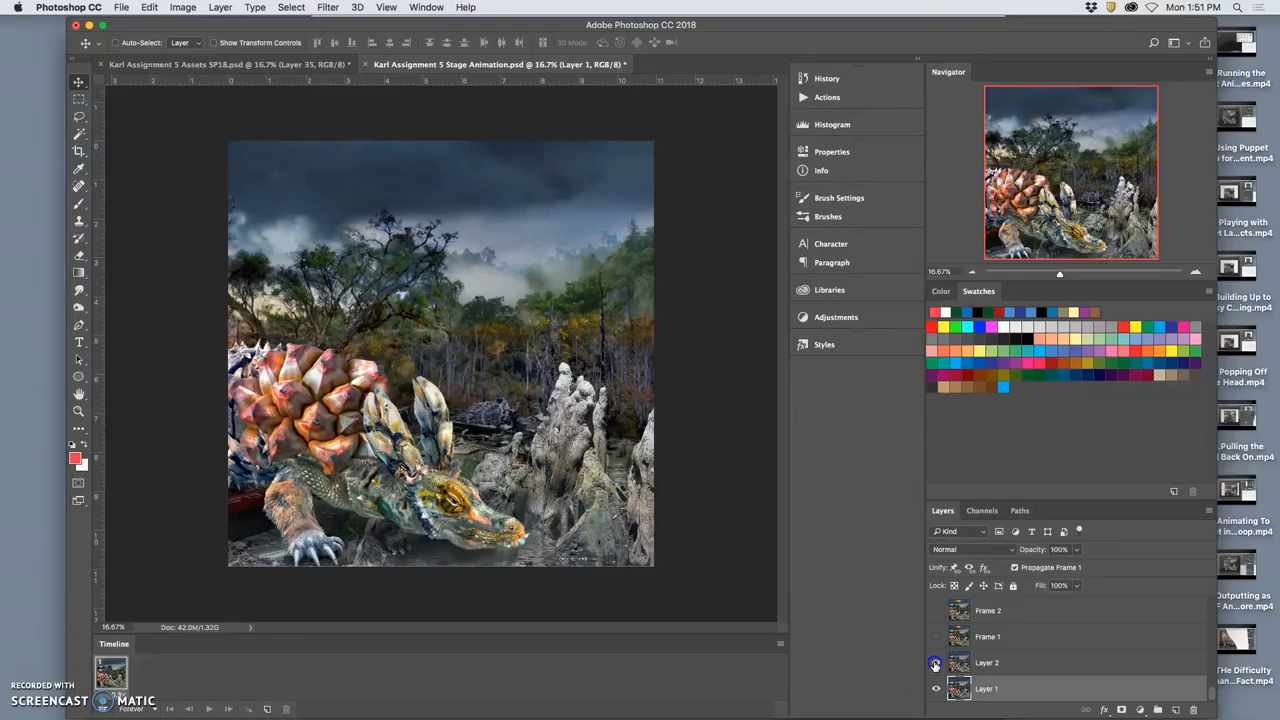
{"action": "left_click", "coordinate": [936, 636]}
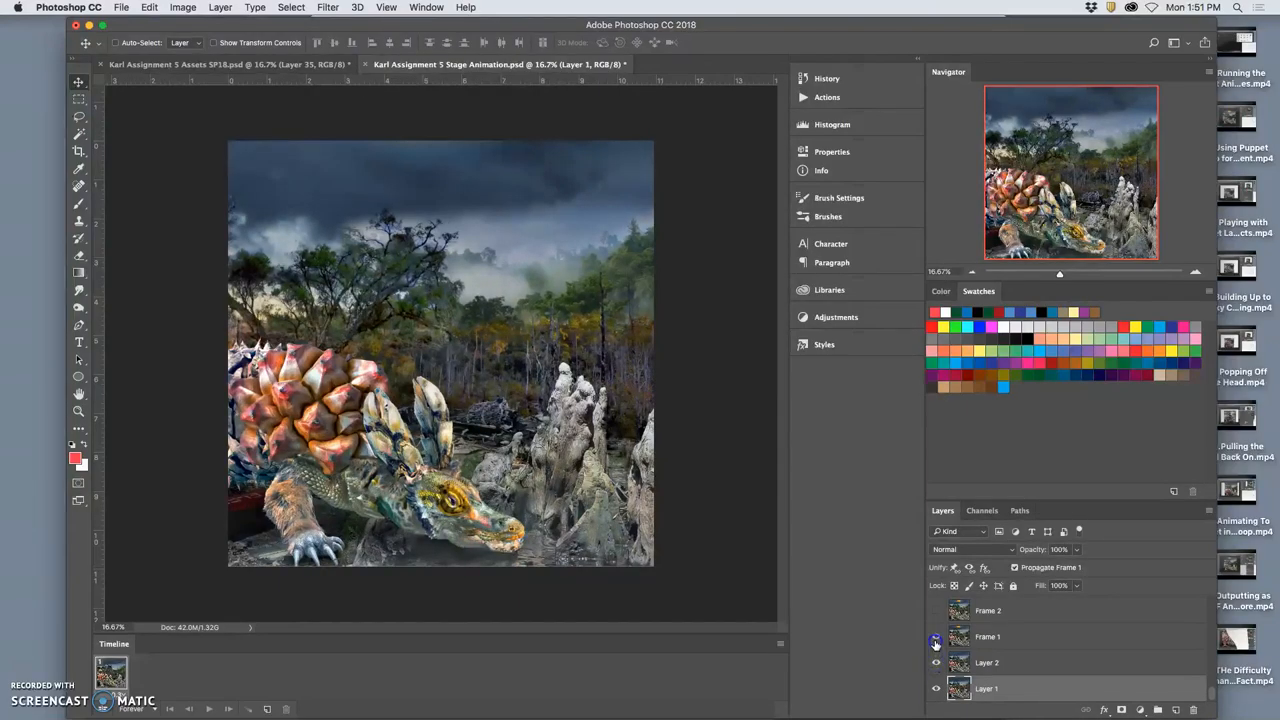
{"action": "left_click", "coordinate": [936, 640]}
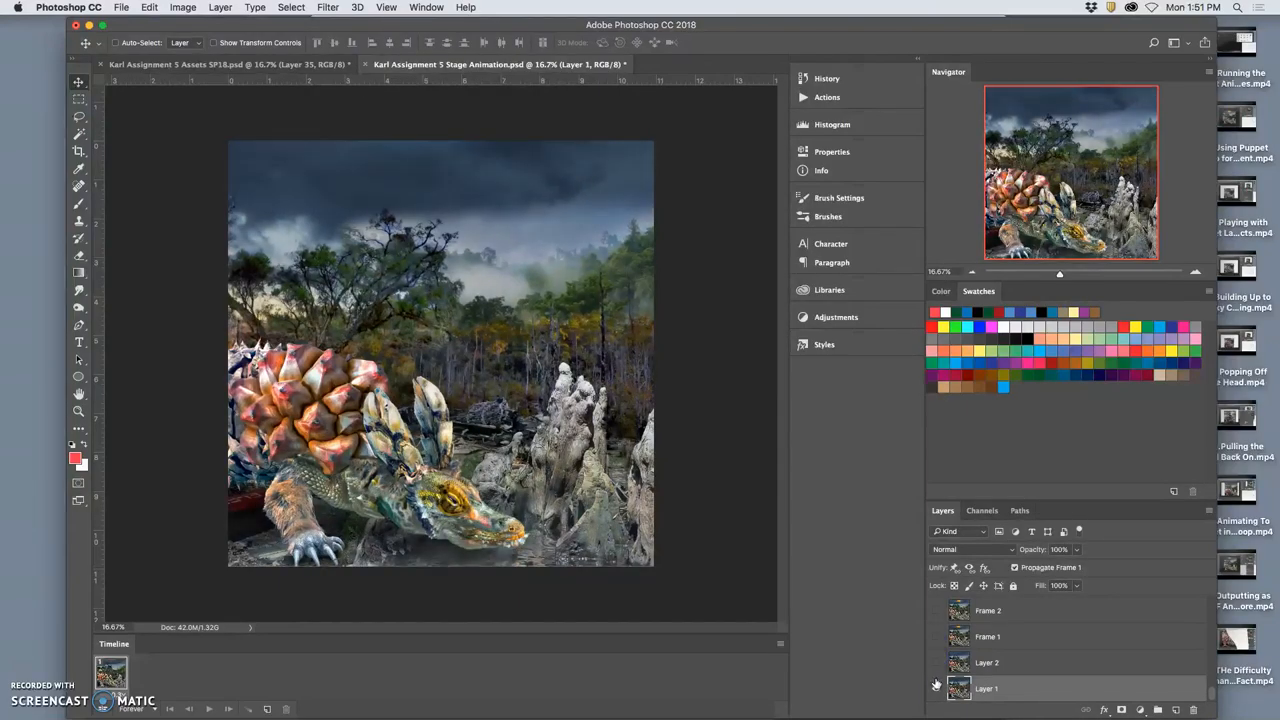
{"action": "left_click", "coordinate": [936, 688]}
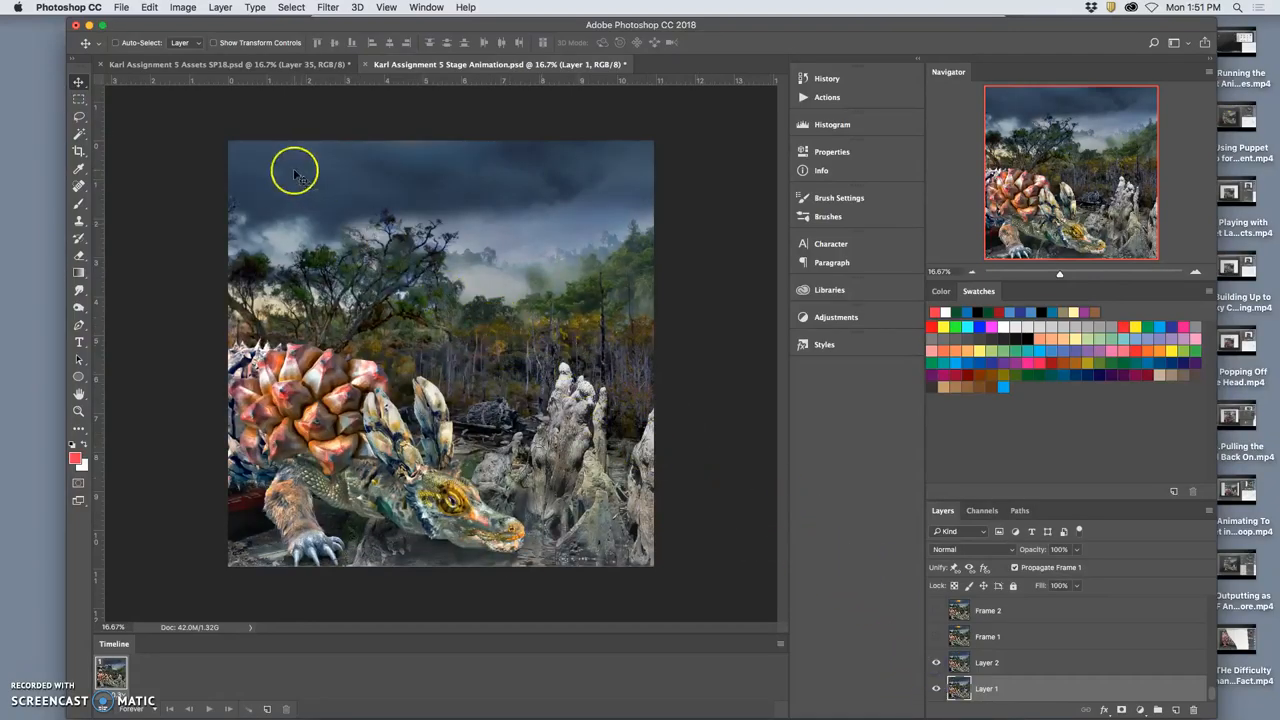
{"action": "left_click", "coordinate": [230, 64]}
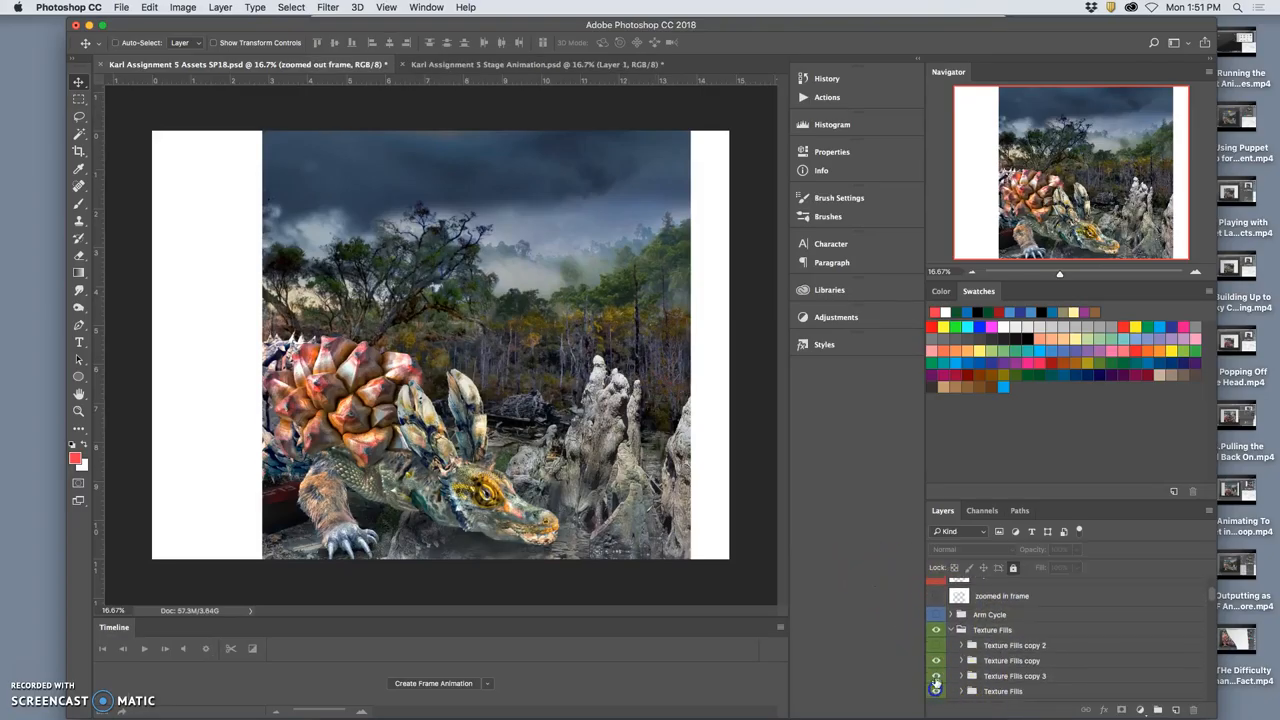
Step: Toggle a texture fills group and lower its opacity
{"action": "left_click", "coordinate": [936, 660]}
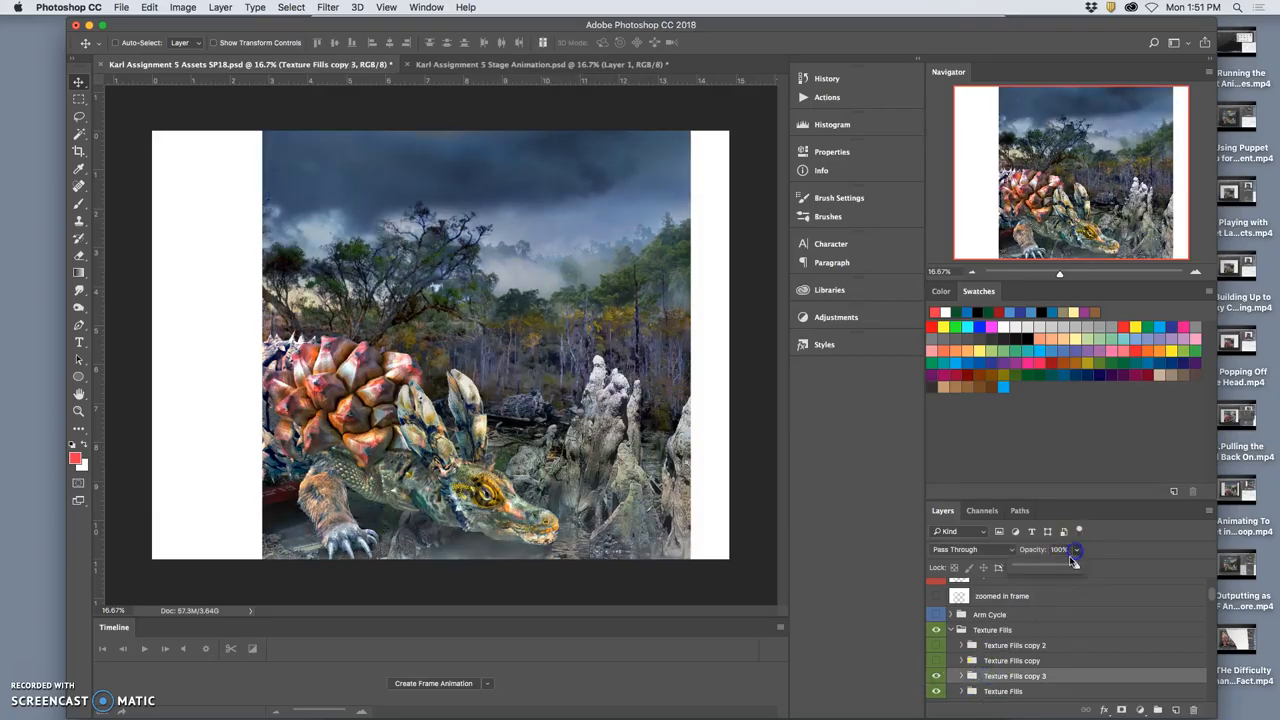
{"action": "left_click_drag", "start_coordinate": [1072, 560], "coordinate": [1040, 566]}
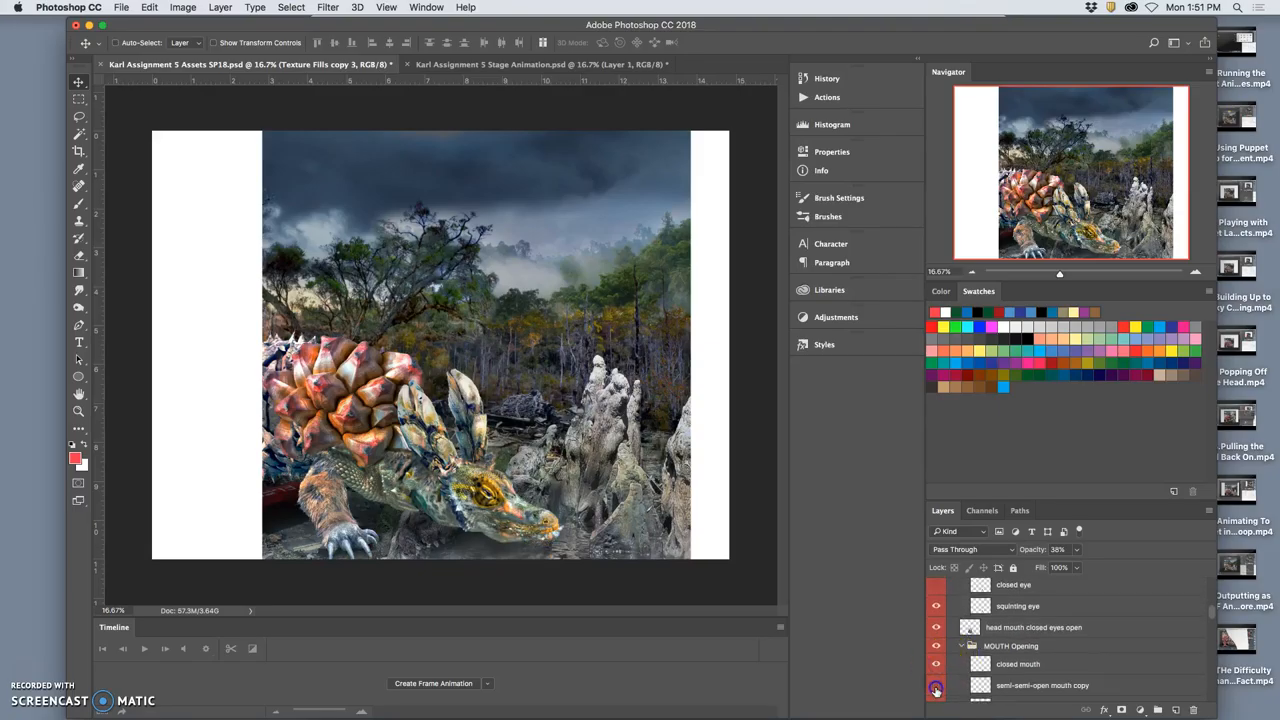
{"action": "scroll", "scroll_direction": "down", "scroll_amount": 3}
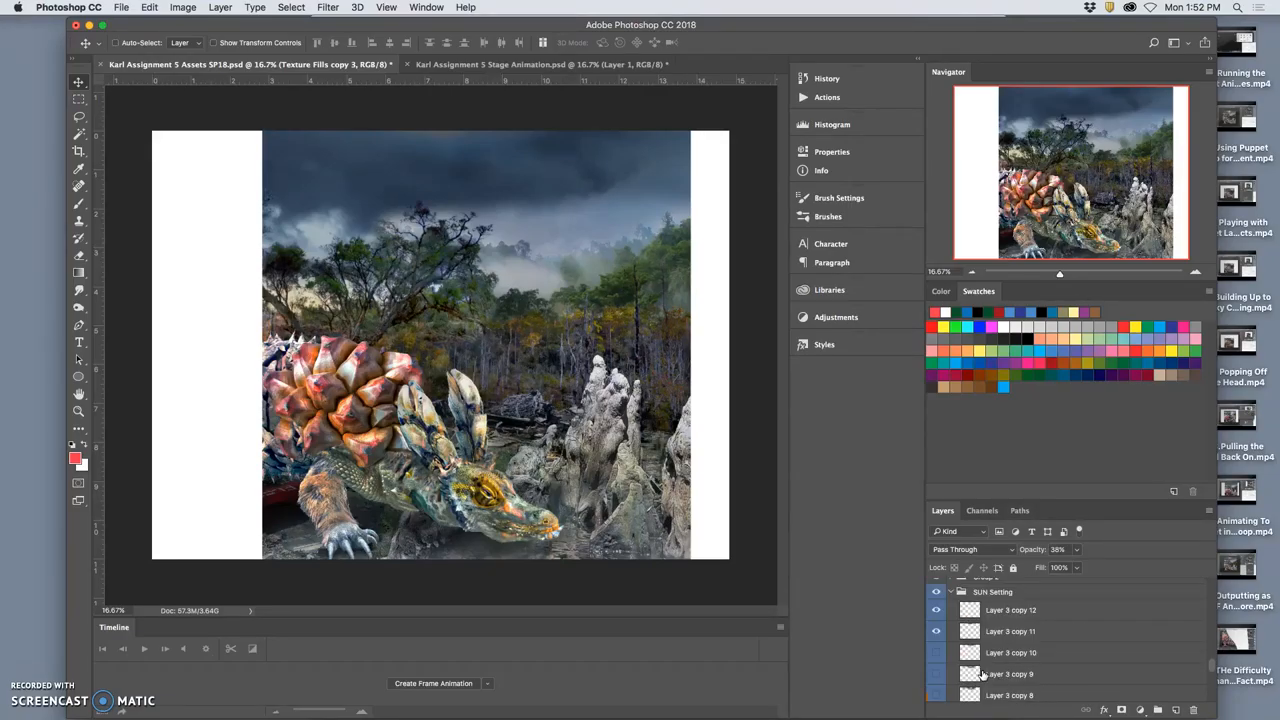
Step: In the Sun Setting group, reveal the next sunrise layer and hide the previous one
{"action": "left_click", "coordinate": [936, 652]}
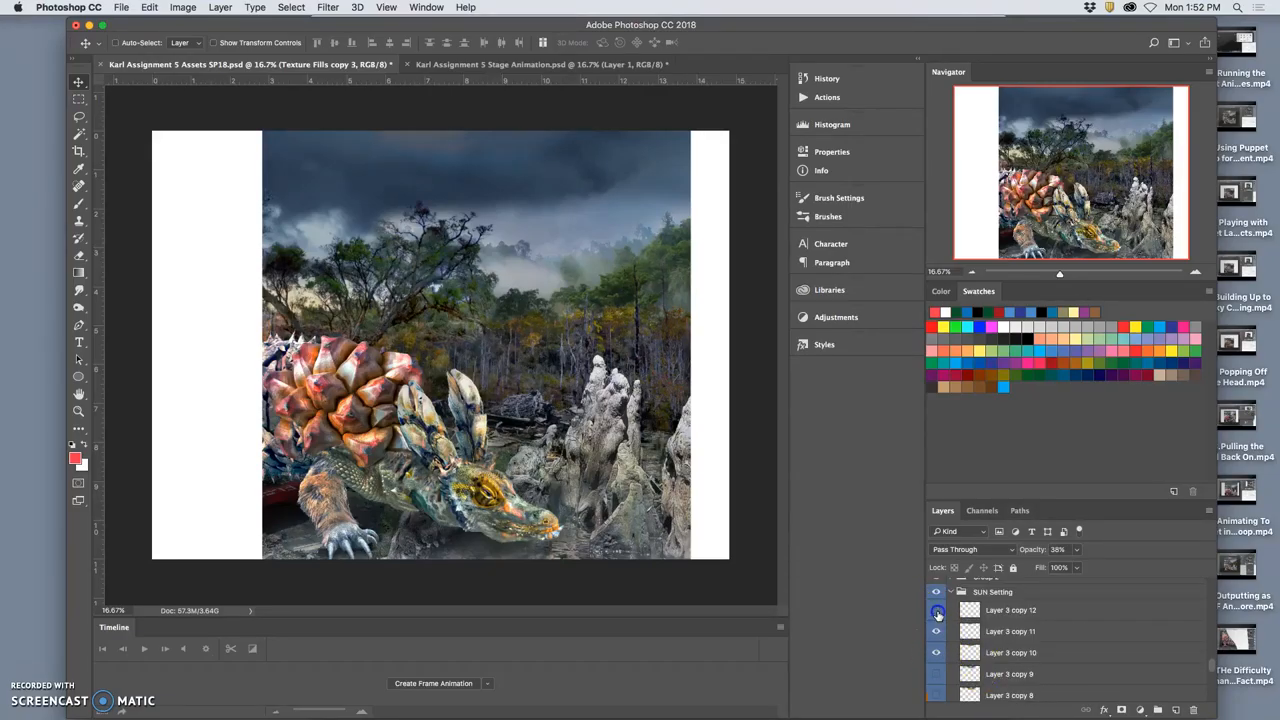
{"action": "left_click", "coordinate": [936, 610]}
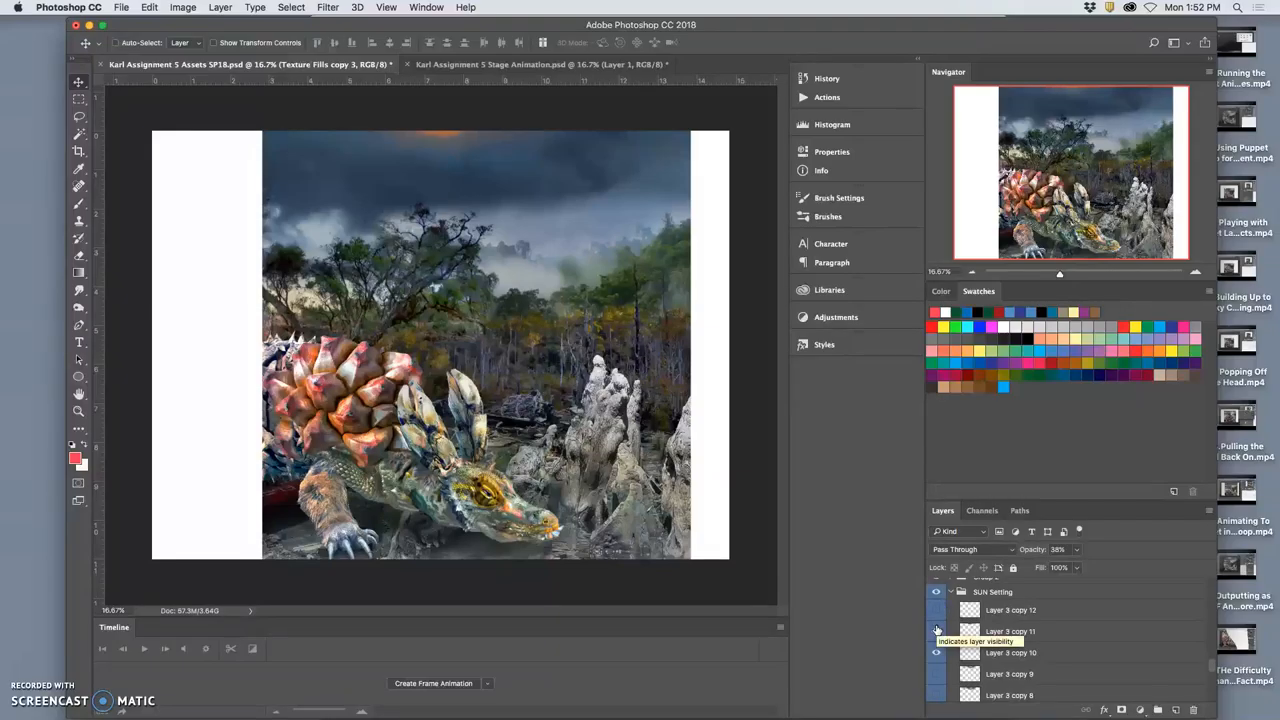
{"action": "left_click", "coordinate": [936, 632]}
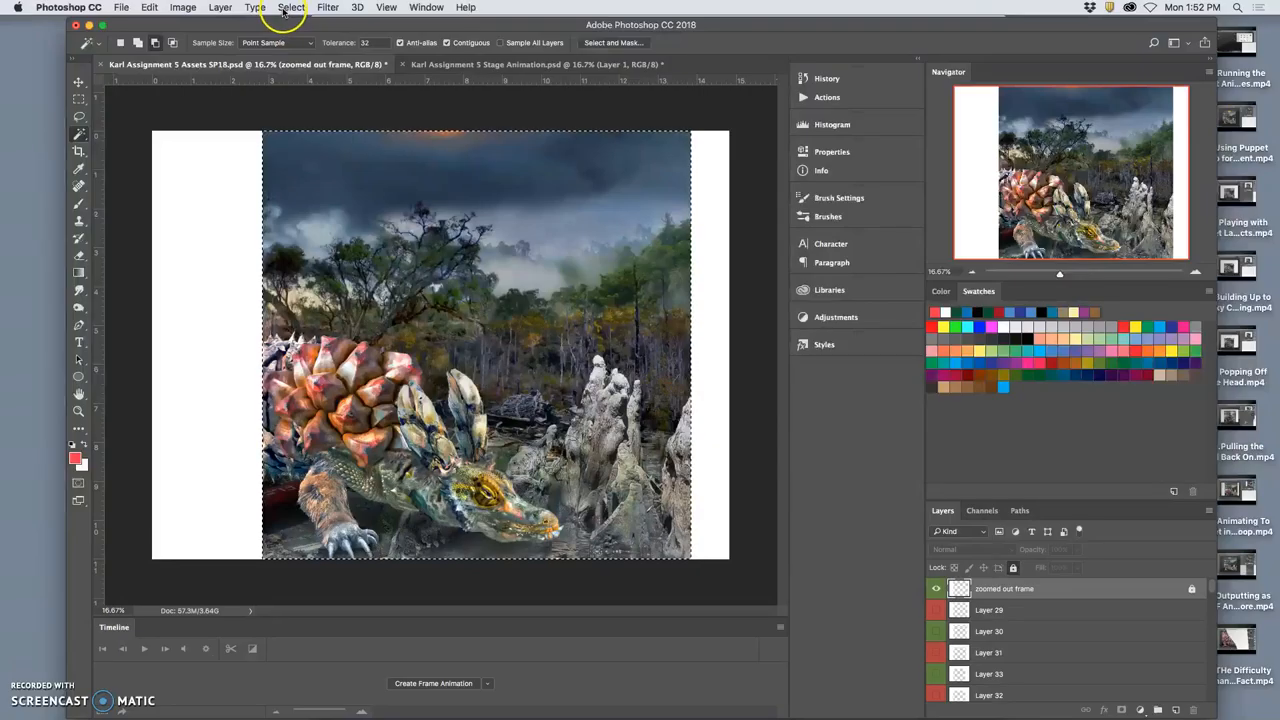
Step: Merge the visible layers into a new frame layer and switch to the Move tool
{"action": "left_click", "coordinate": [220, 8]}
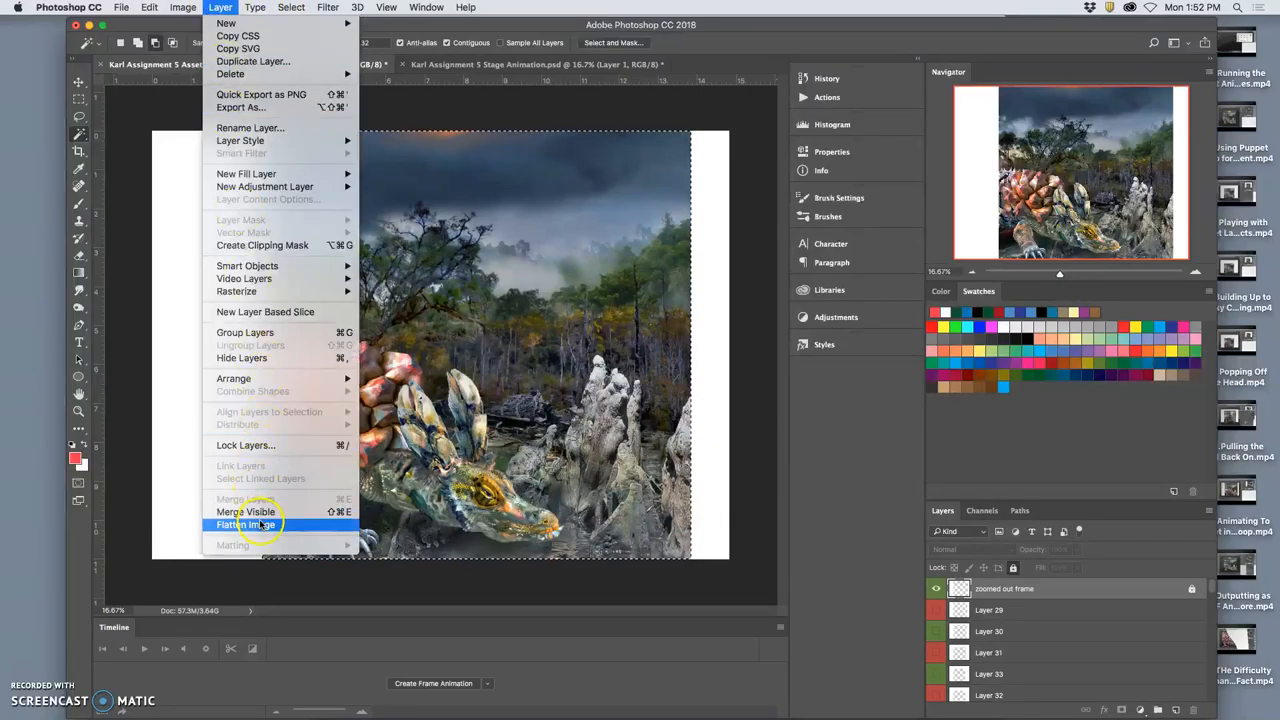
{"action": "left_click", "coordinate": [244, 524]}
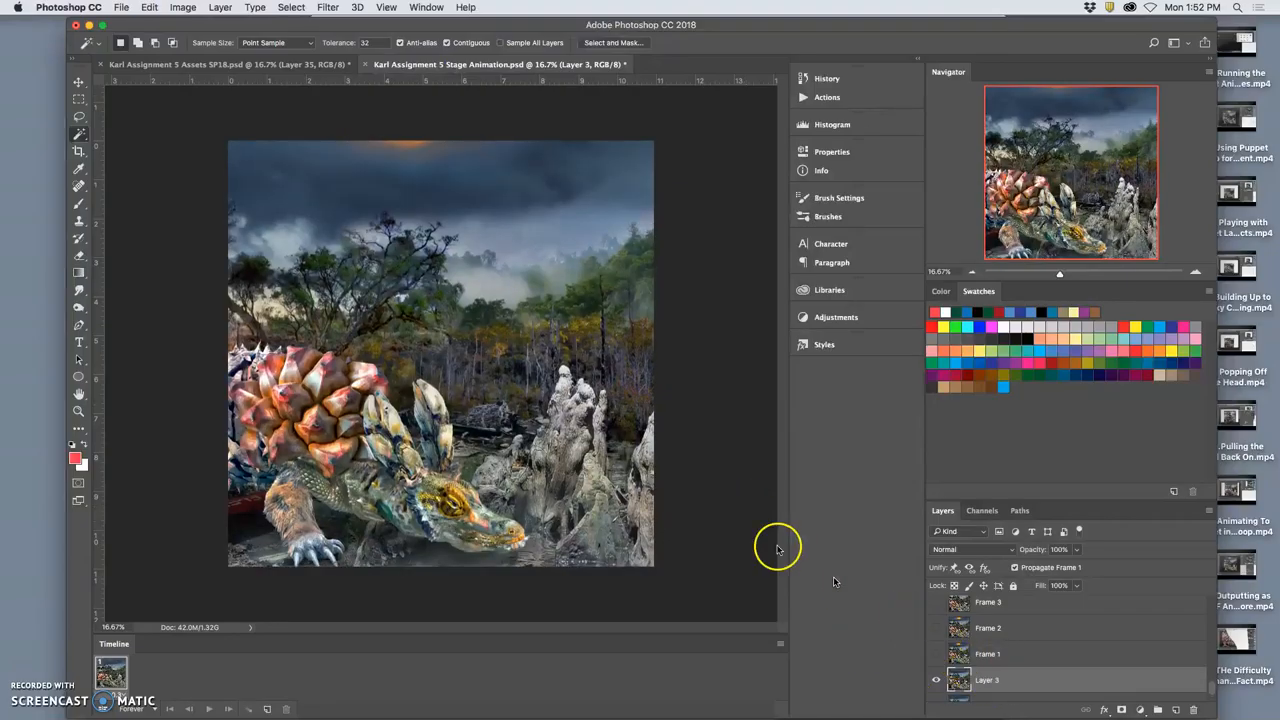
{"action": "left_click", "coordinate": [78, 84]}
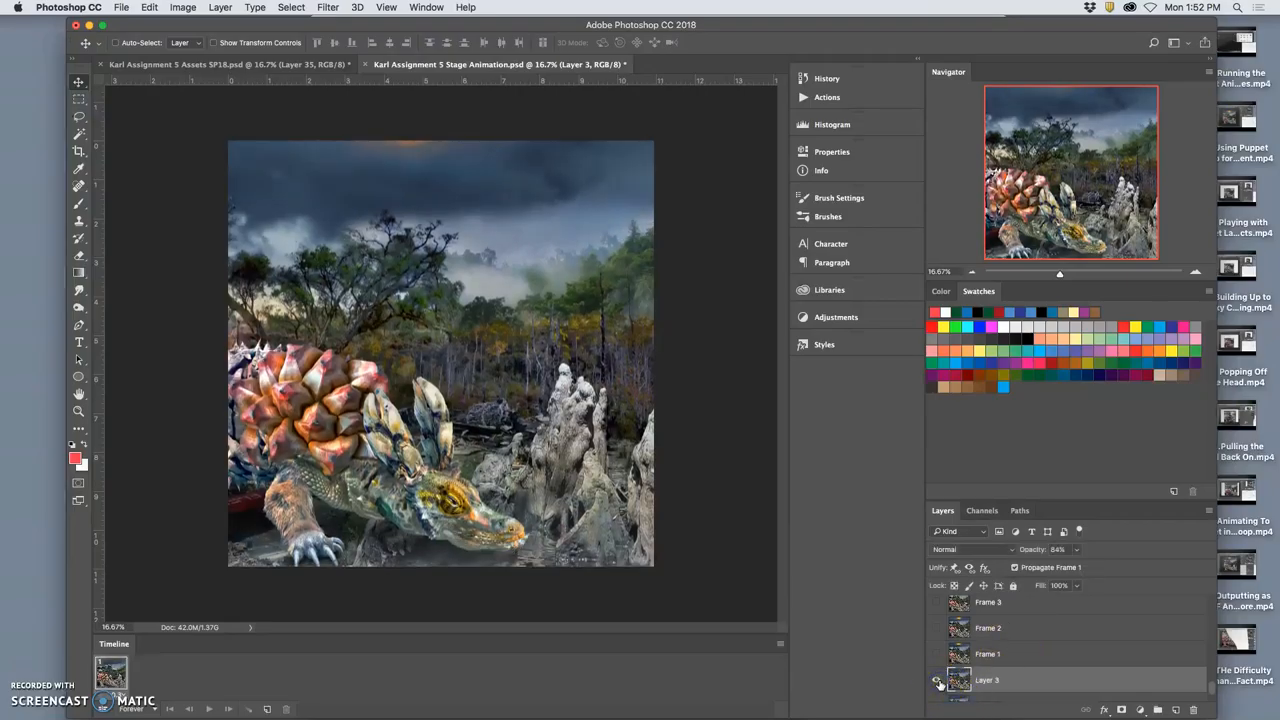
Step: Toggle the new frame layer's visibility and select Layer 3
{"action": "left_click", "coordinate": [936, 654]}
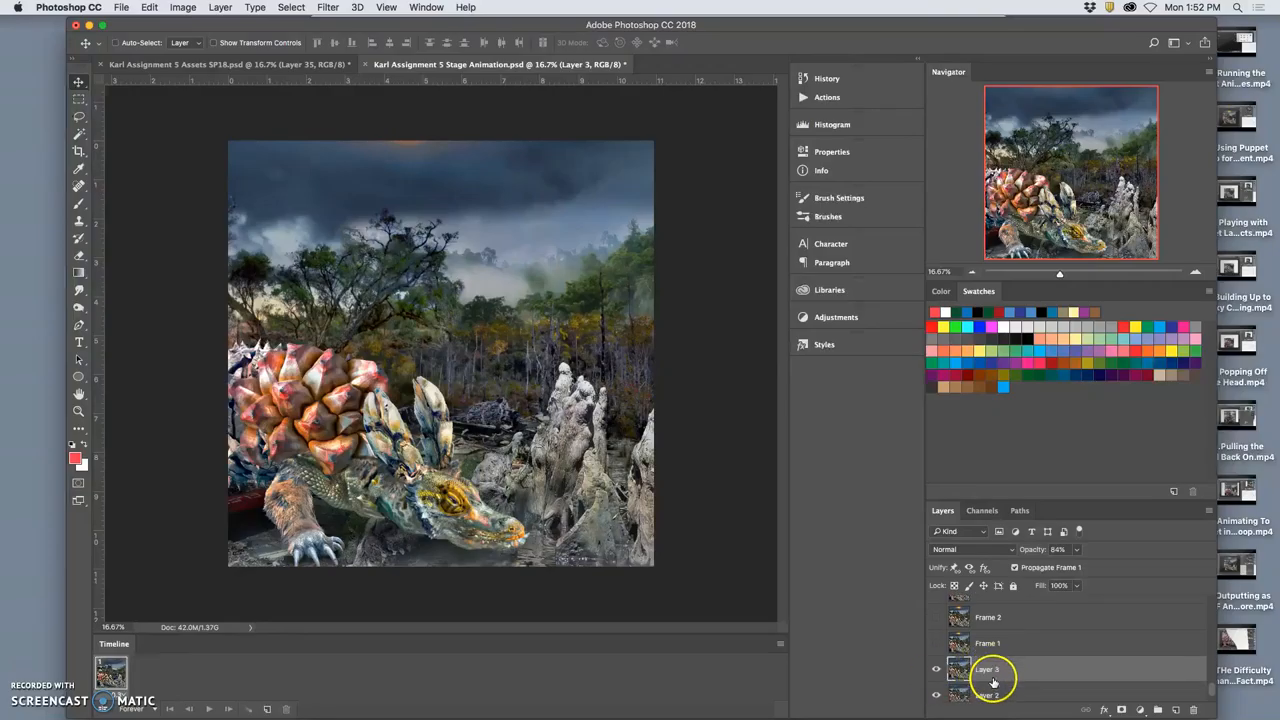
{"action": "left_click", "coordinate": [936, 668]}
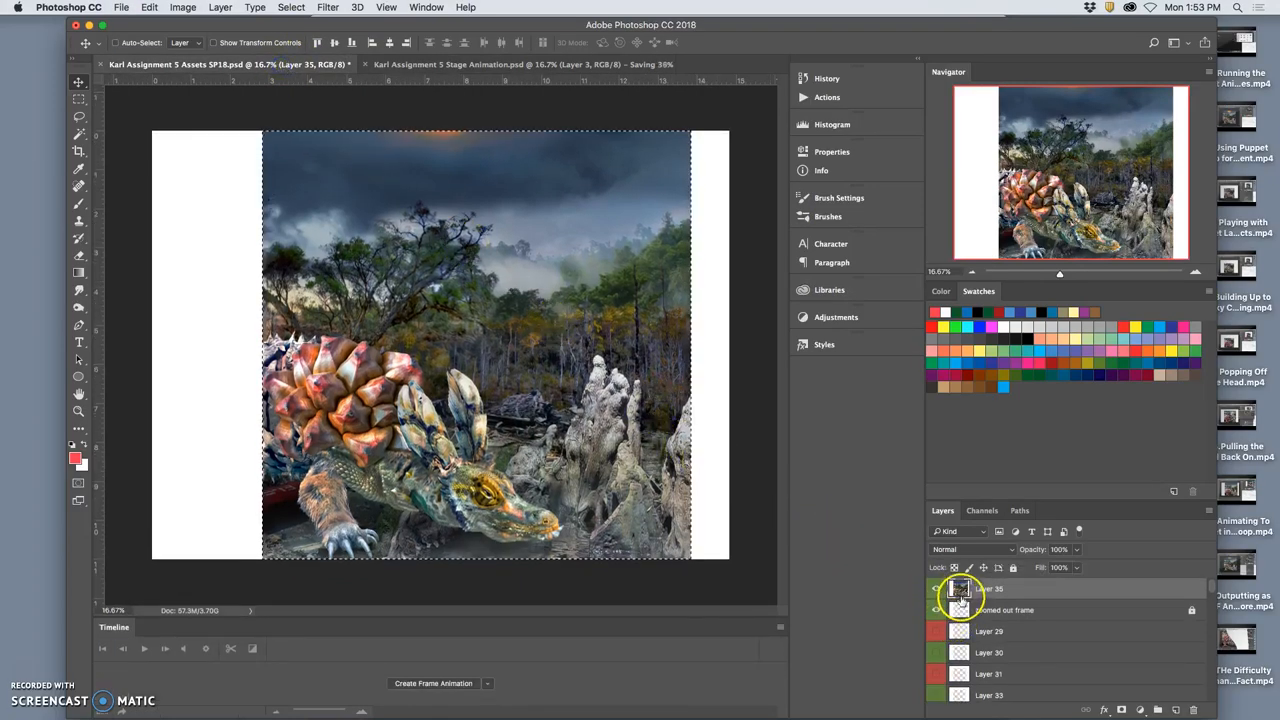
Step: Hide the merged Layer 36 and select a group lower in the Layers panel
{"action": "left_click", "coordinate": [936, 608]}
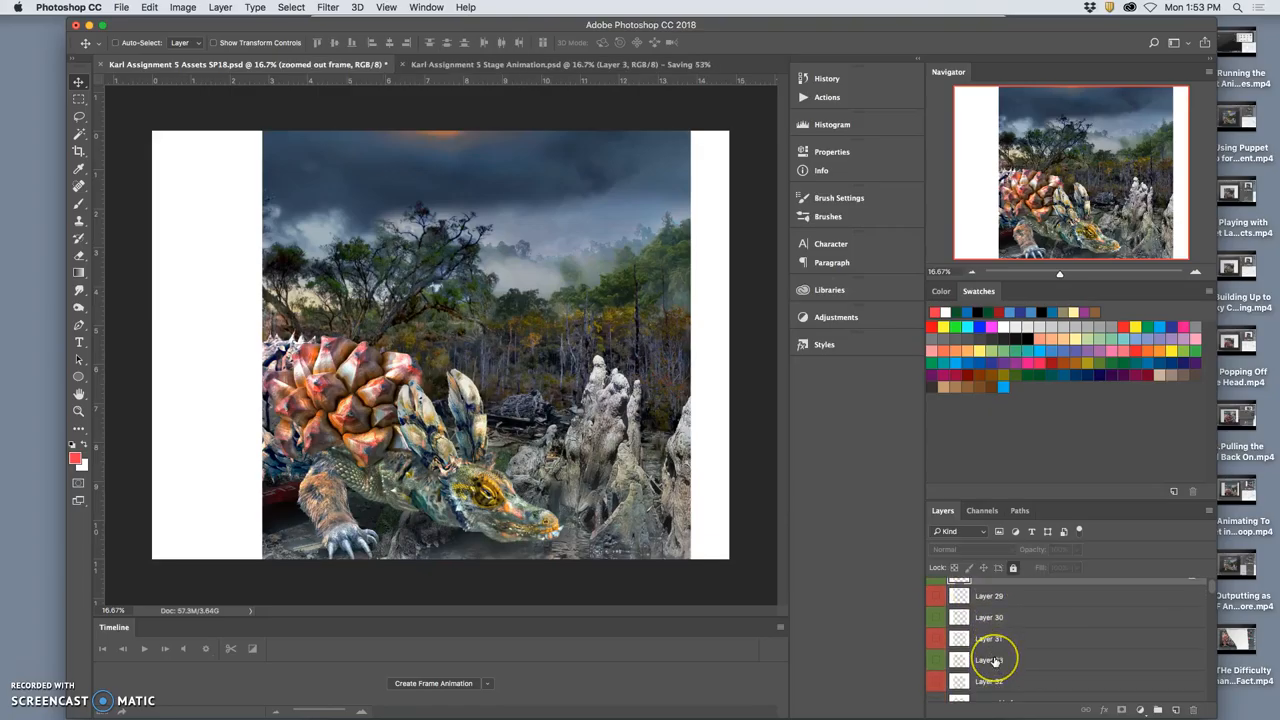
{"action": "scroll", "scroll_direction": "down", "scroll_amount": 3}
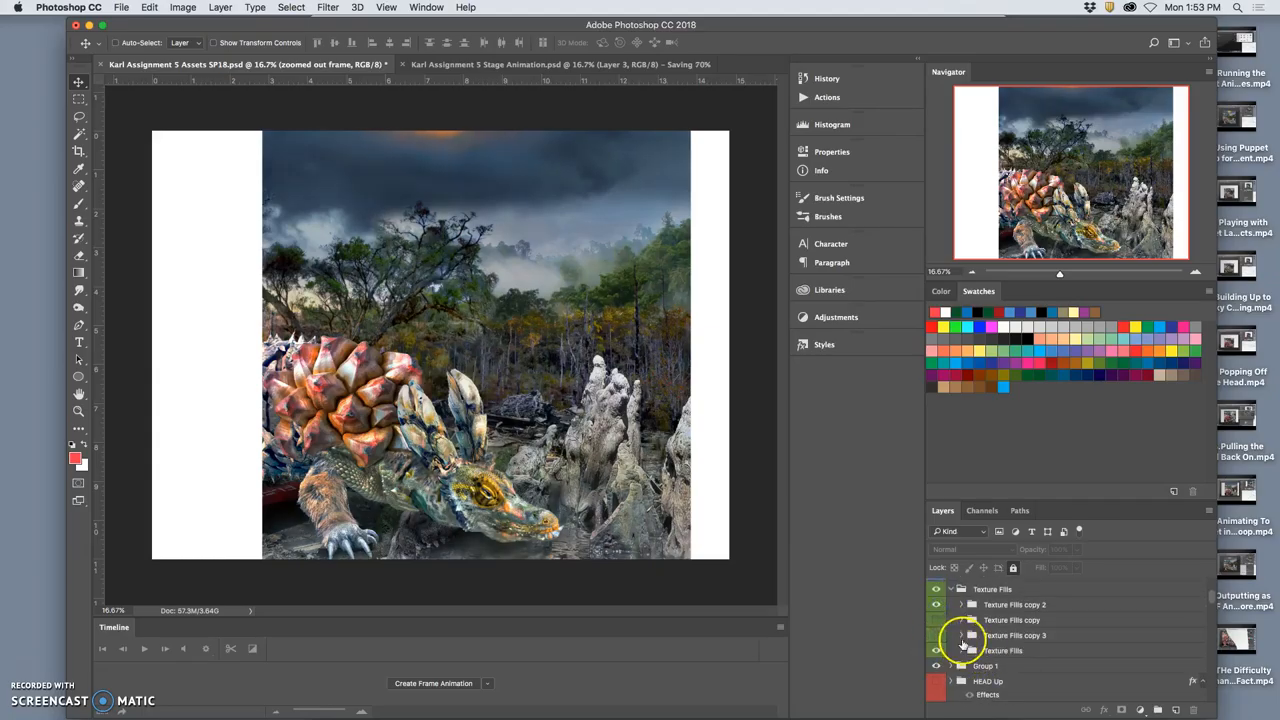
{"action": "left_click", "coordinate": [1016, 604]}
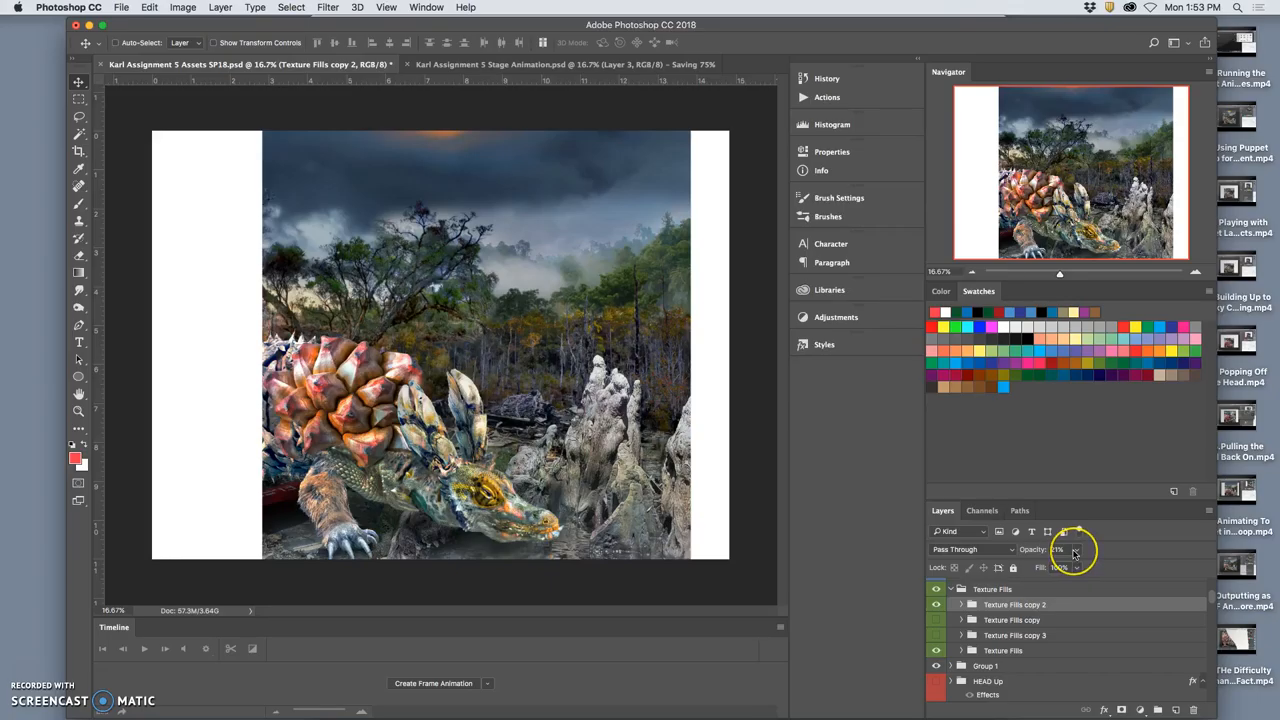
{"action": "mouse_move", "coordinate": [1076, 550]}
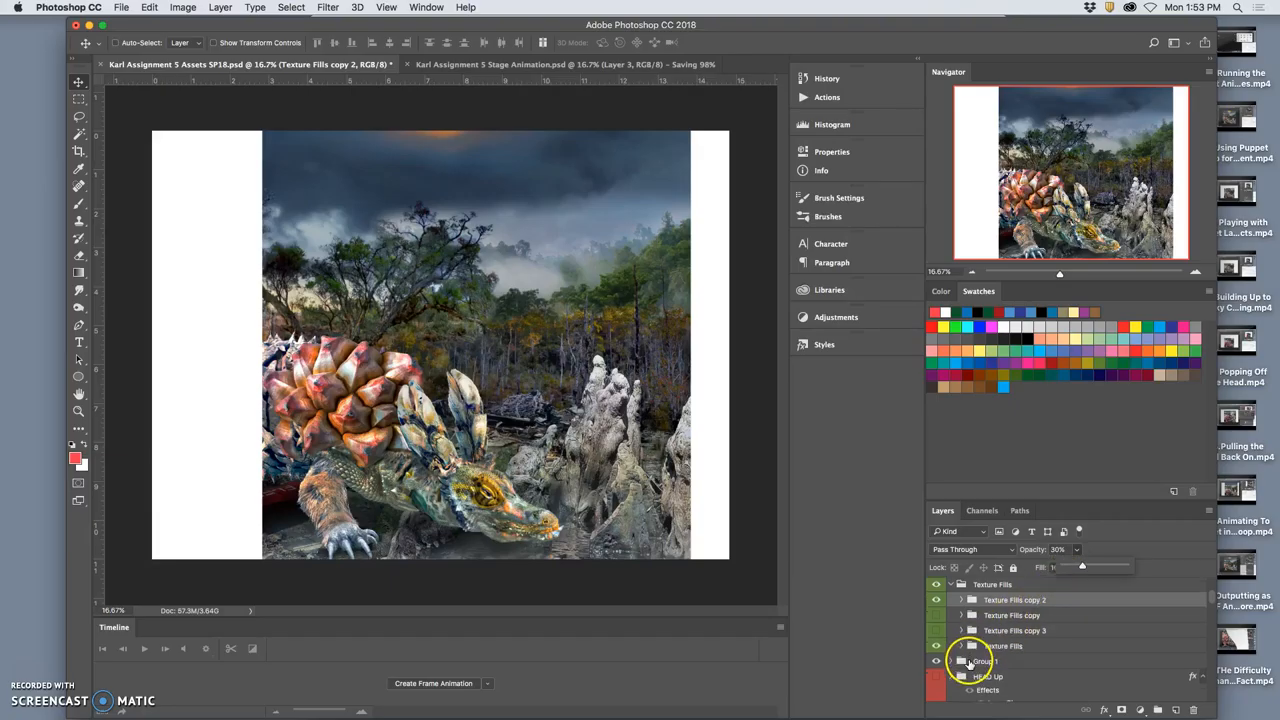
{"action": "scroll", "scroll_direction": "down", "scroll_amount": 3}
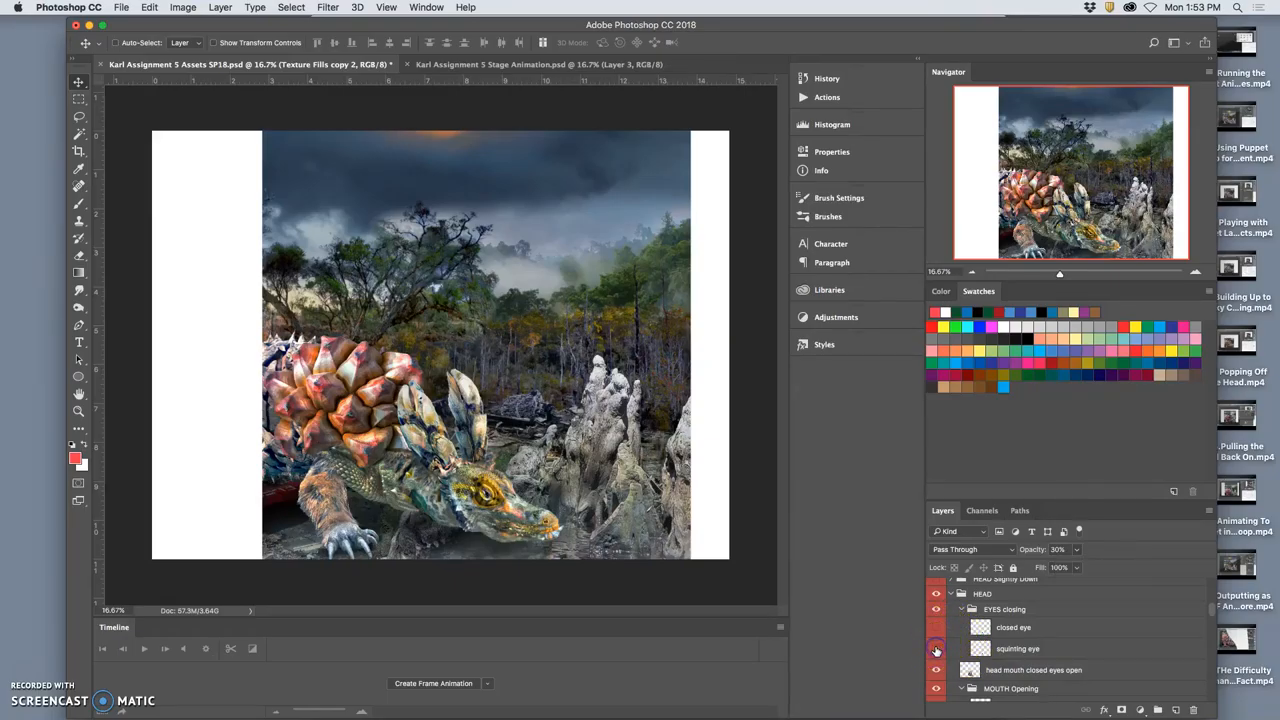
Step: Swap the head, squinting-eye and closed-eye layer visibility and pick the MOUTH Opening group
{"action": "left_click", "coordinate": [936, 648]}
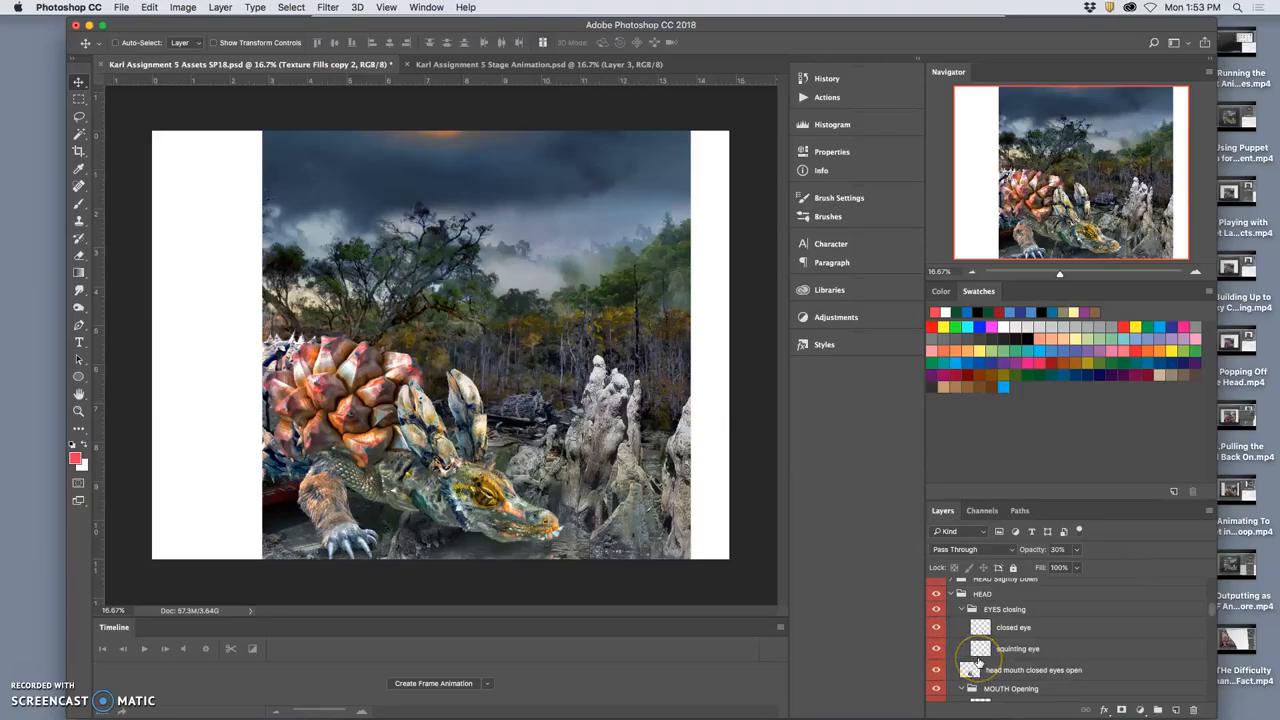
{"action": "left_click", "coordinate": [936, 604]}
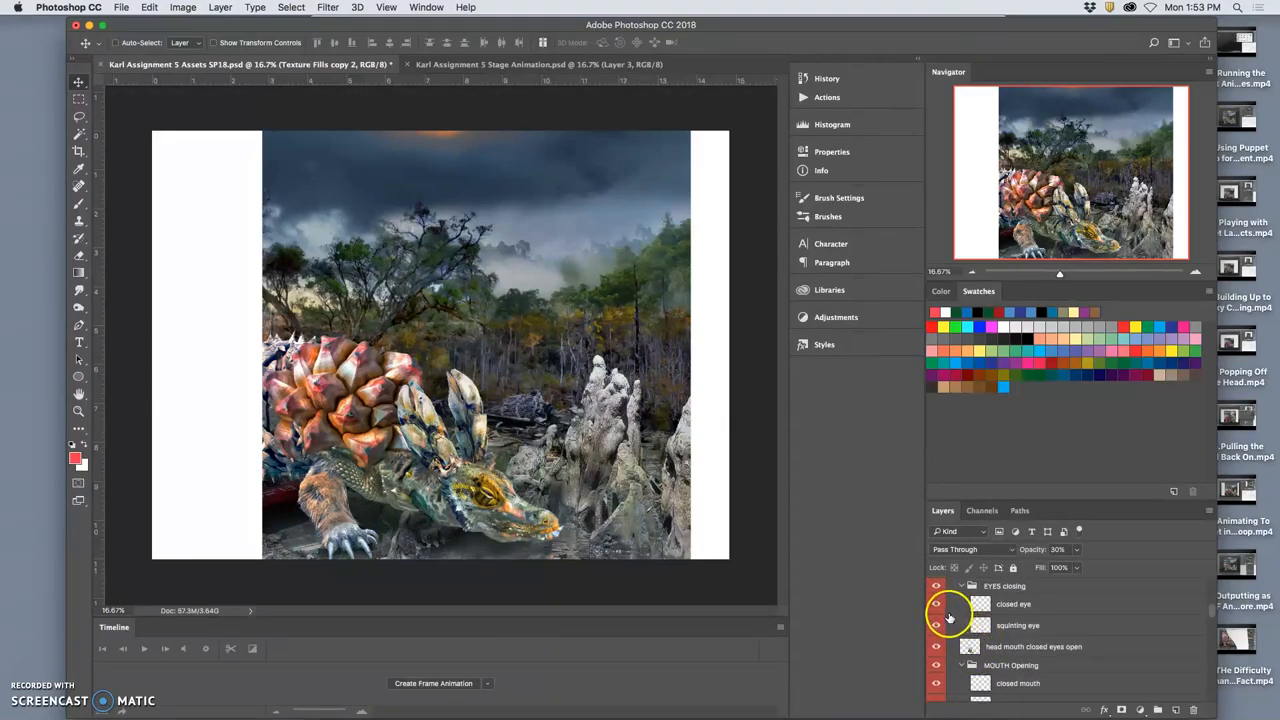
{"action": "left_click", "coordinate": [936, 588]}
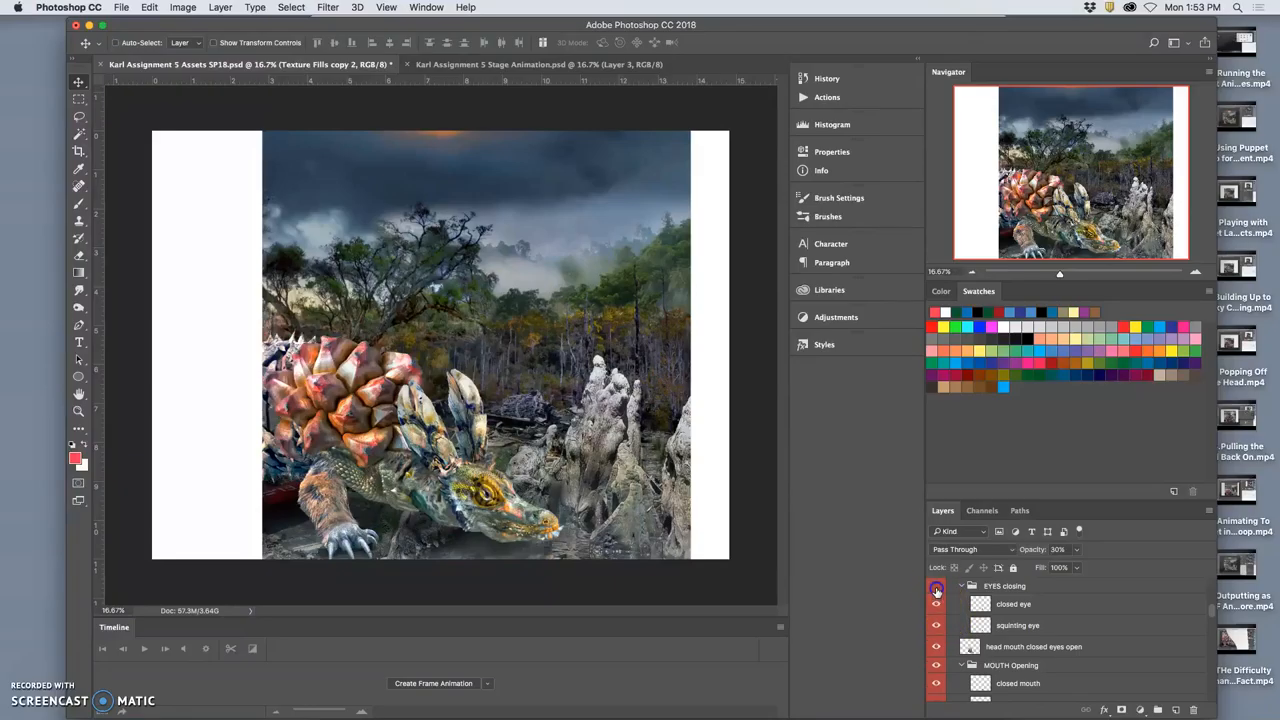
{"action": "left_click", "coordinate": [936, 604]}
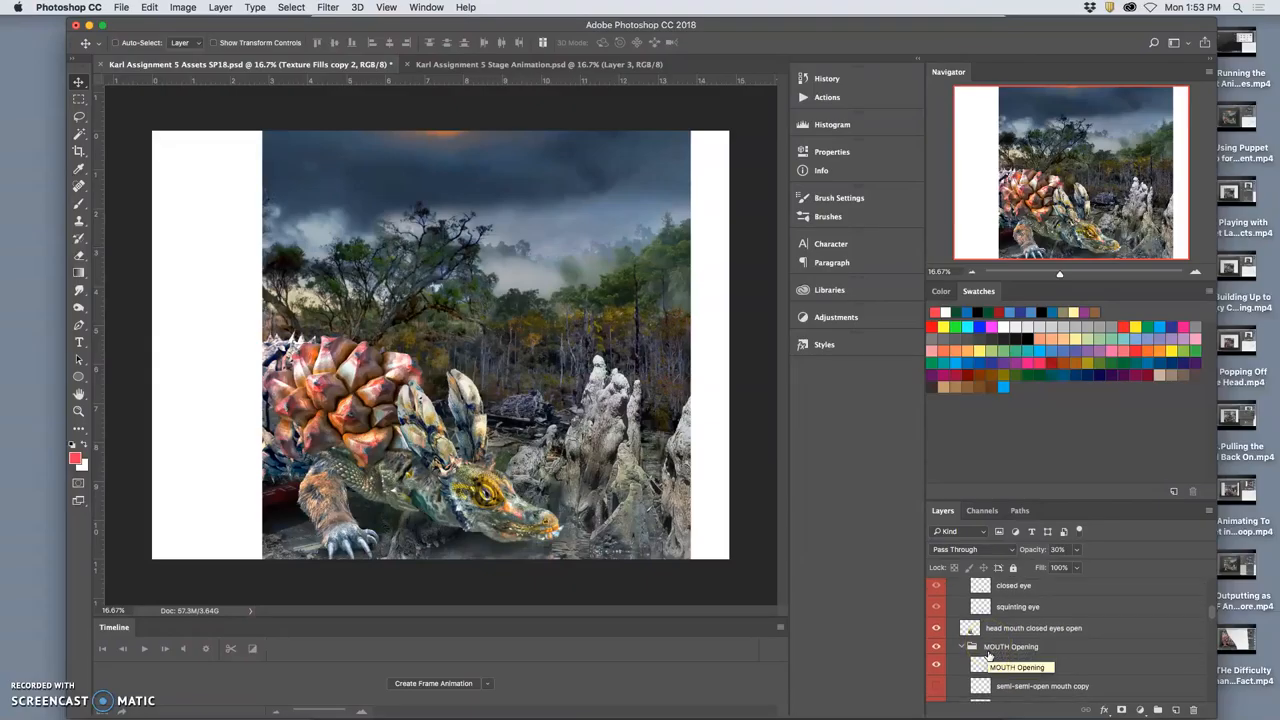
Step: Toggle the semi-open mouth layer and one of the Sun Setting layers
{"action": "scroll", "scroll_direction": "down", "scroll_amount": 3}
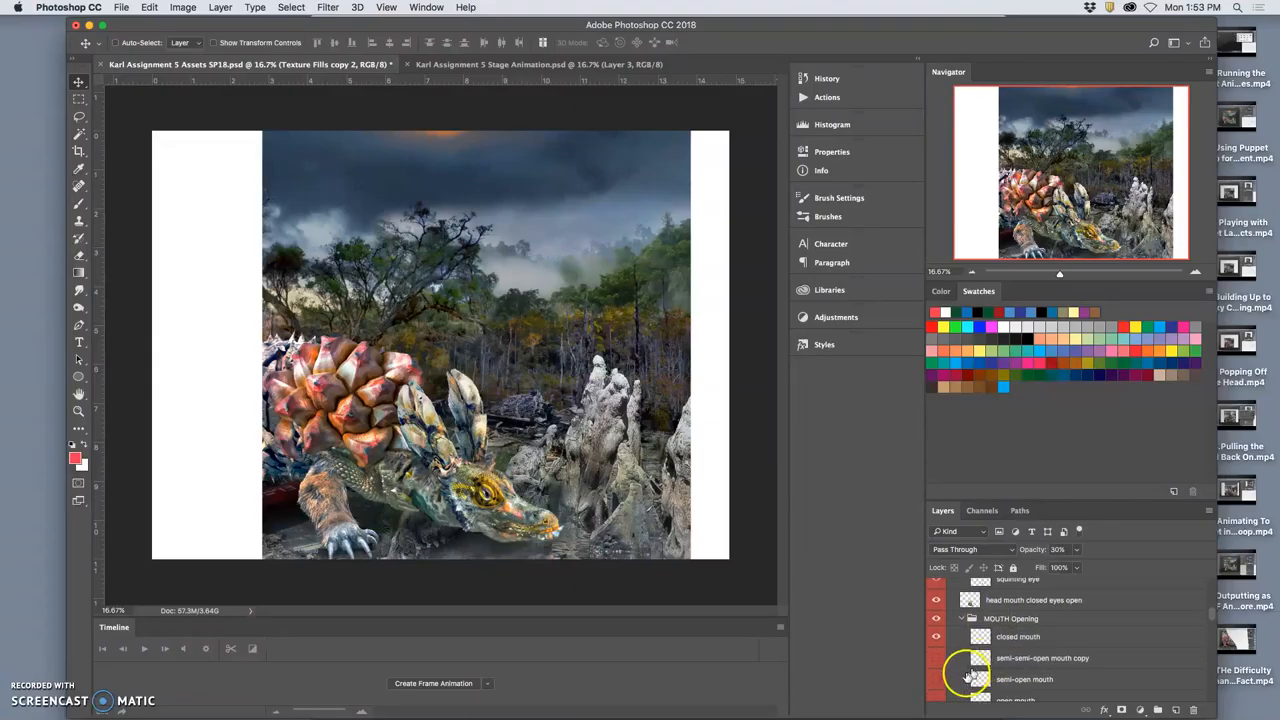
{"action": "left_click", "coordinate": [936, 636]}
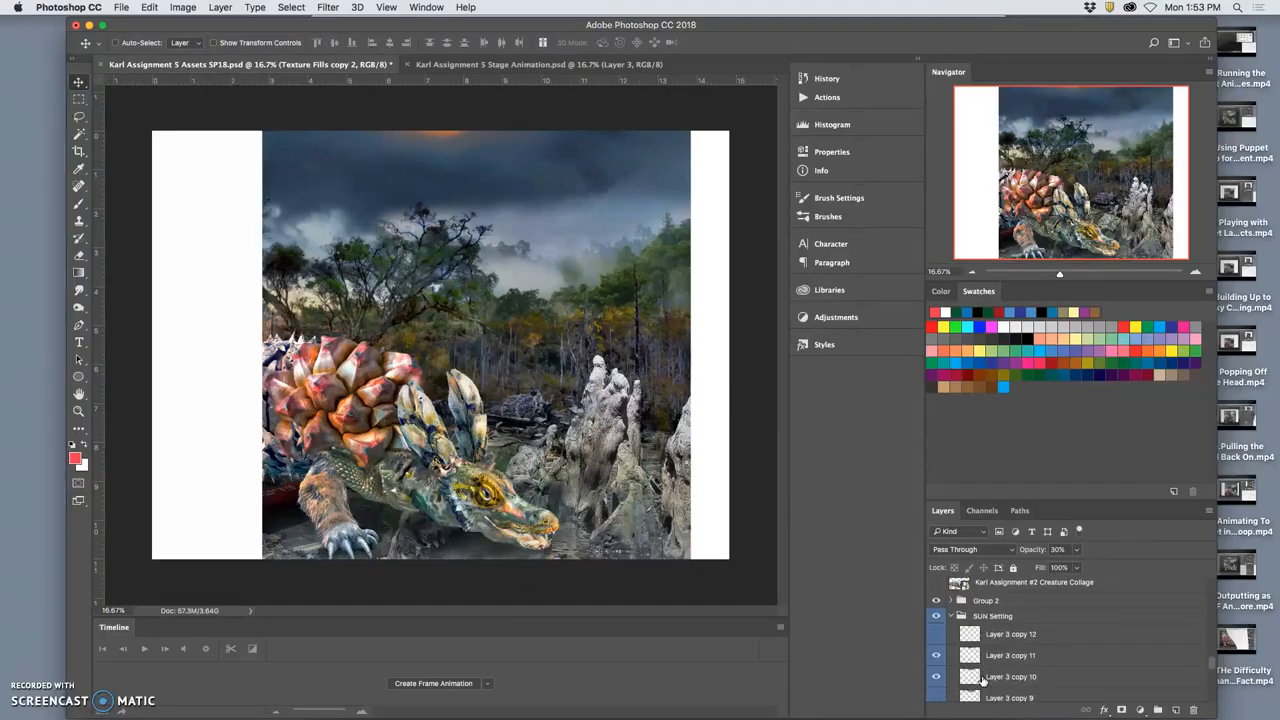
{"action": "left_click", "coordinate": [936, 676]}
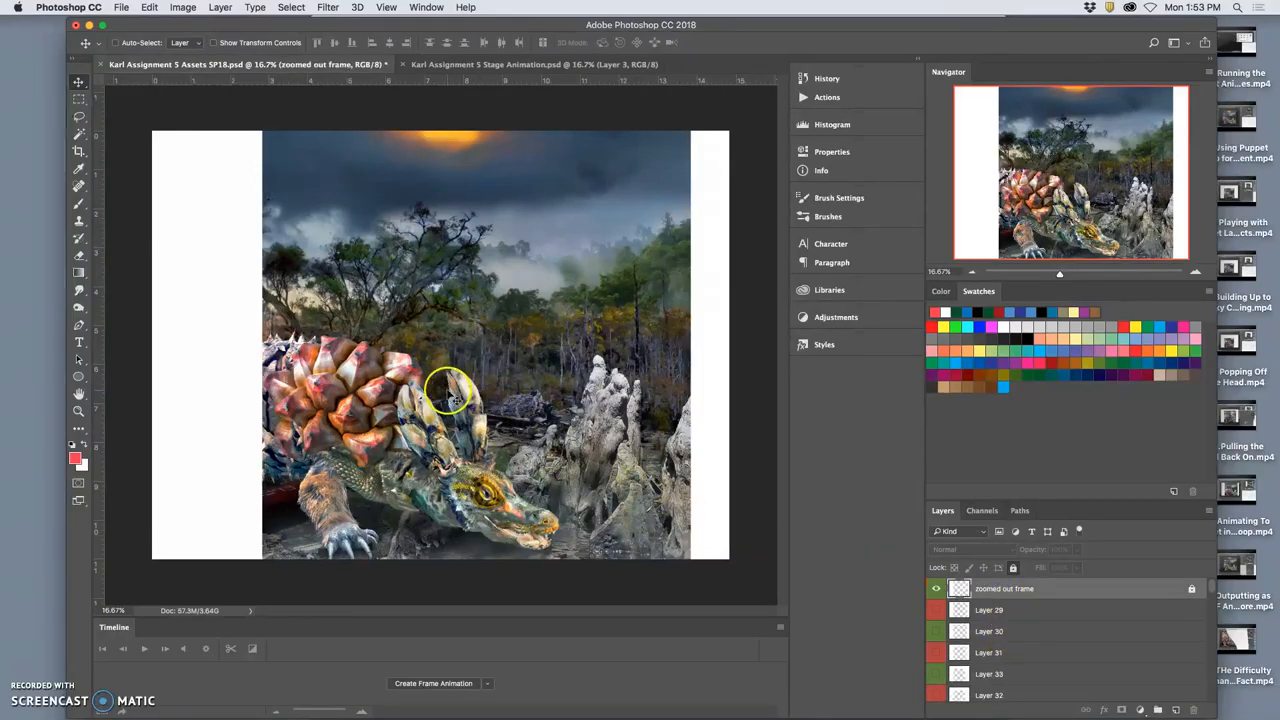
Step: Copy the merged swamp scene and paste it into the stage animation as Layer 4 above Layer 3
{"action": "left_click", "coordinate": [80, 136]}
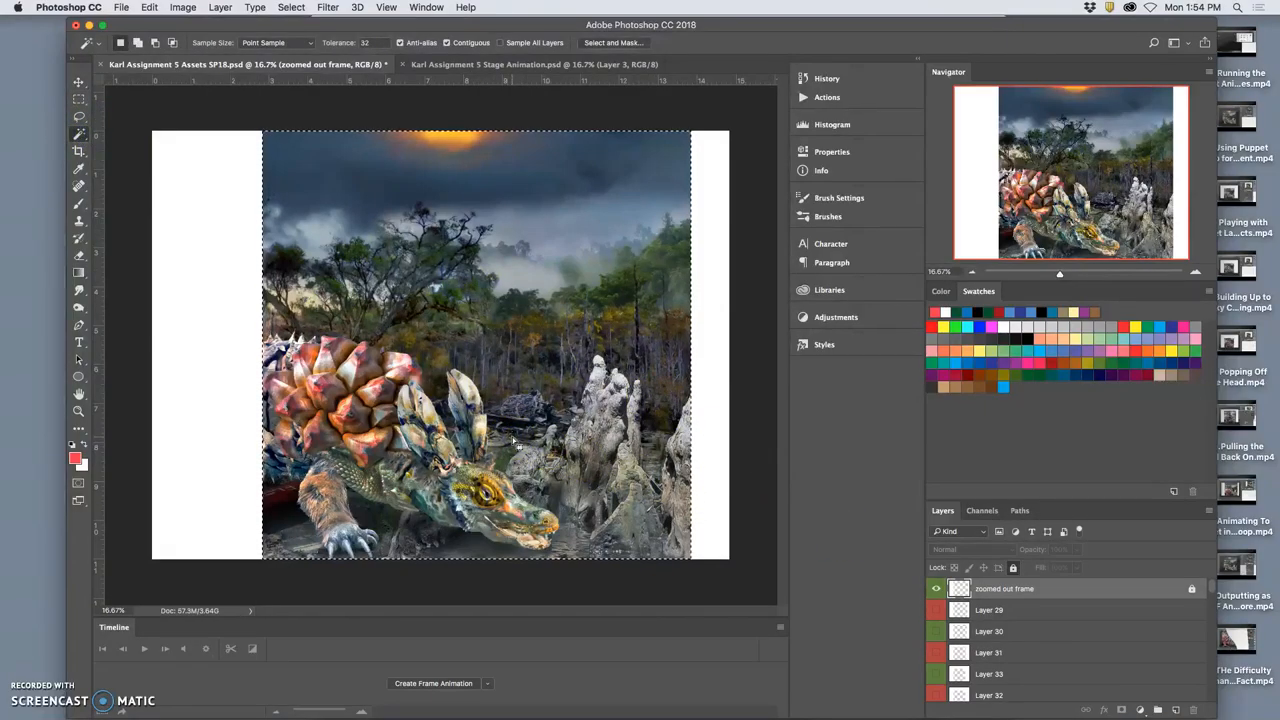
{"action": "left_click", "coordinate": [220, 8]}
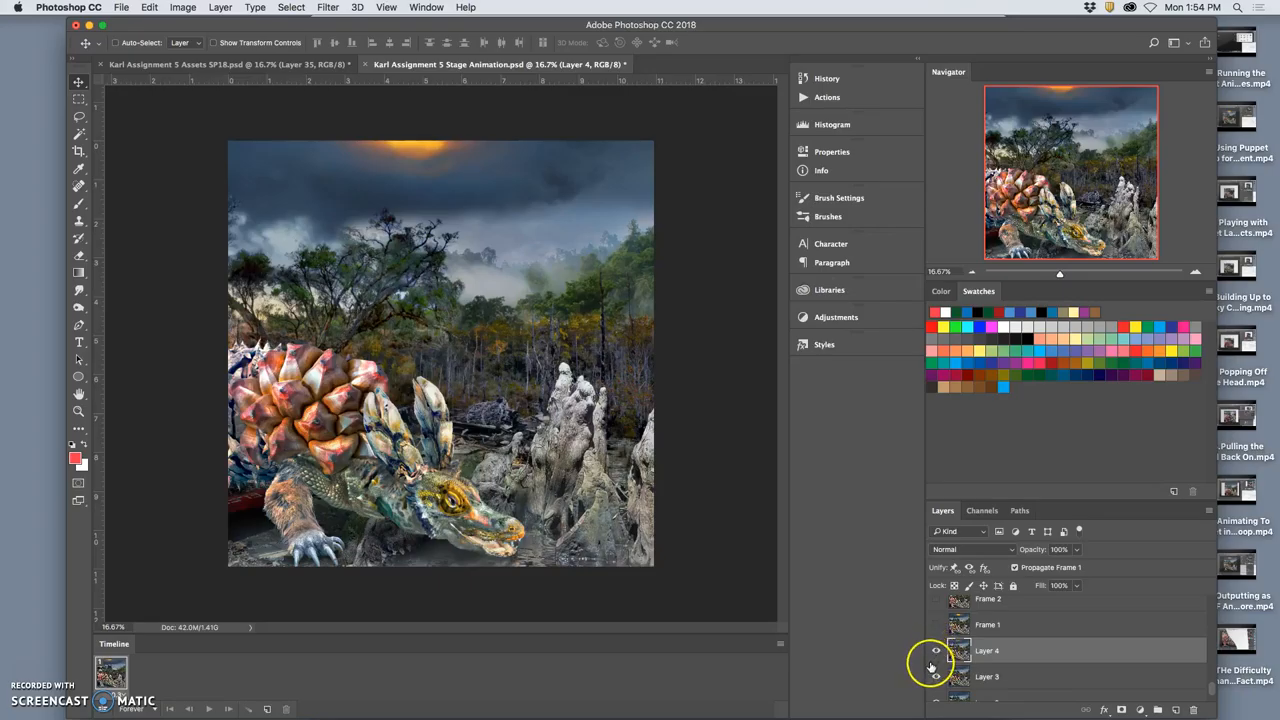
{"action": "left_click", "coordinate": [780, 644]}
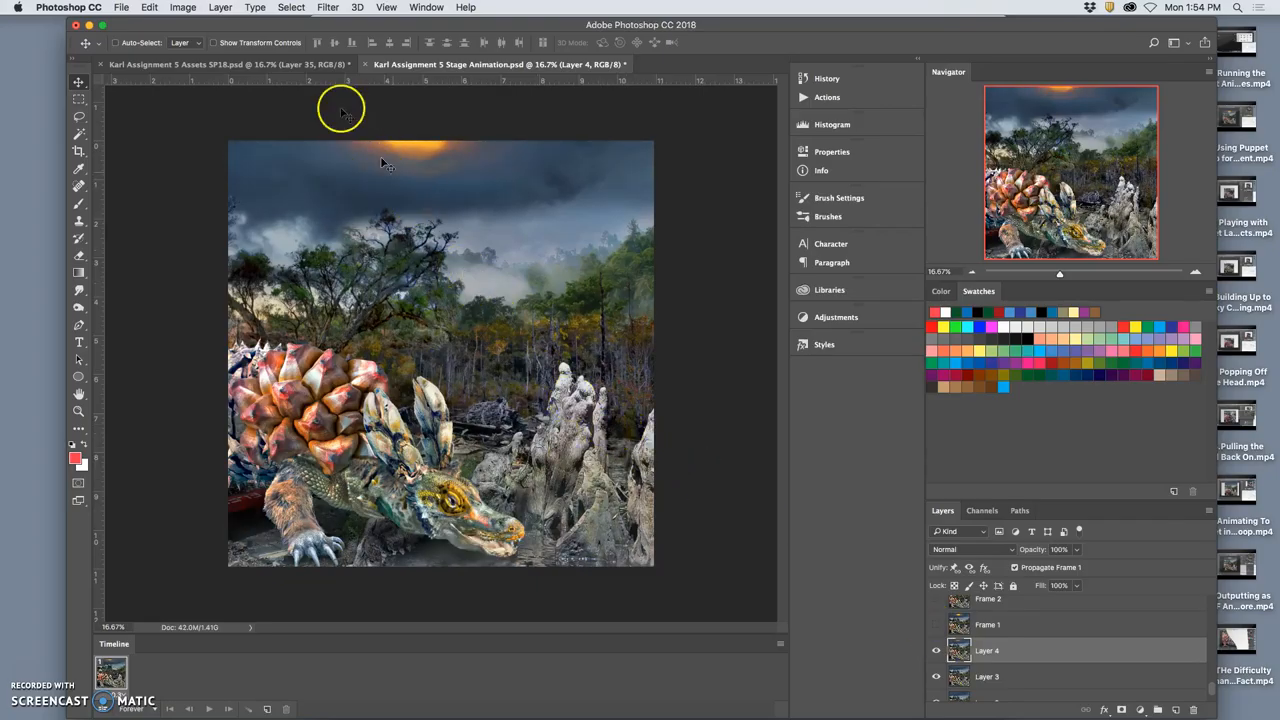
Step: In the assets file, swap the visible Texture Fills copy and toggle the EYES closing group
{"action": "left_click", "coordinate": [224, 64]}
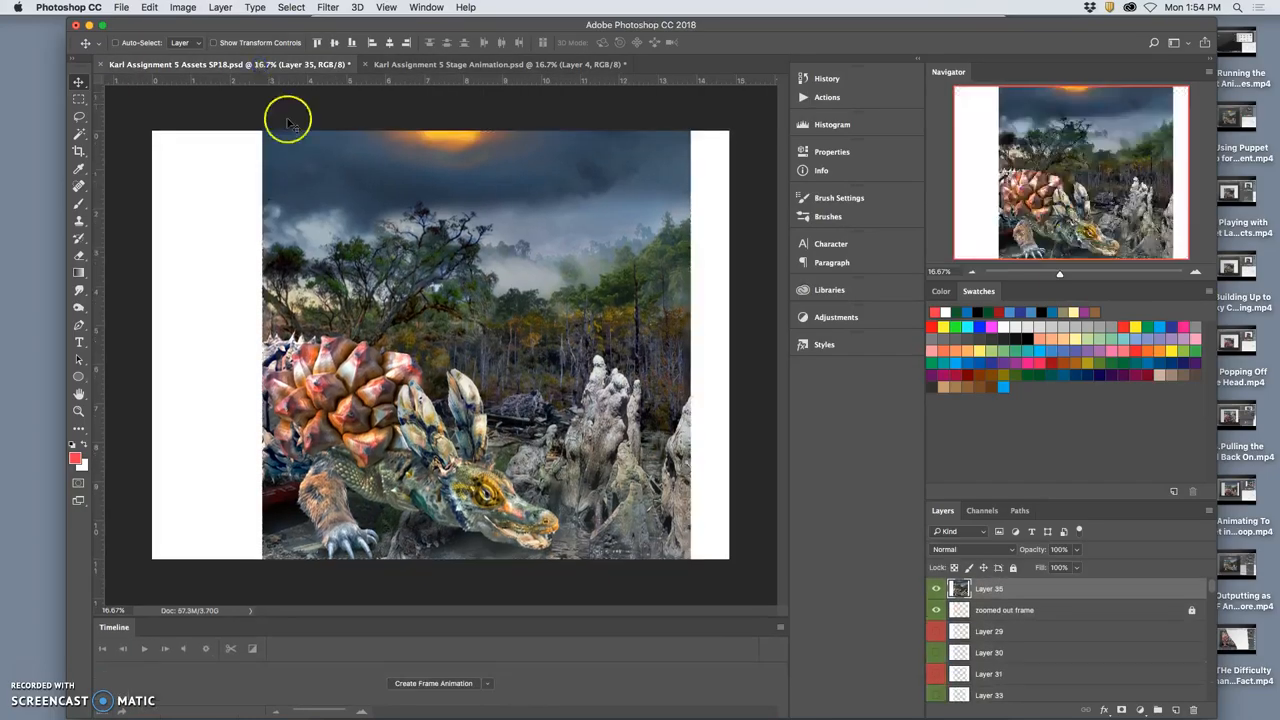
{"action": "left_click", "coordinate": [990, 588]}
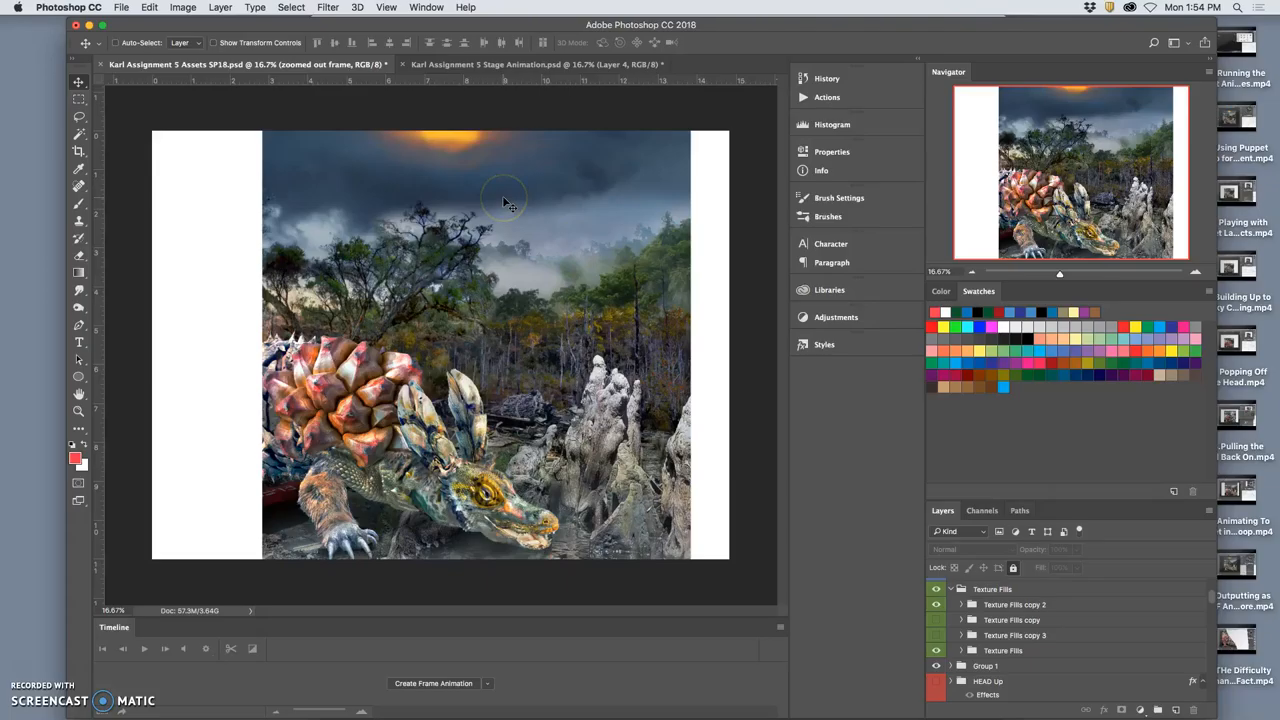
{"action": "mouse_move", "coordinate": [508, 204]}
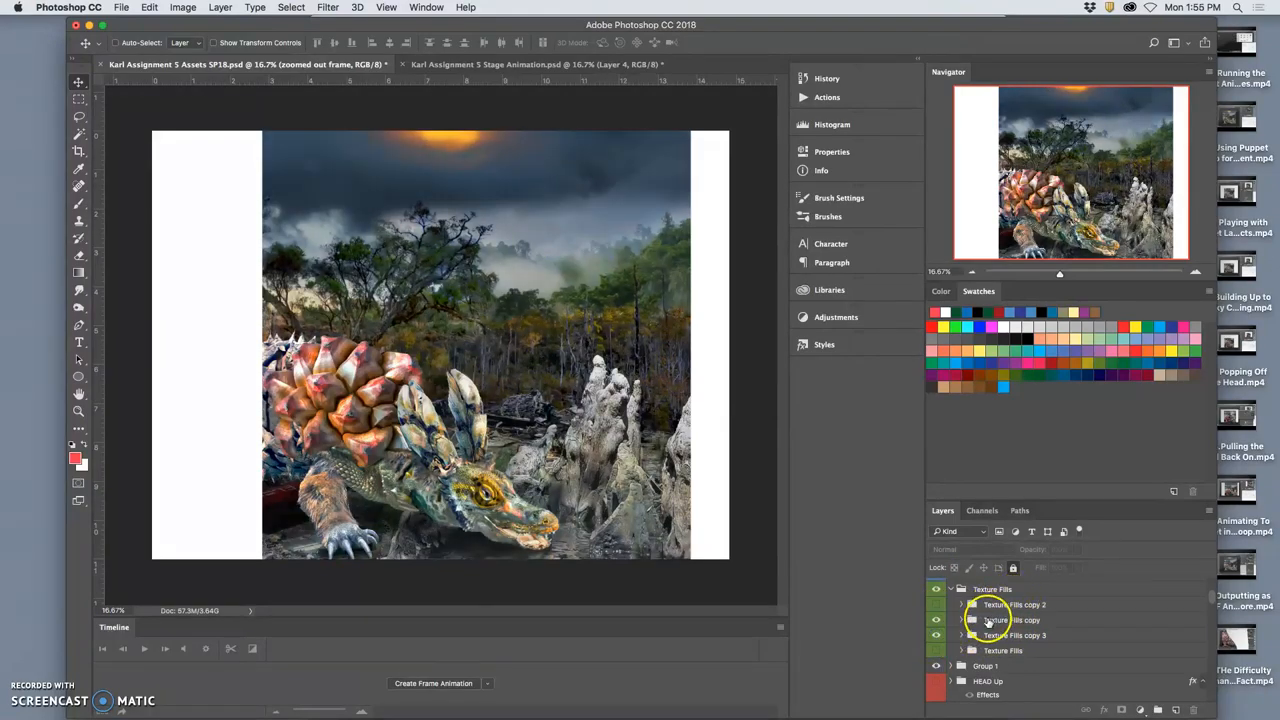
{"action": "left_click", "coordinate": [1012, 620]}
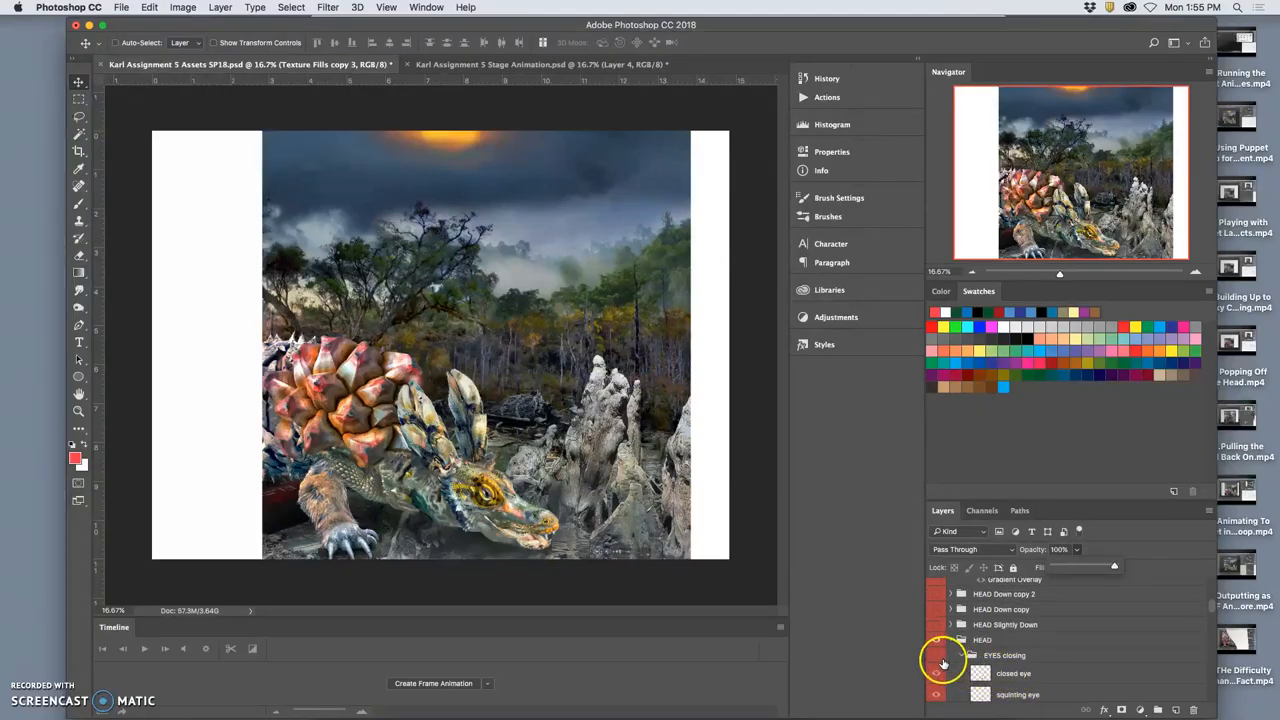
{"action": "left_click", "coordinate": [936, 672]}
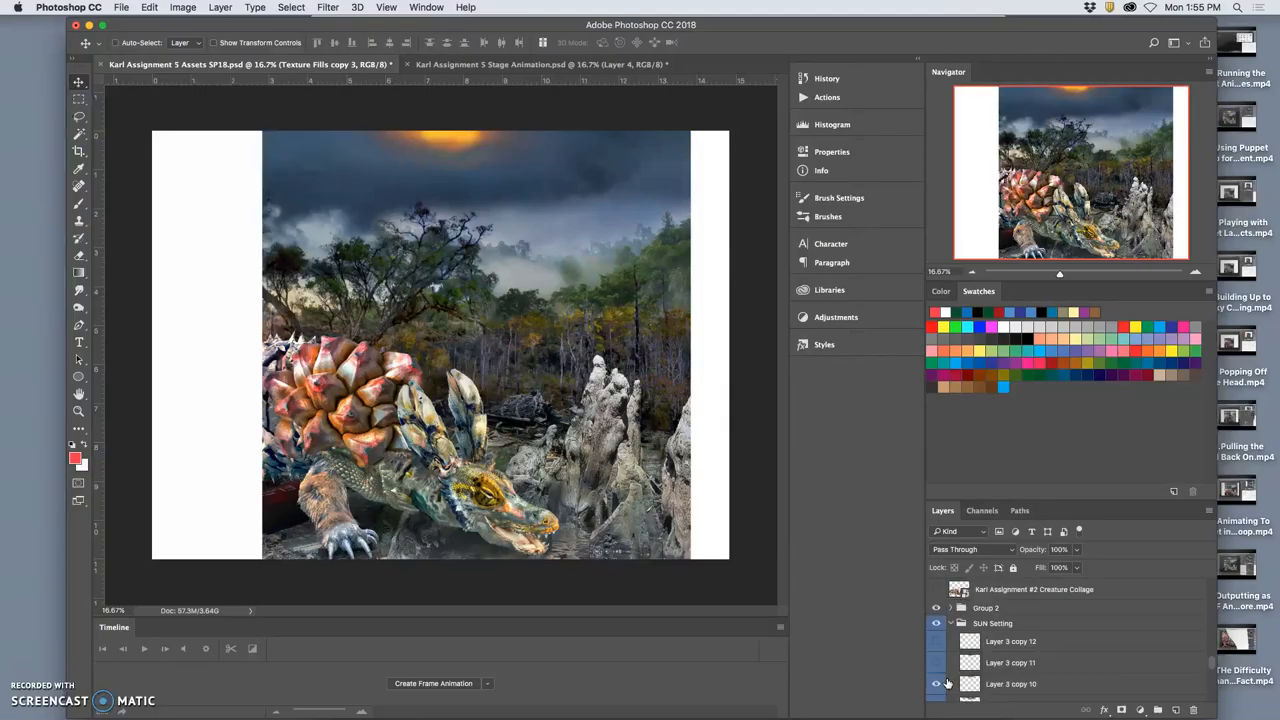
Step: Hide the current Sun Setting layer and show the next one for the following frame
{"action": "scroll", "scroll_direction": "down", "scroll_amount": 3}
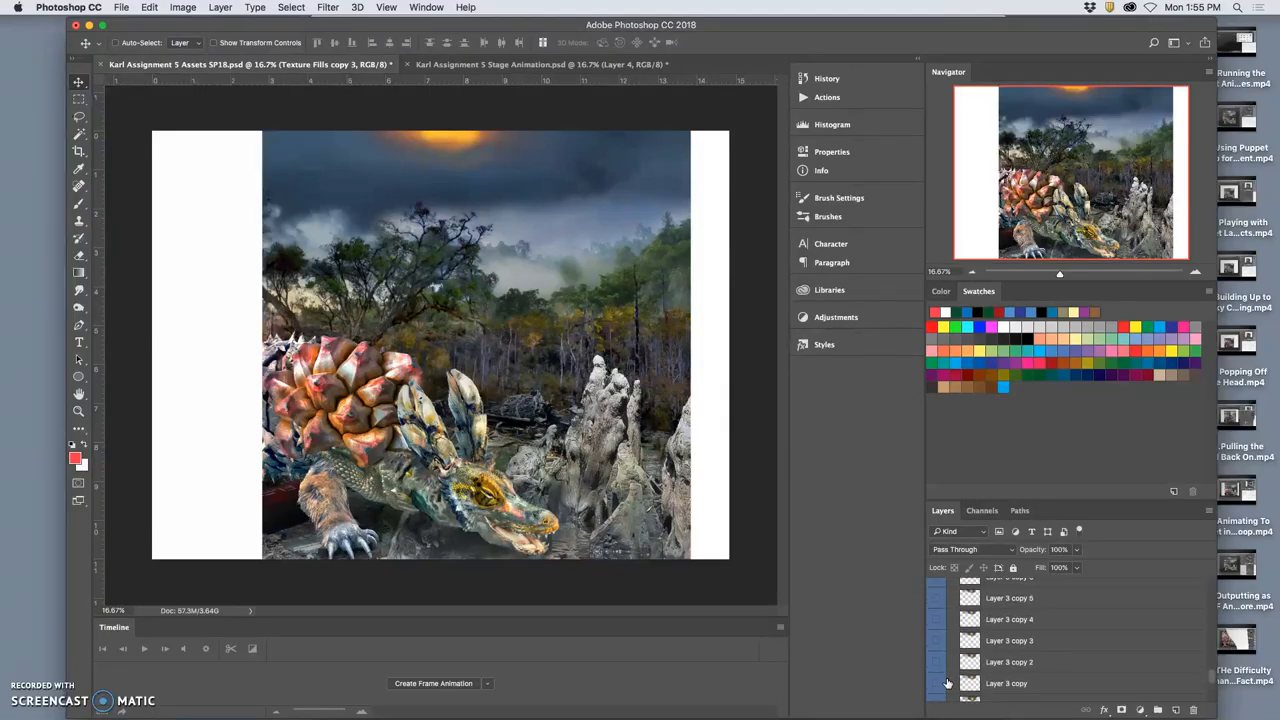
{"action": "scroll", "scroll_direction": "down", "scroll_amount": 3}
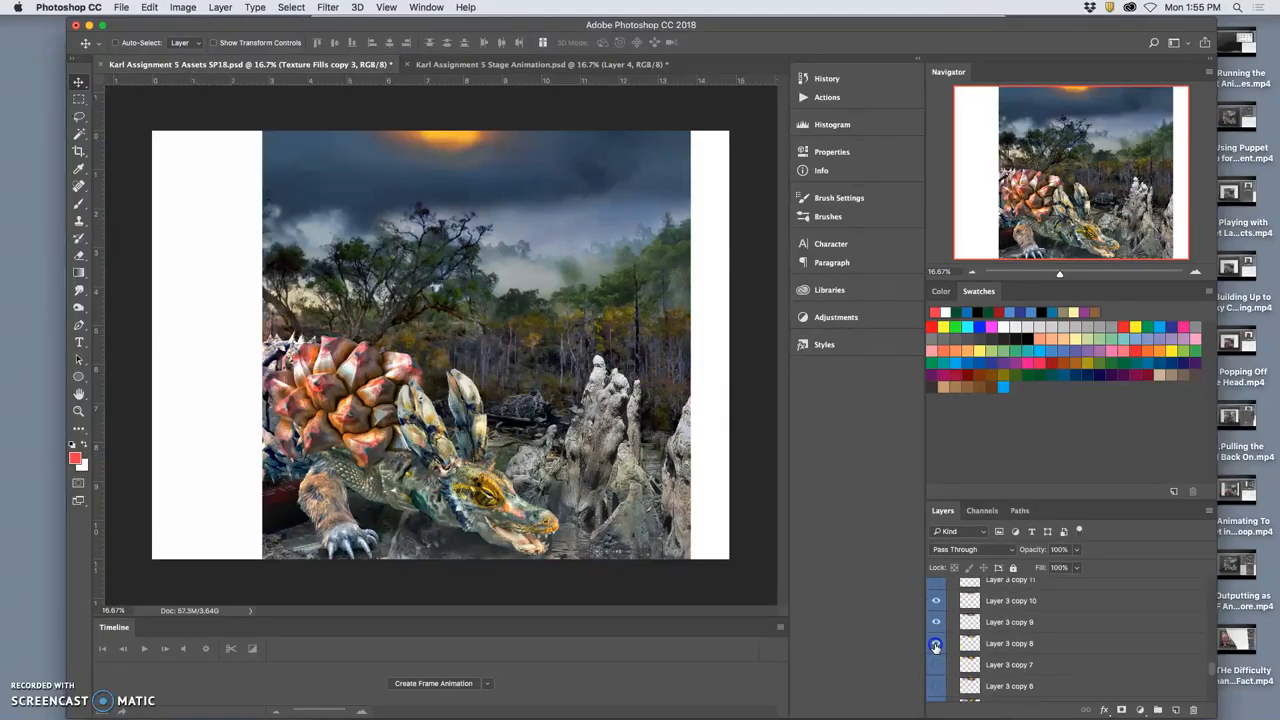
{"action": "left_click", "coordinate": [936, 620]}
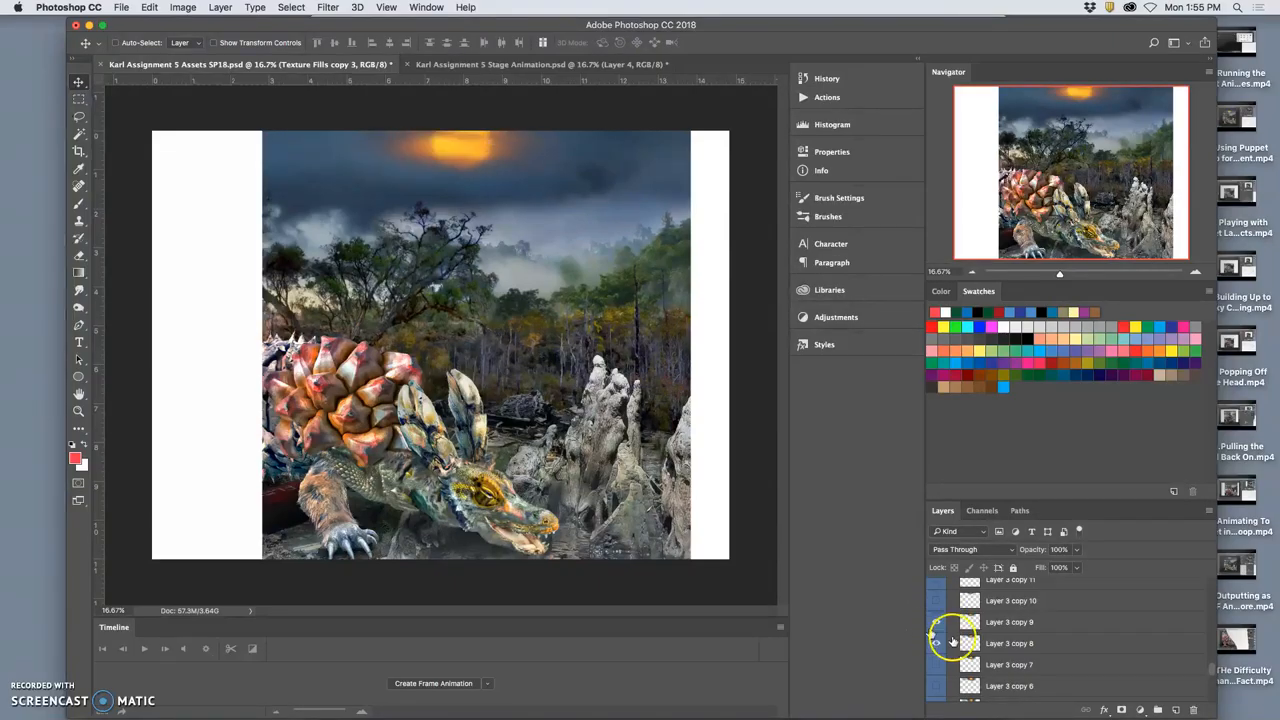
{"action": "left_click", "coordinate": [936, 620]}
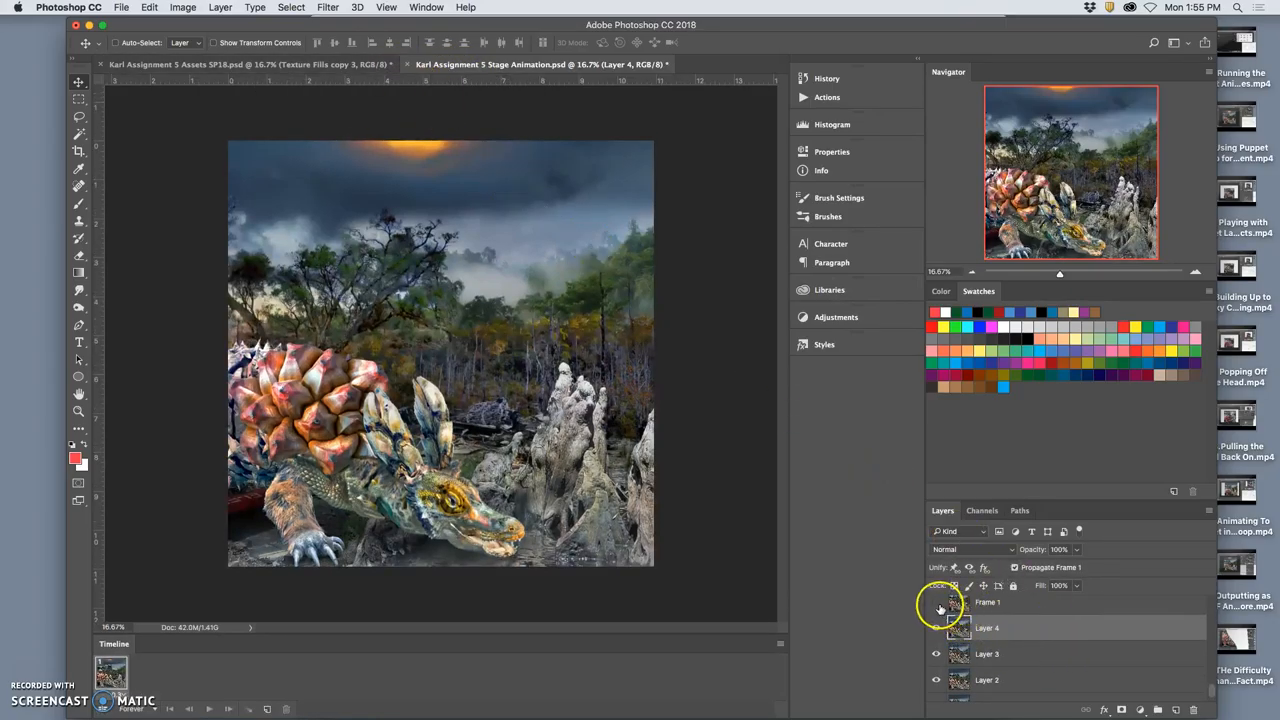
Step: Toggle a Sun Setting layer in the assets file, checking the stage animation file in between
{"action": "left_click", "coordinate": [240, 64]}
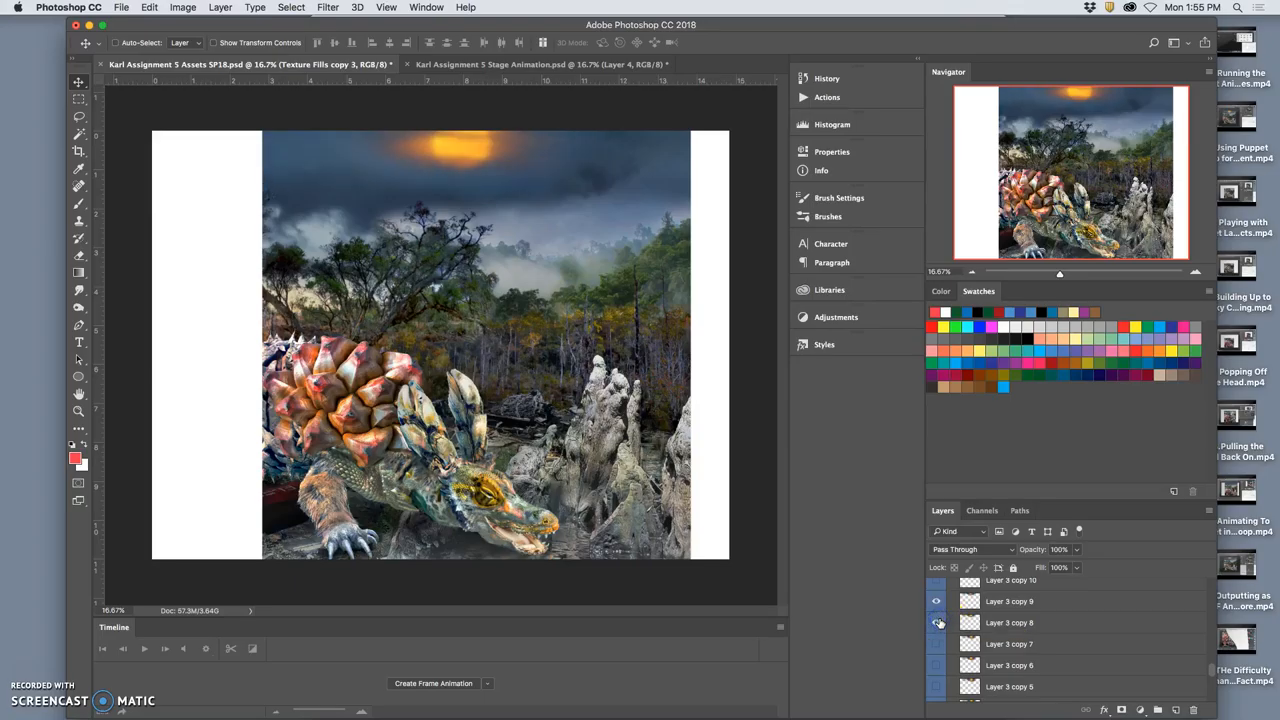
{"action": "left_click", "coordinate": [936, 622]}
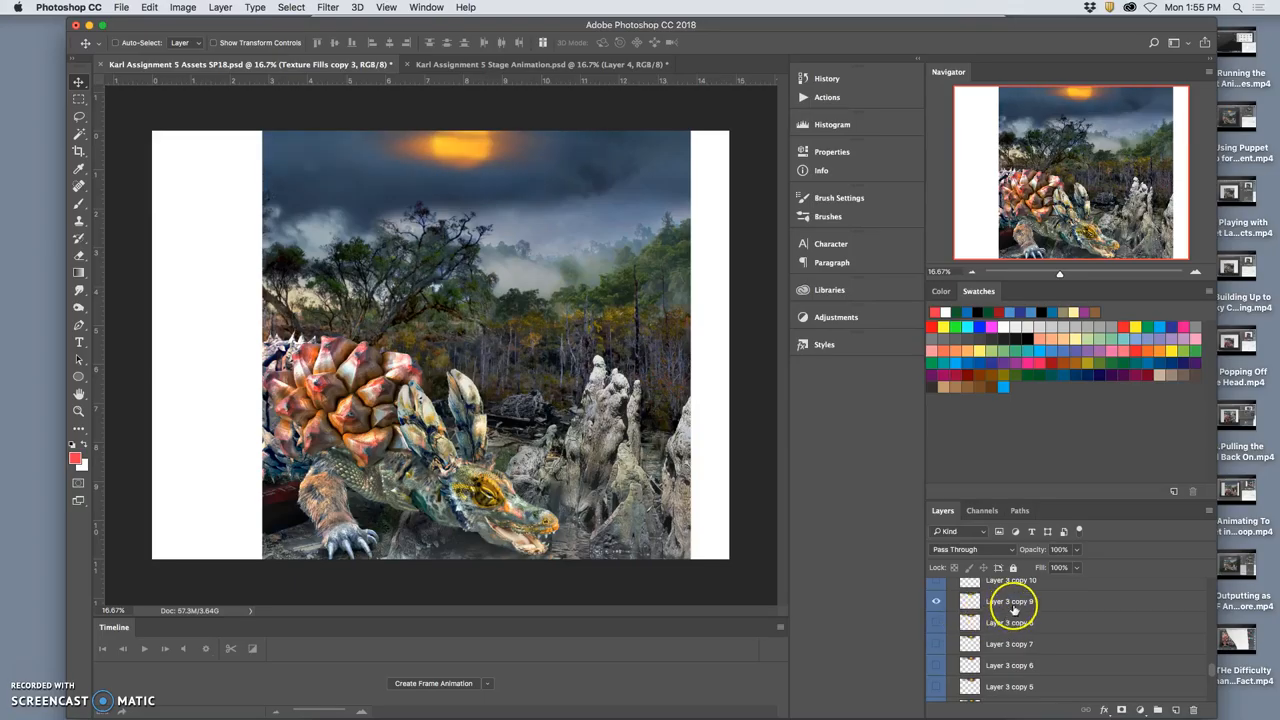
{"action": "left_click", "coordinate": [520, 64]}
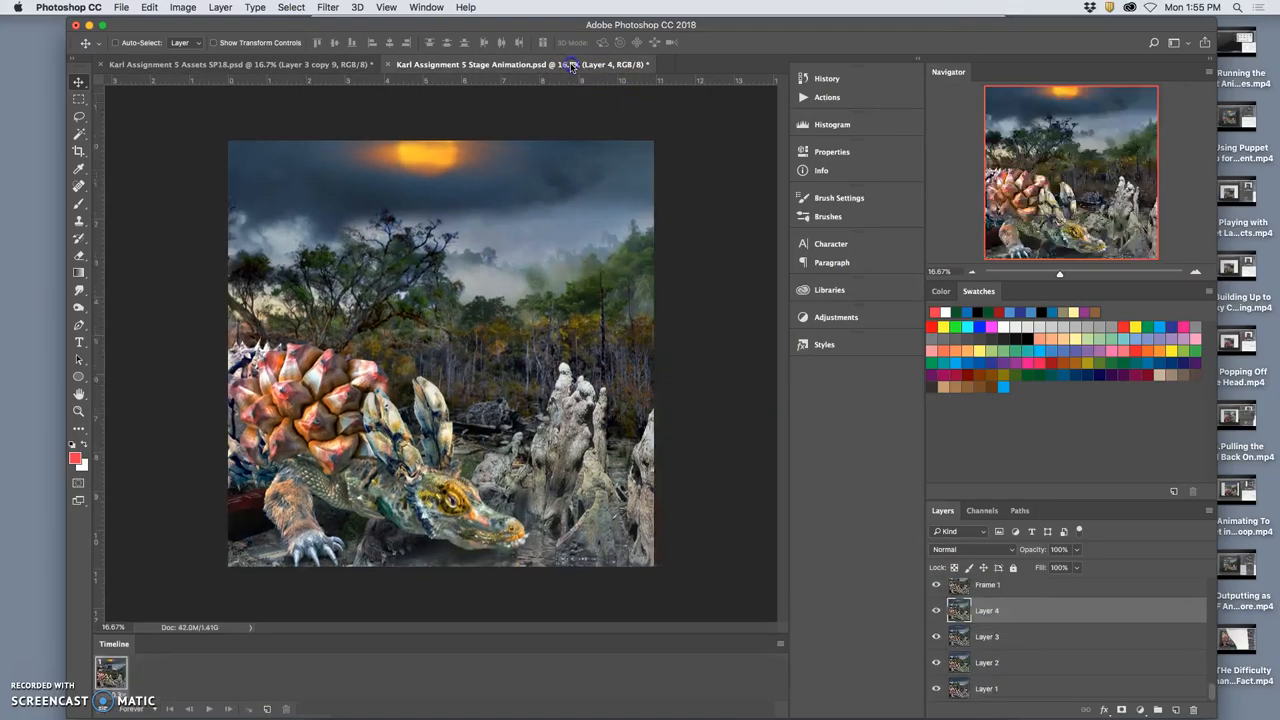
{"action": "left_click", "coordinate": [240, 64]}
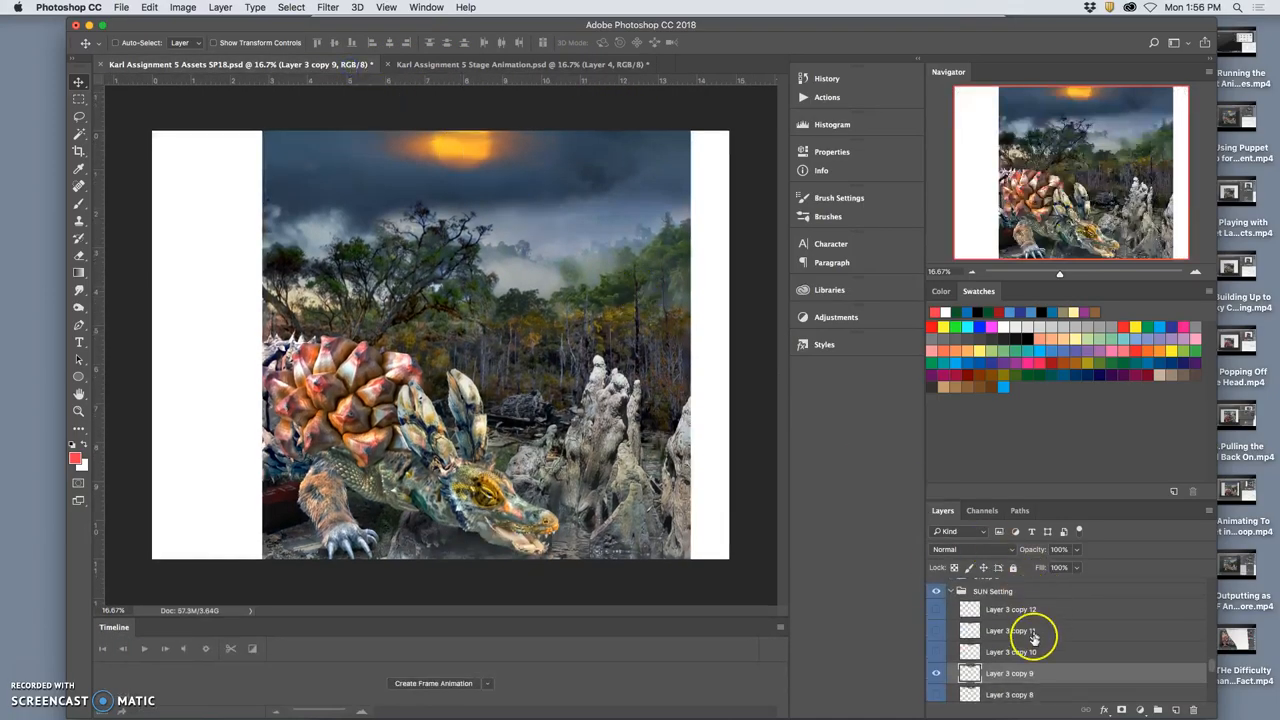
Step: Switch visibility between the Layer 3 copy layers inside the Sun Setting group to raise the sun
{"action": "left_click", "coordinate": [1008, 672]}
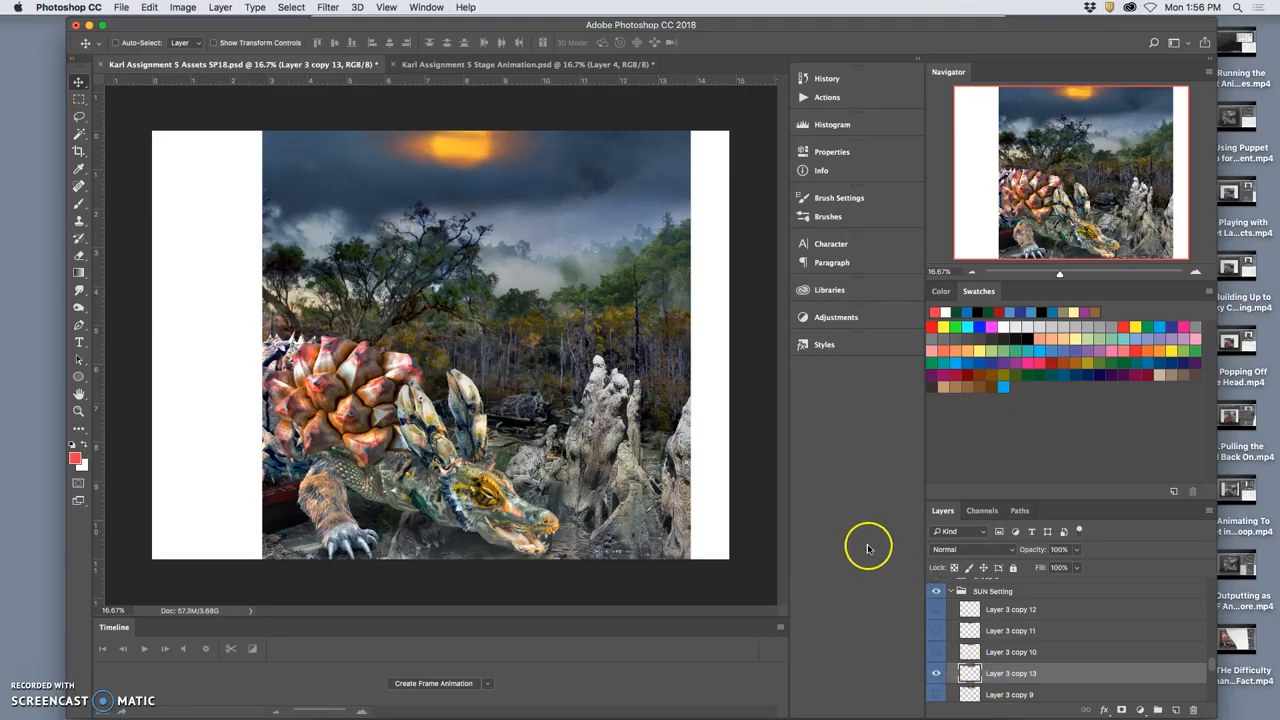
{"action": "mouse_move", "coordinate": [620, 424]}
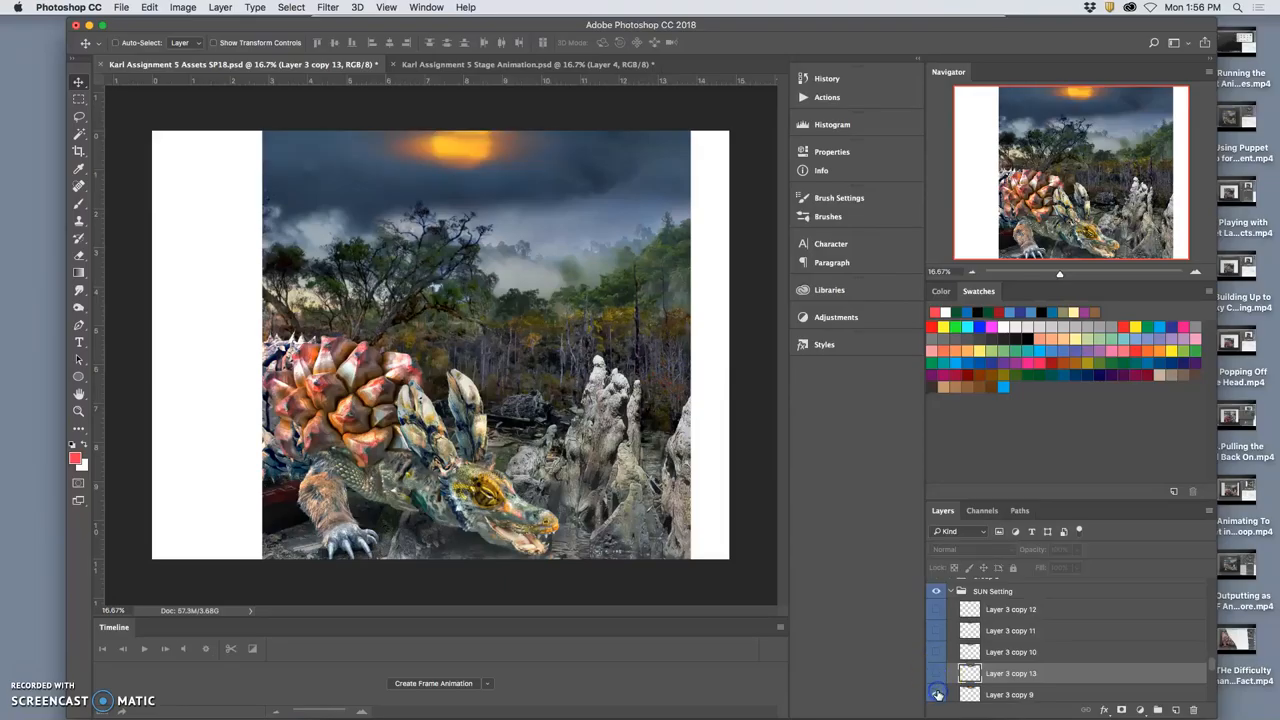
{"action": "left_click", "coordinate": [936, 652]}
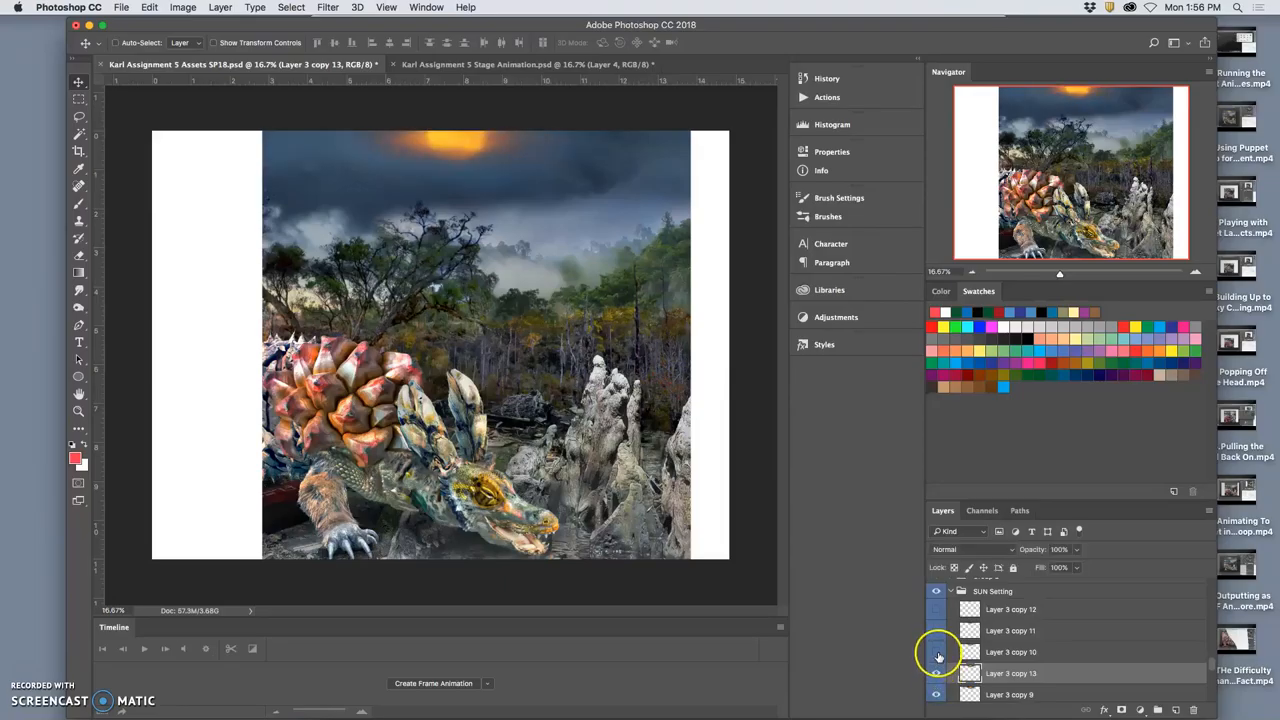
{"action": "left_click", "coordinate": [936, 656]}
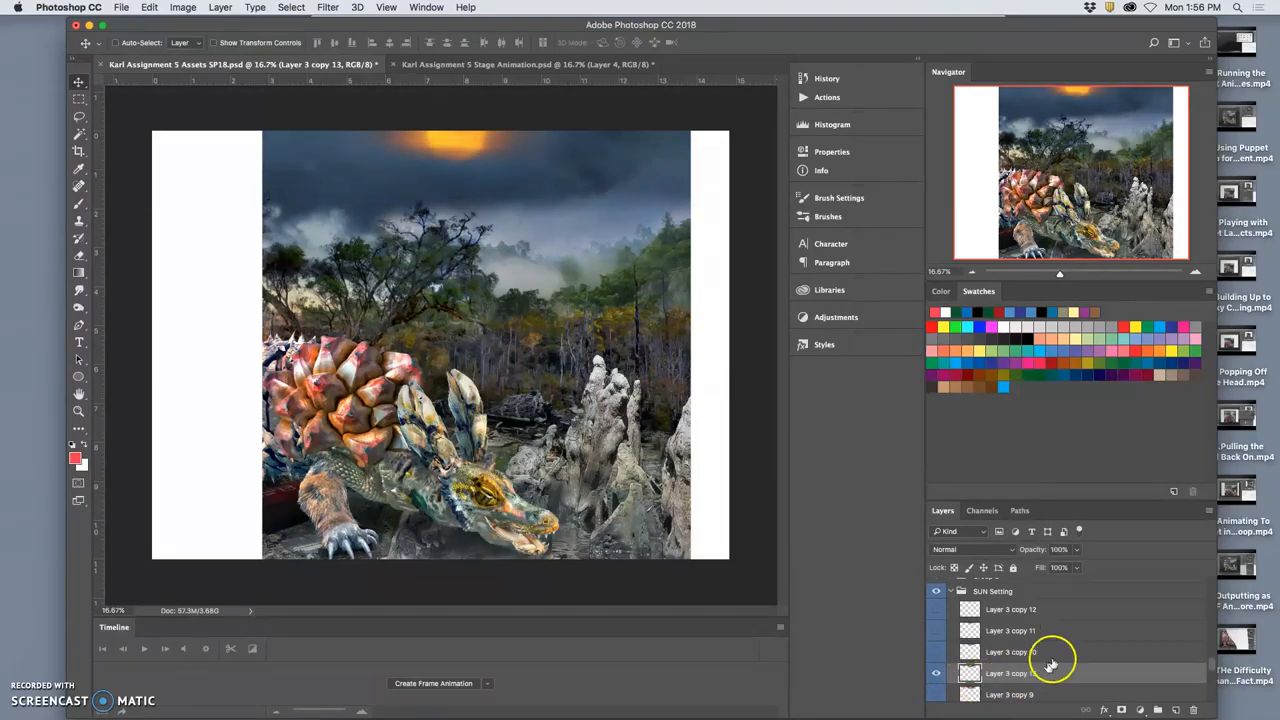